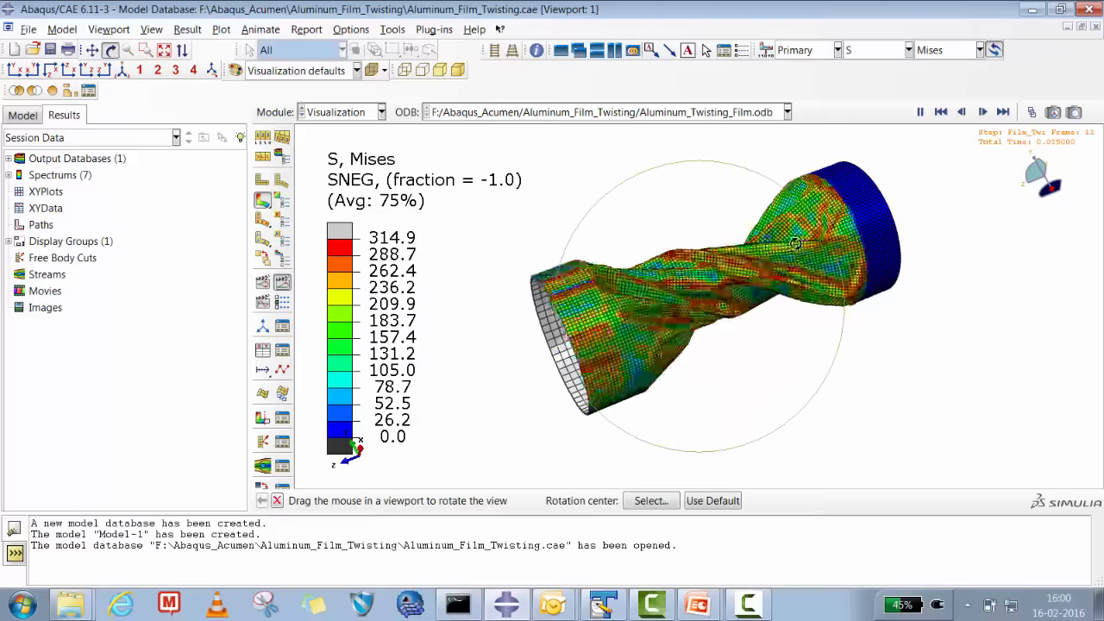
# Step: Orbit the twisted film model to view it from several angles
pyautogui.click(981, 112)
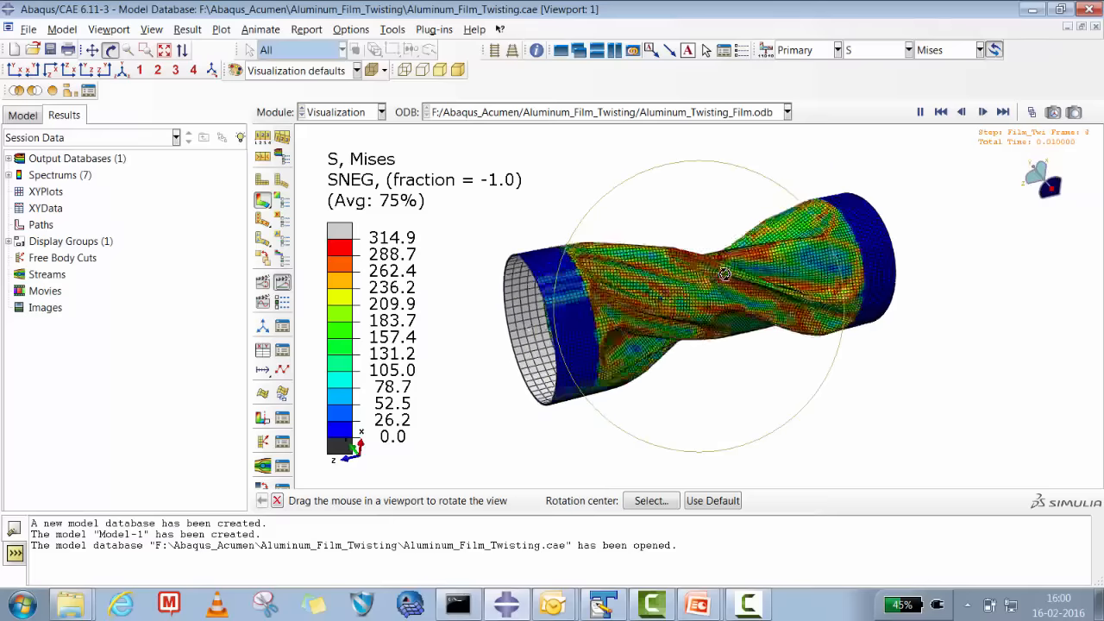
pyautogui.click(1002, 112)
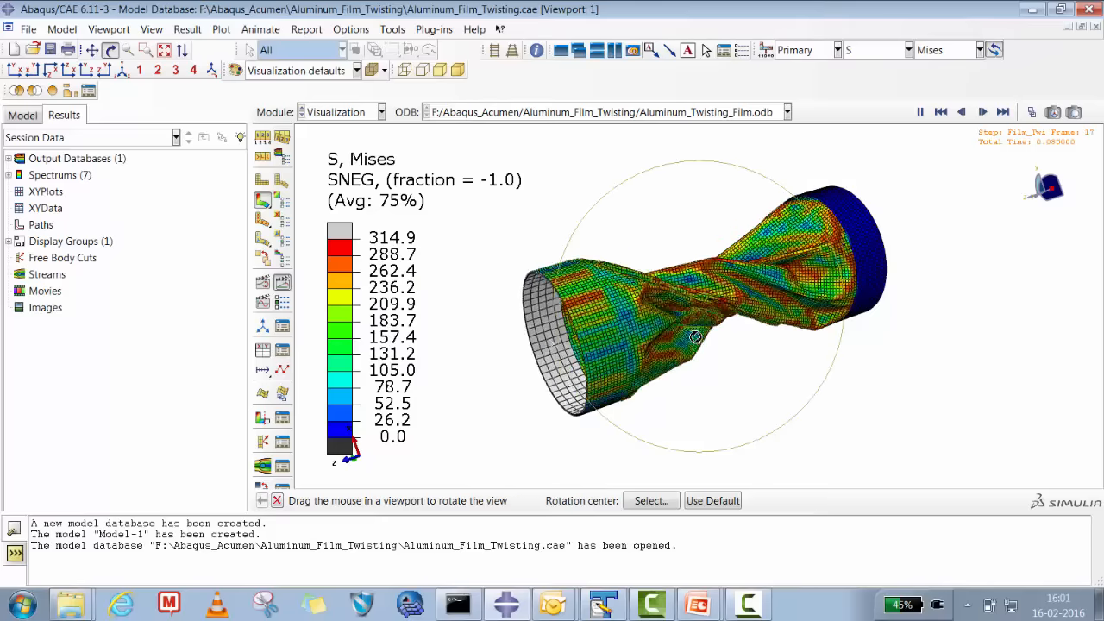
pyautogui.moveTo(697, 337); pyautogui.dragTo(530, 341)
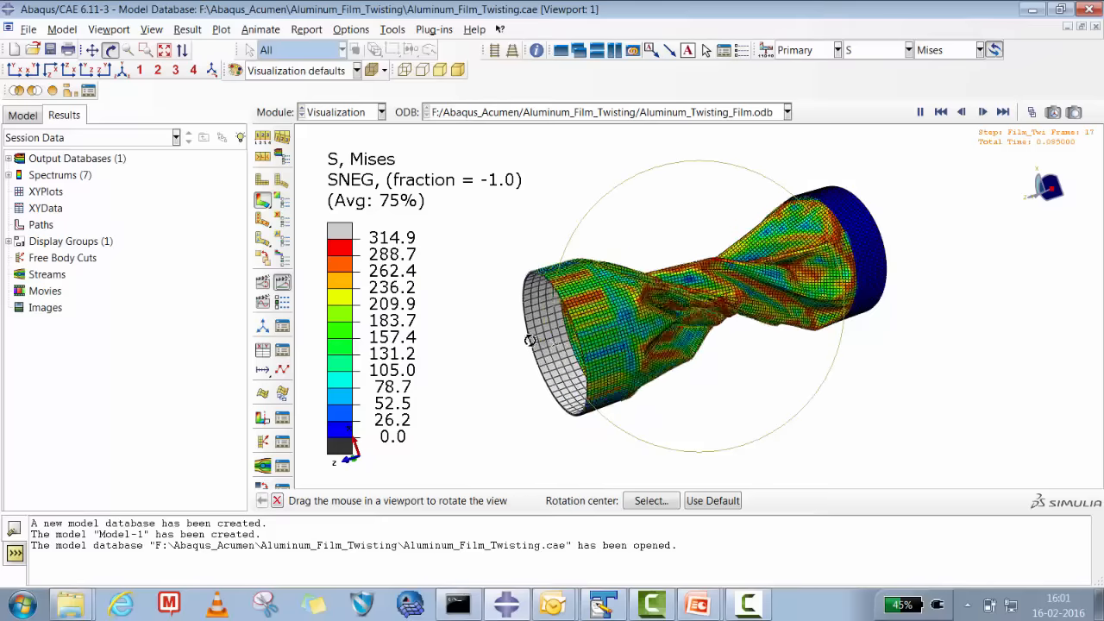
pyautogui.click(941, 113)
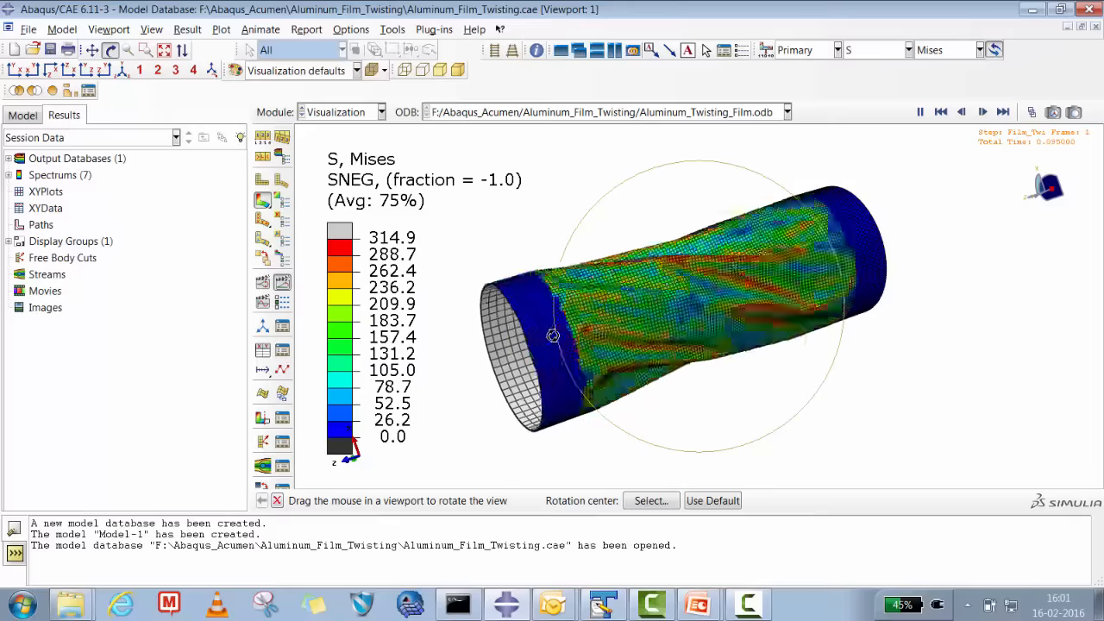
pyautogui.click(982, 112)
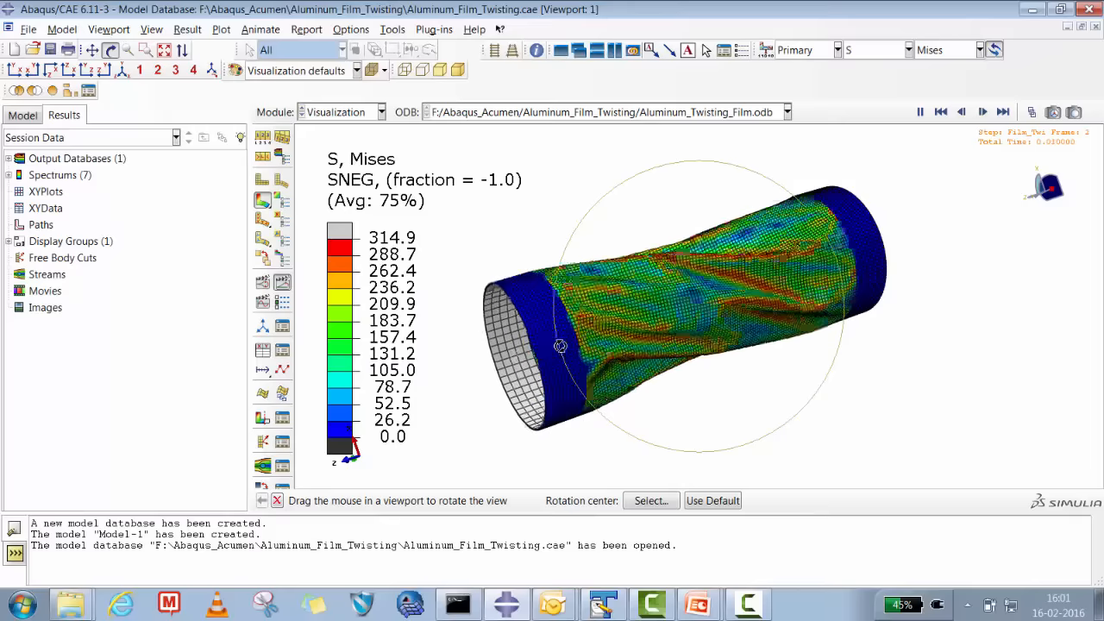
pyautogui.click(1002, 112)
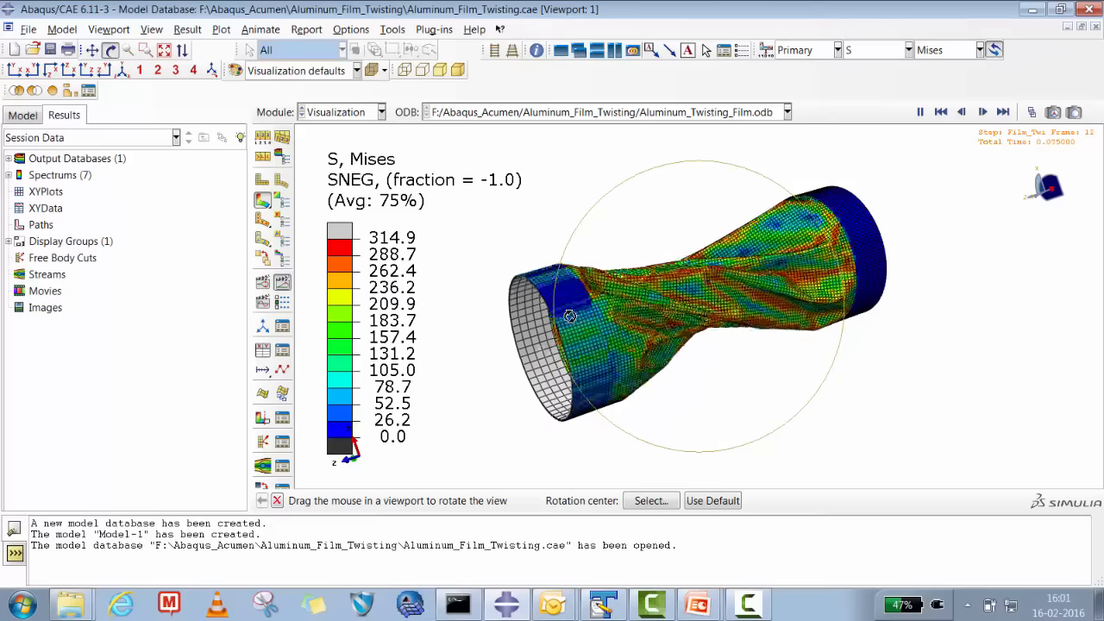
pyautogui.click(961, 113)
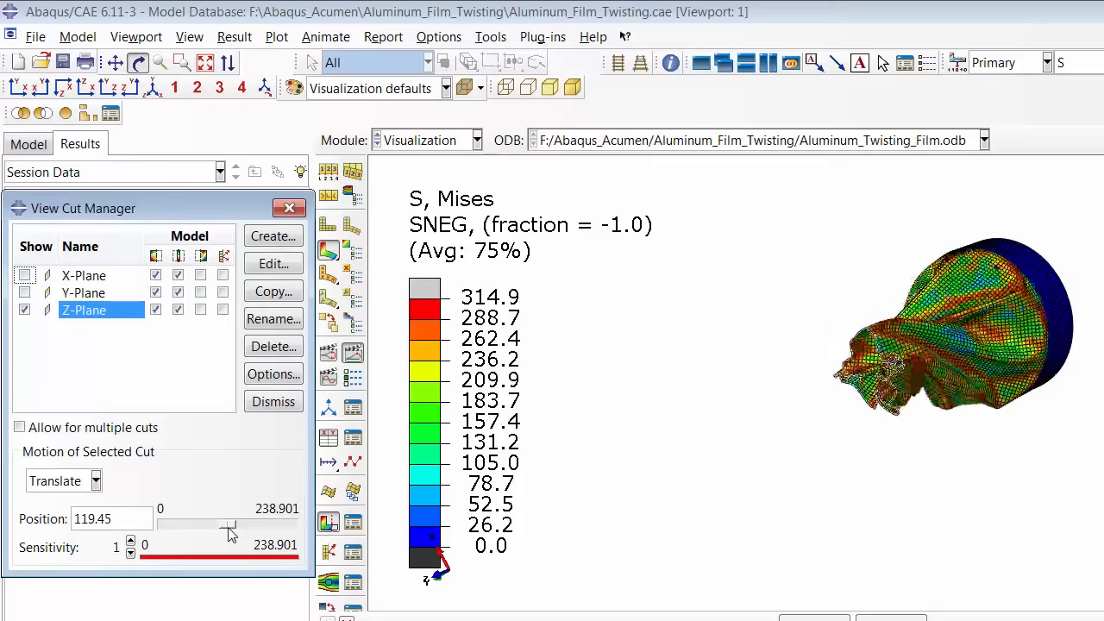
# Step: Sweep the Z-plane cut from about 119 to 148, then close View Cut Manager
pyautogui.moveTo(220, 524); pyautogui.dragTo(237, 524)
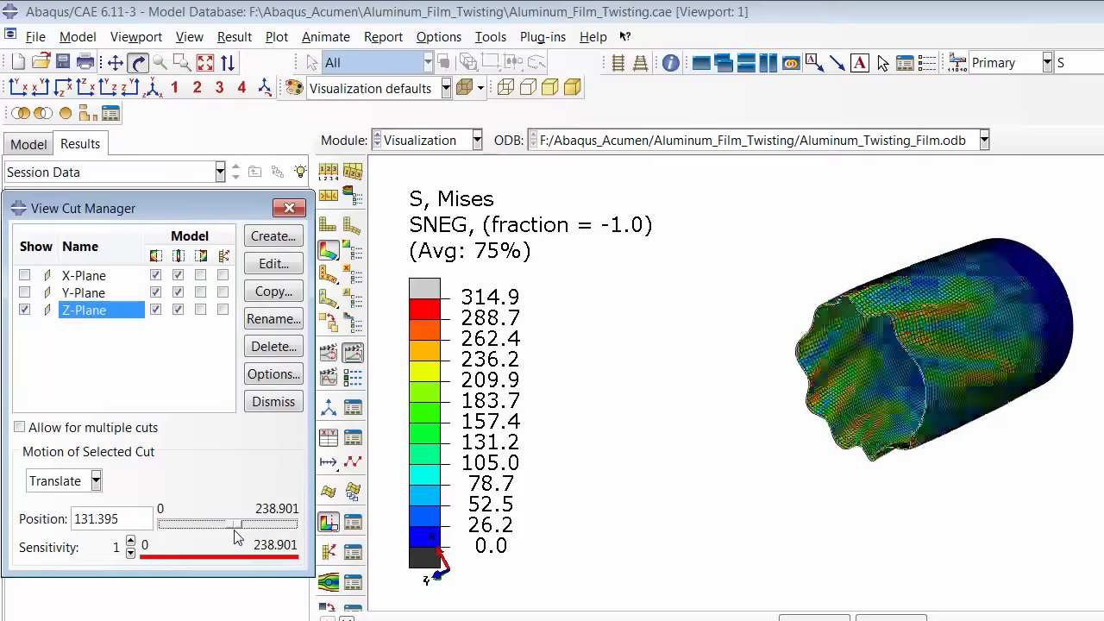
pyautogui.moveTo(214, 523); pyautogui.dragTo(246, 524)
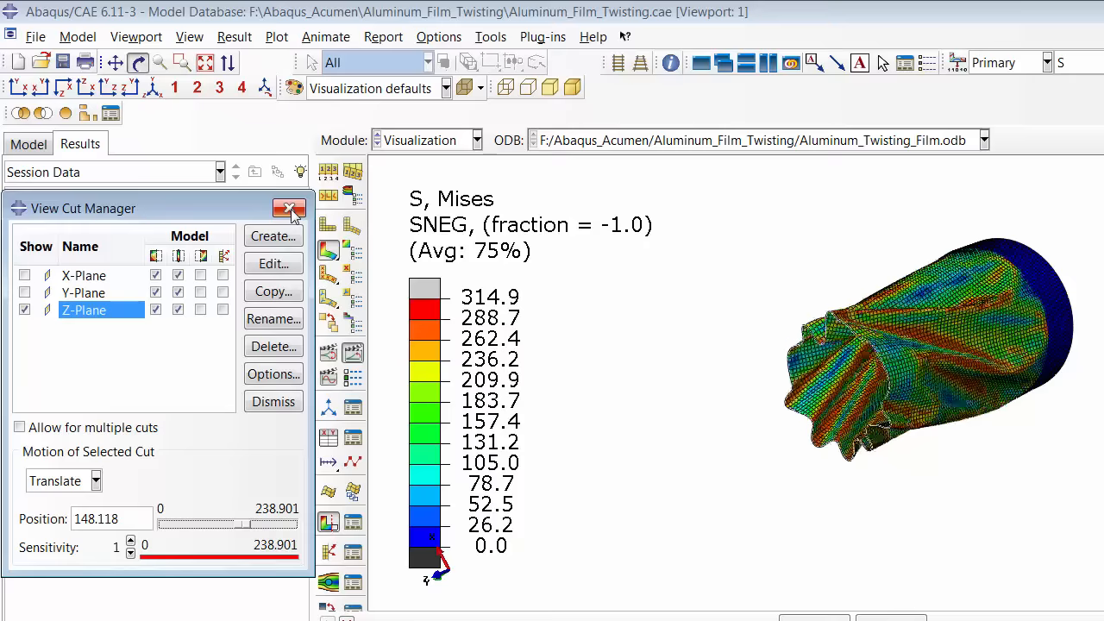
pyautogui.click(24, 308)
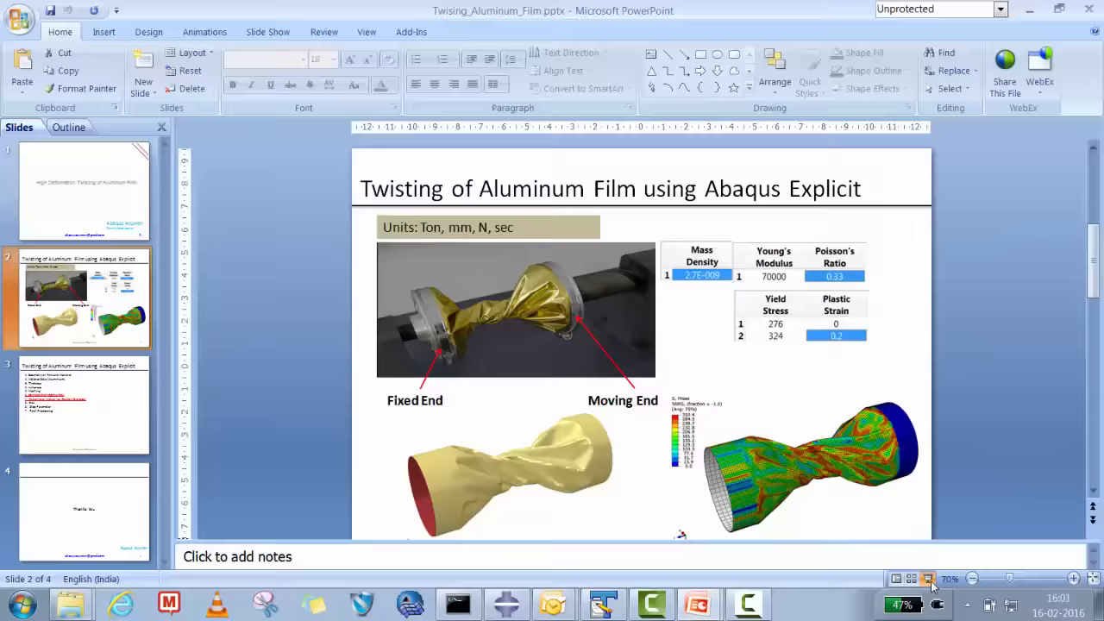
# Step: Start the full-screen slideshow from slide 2
pyautogui.click(929, 578)
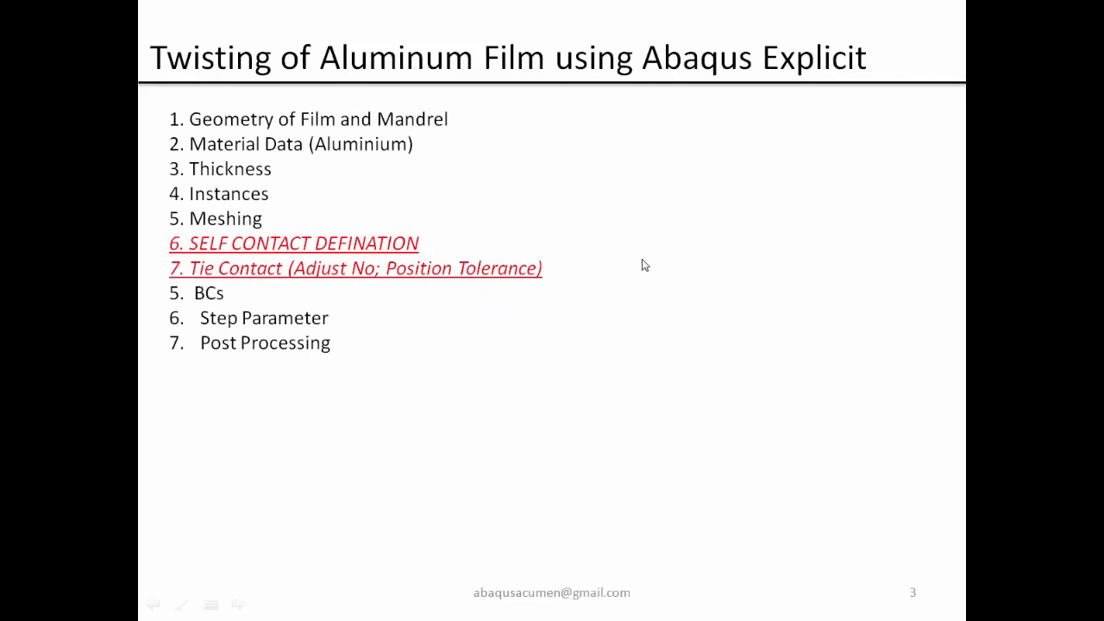
pyautogui.moveTo(406, 296)
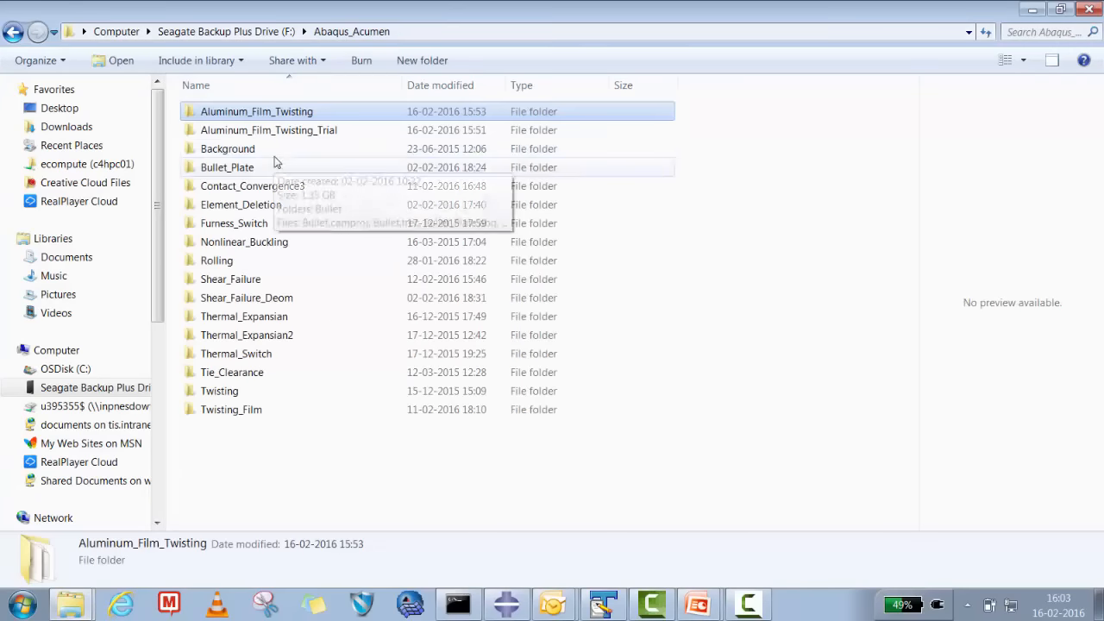
# Step: Set the work directory to F:/Abaqus_Acumen/Aluminum_Film_Twisting and start a new model database
pyautogui.doubleClick(268, 129)
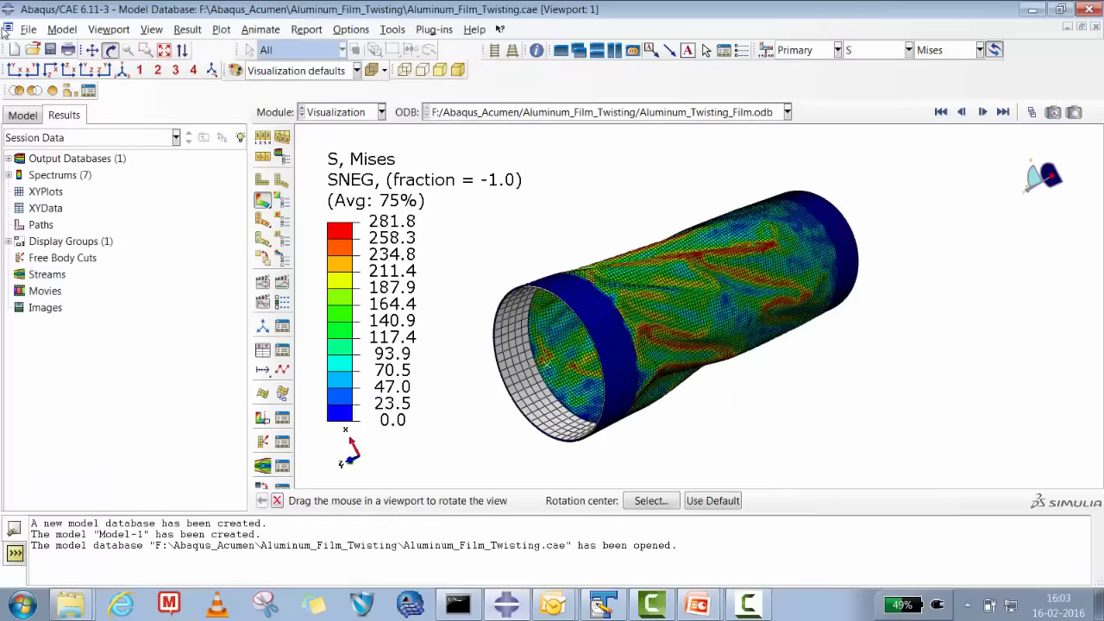
pyautogui.click(28, 28)
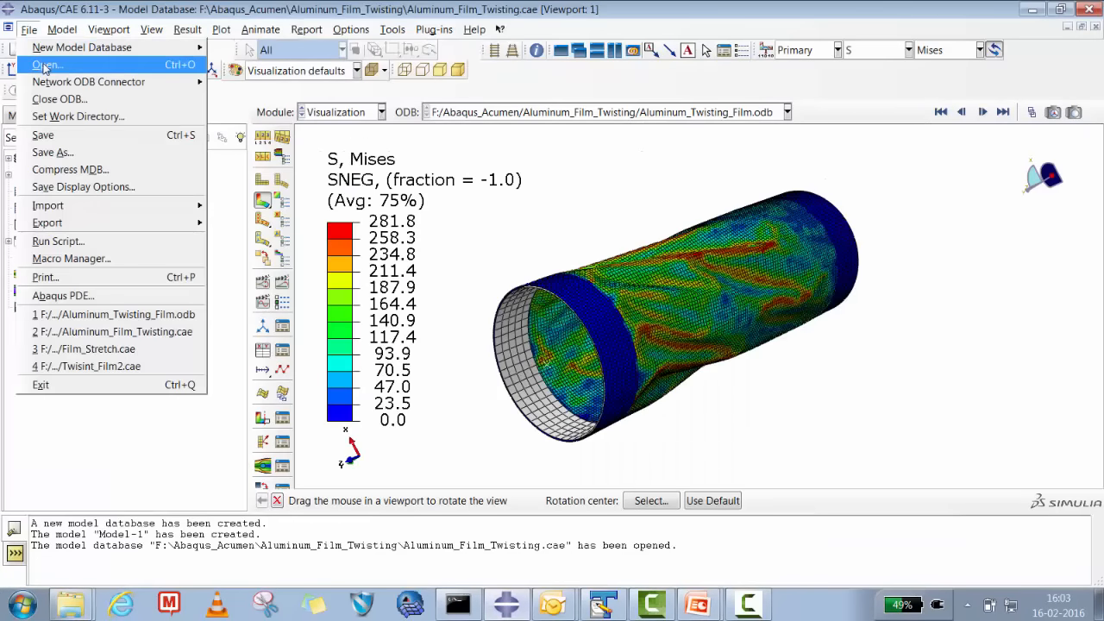
pyautogui.moveTo(42, 135)
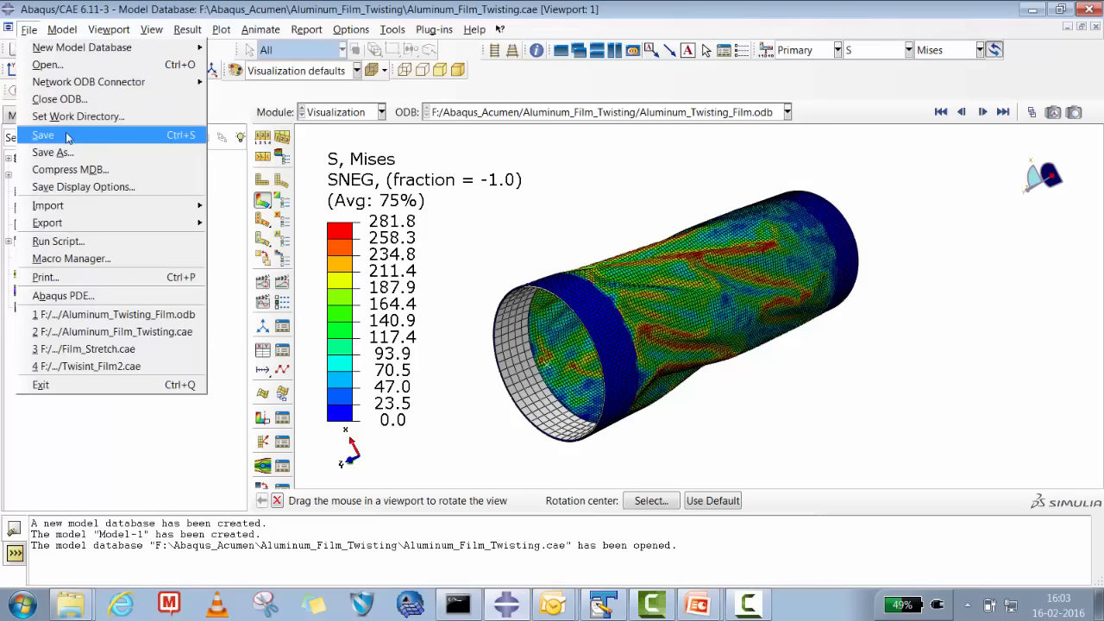
pyautogui.click(77, 115)
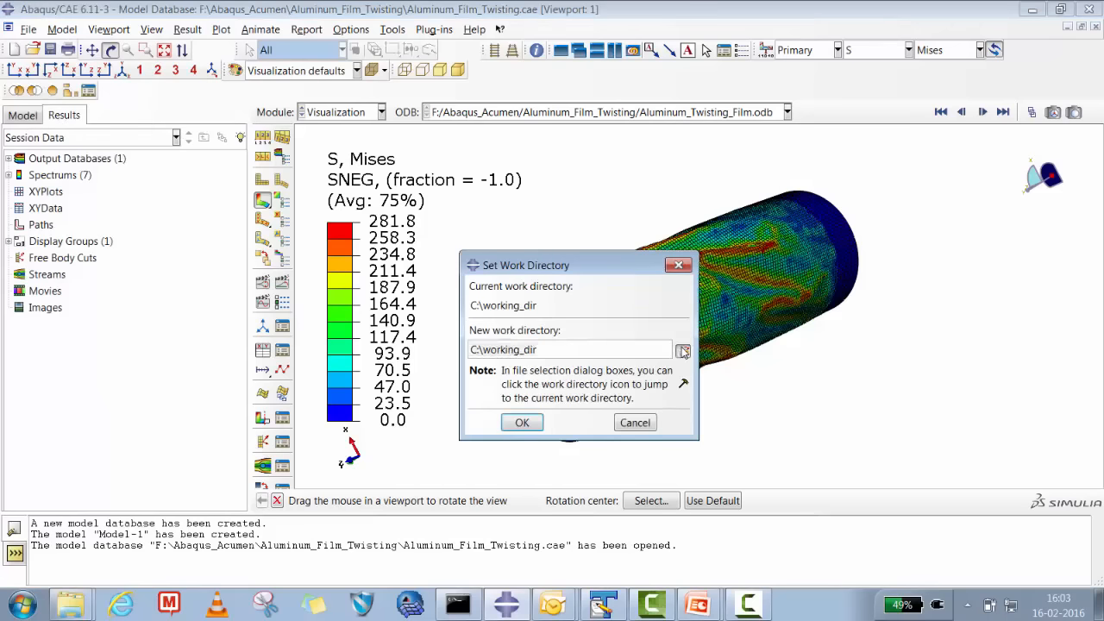
pyautogui.click(682, 351)
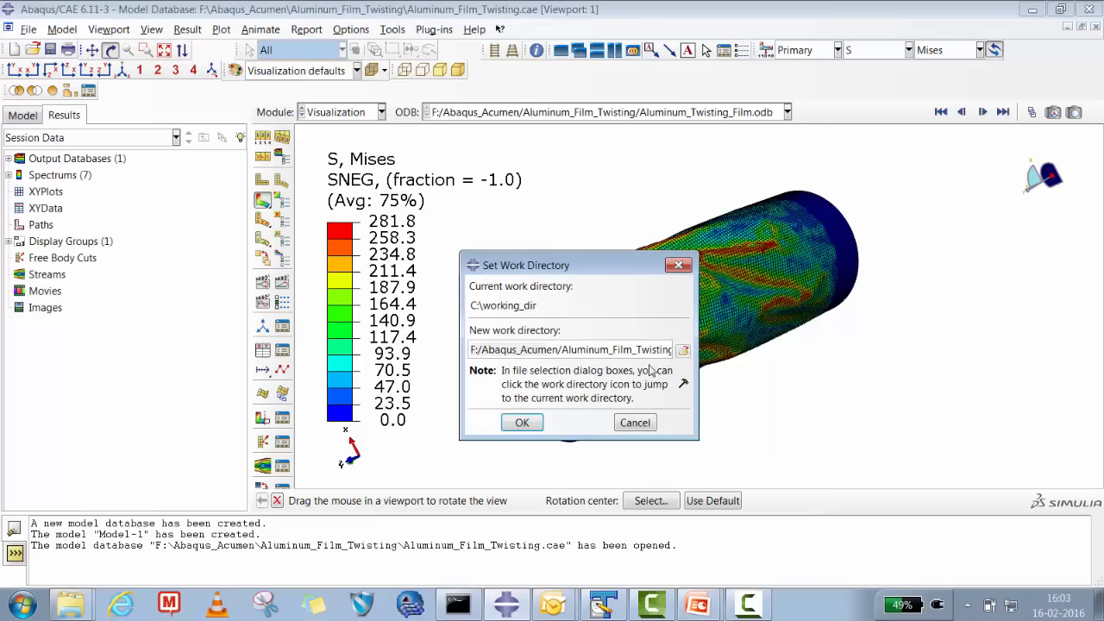
pyautogui.click(521, 422)
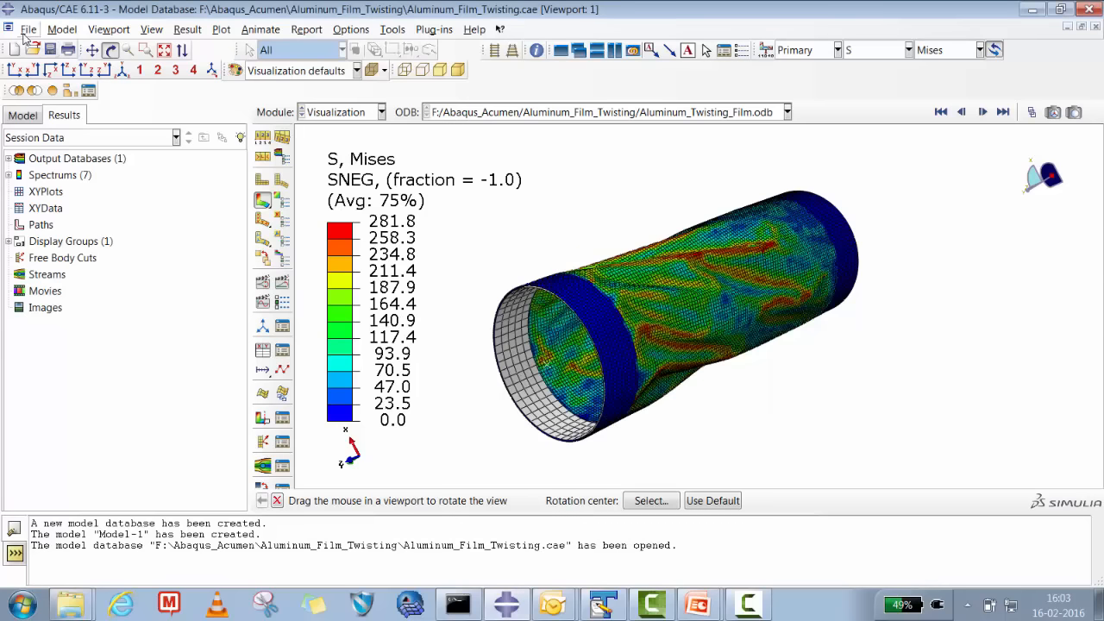
pyautogui.click(28, 28)
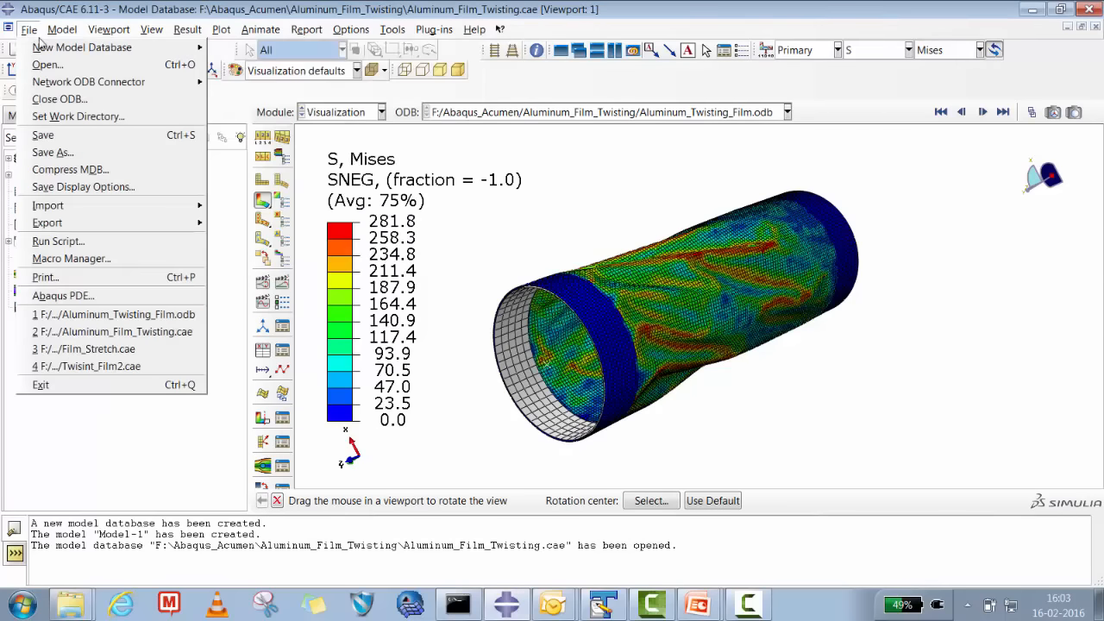
pyautogui.click(82, 47)
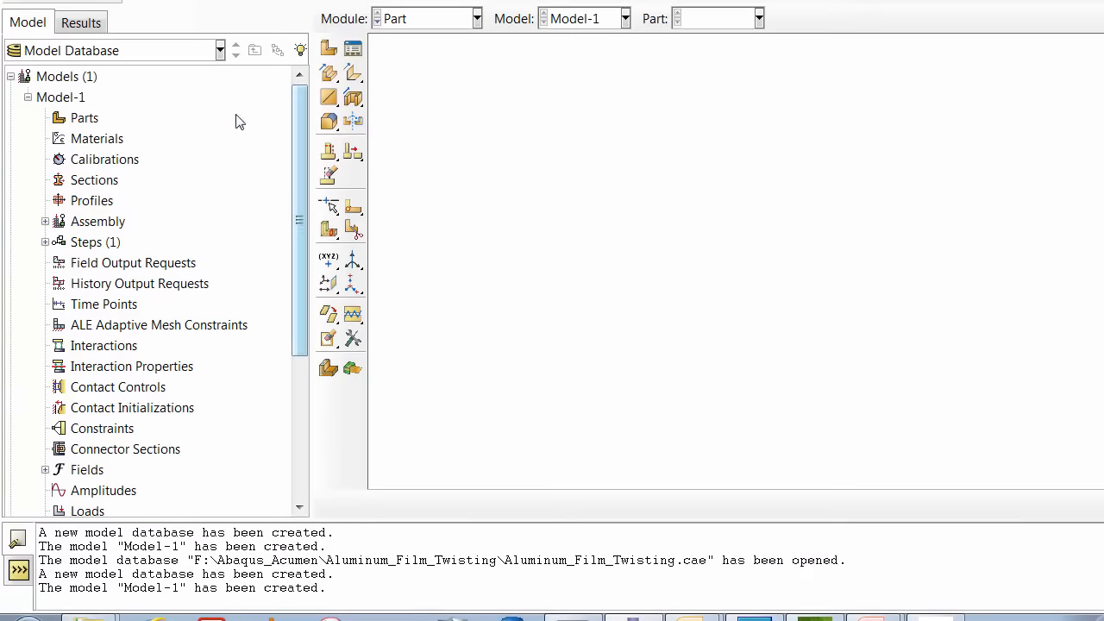
# Step: Create shell part Film by sketching a circle to 45,0 and extruding it 250 deep
pyautogui.click(85, 118)
pyautogui.write('F')
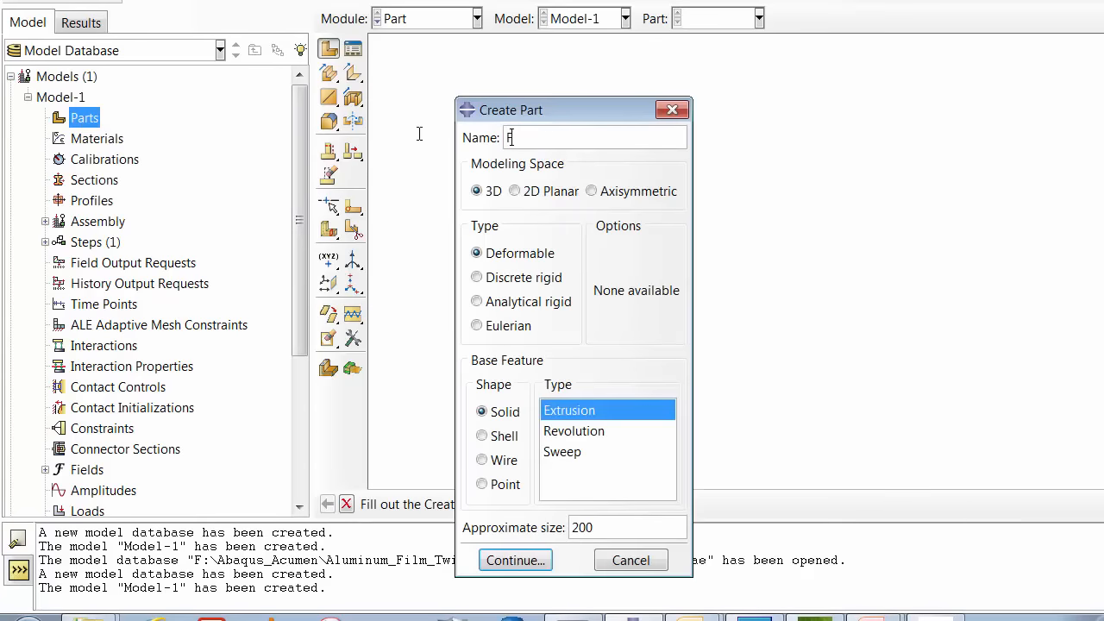
pyautogui.write('ilm')
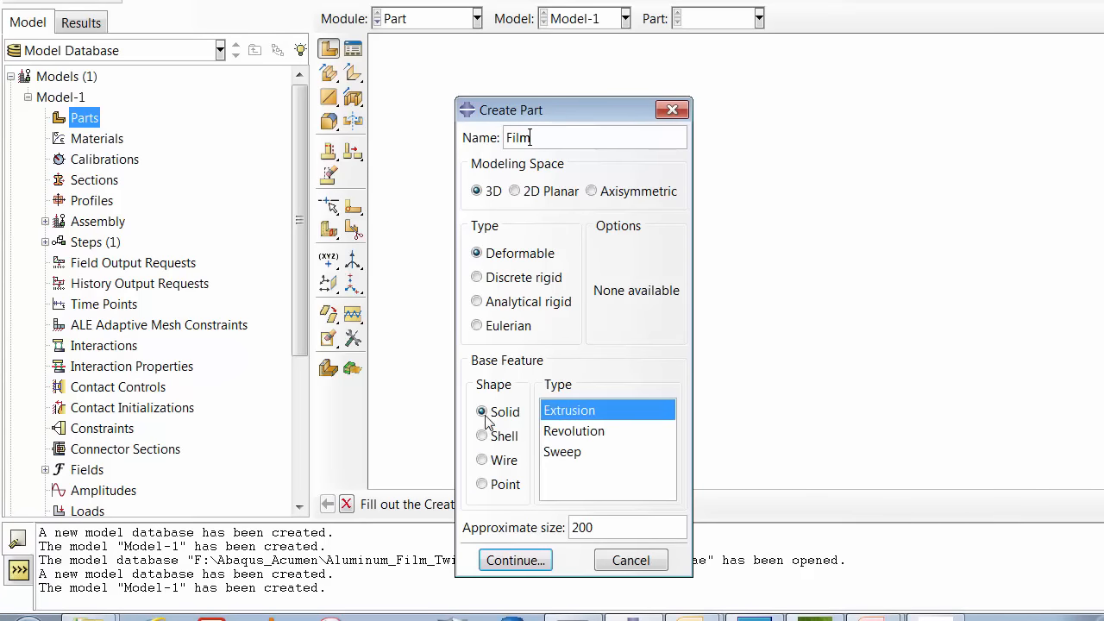
pyautogui.moveTo(494, 215)
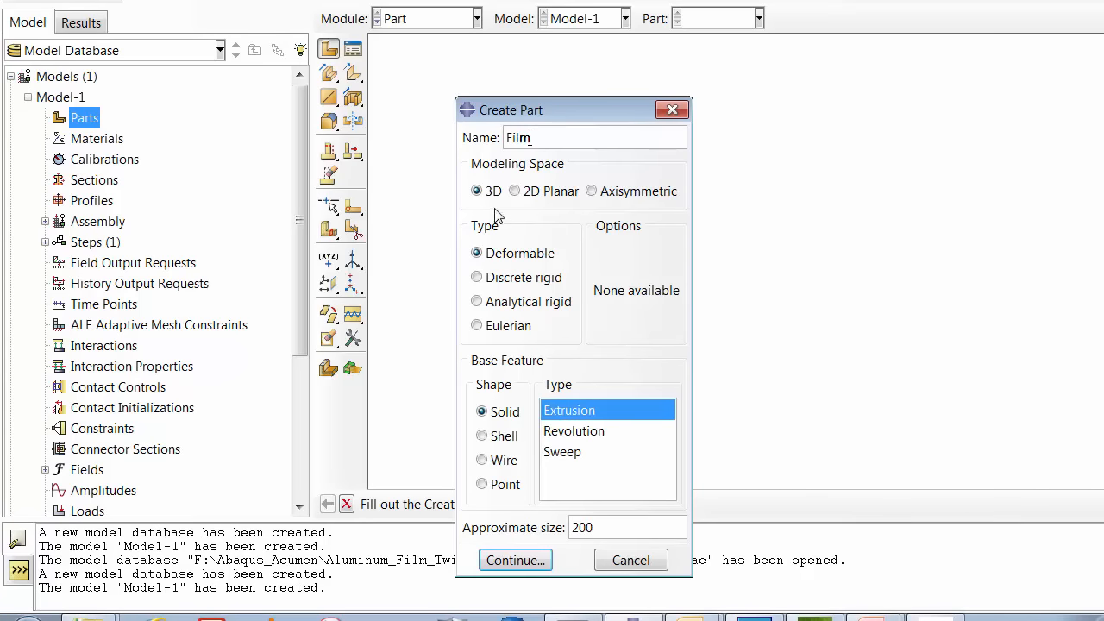
pyautogui.click(481, 436)
pyautogui.write('4')
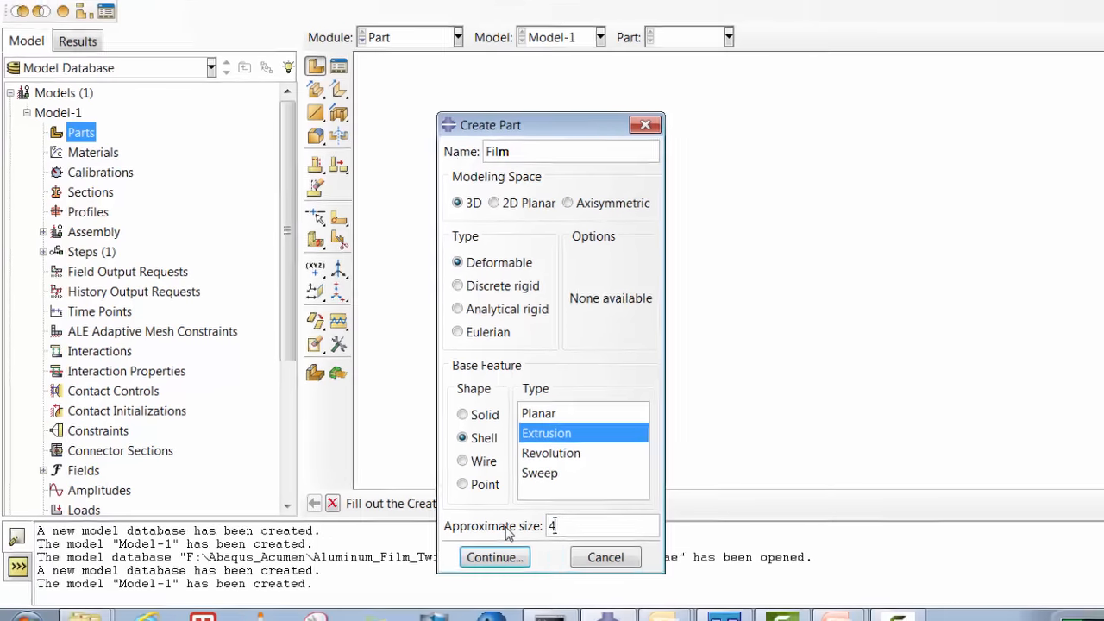
pyautogui.click(495, 557)
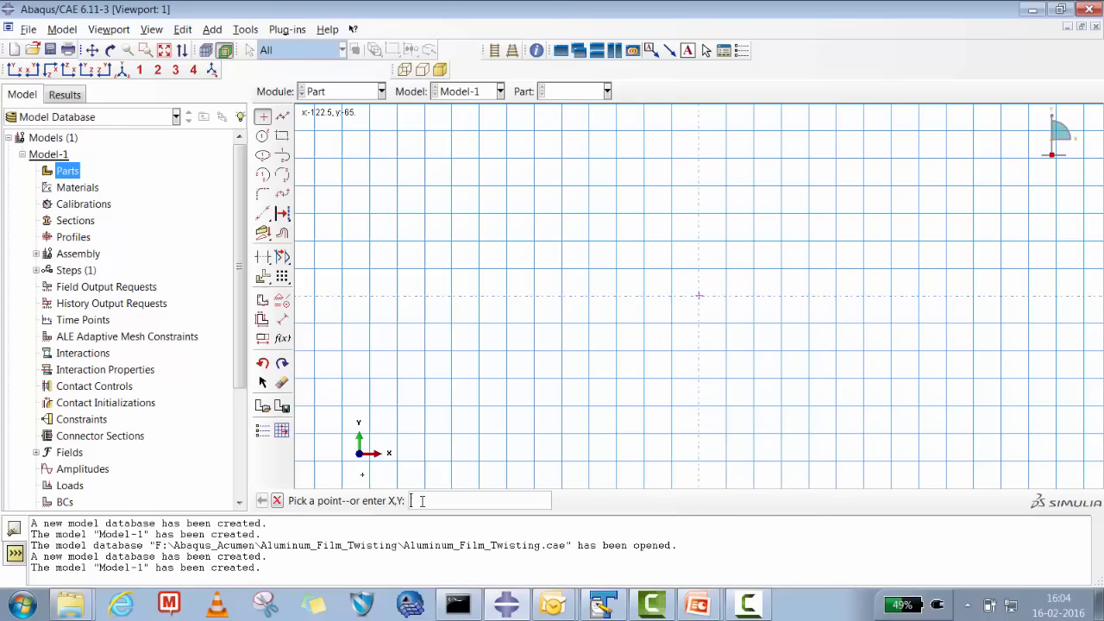
pyautogui.moveTo(422, 500)
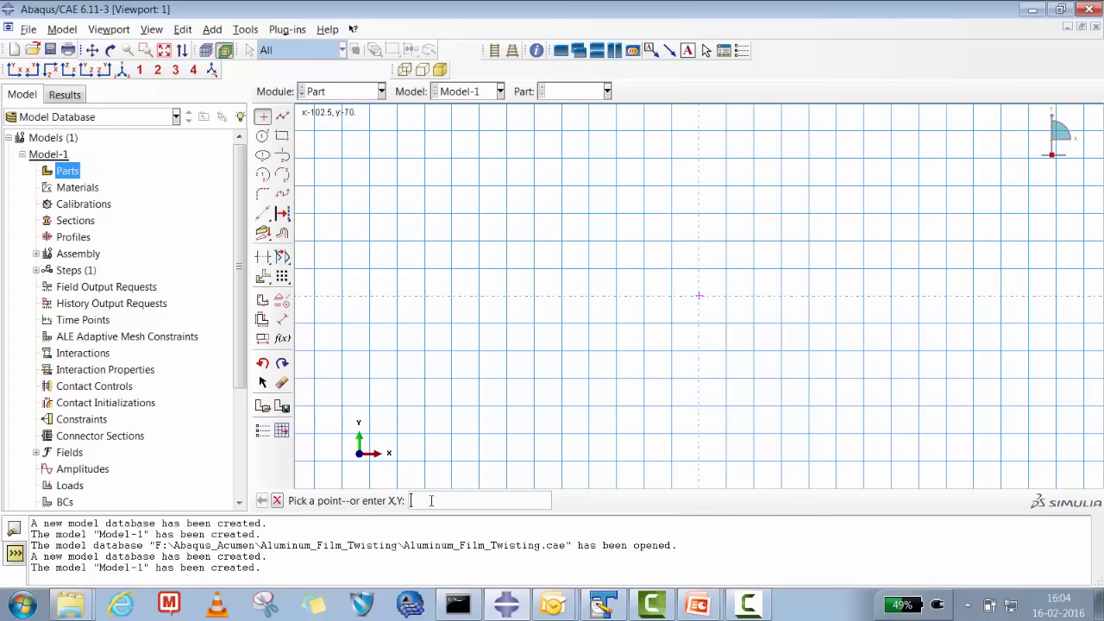
pyautogui.write('45,0')
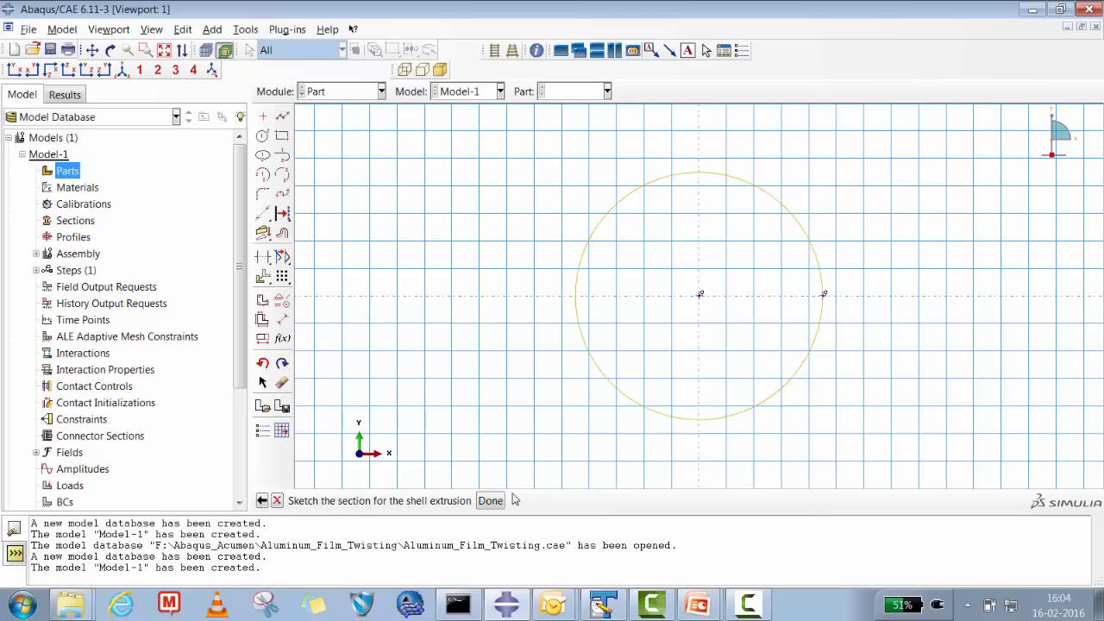
pyautogui.click(490, 500)
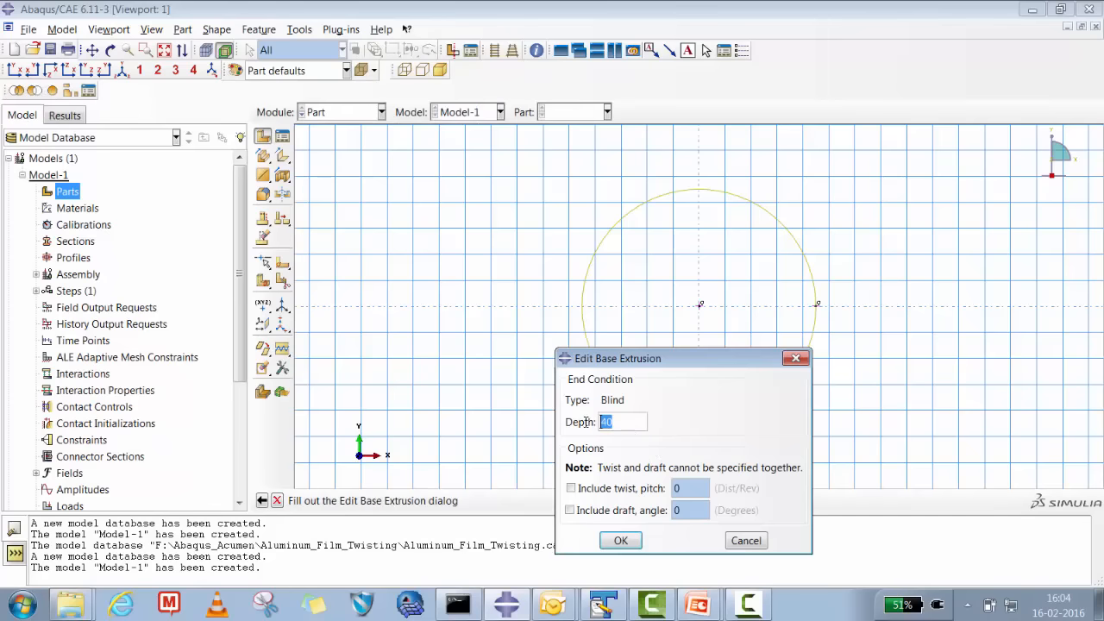
pyautogui.write('250')
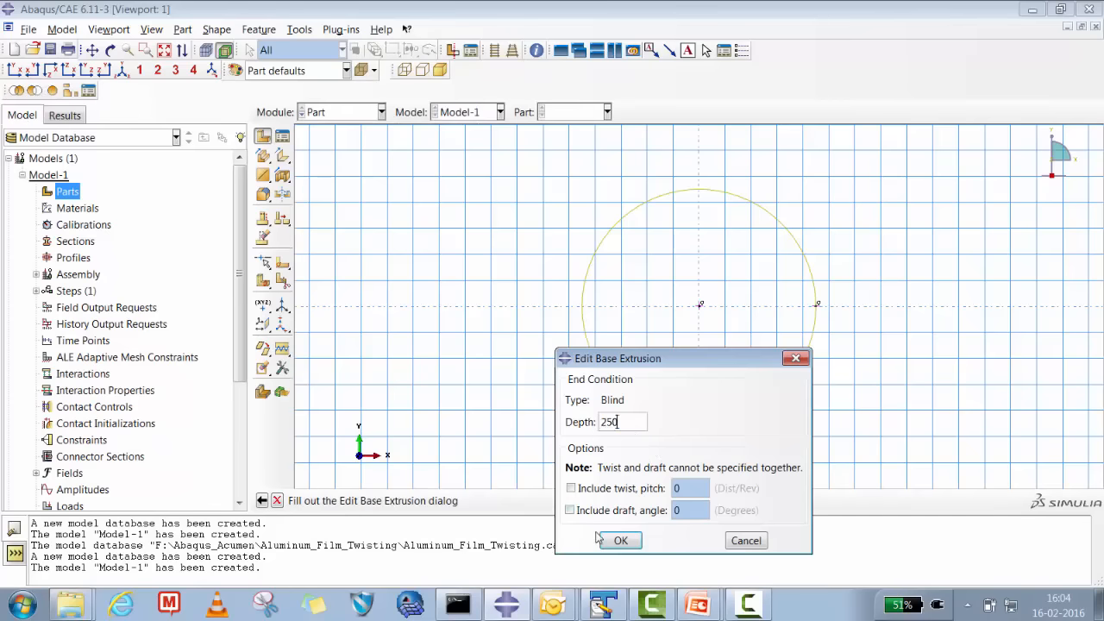
pyautogui.click(622, 540)
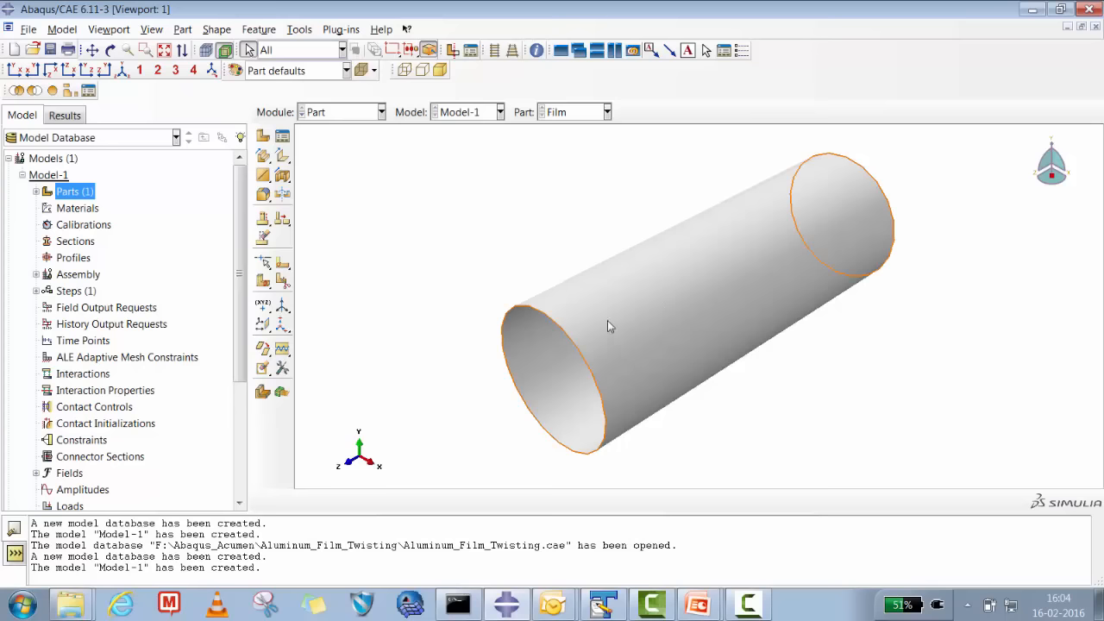
pyautogui.moveTo(611, 300)
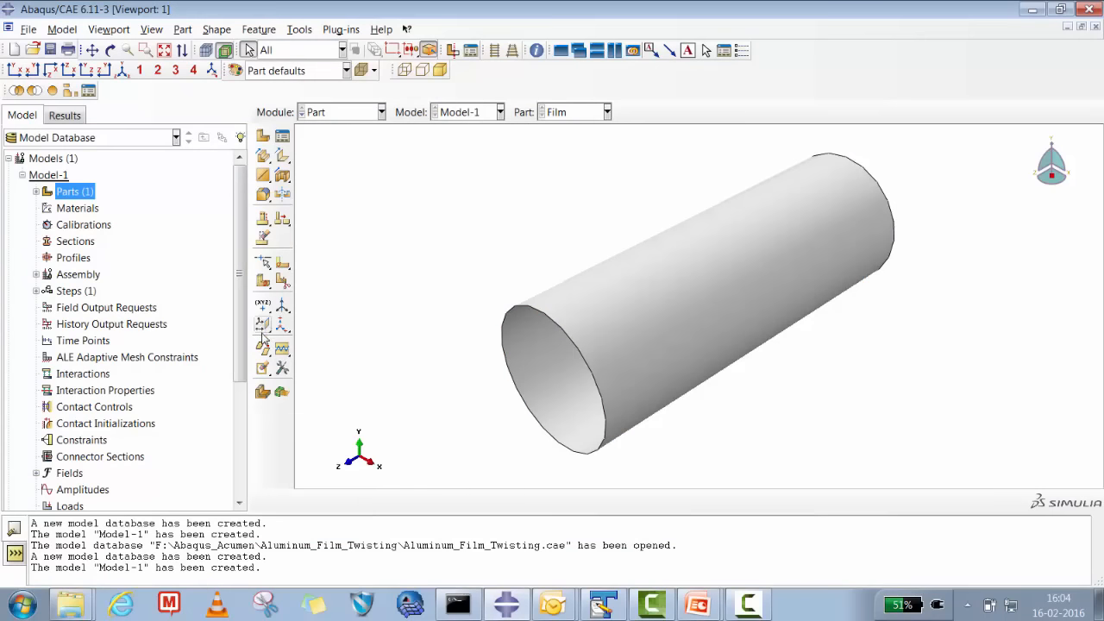
# Step: Create two datum planes offset from the XY plane, the first at 25
pyautogui.click(262, 325)
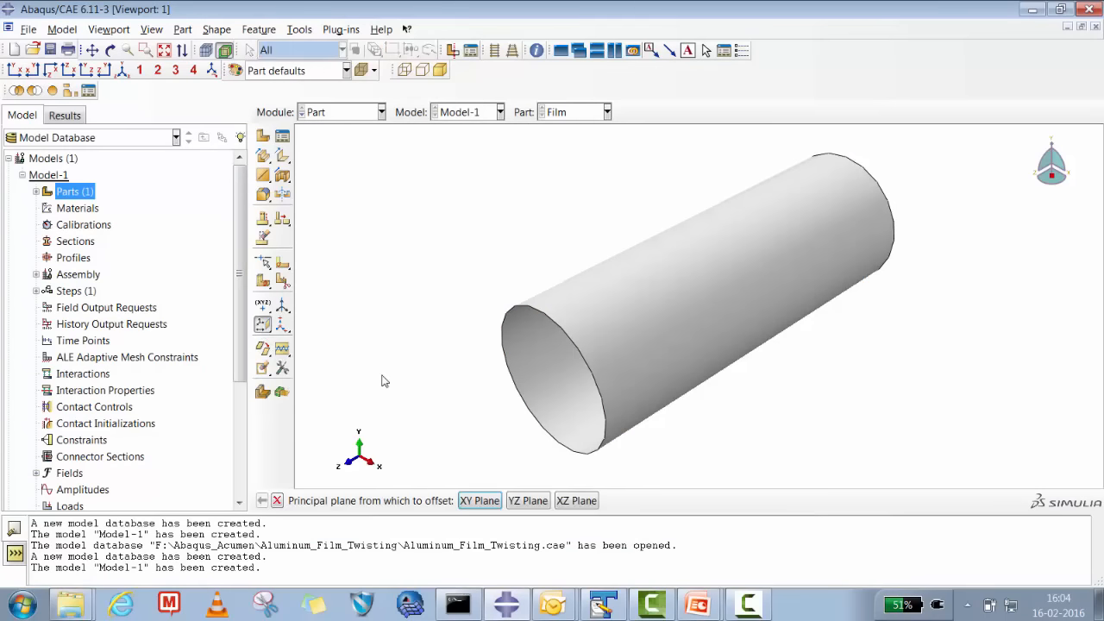
pyautogui.moveTo(368, 466)
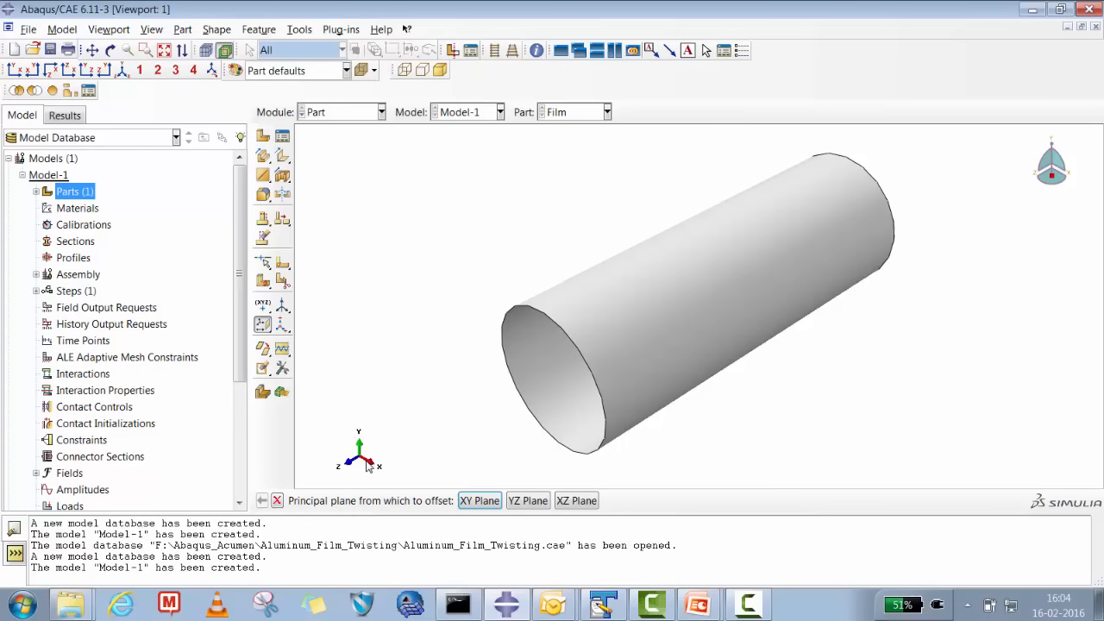
pyautogui.click(480, 500)
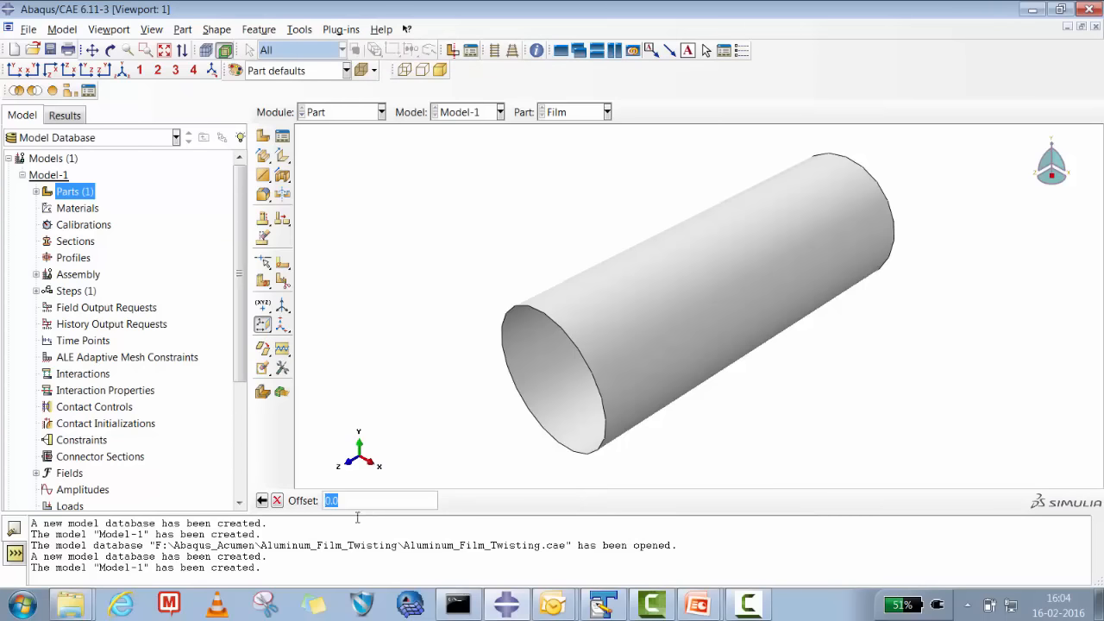
pyautogui.write('25')
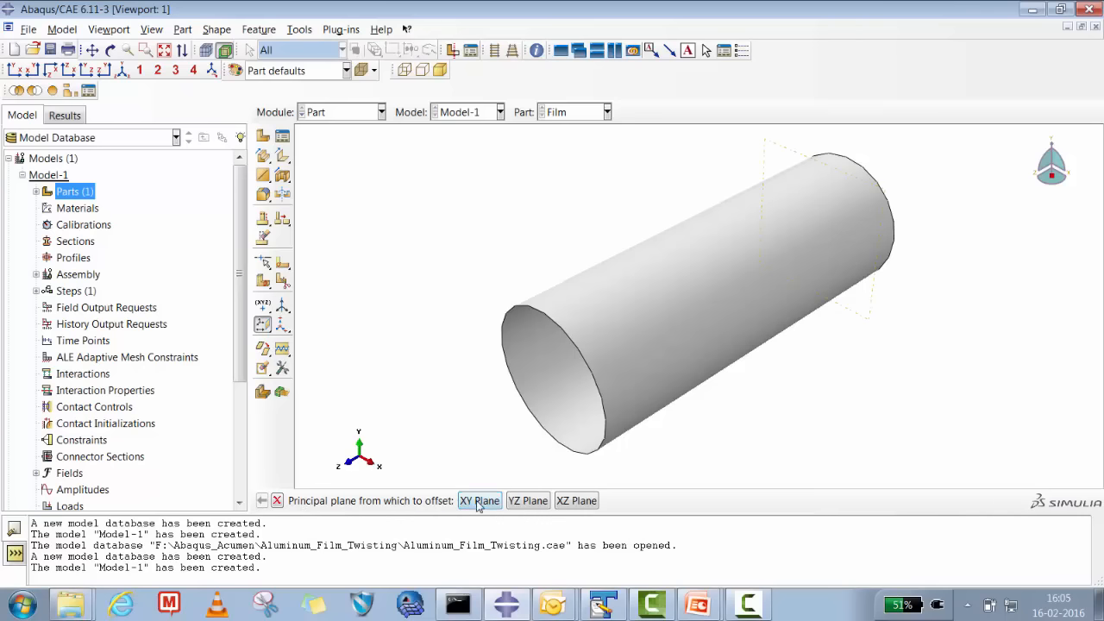
pyautogui.click(480, 500)
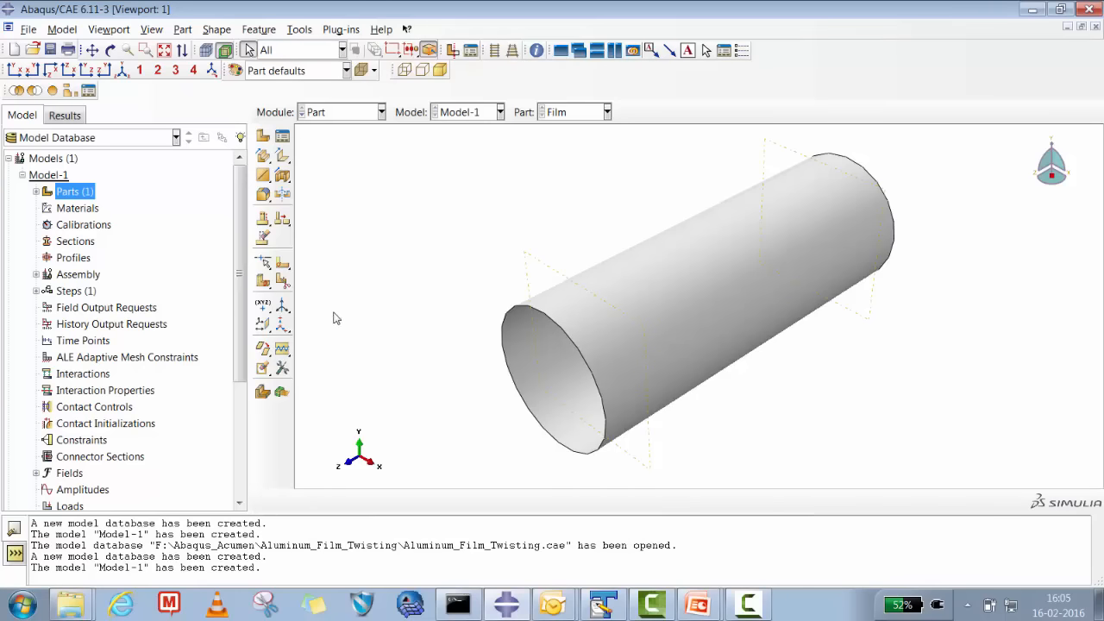
pyautogui.click(353, 351)
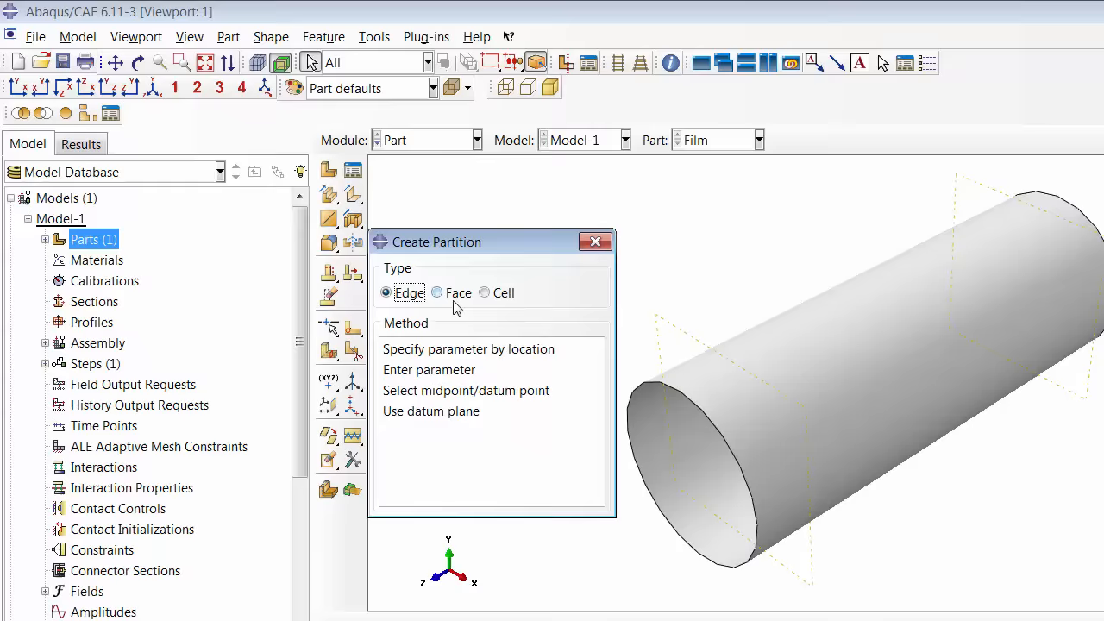
# Step: Partition the long cylinder face at the datum planes into a central band and end rings
pyautogui.click(437, 293)
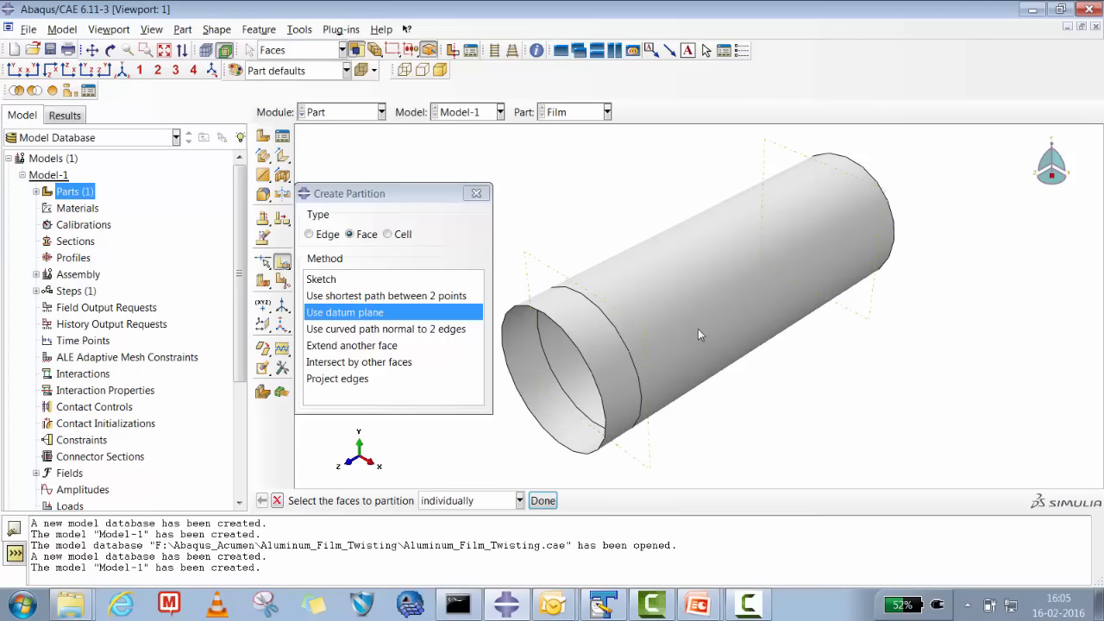
pyautogui.click(699, 335)
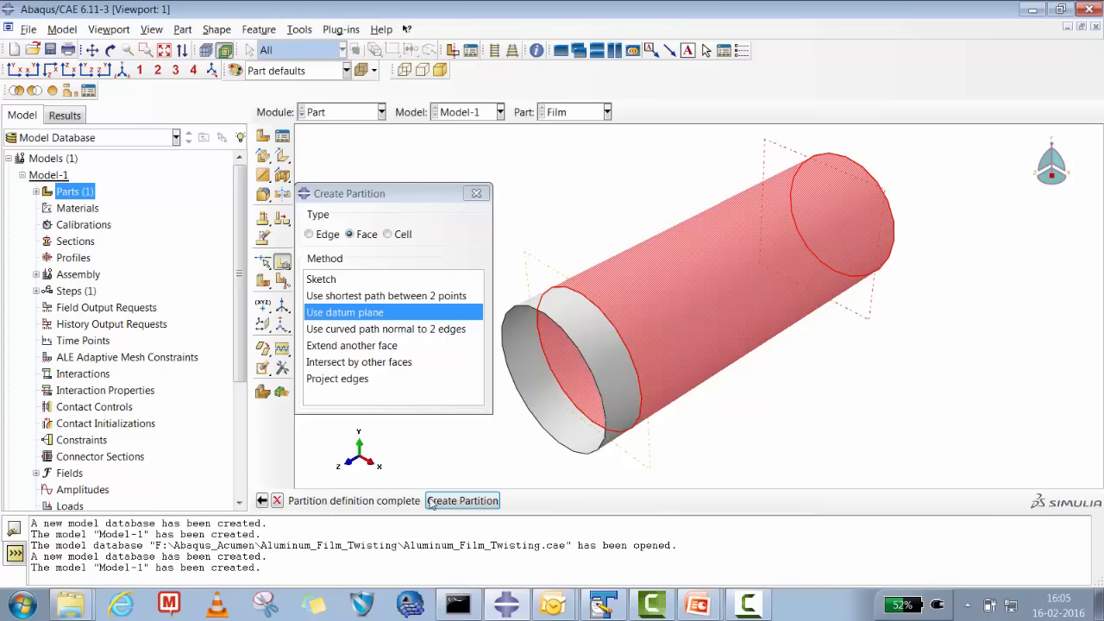
pyautogui.click(462, 501)
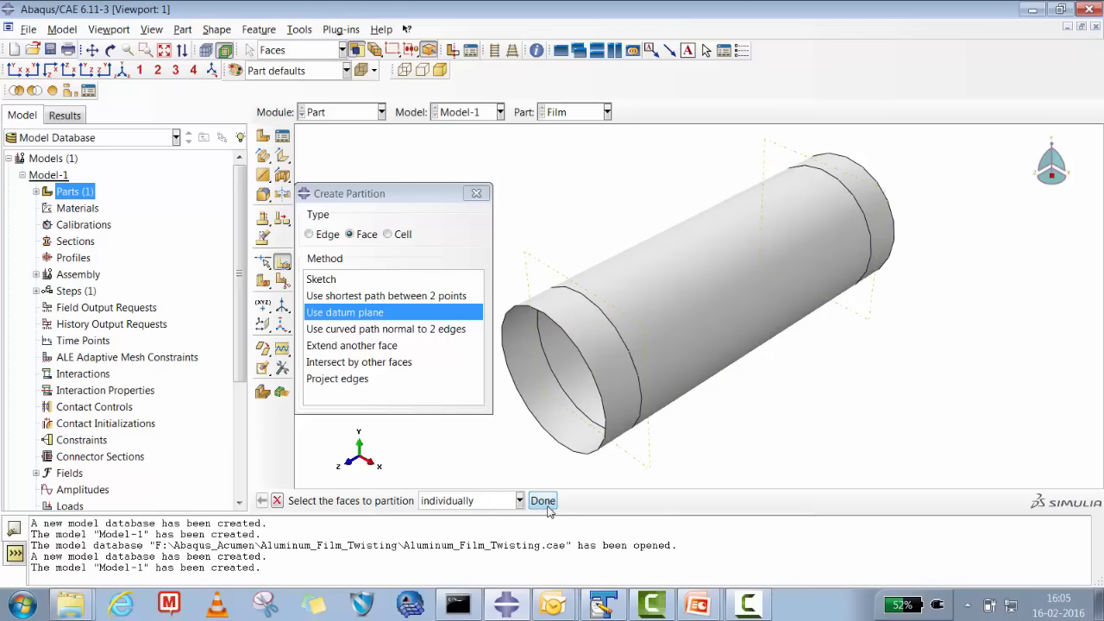
pyautogui.click(543, 500)
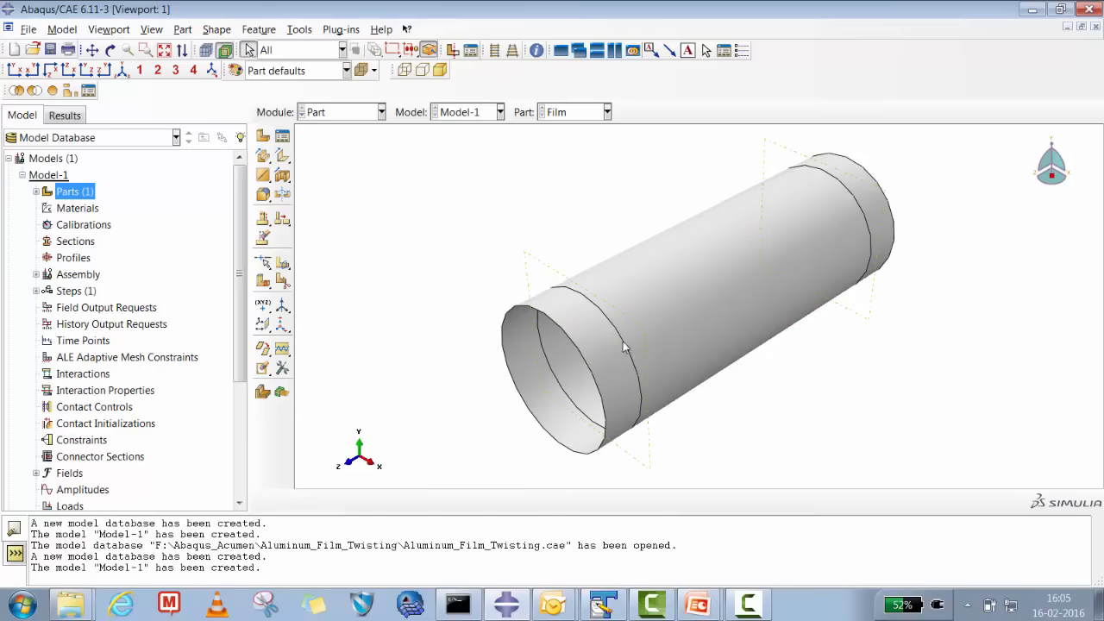
pyautogui.moveTo(598, 317)
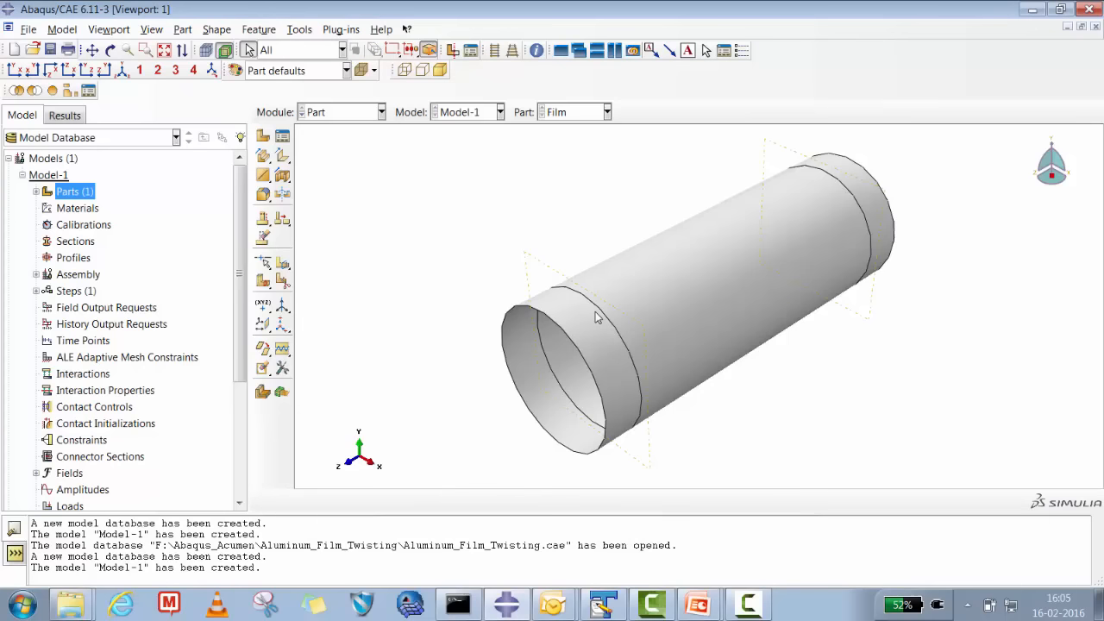
pyautogui.moveTo(578, 323)
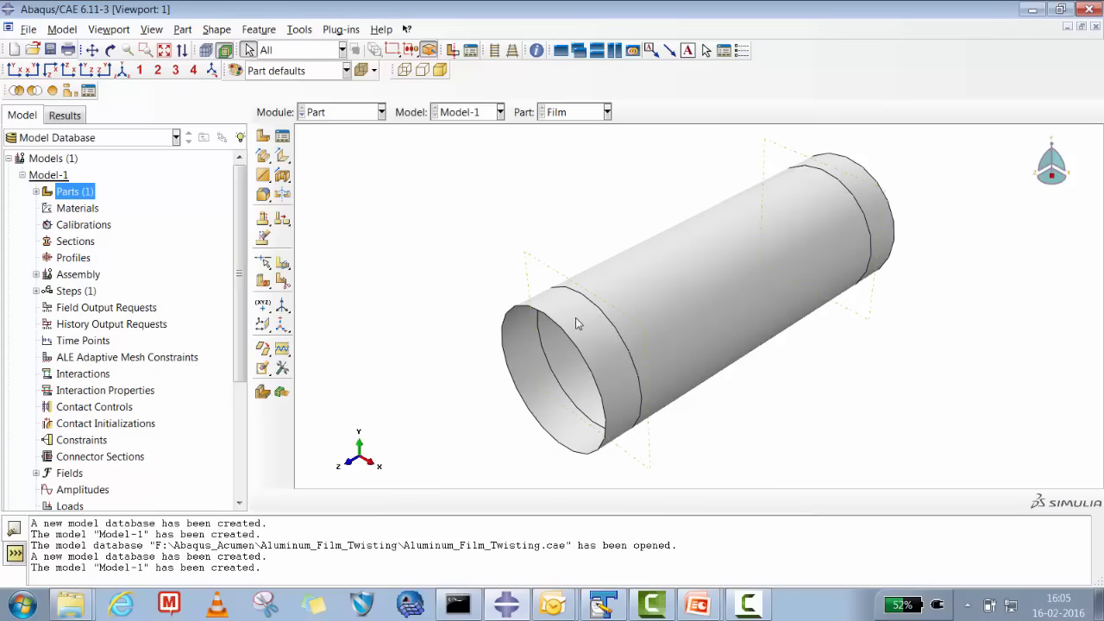
pyautogui.moveTo(586, 318)
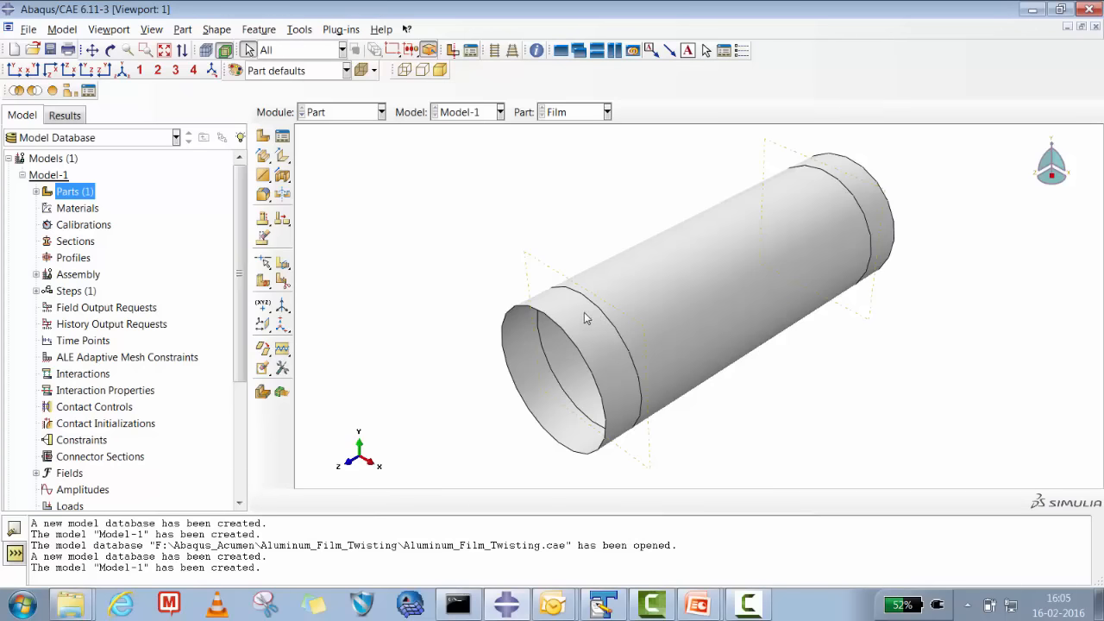
pyautogui.moveTo(634, 269)
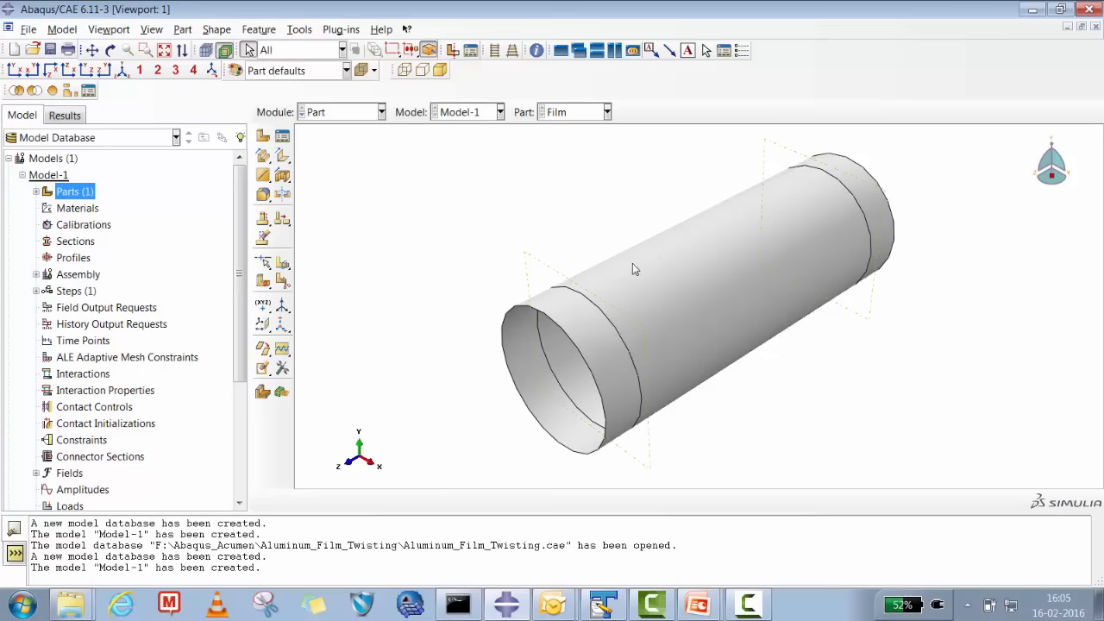
pyautogui.moveTo(393, 332)
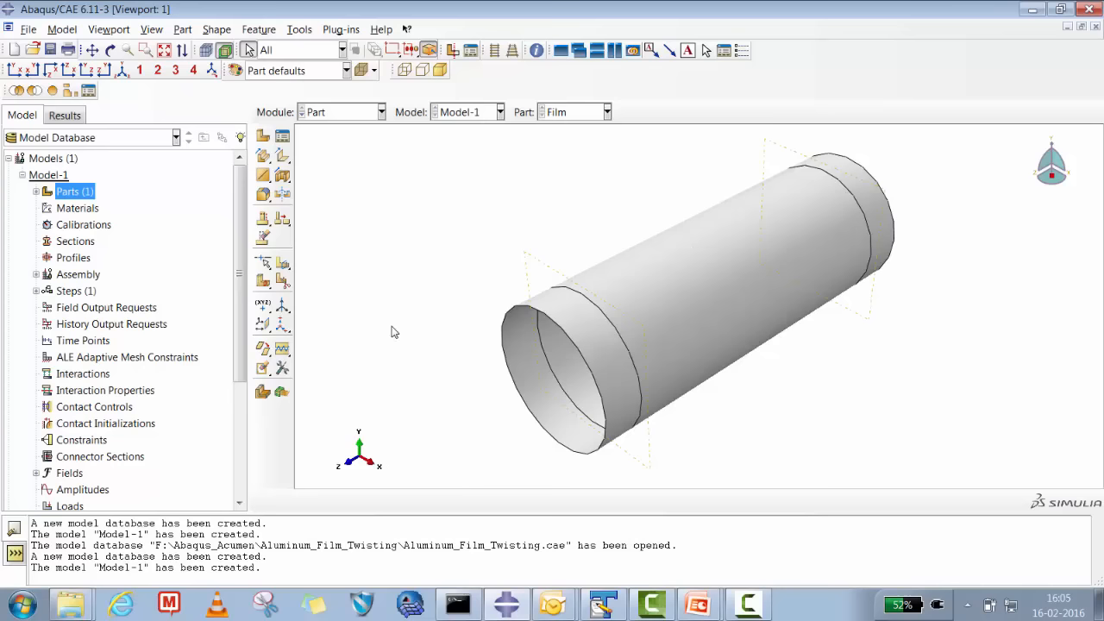
pyautogui.click(38, 192)
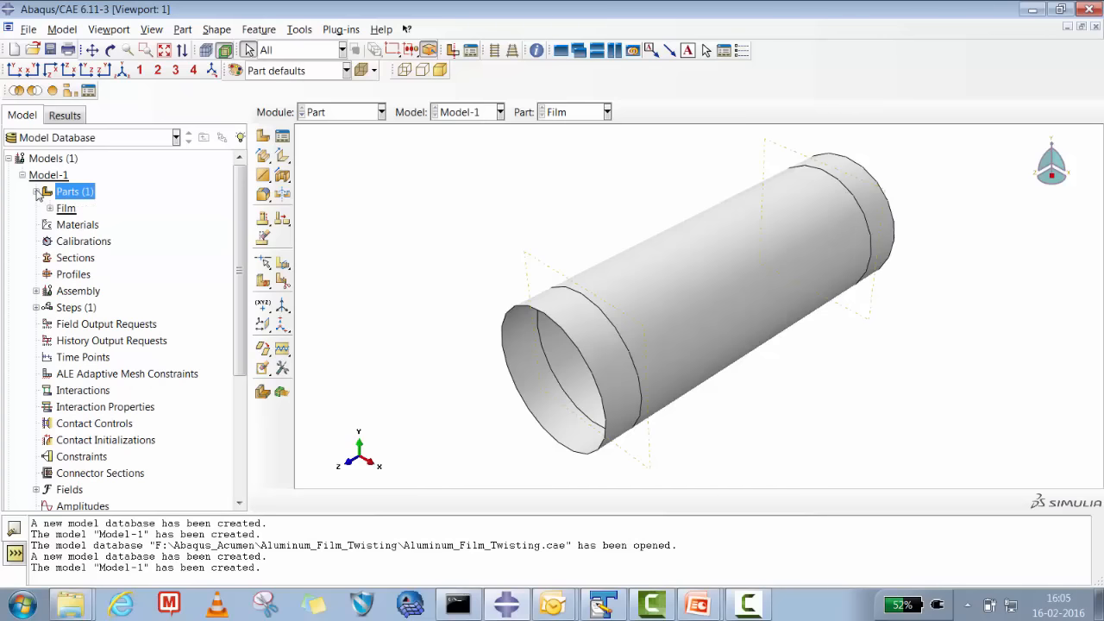
pyautogui.click(78, 224)
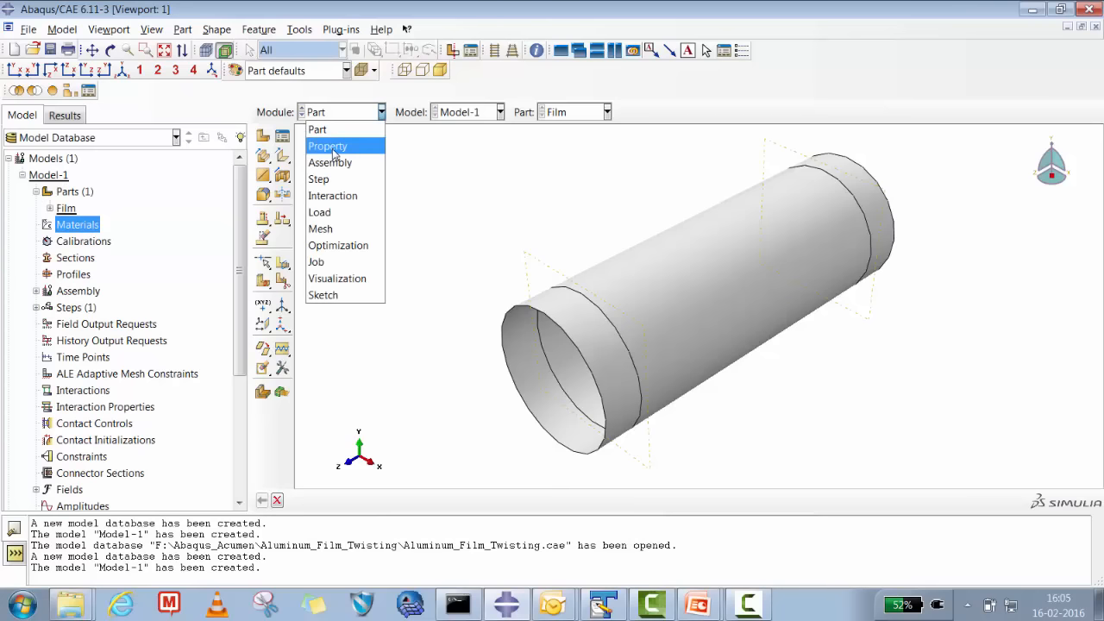
# Step: Create a material named Aluminum and enter its mass density
pyautogui.click(327, 146)
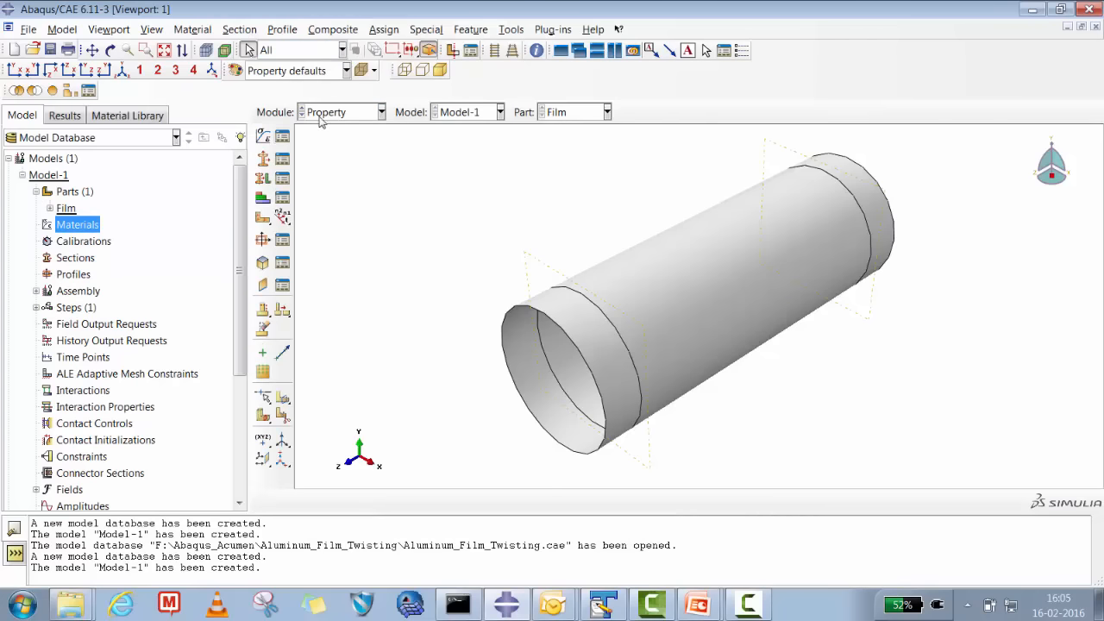
pyautogui.click(193, 121)
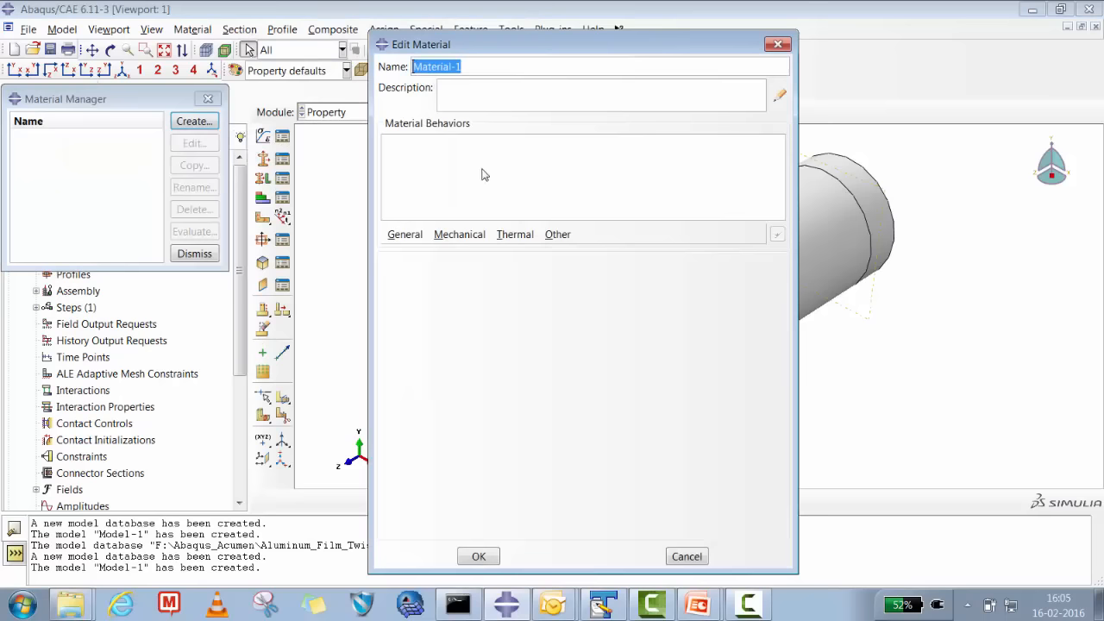
pyautogui.write('Al')
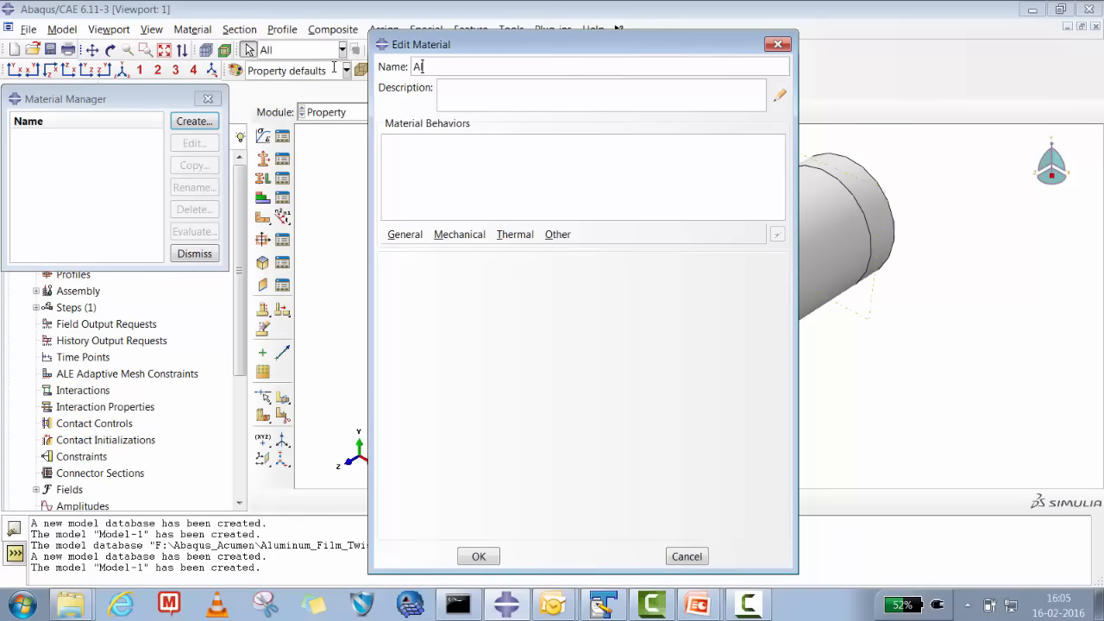
pyautogui.write('lumi')
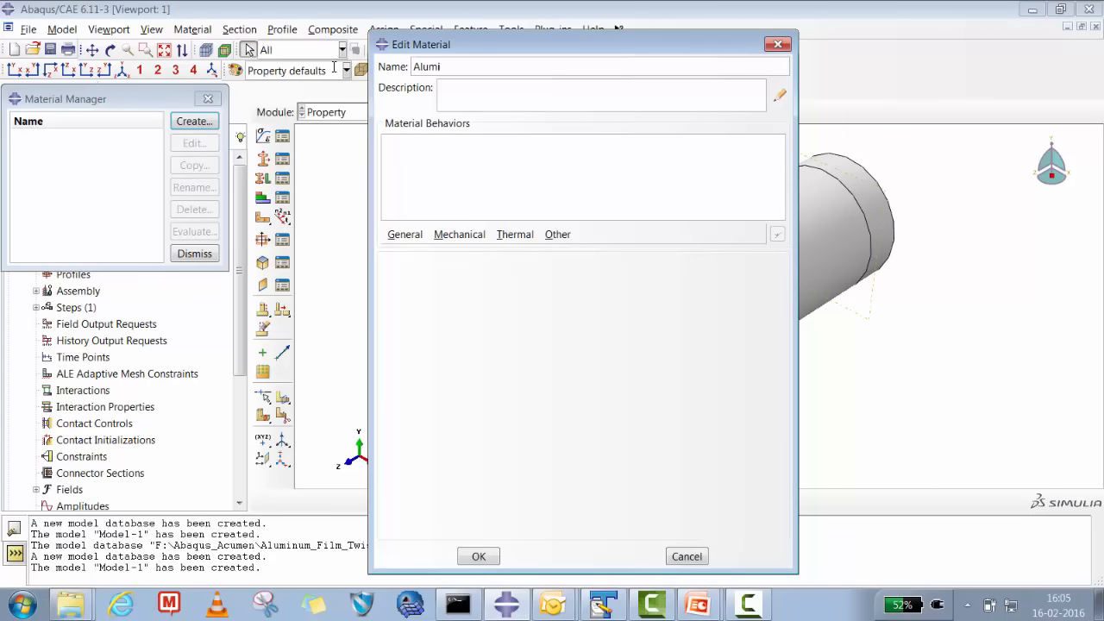
pyautogui.write('num')
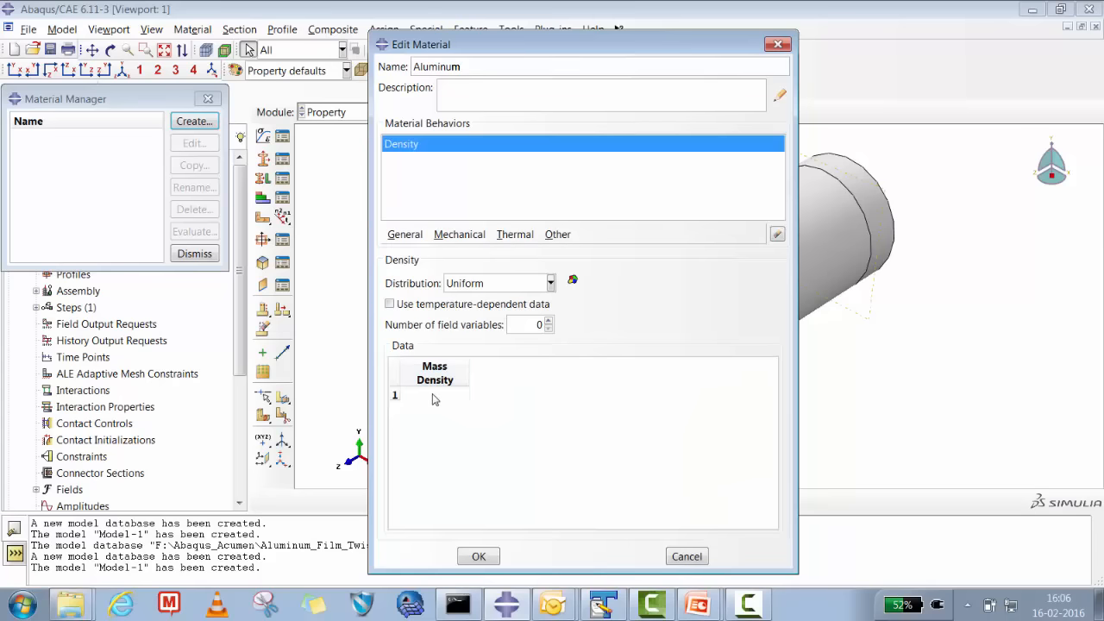
pyautogui.click(432, 394)
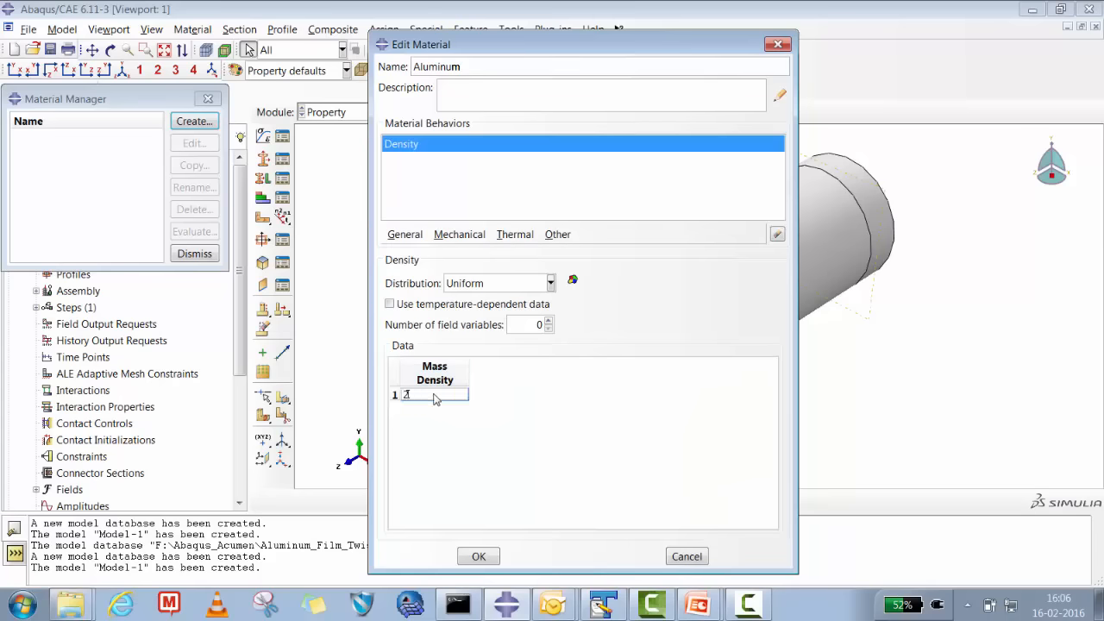
pyautogui.write('2.7e-0')
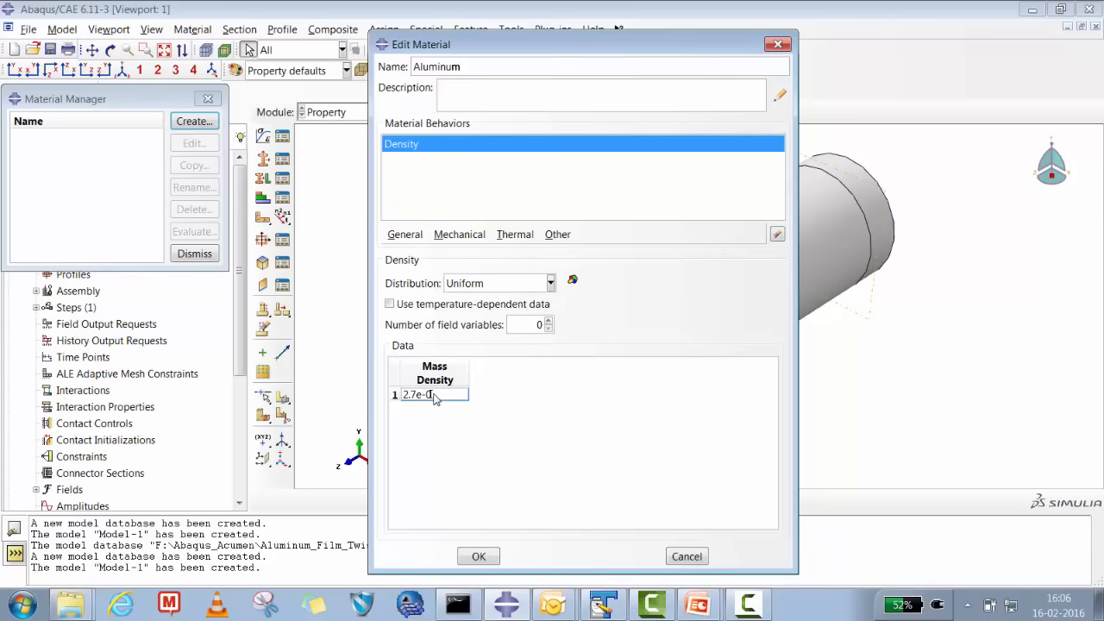
# Step: Add elastic (70e03, 0.33) and plastic (276 at 0, 324 at 0.2) data and confirm
pyautogui.click(460, 234)
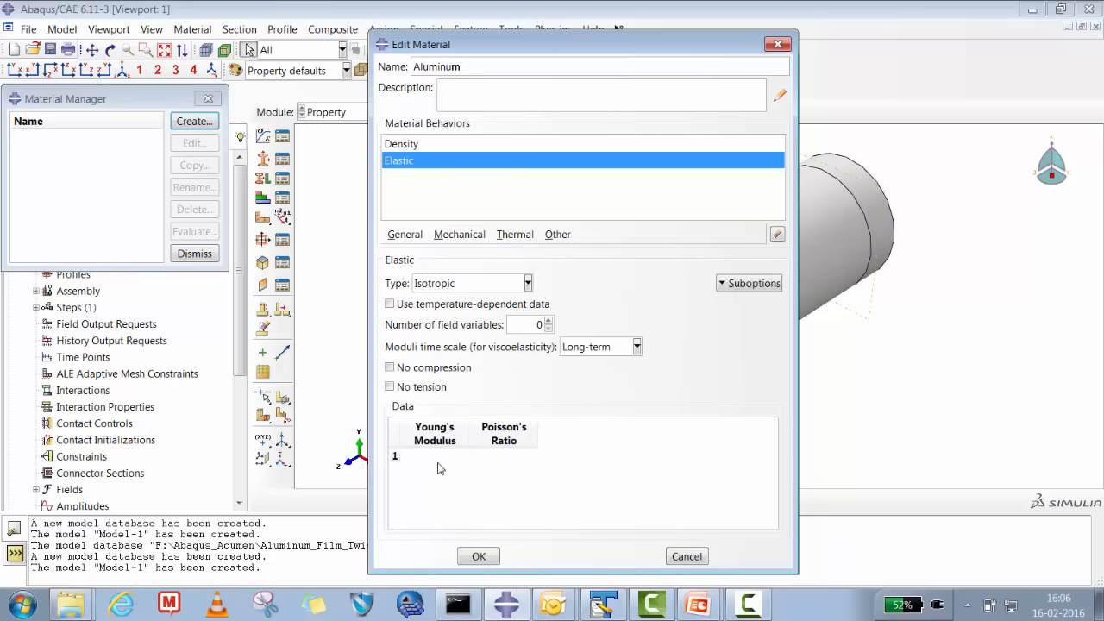
pyautogui.write('70e03')
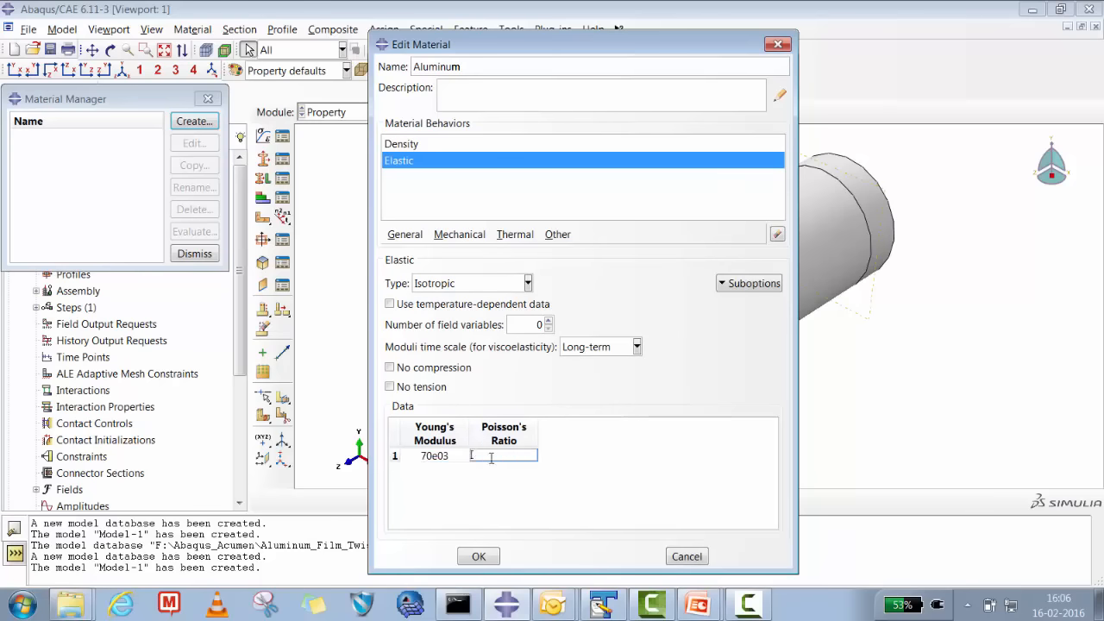
pyautogui.write('0.33')
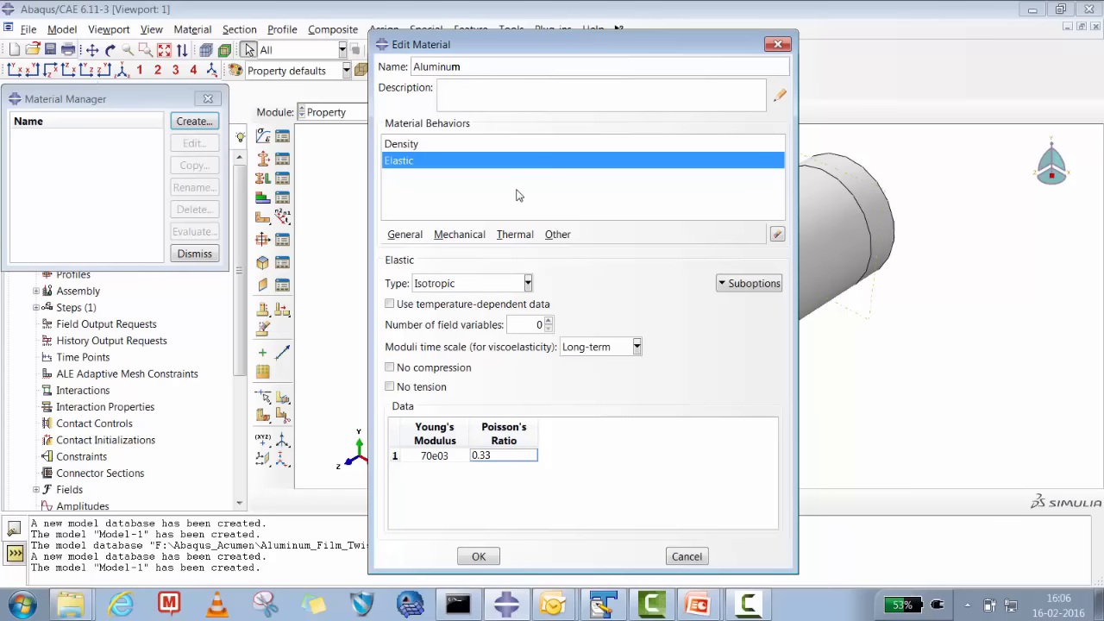
pyautogui.click(460, 234)
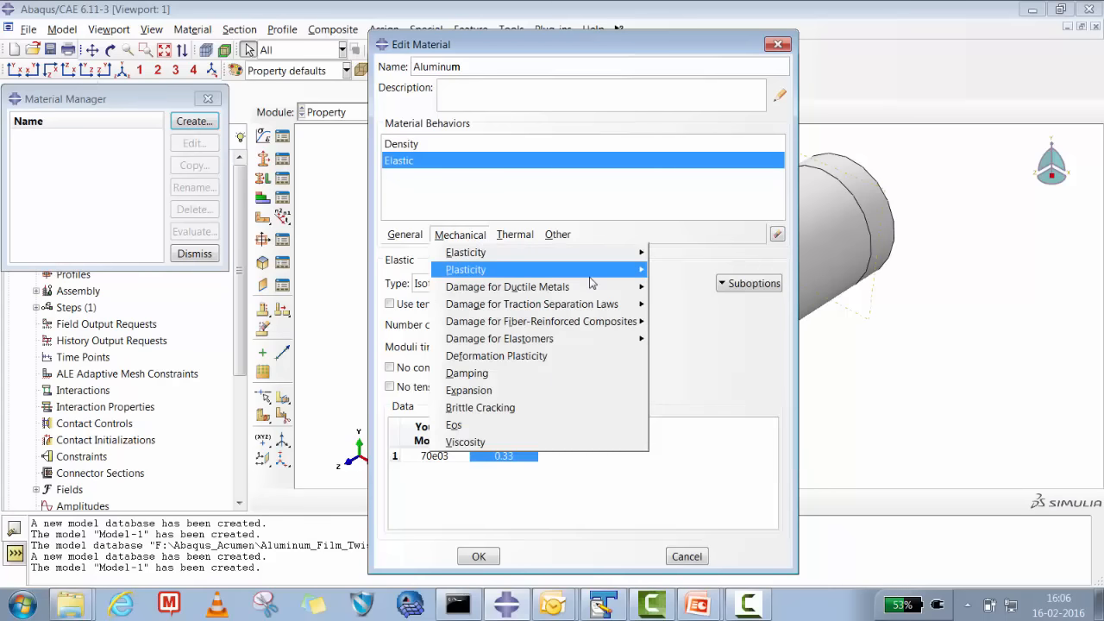
pyautogui.click(465, 269)
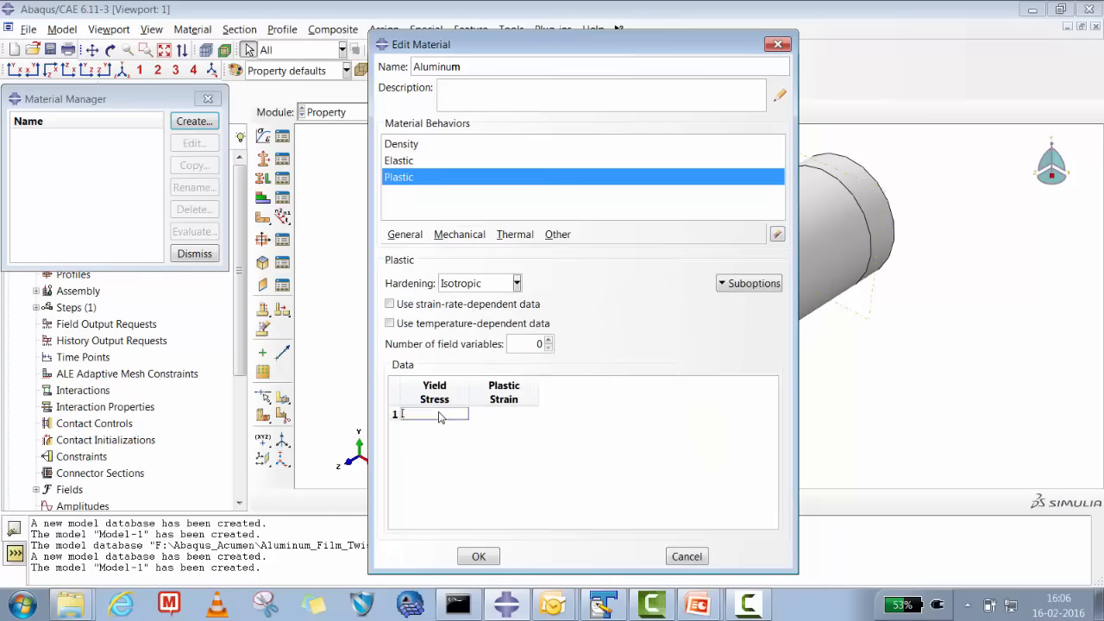
pyautogui.write('2')
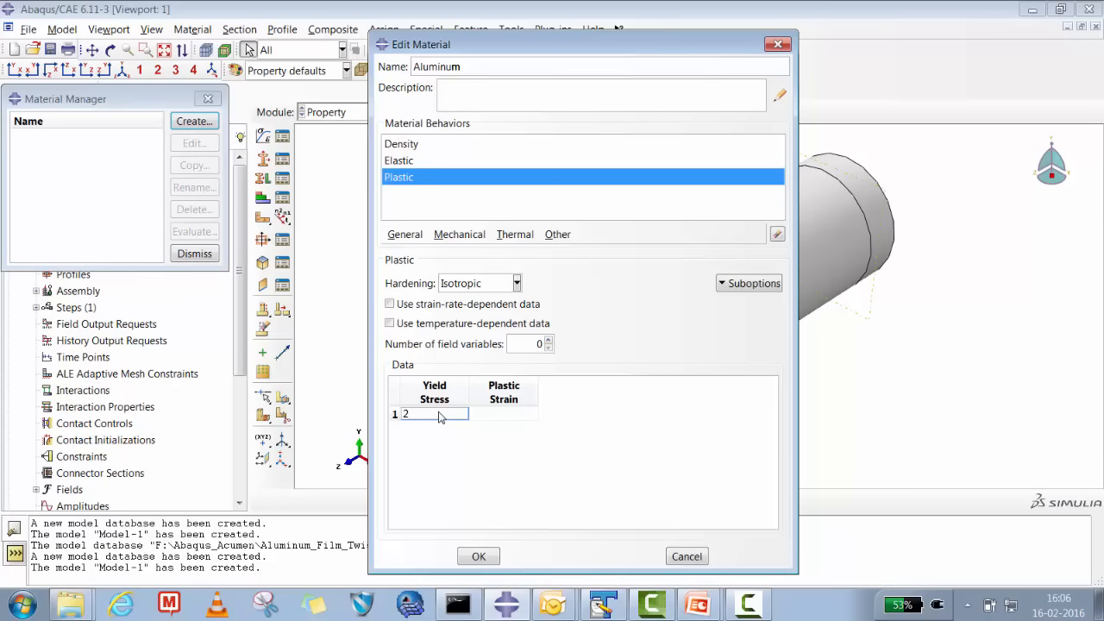
pyautogui.write('76')
pyautogui.click(504, 414)
pyautogui.write('0')
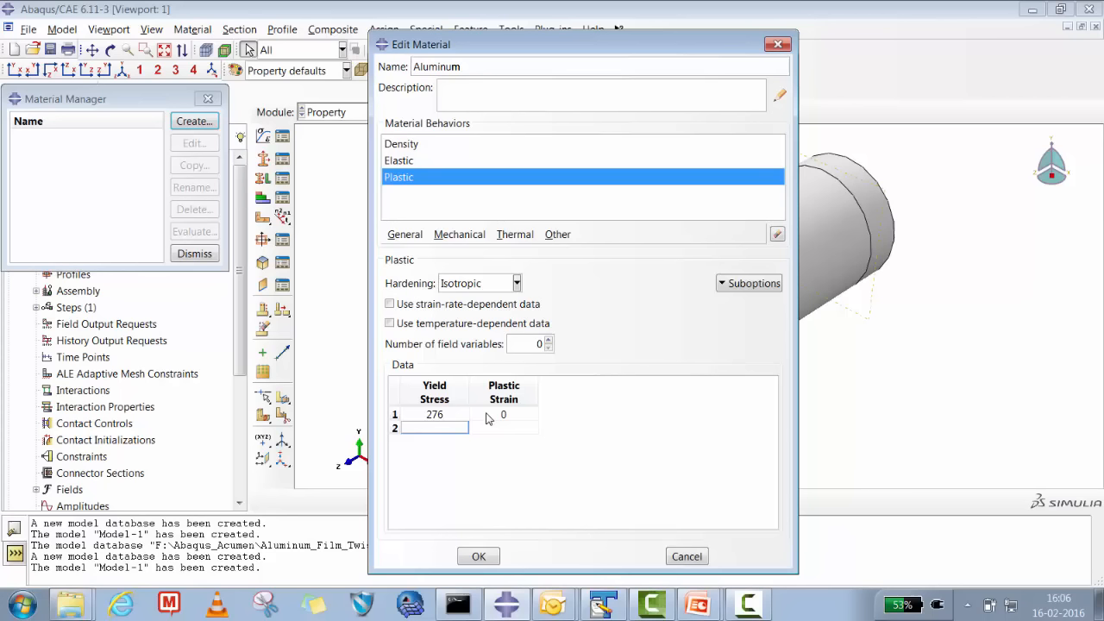
pyautogui.write('324')
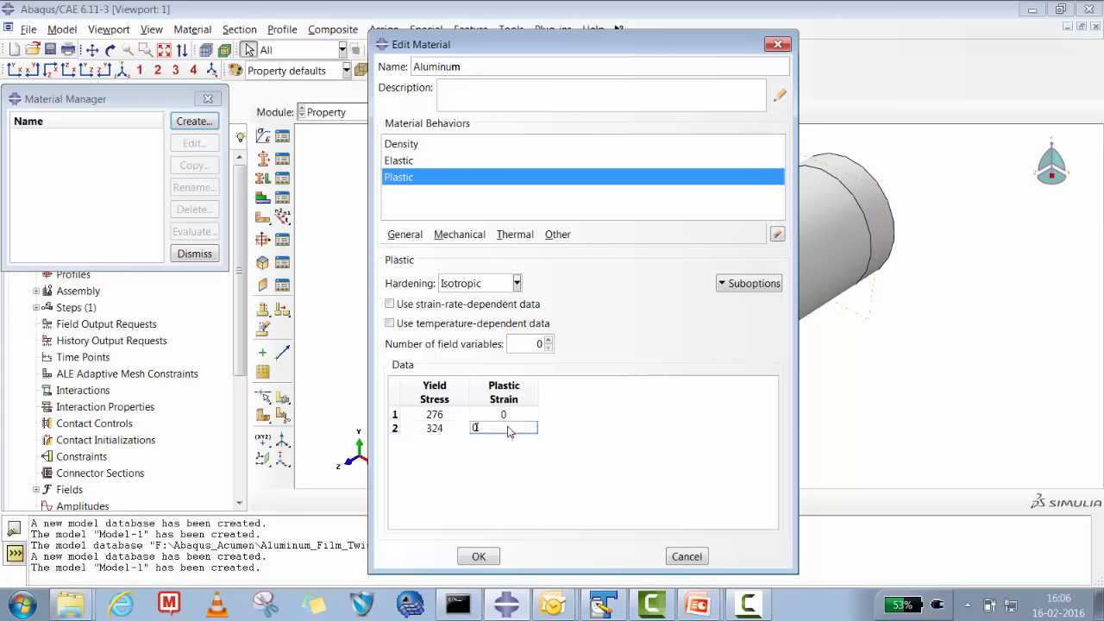
pyautogui.write('0.2')
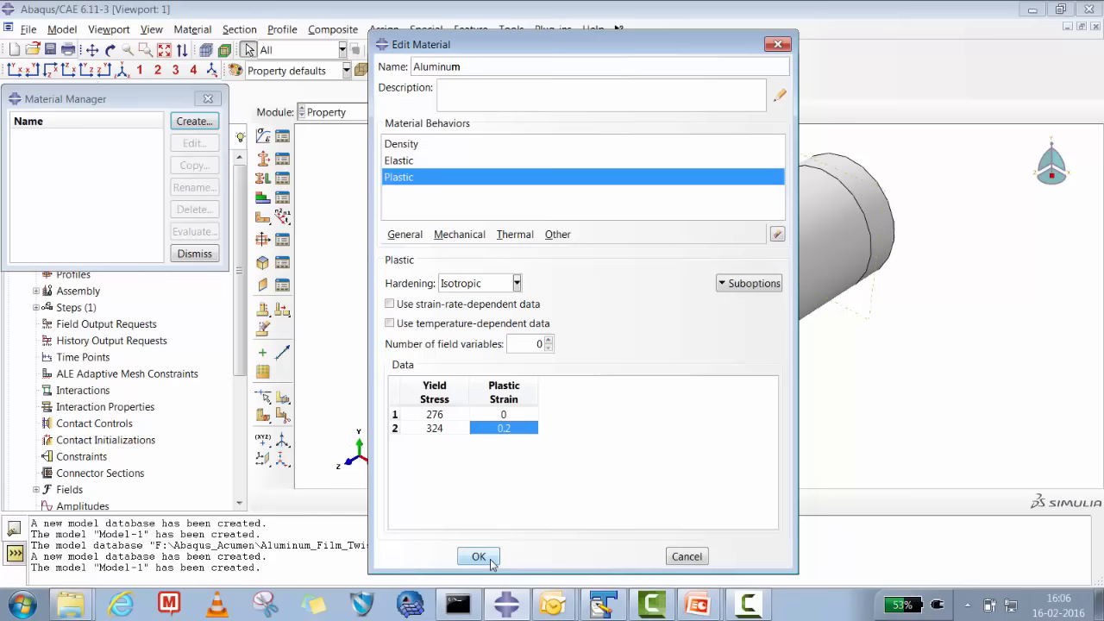
pyautogui.click(478, 557)
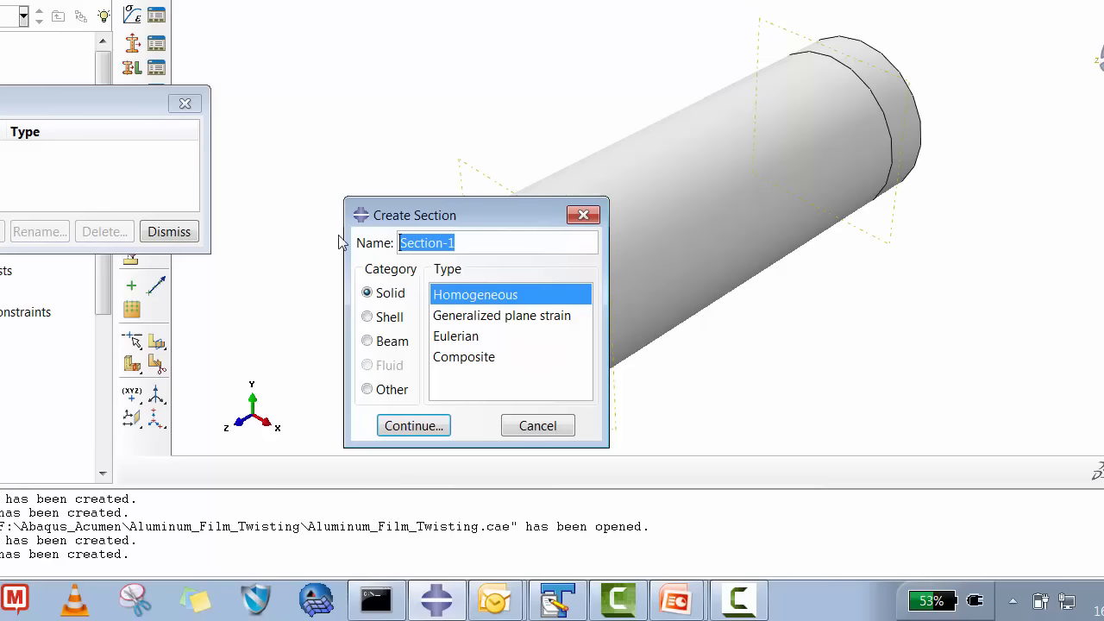
# Step: Create shell section Al_Thk_0_08: Aluminum, 0.08 thick, 7 integration points
pyautogui.write('Al_Thk_0.0')
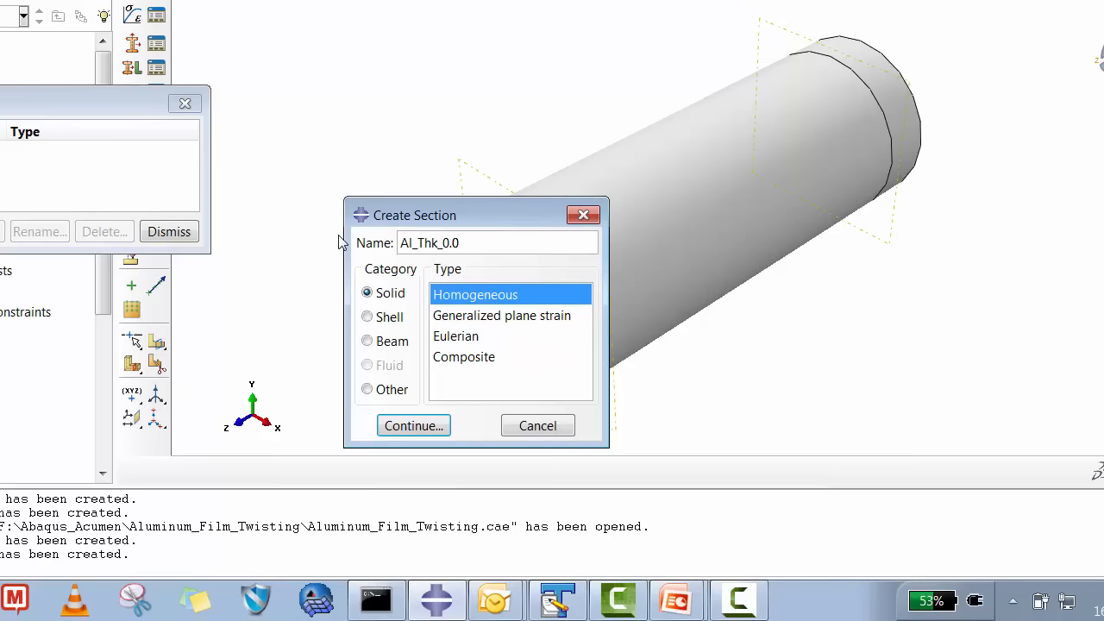
pyautogui.click(367, 316)
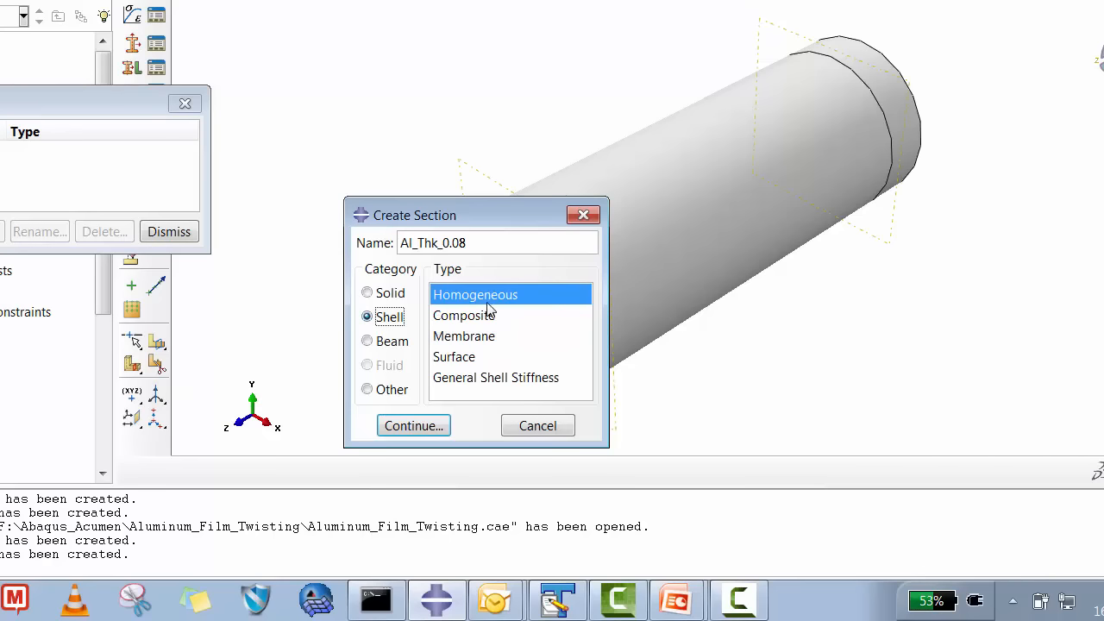
pyautogui.click(413, 425)
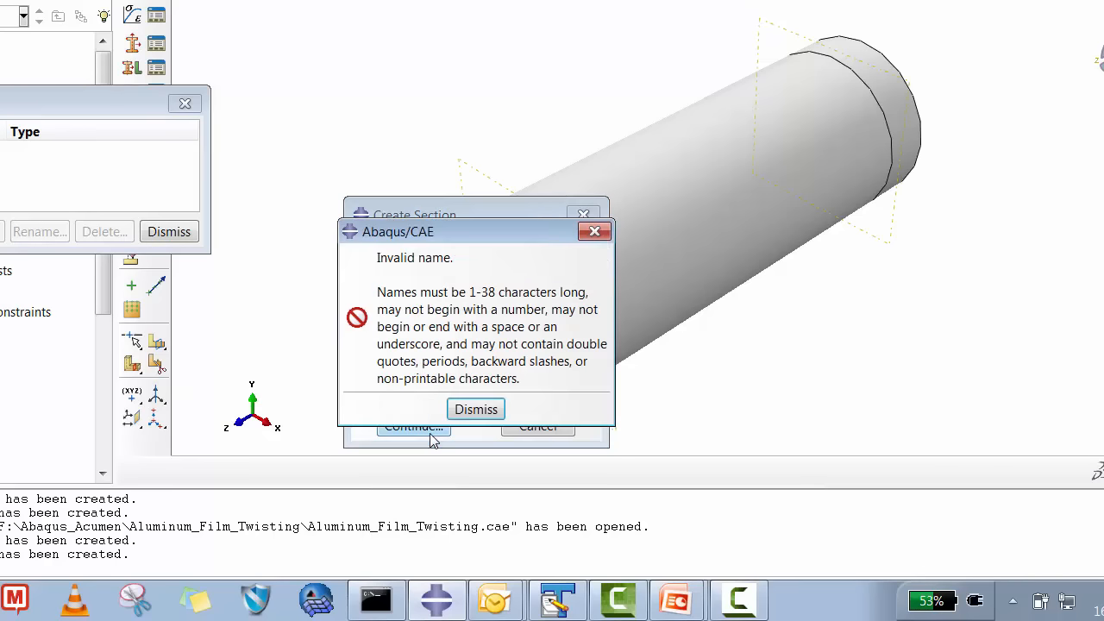
pyautogui.click(476, 409)
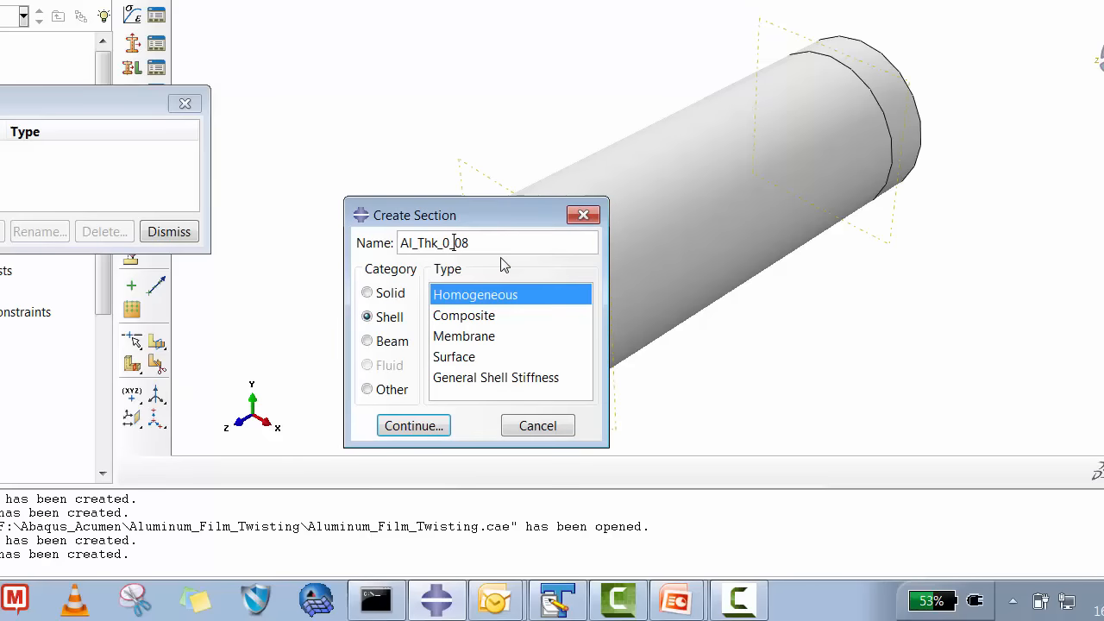
pyautogui.click(413, 425)
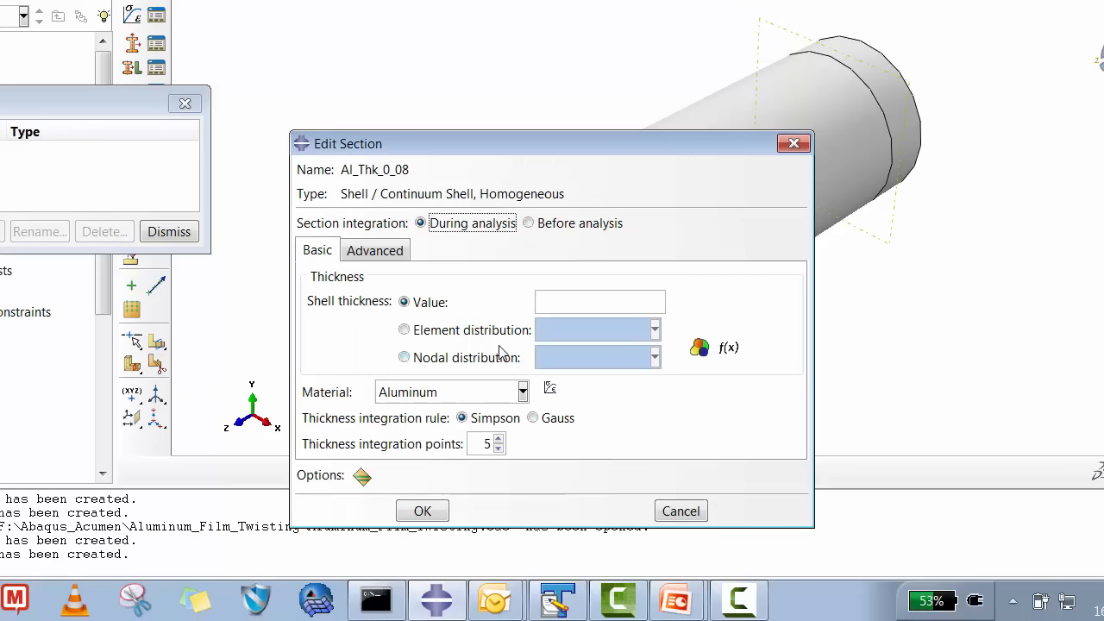
pyautogui.write('0.08')
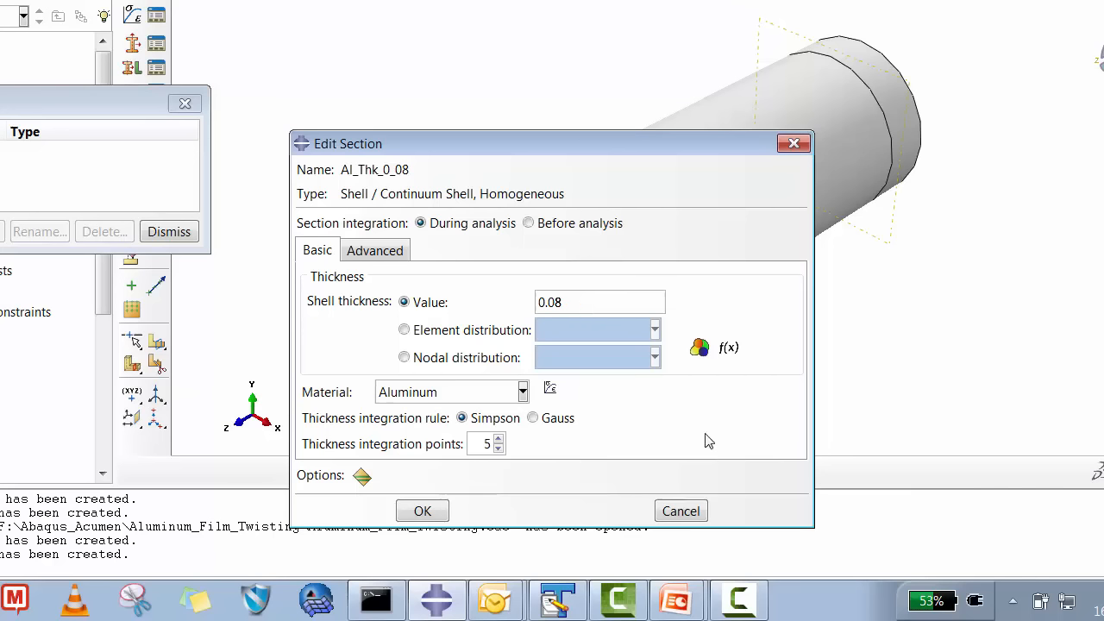
pyautogui.moveTo(672, 459)
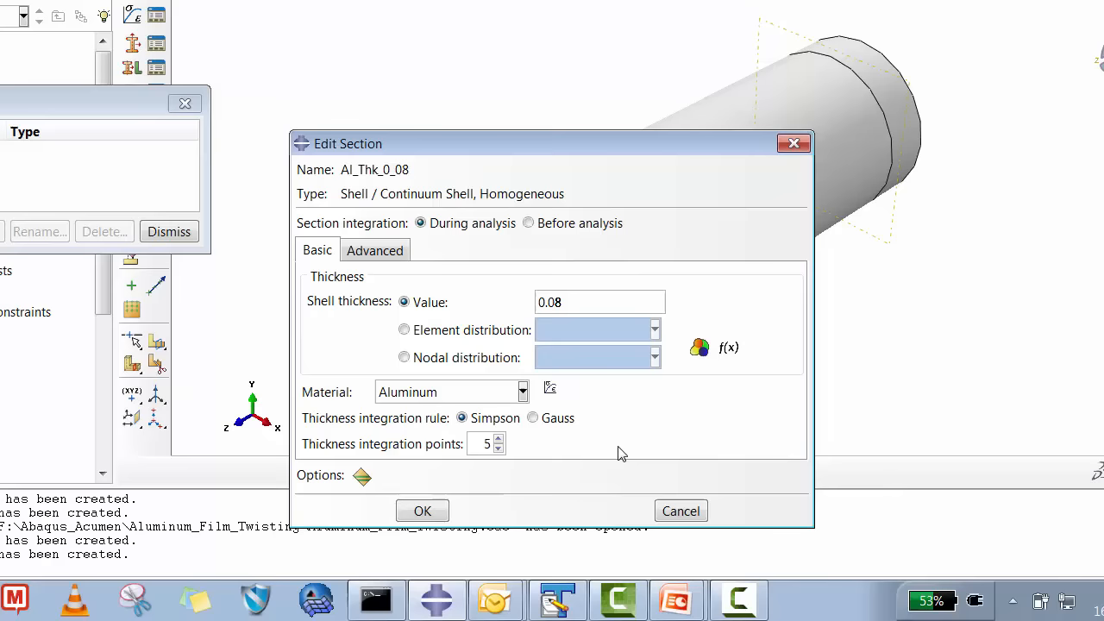
pyautogui.moveTo(530, 455)
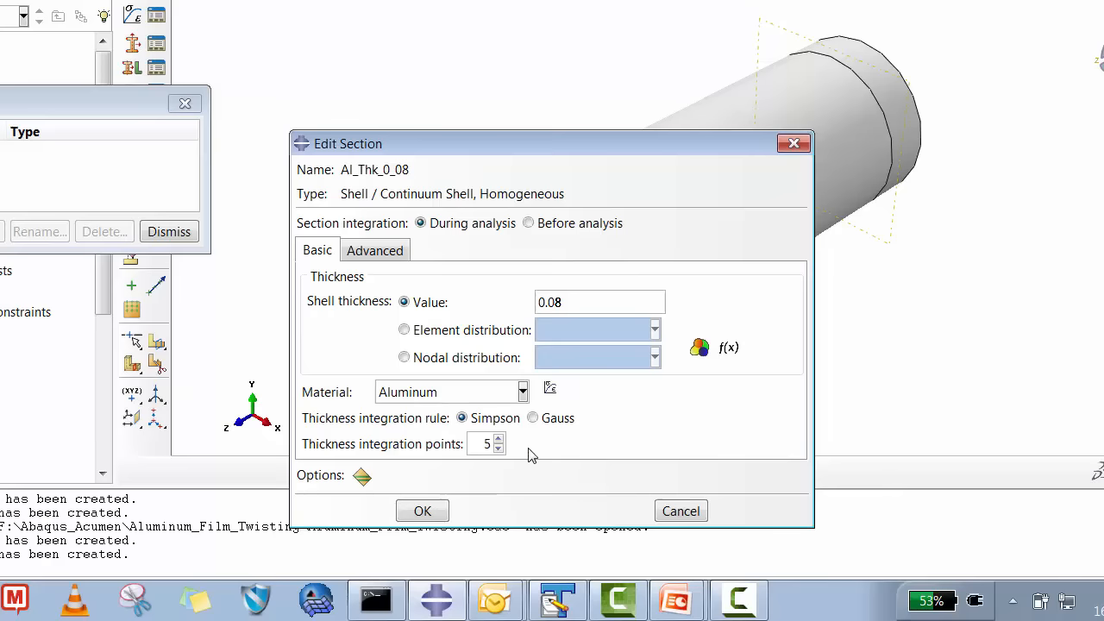
pyautogui.click(499, 438)
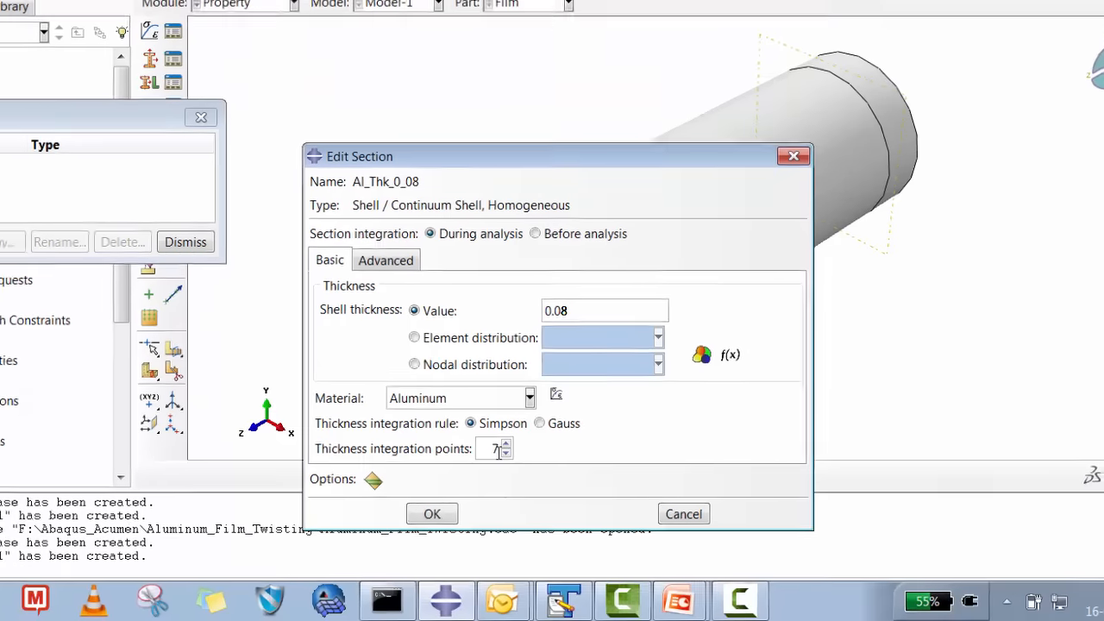
pyautogui.click(432, 513)
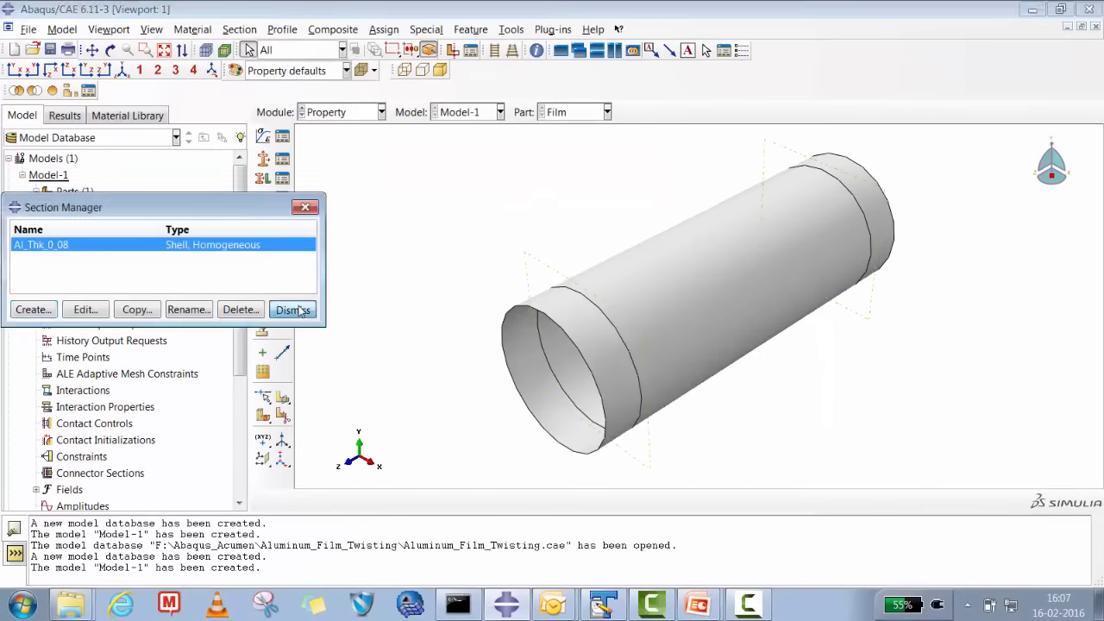
# Step: Assign the Al_Thk_0_08 section to the entire Film cylinder
pyautogui.click(293, 310)
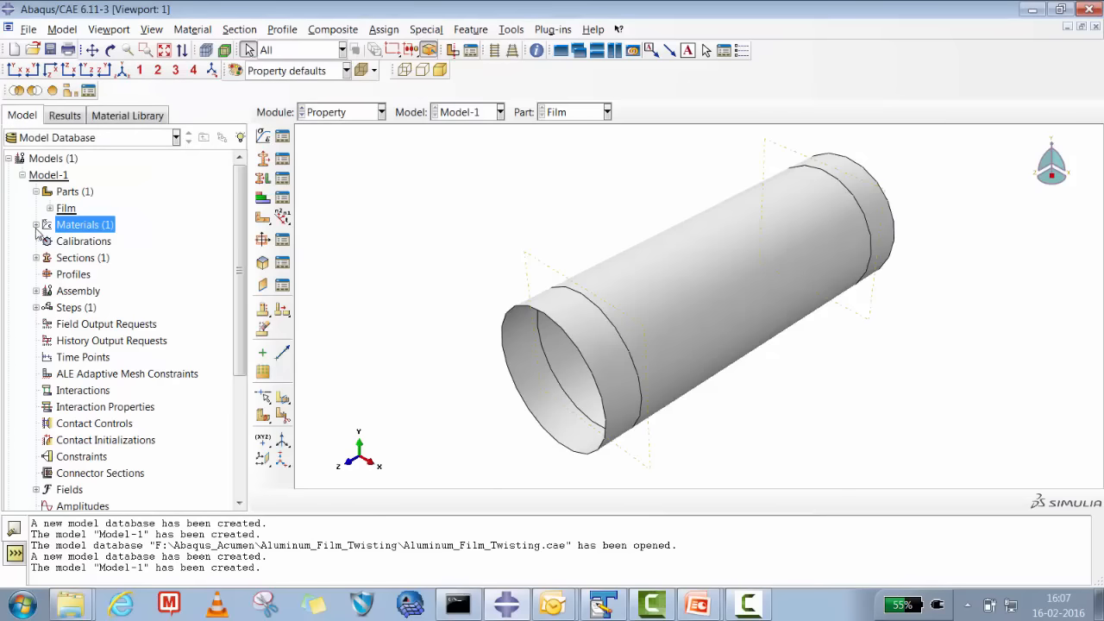
pyautogui.click(56, 208)
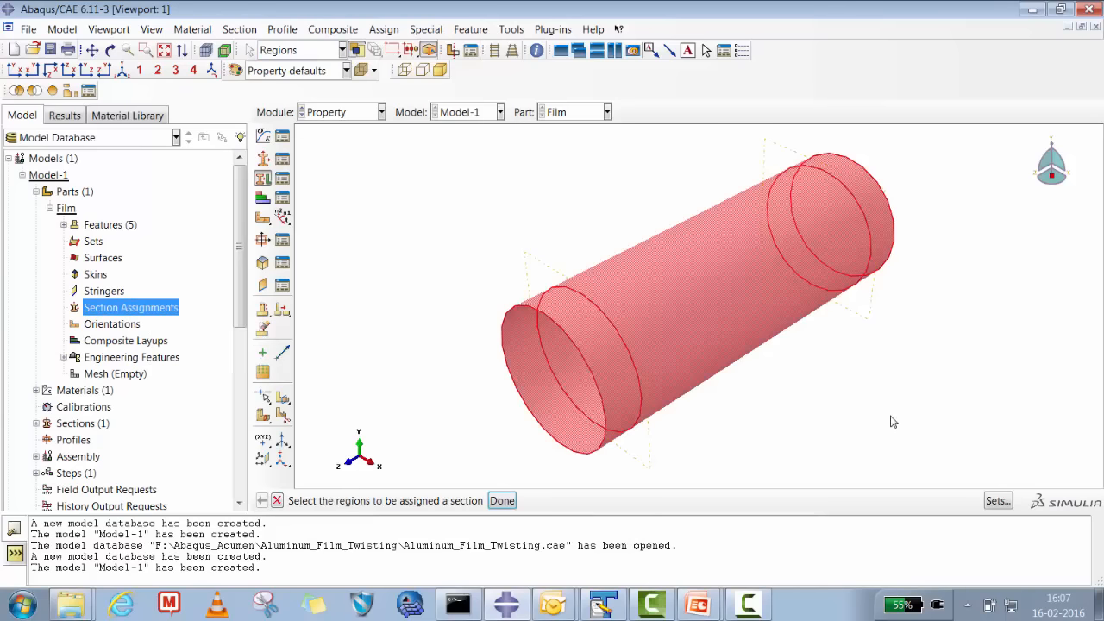
pyautogui.click(501, 501)
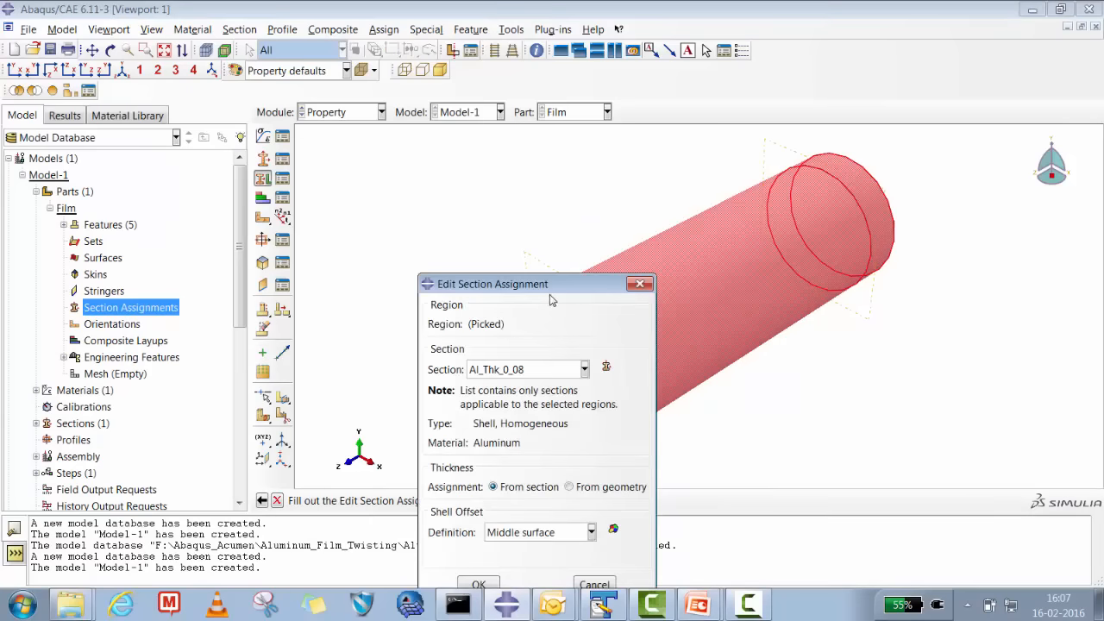
pyautogui.click(478, 584)
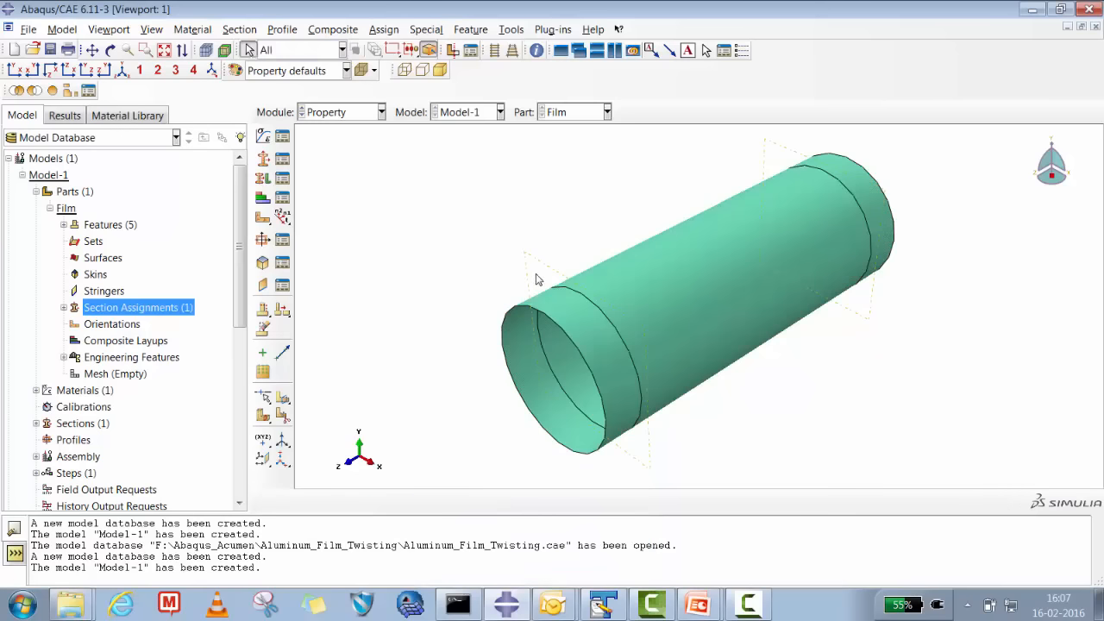
# Step: Start a new discrete rigid shell extrusion part named Madral1
pyautogui.rightClick(69, 192)
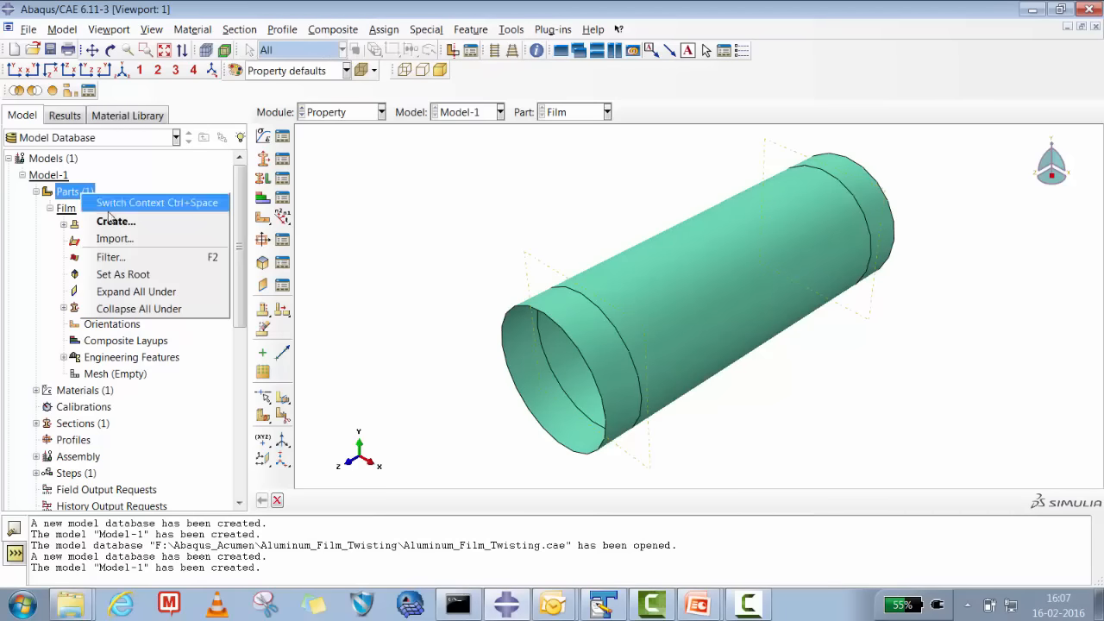
pyautogui.click(115, 221)
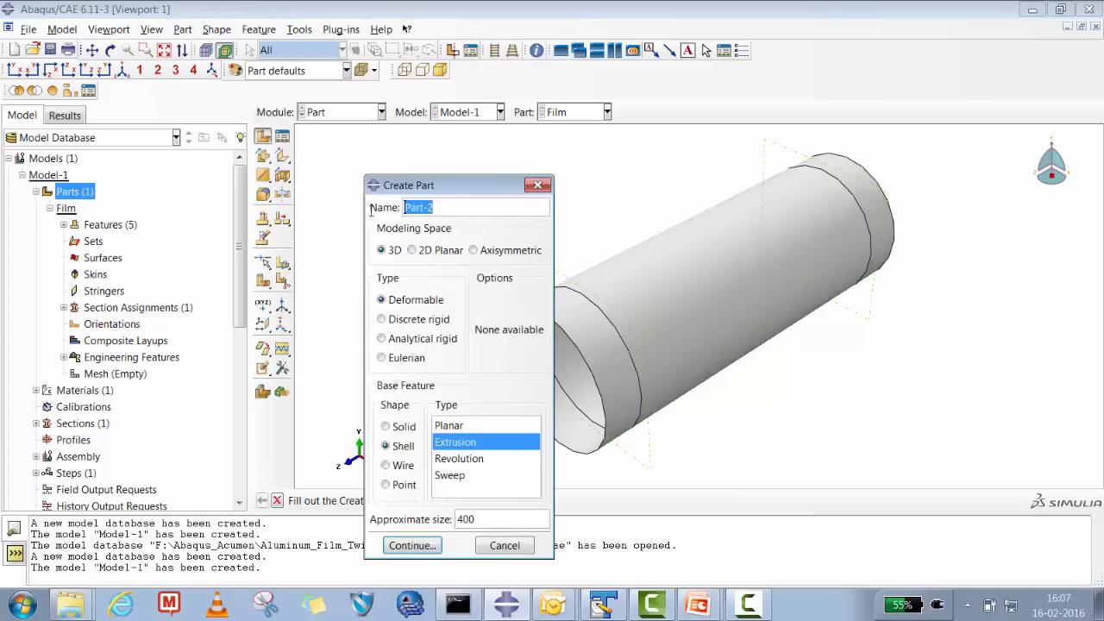
pyautogui.write('Mad')
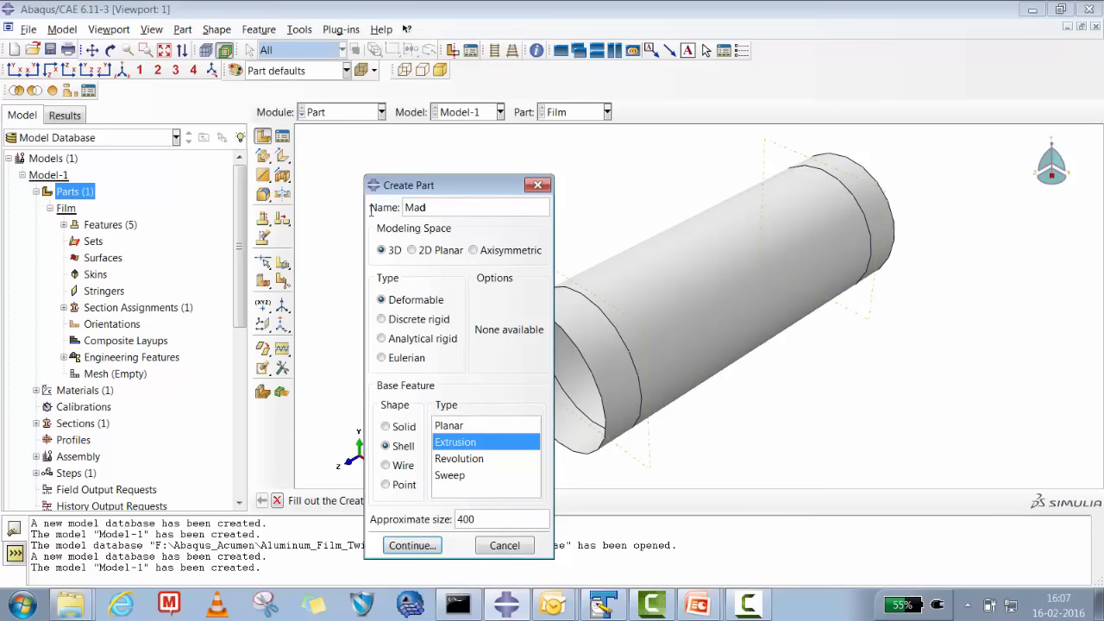
pyautogui.write('rel')
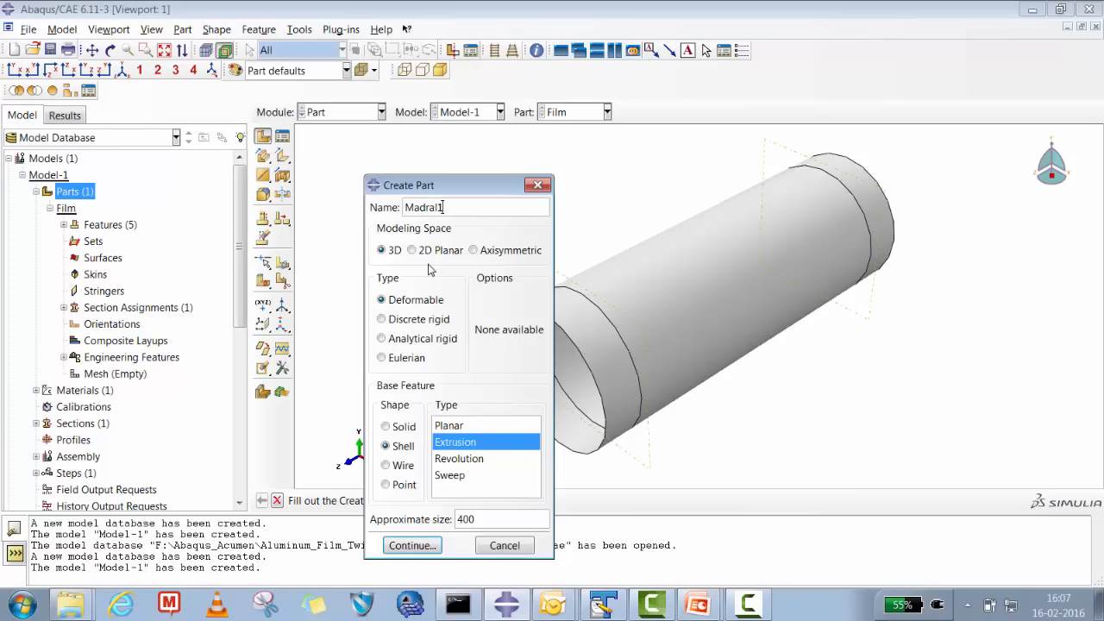
pyautogui.click(381, 319)
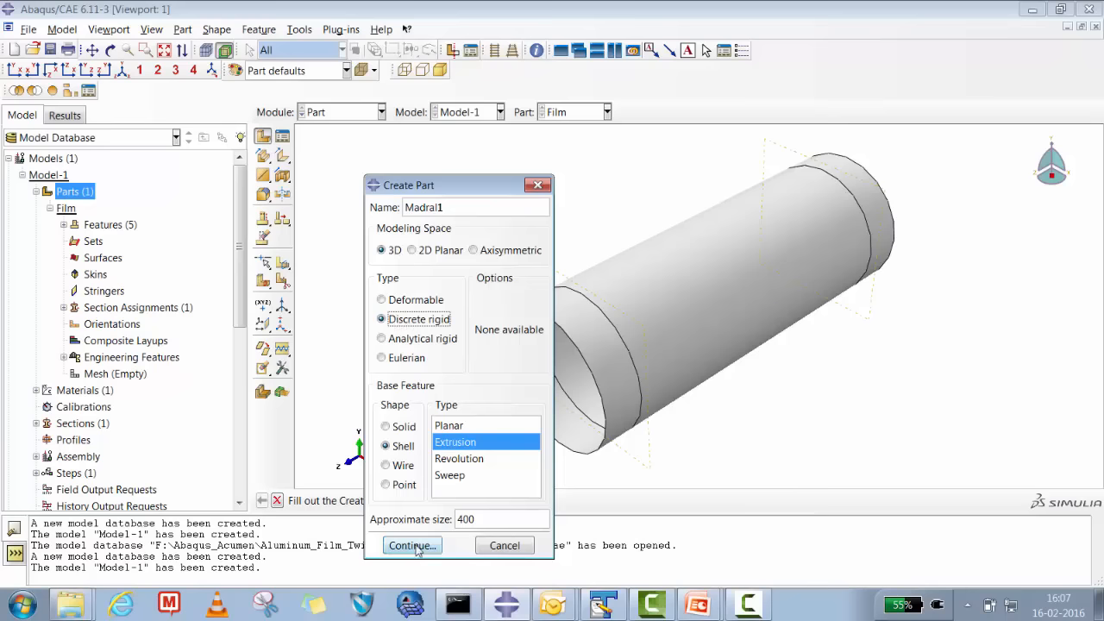
pyautogui.click(412, 545)
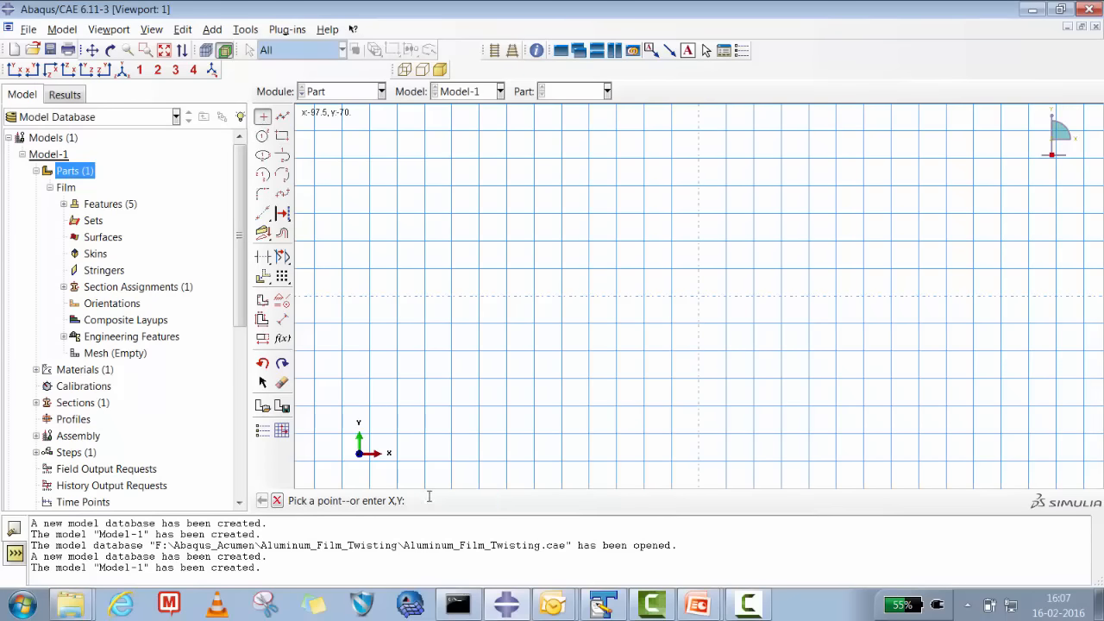
# Step: Sketch a radius-44 circle at the origin and extrude it 25 deep
pyautogui.write('44.0')
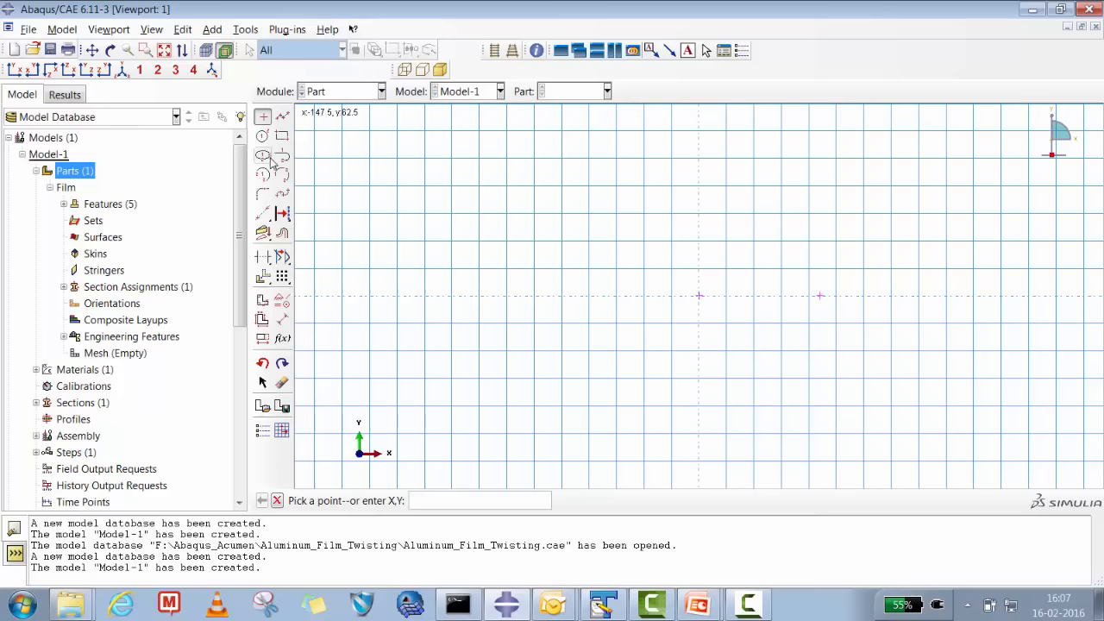
pyautogui.click(262, 137)
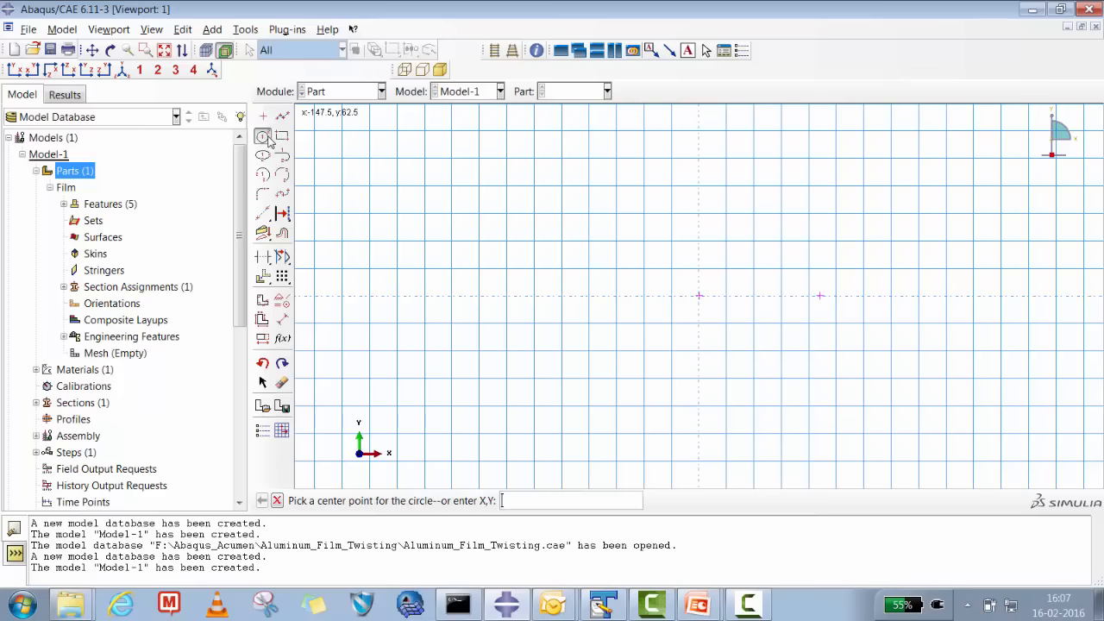
pyautogui.moveTo(698, 298)
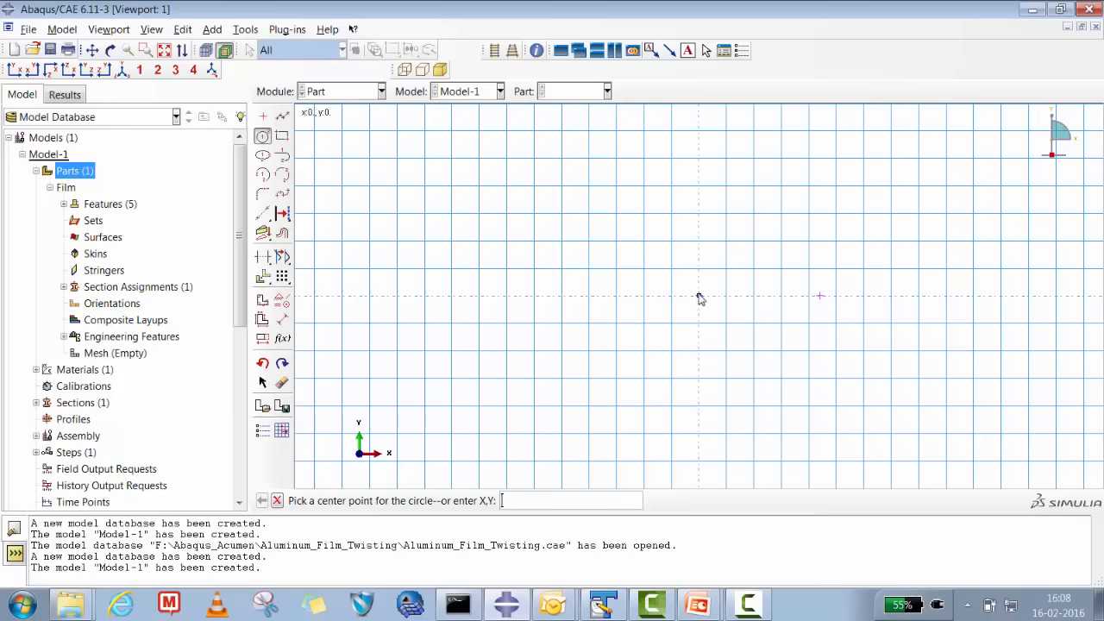
pyautogui.click(699, 296)
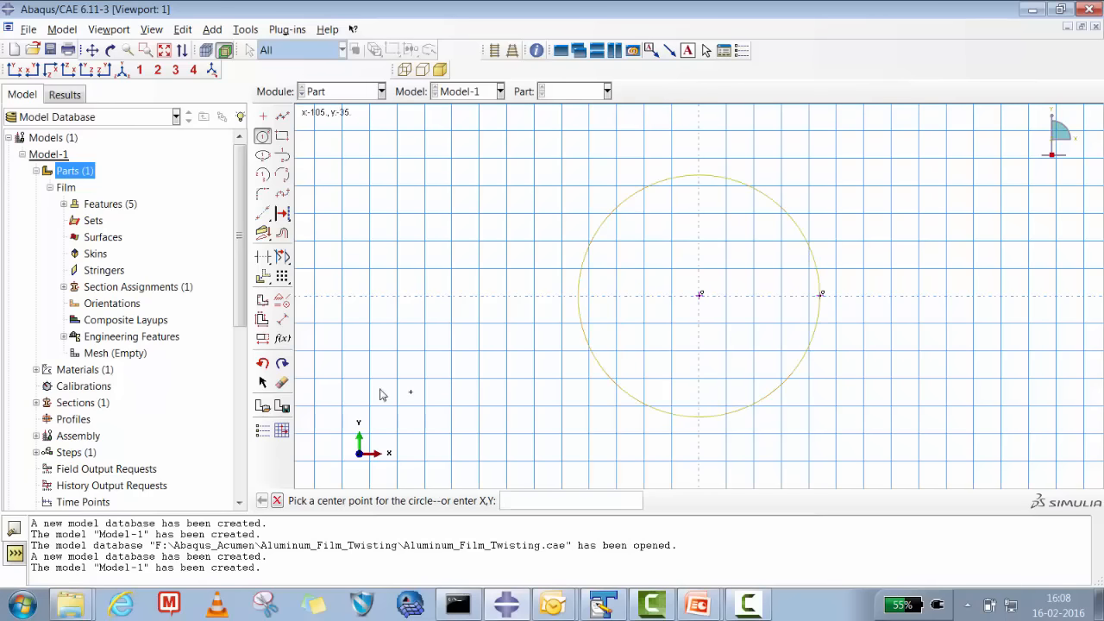
pyautogui.click(282, 320)
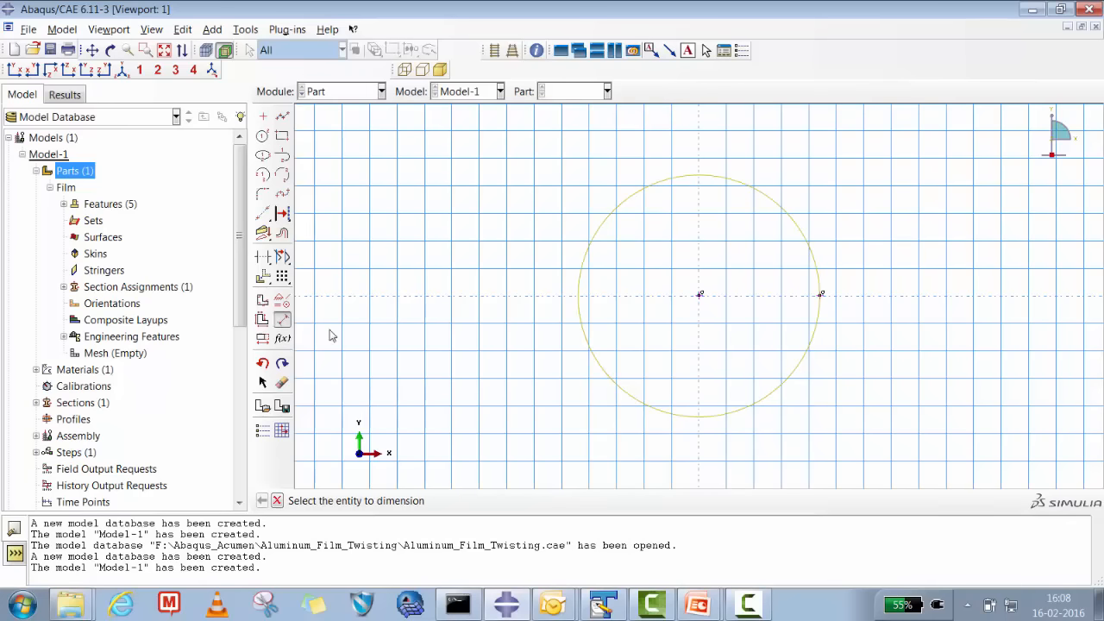
pyautogui.click(590, 362)
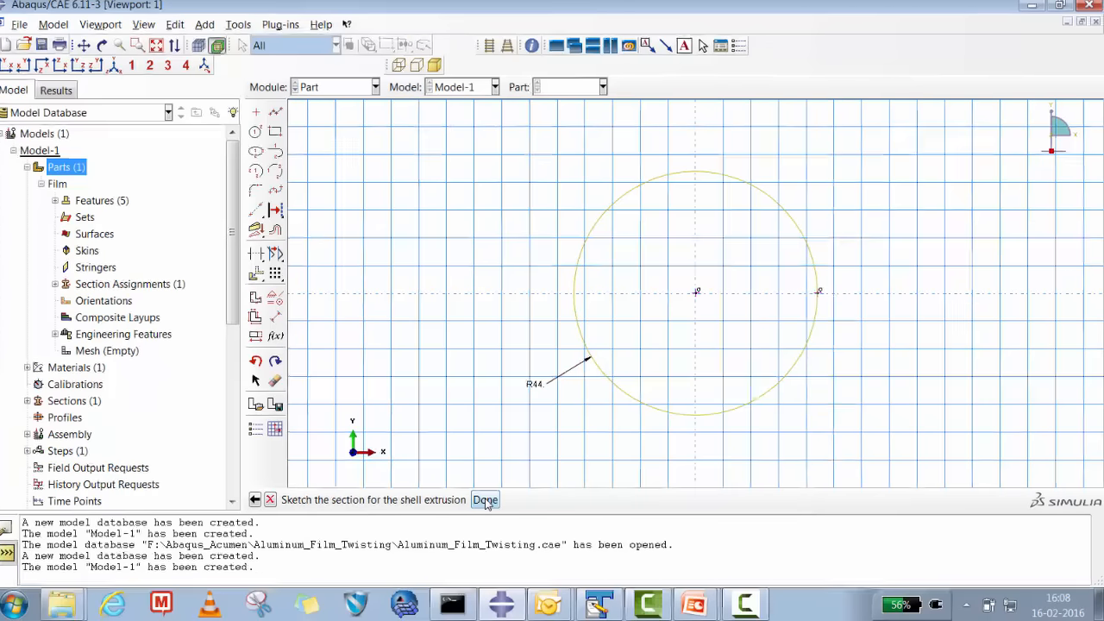
pyautogui.click(485, 500)
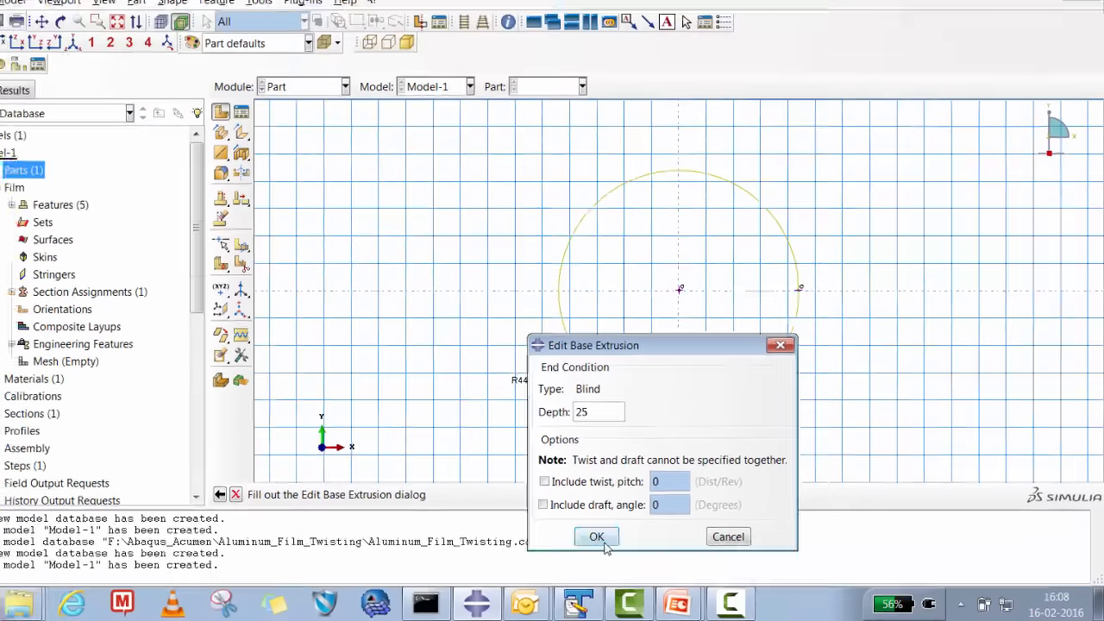
pyautogui.click(596, 537)
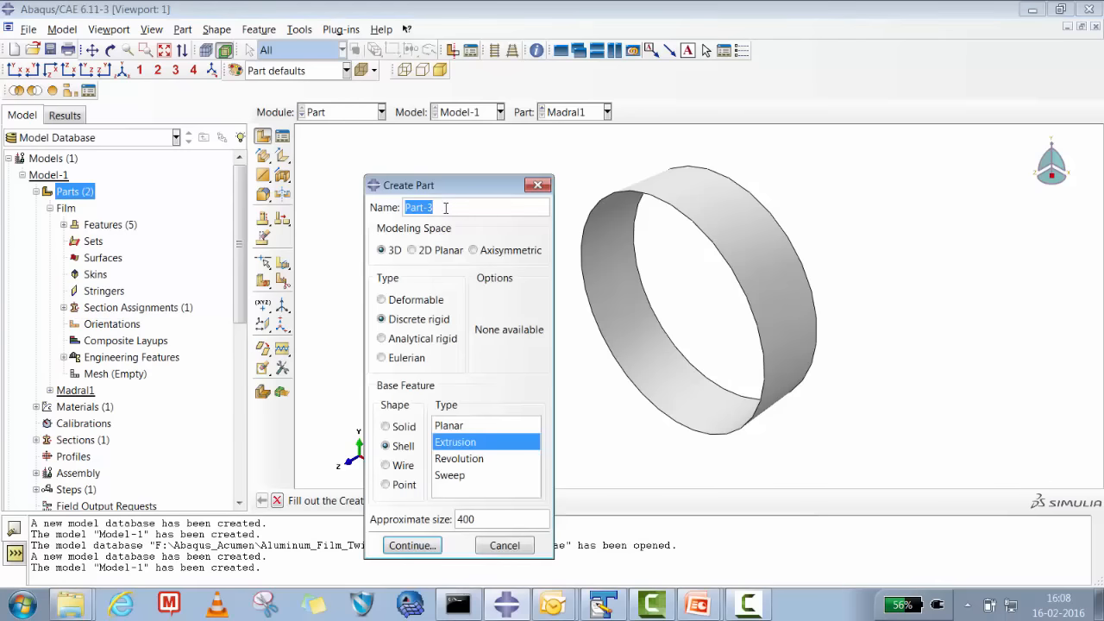
# Step: Create part Madral2 by sketching a circle (values 0, 44) and extruding it 25 deep
pyautogui.write('Madral2')
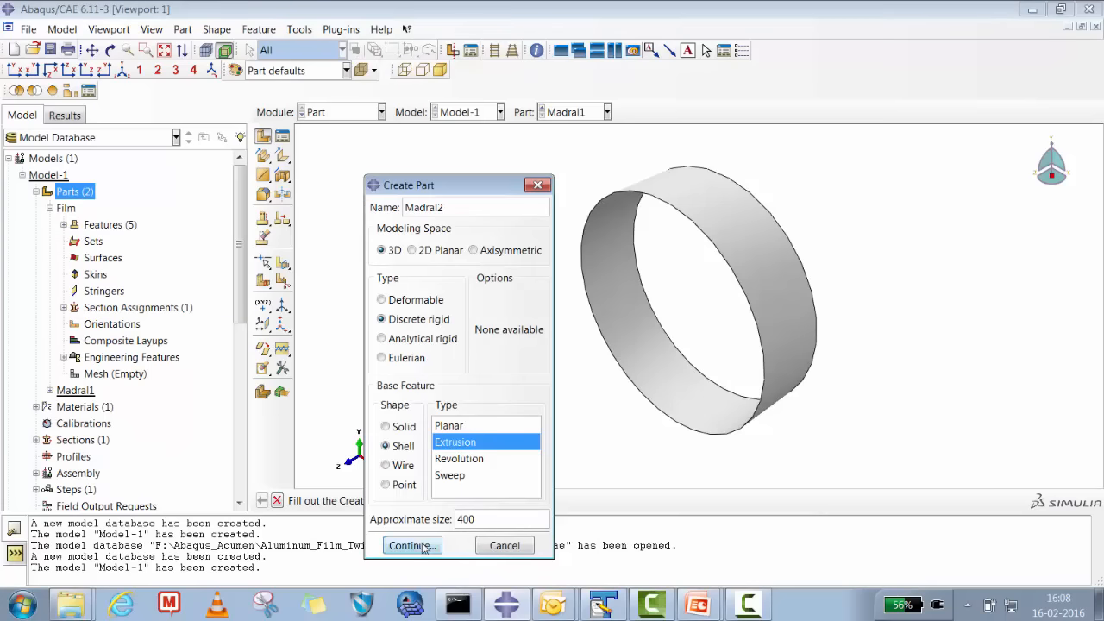
pyautogui.click(407, 545)
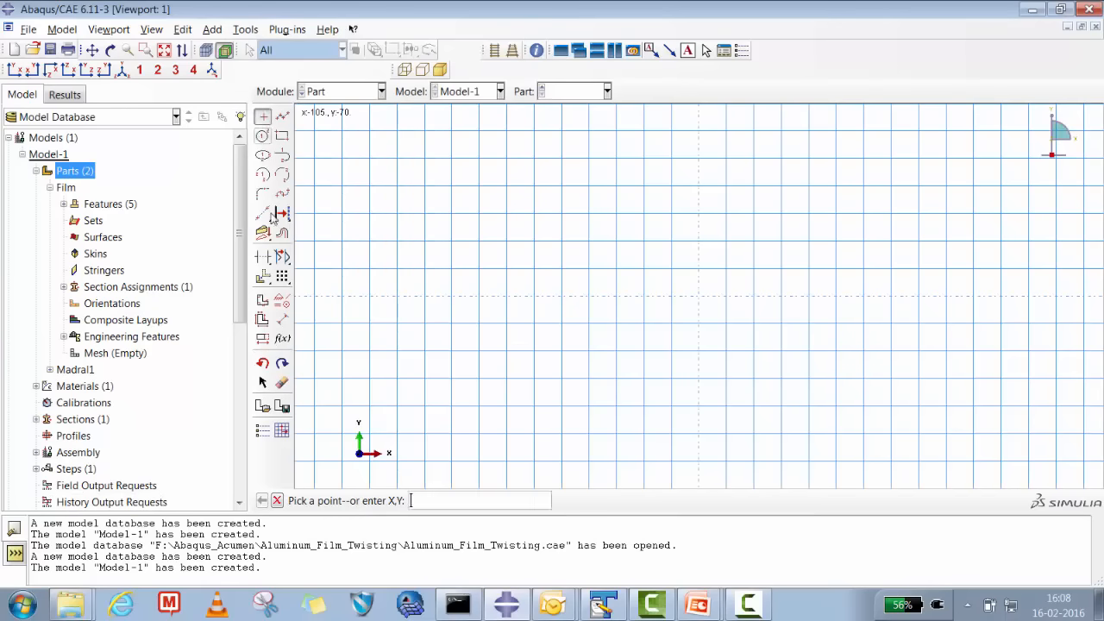
pyautogui.write('0')
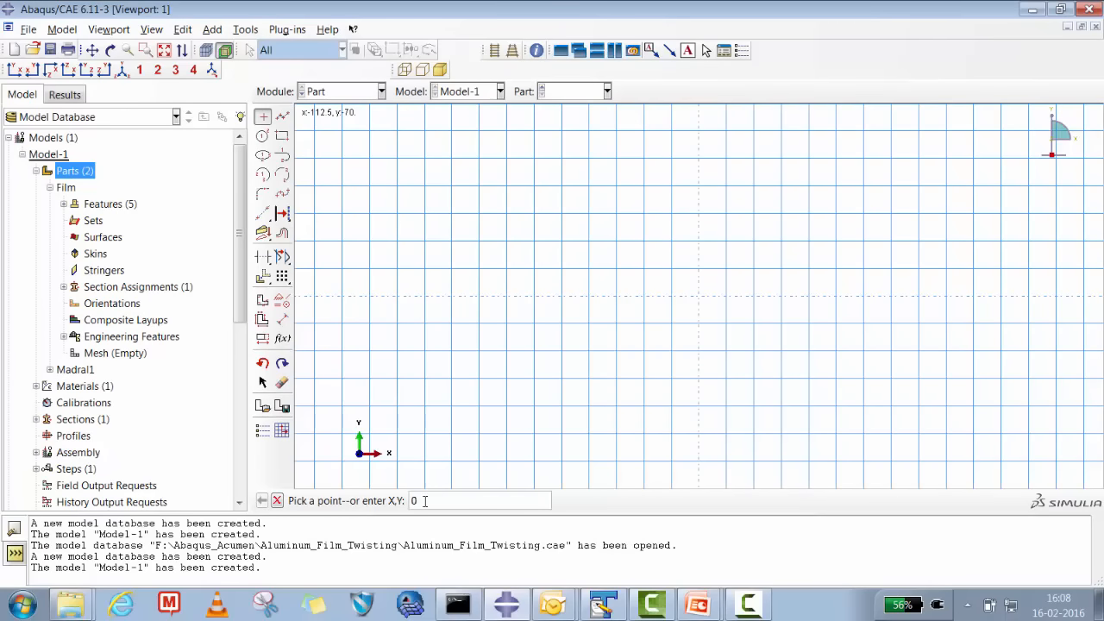
pyautogui.write('44')
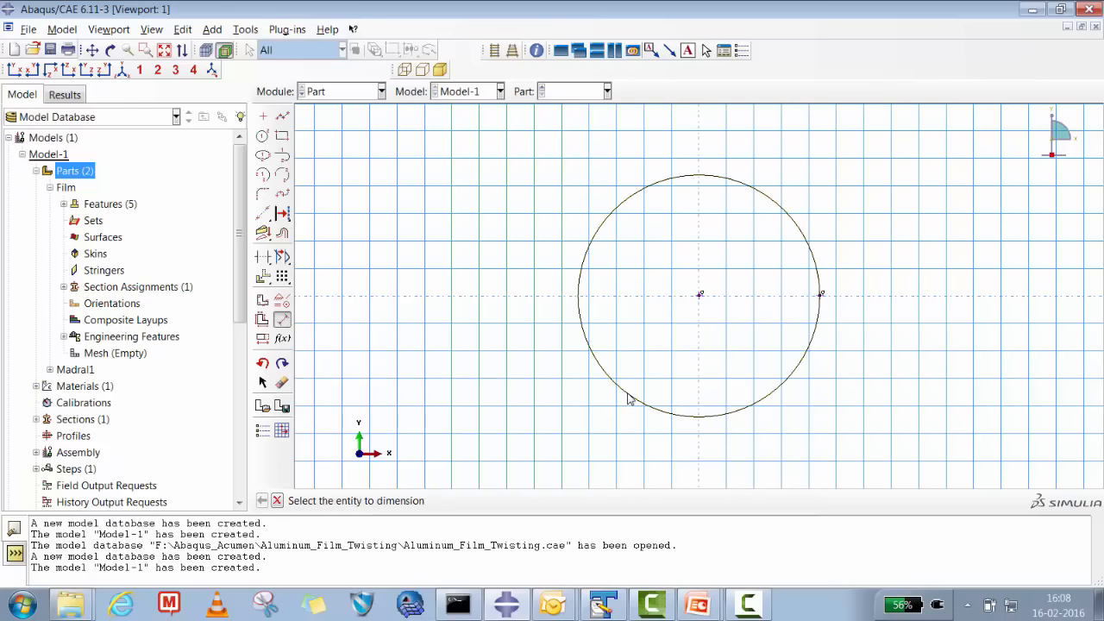
pyautogui.click(614, 393)
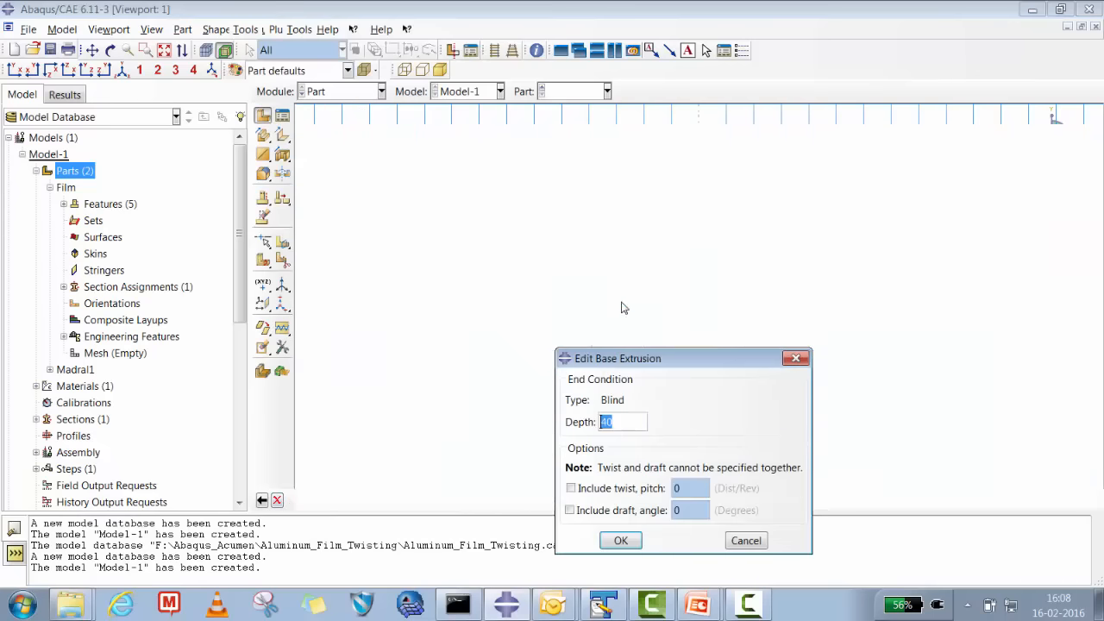
pyautogui.write('25')
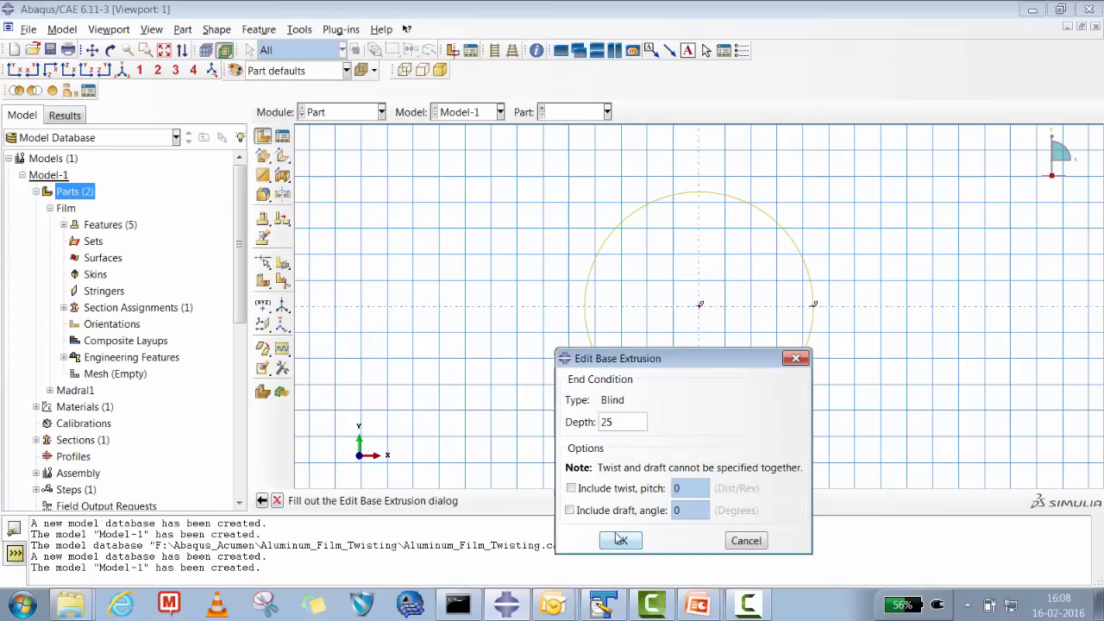
pyautogui.click(619, 540)
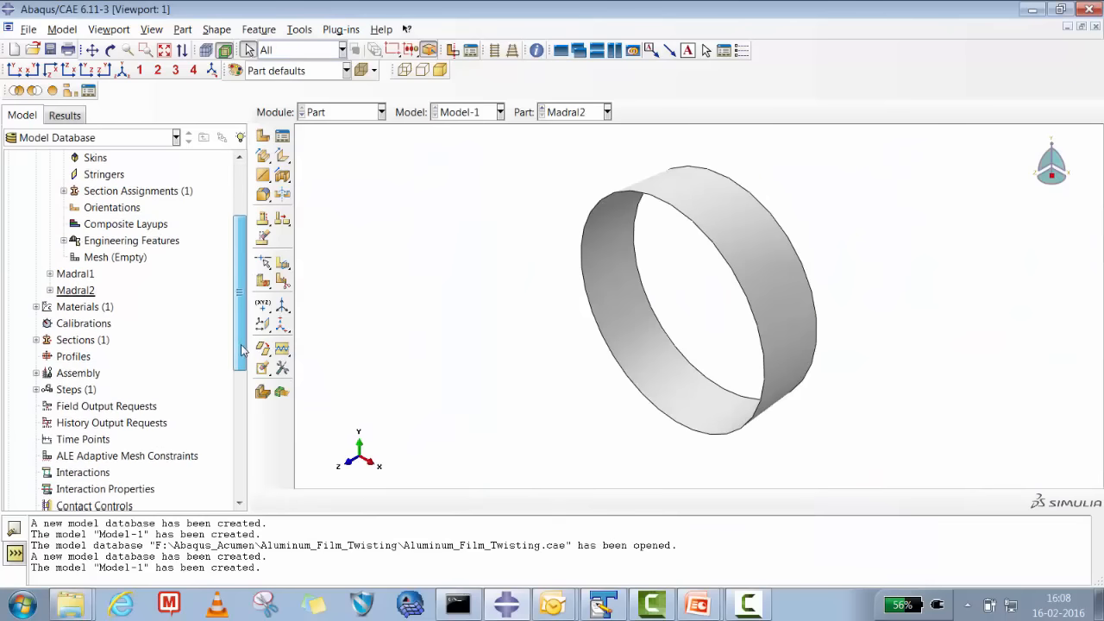
pyautogui.rightClick(78, 274)
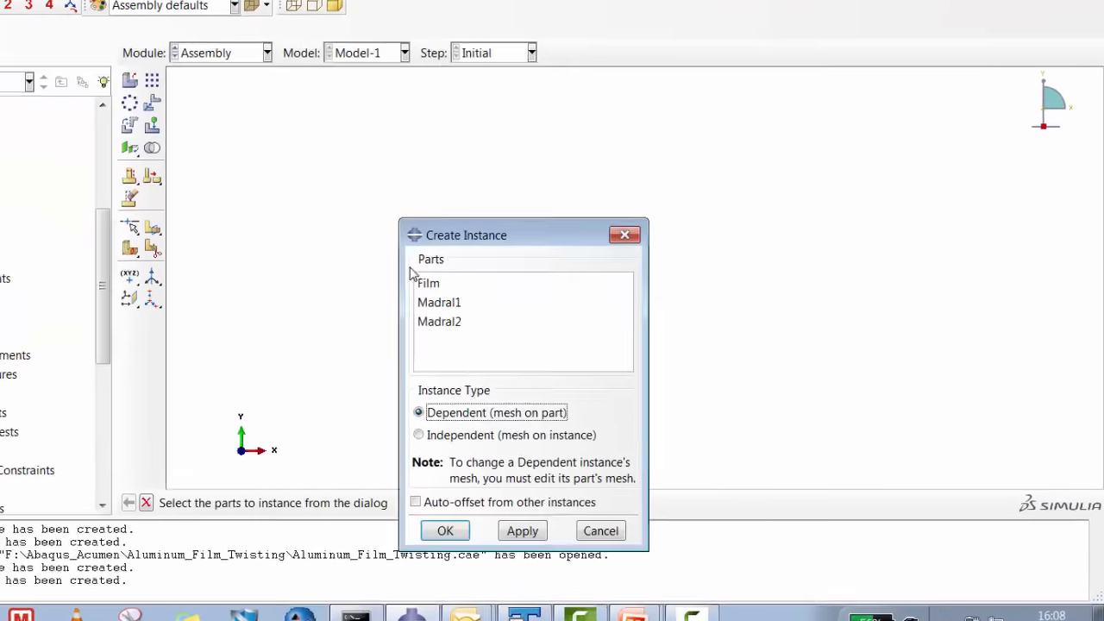
# Step: Instance Film, Madral1 and Madral2, then translate Madral2-1 by 0, 0, 225
pyautogui.click(445, 530)
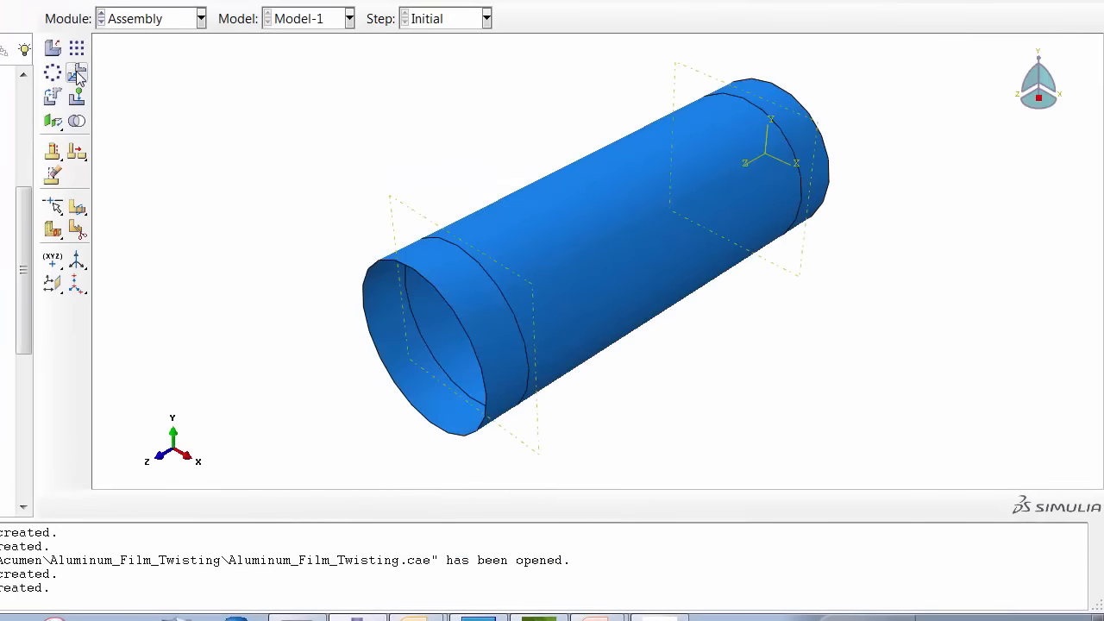
pyautogui.click(77, 72)
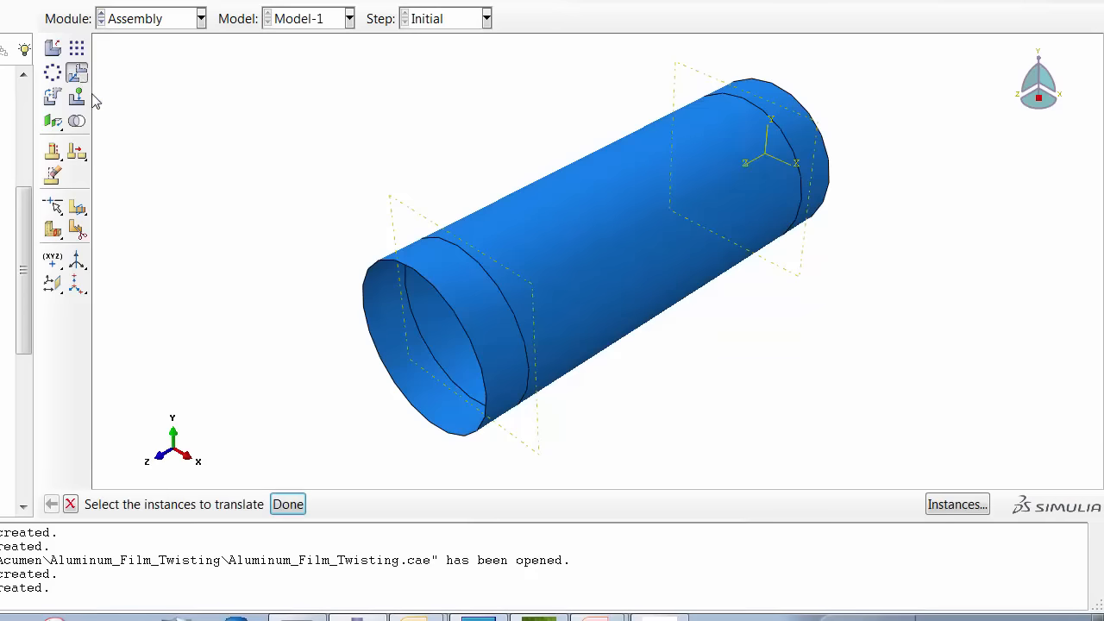
pyautogui.click(957, 504)
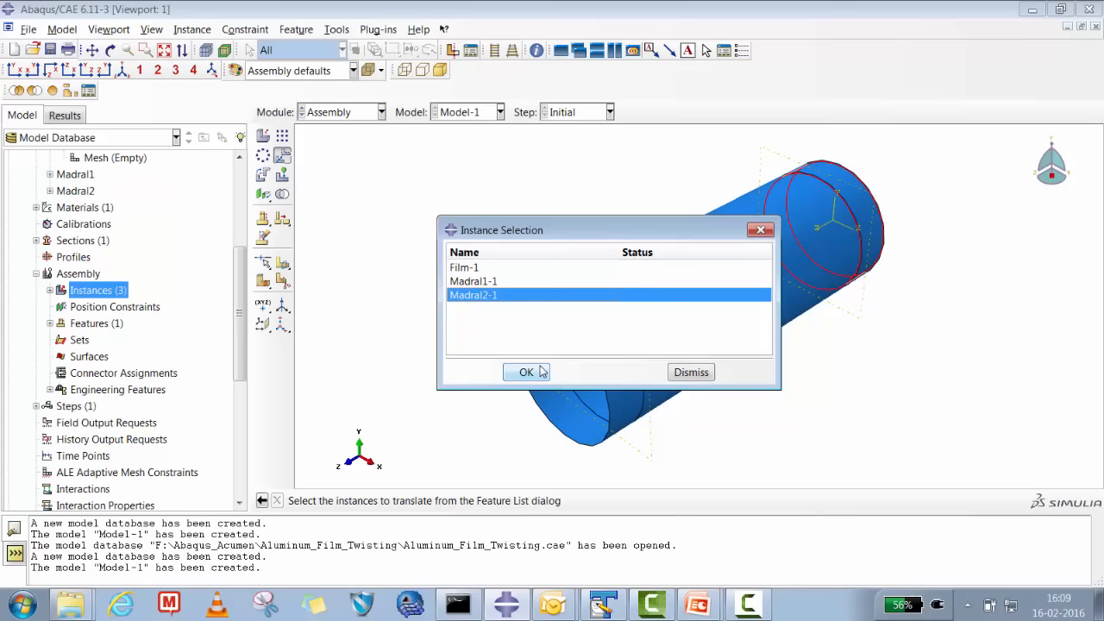
pyautogui.click(526, 372)
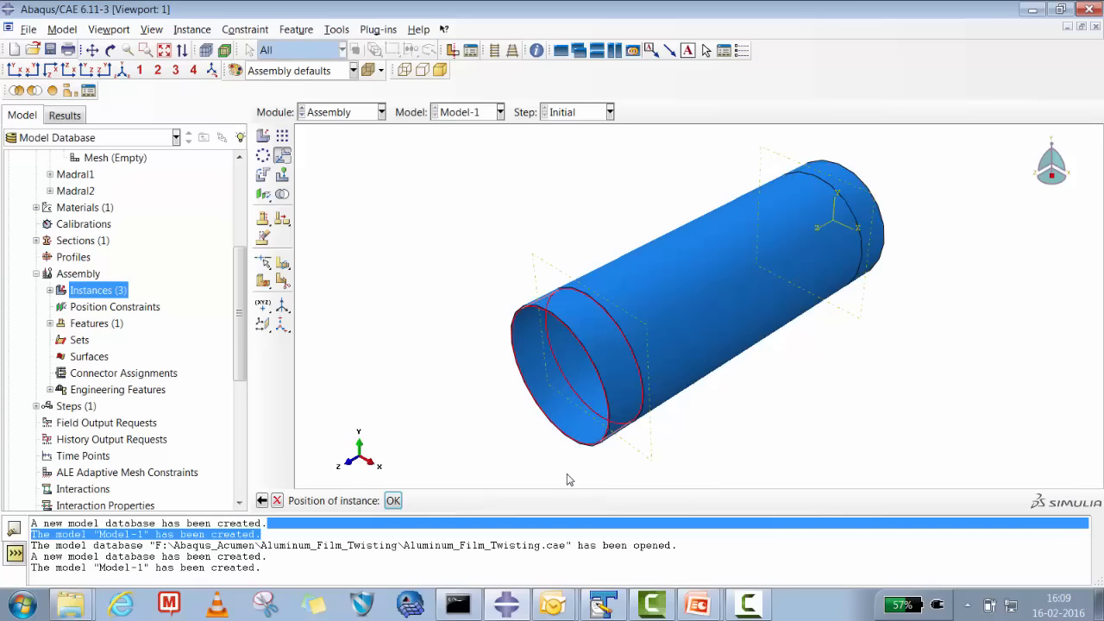
pyautogui.click(392, 501)
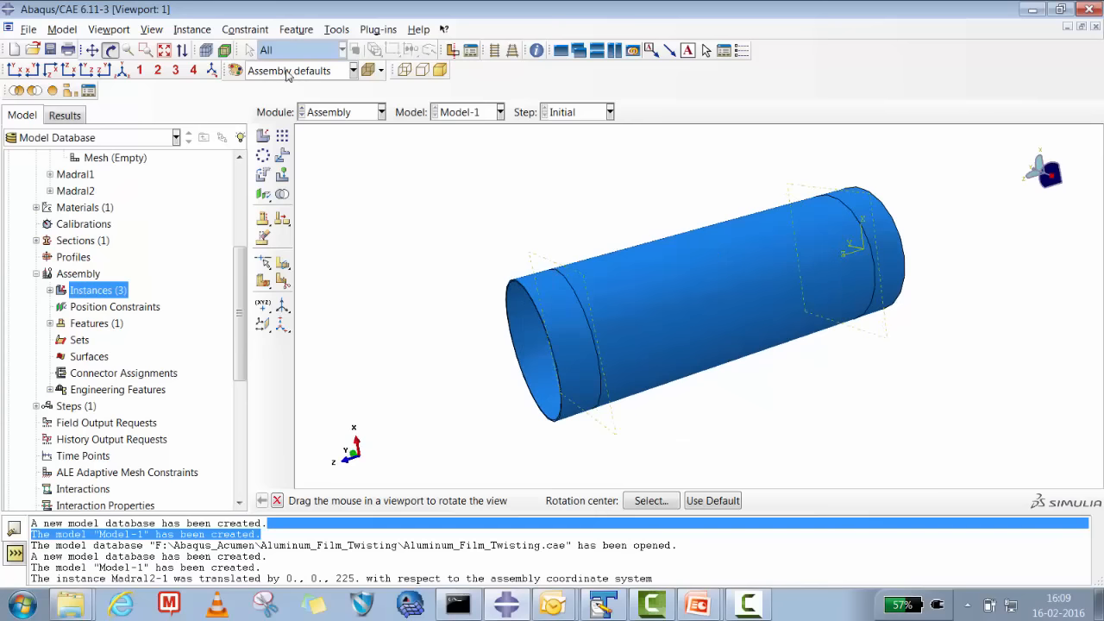
pyautogui.moveTo(367, 126)
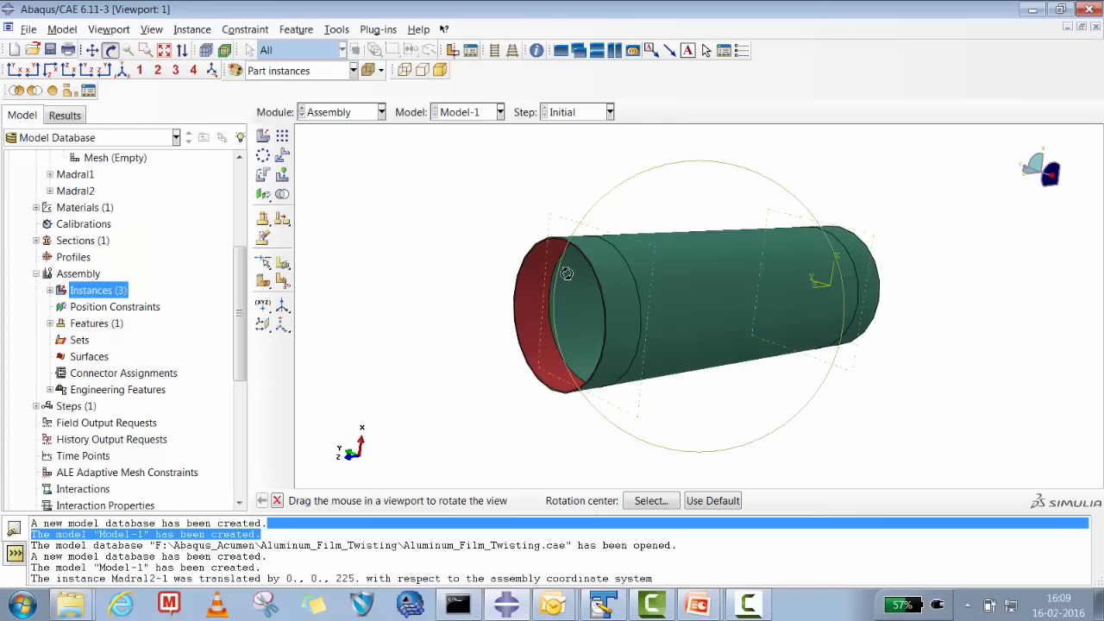
pyautogui.moveTo(567, 273); pyautogui.dragTo(714, 293)
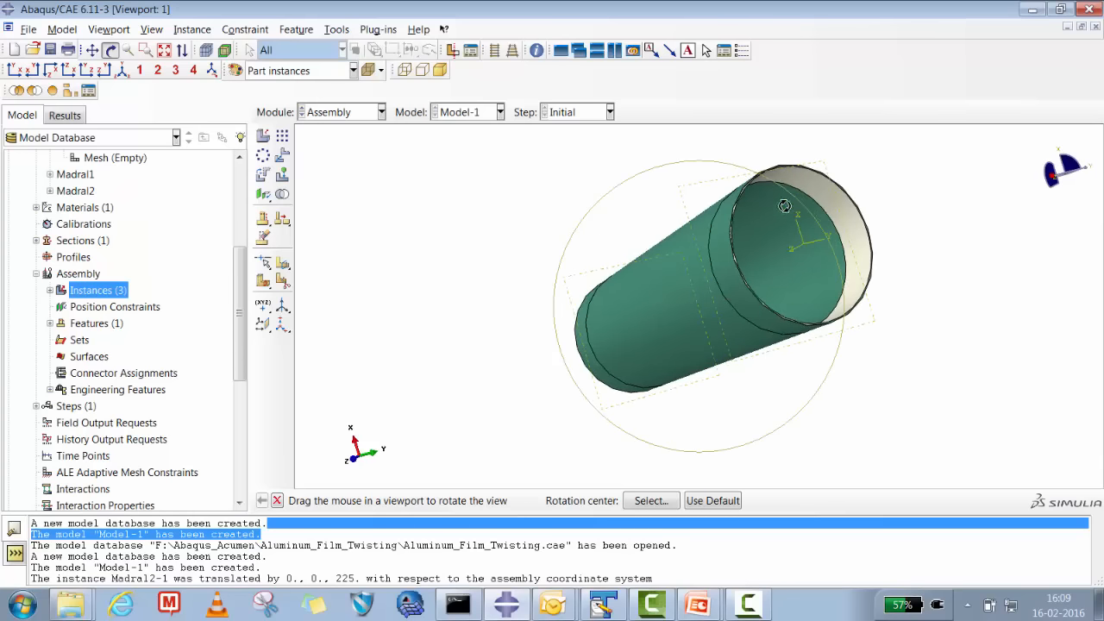
pyautogui.moveTo(696, 280)
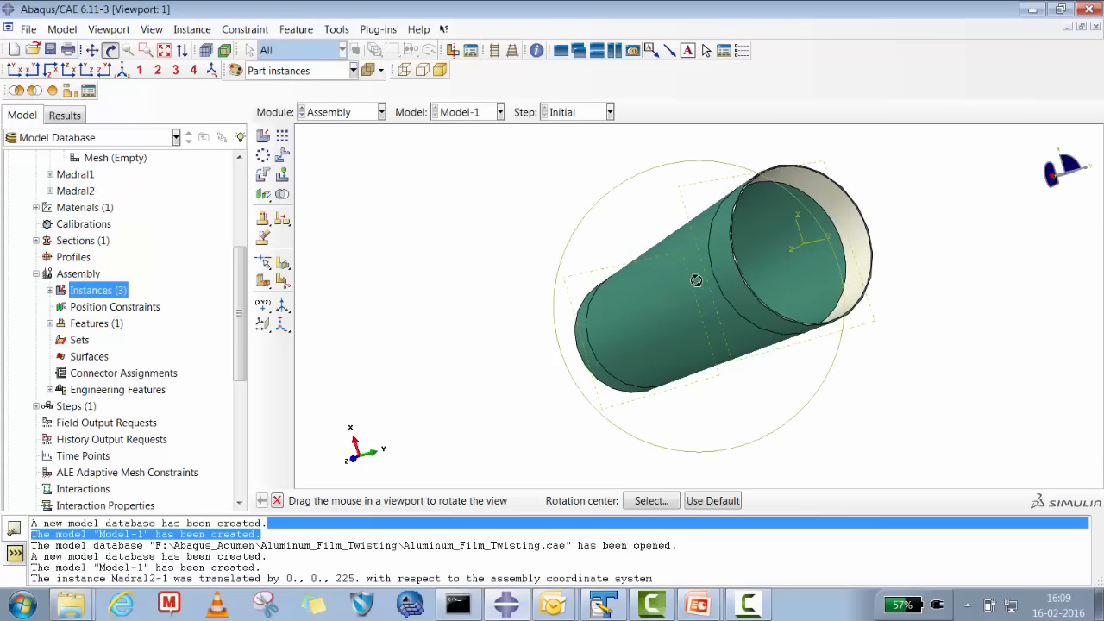
pyautogui.moveTo(696, 280); pyautogui.dragTo(396, 368)
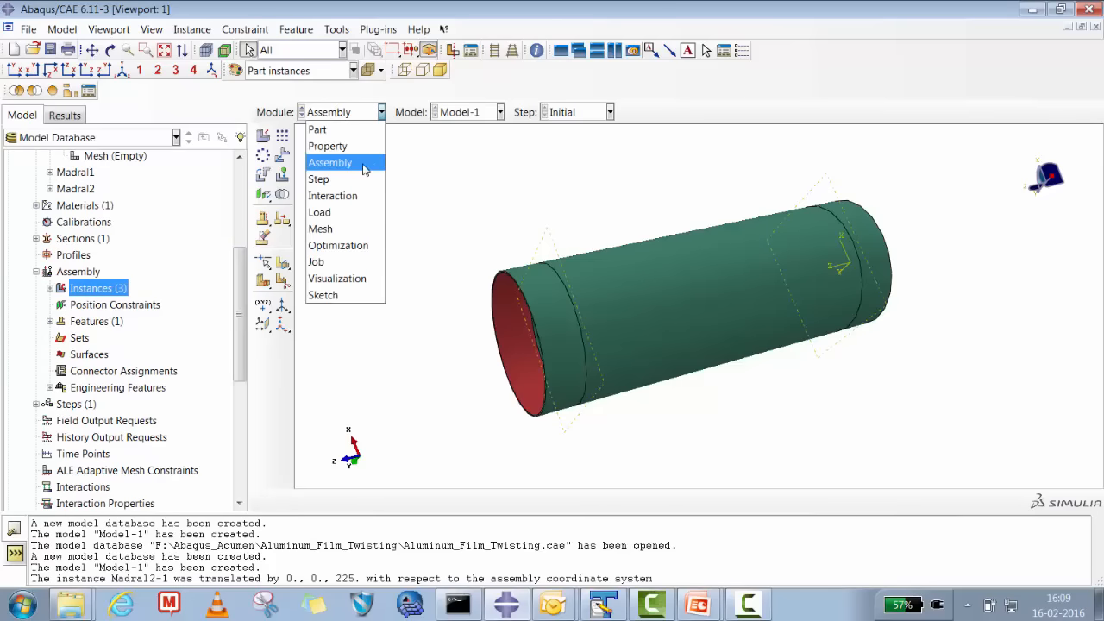
# Step: Seed and mesh Madral2 and the Film at seed size 2.0, then view the meshed assembly
pyautogui.click(320, 229)
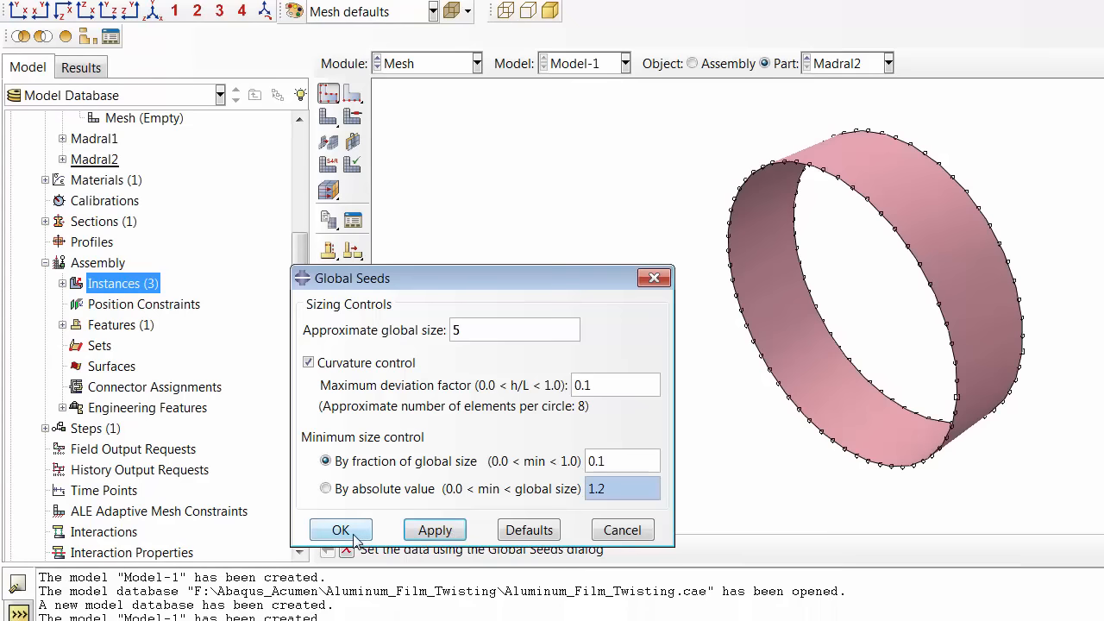
pyautogui.click(340, 530)
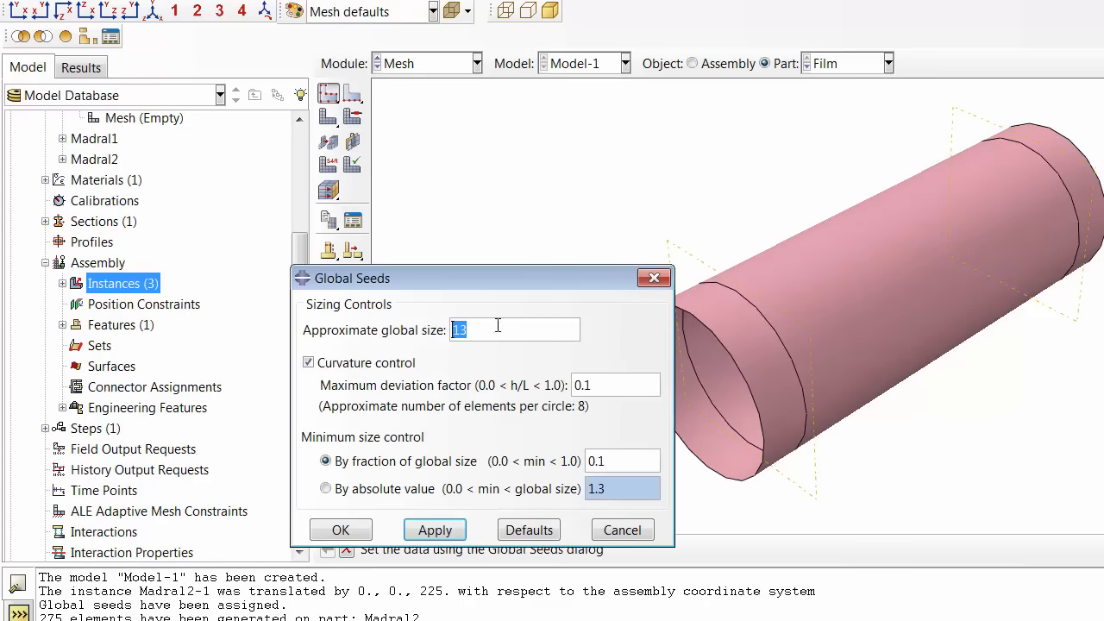
pyautogui.write('2.0')
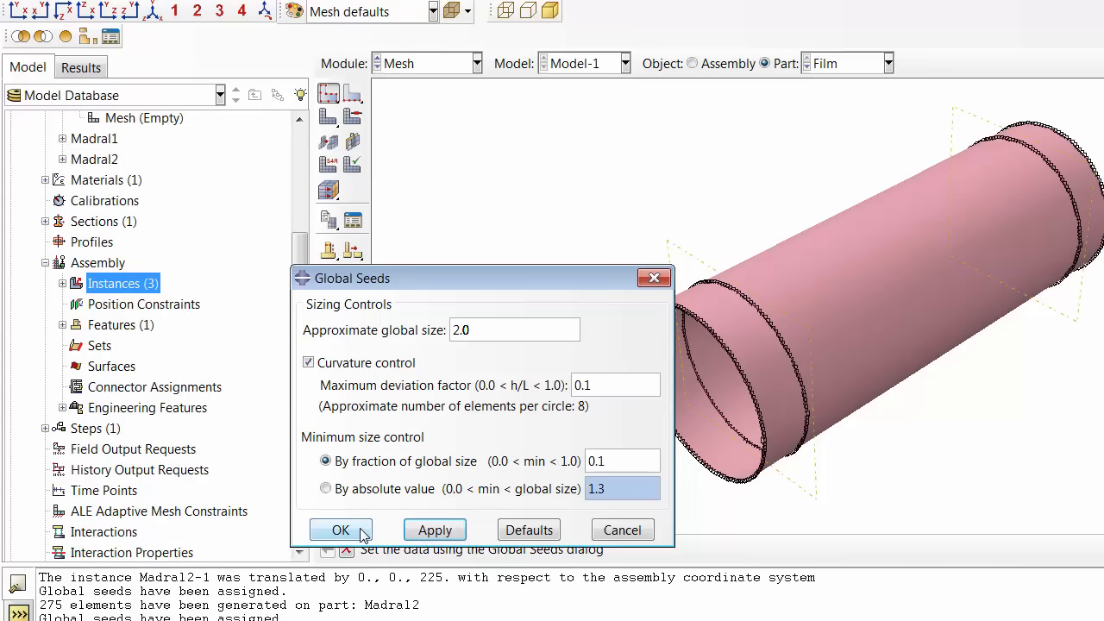
pyautogui.click(340, 530)
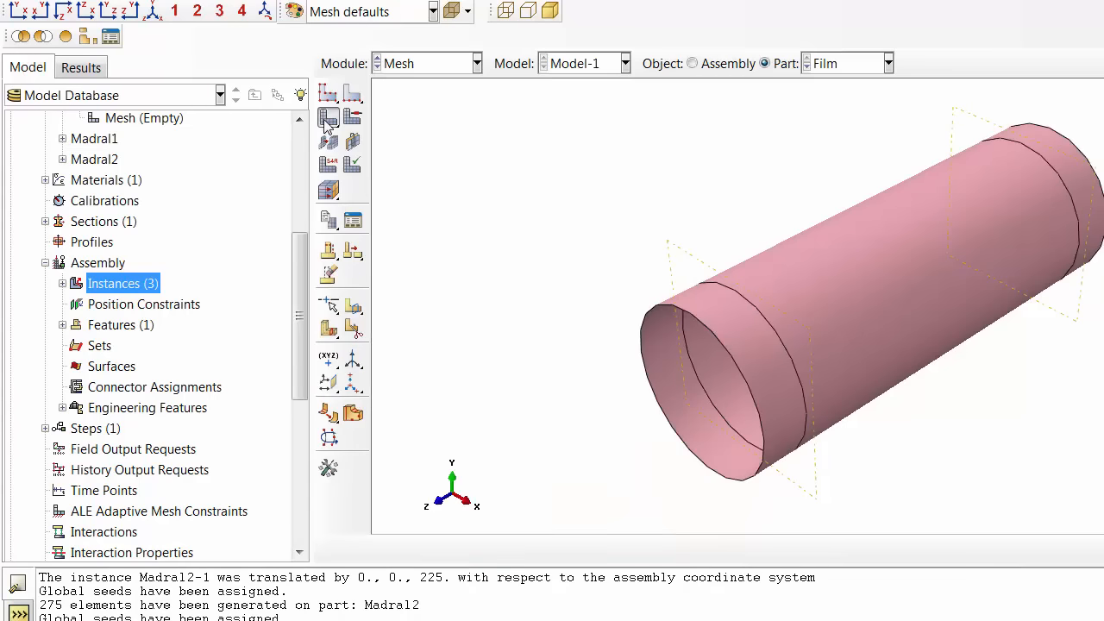
pyautogui.click(328, 118)
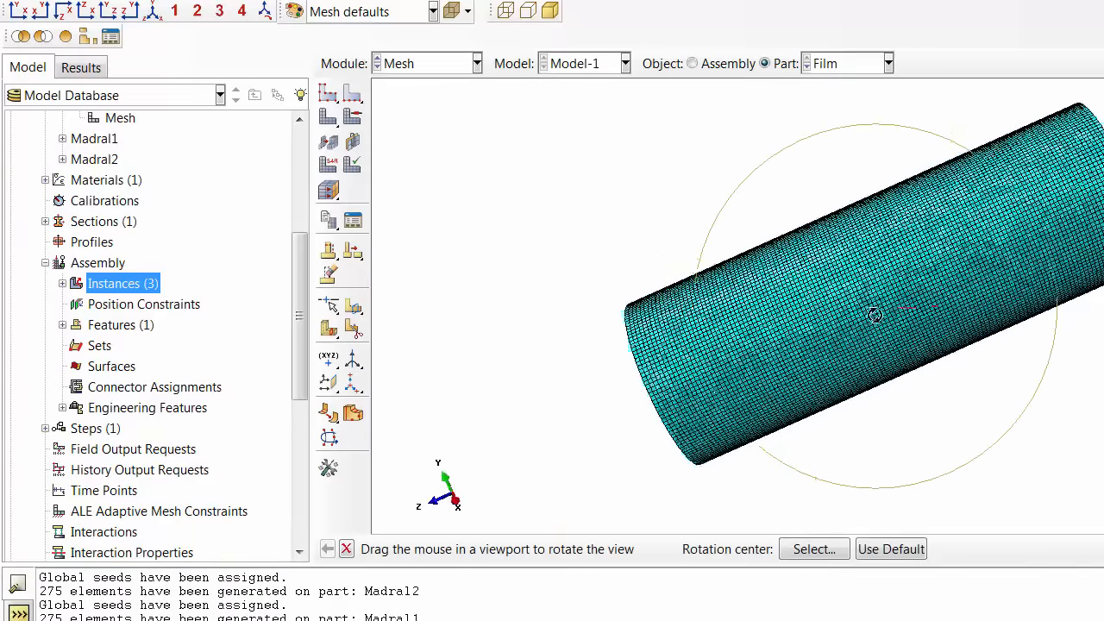
pyautogui.moveTo(874, 315); pyautogui.dragTo(996, 248)
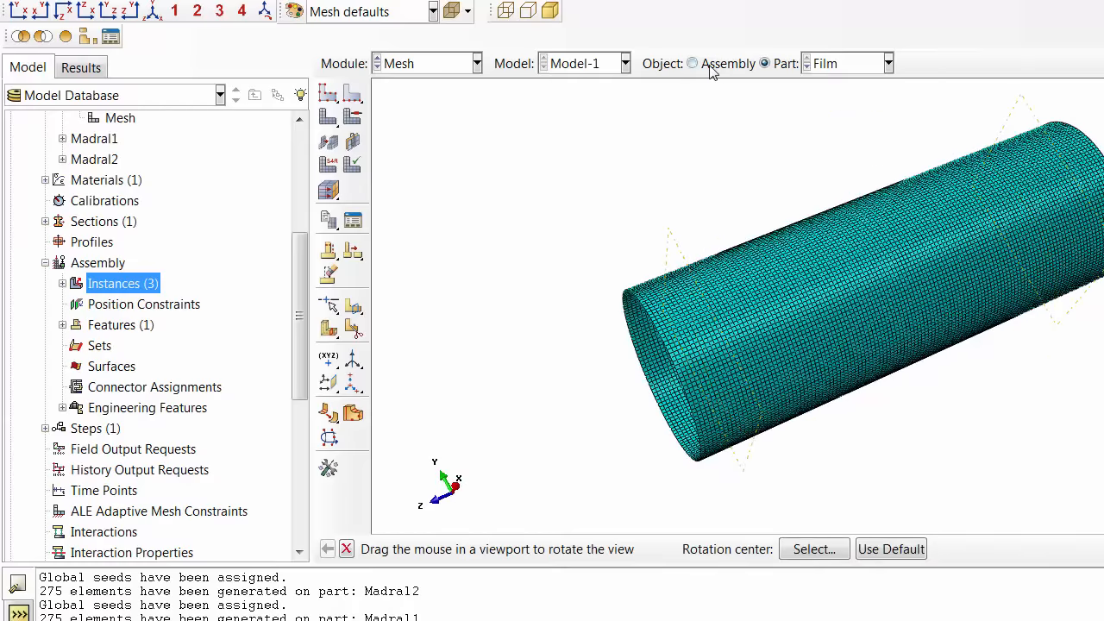
pyautogui.click(691, 63)
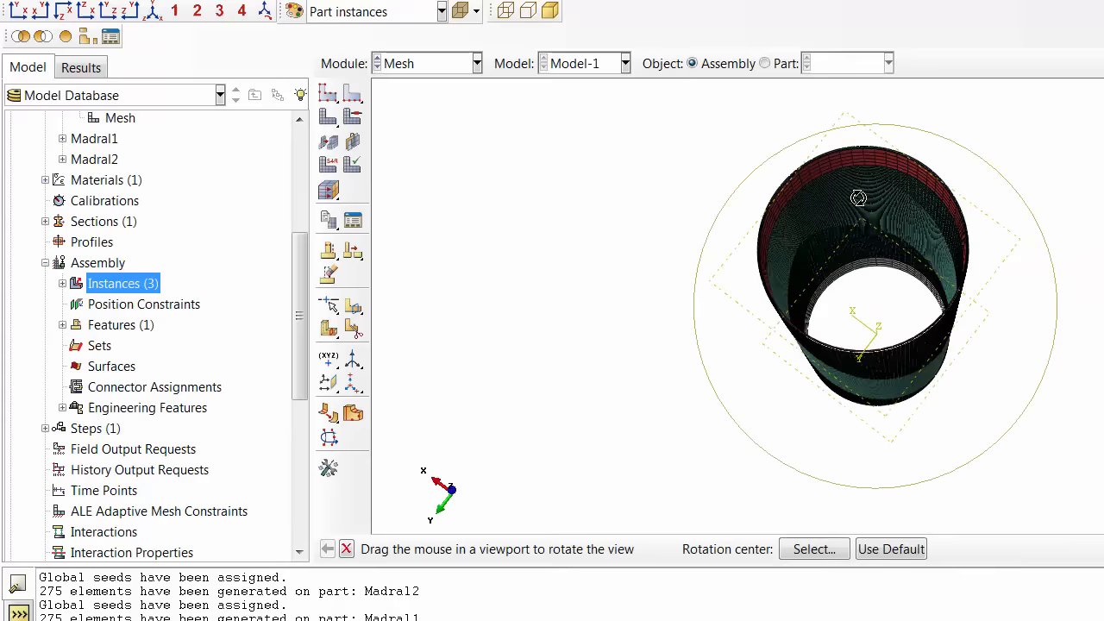
pyautogui.moveTo(858, 199); pyautogui.dragTo(942, 304)
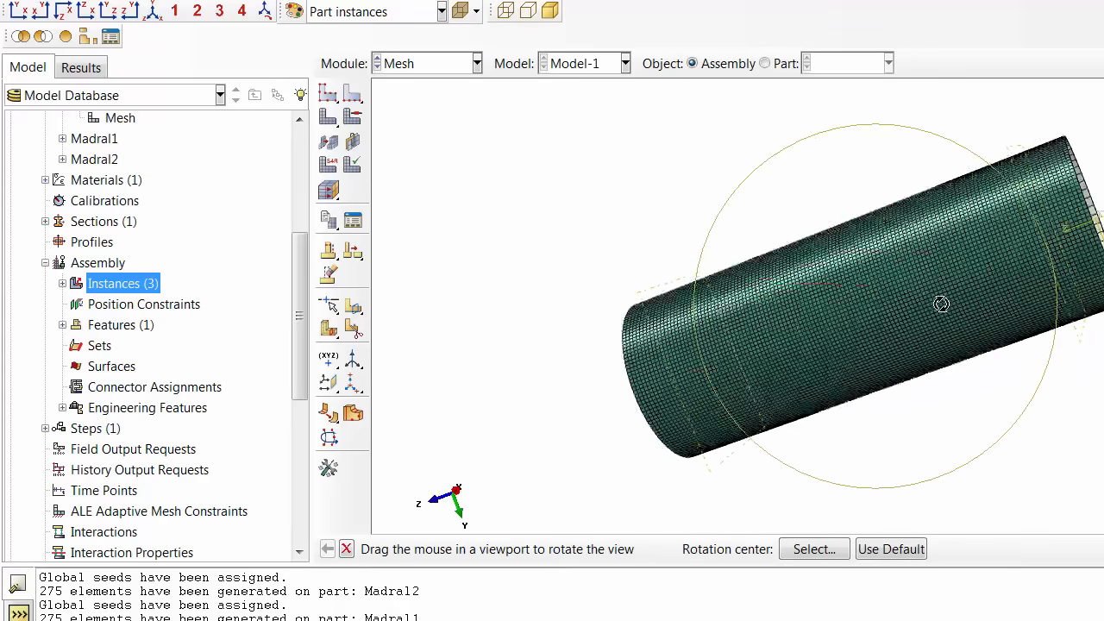
pyautogui.moveTo(940, 305); pyautogui.dragTo(793, 233)
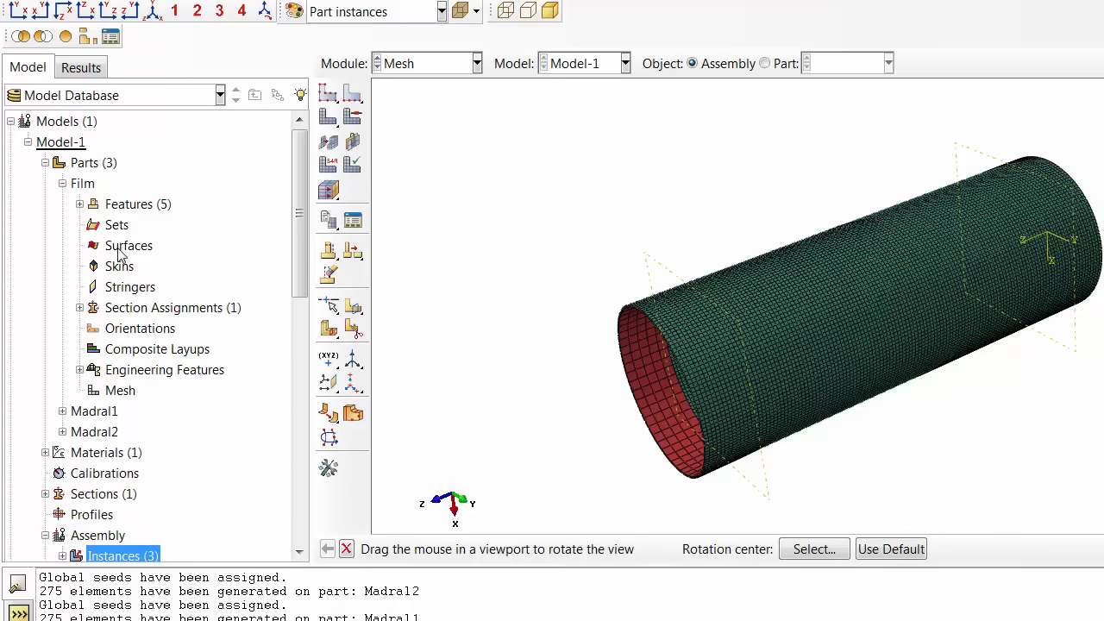
# Step: Create surface Slave1 on a Film end band, keeping the brown side
pyautogui.doubleClick(128, 245)
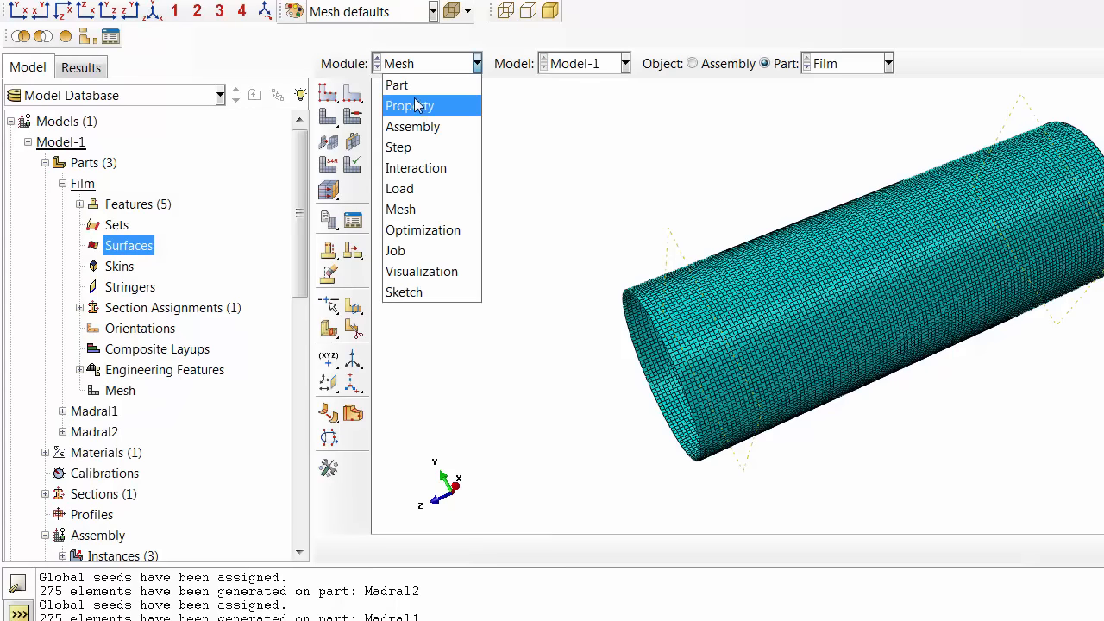
pyautogui.click(396, 85)
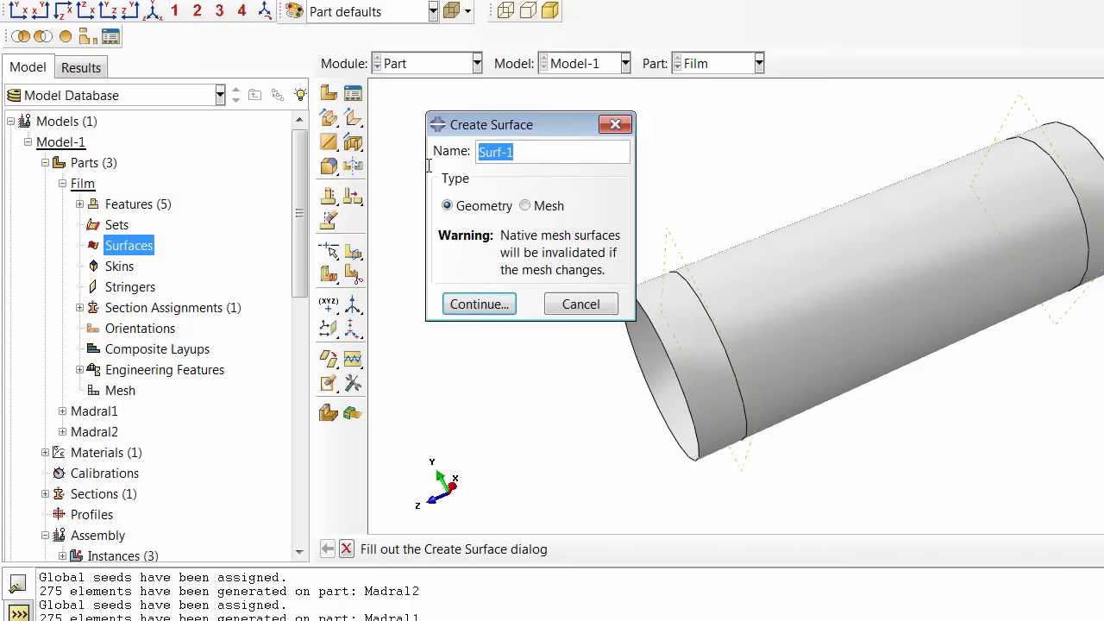
pyautogui.write('Slav')
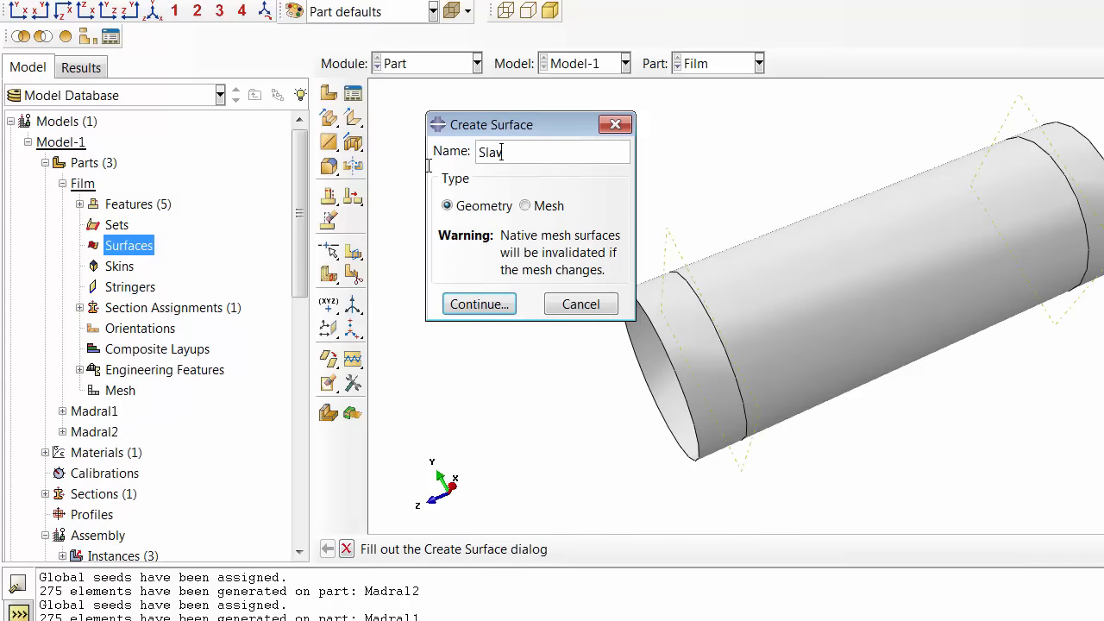
pyautogui.click(478, 304)
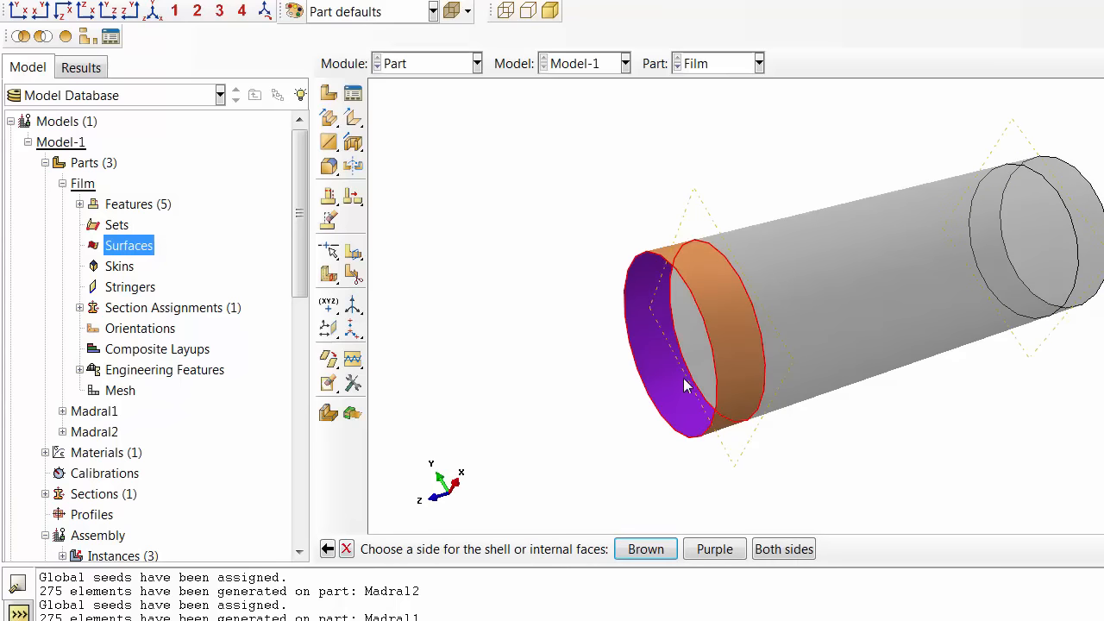
pyautogui.moveTo(713, 269)
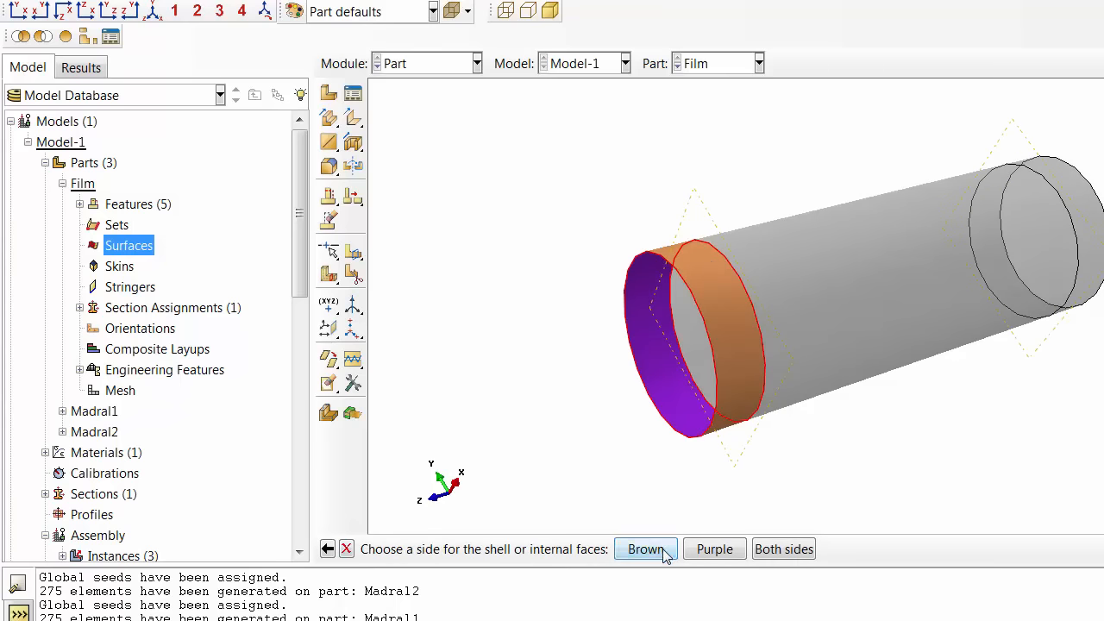
pyautogui.click(645, 548)
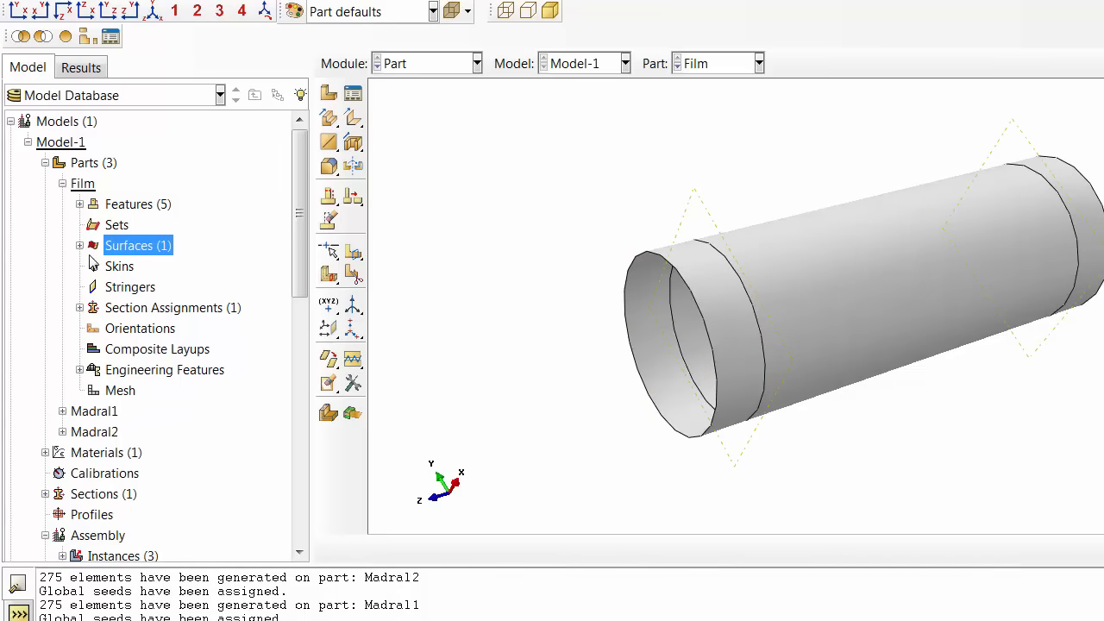
# Step: Add surface Slave2 on the other end band using the purple side
pyautogui.rightClick(137, 245)
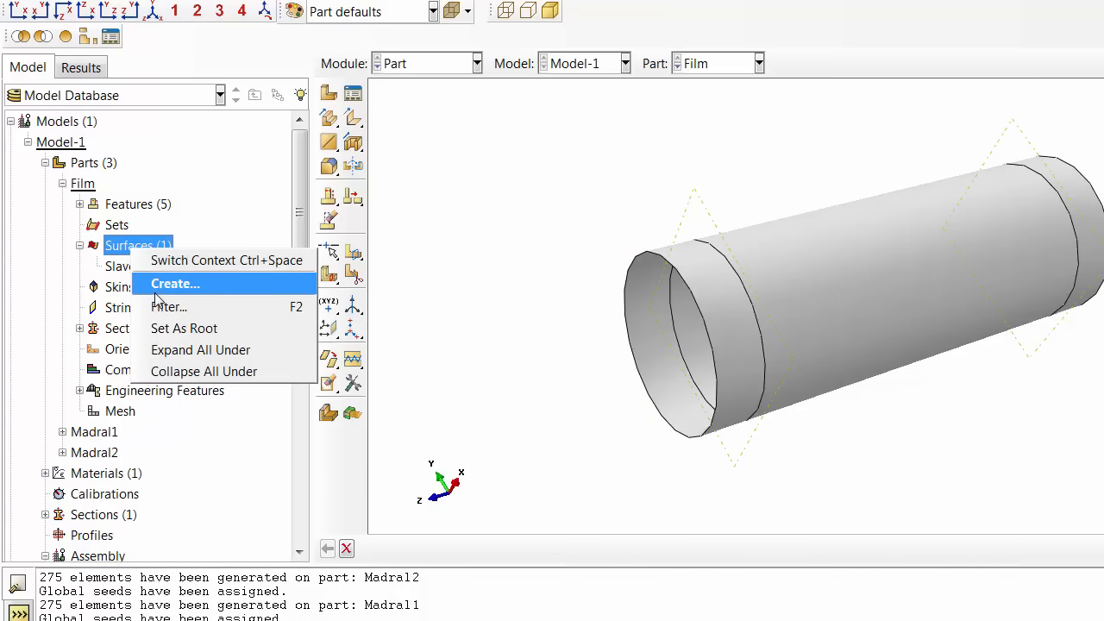
pyautogui.click(174, 284)
pyautogui.write('Slave2')
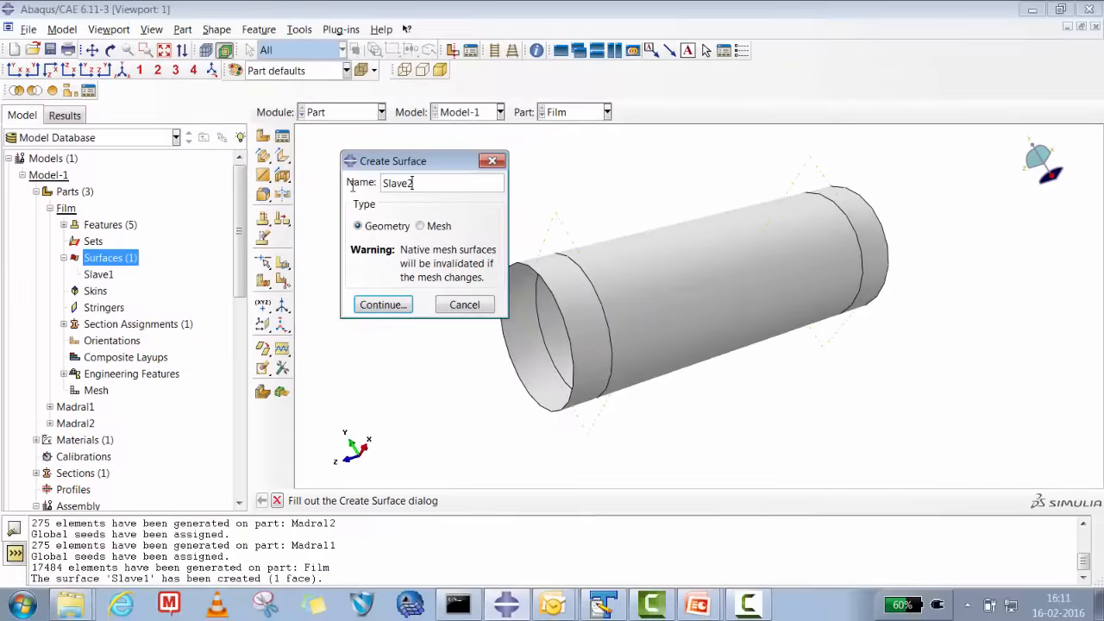
pyautogui.click(382, 304)
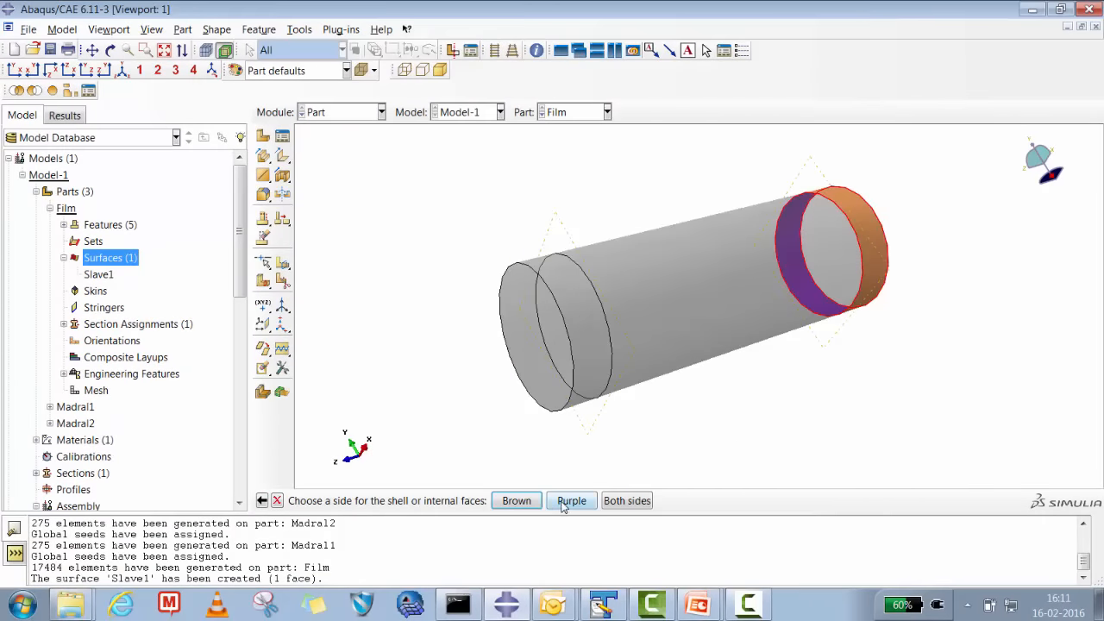
pyautogui.click(571, 500)
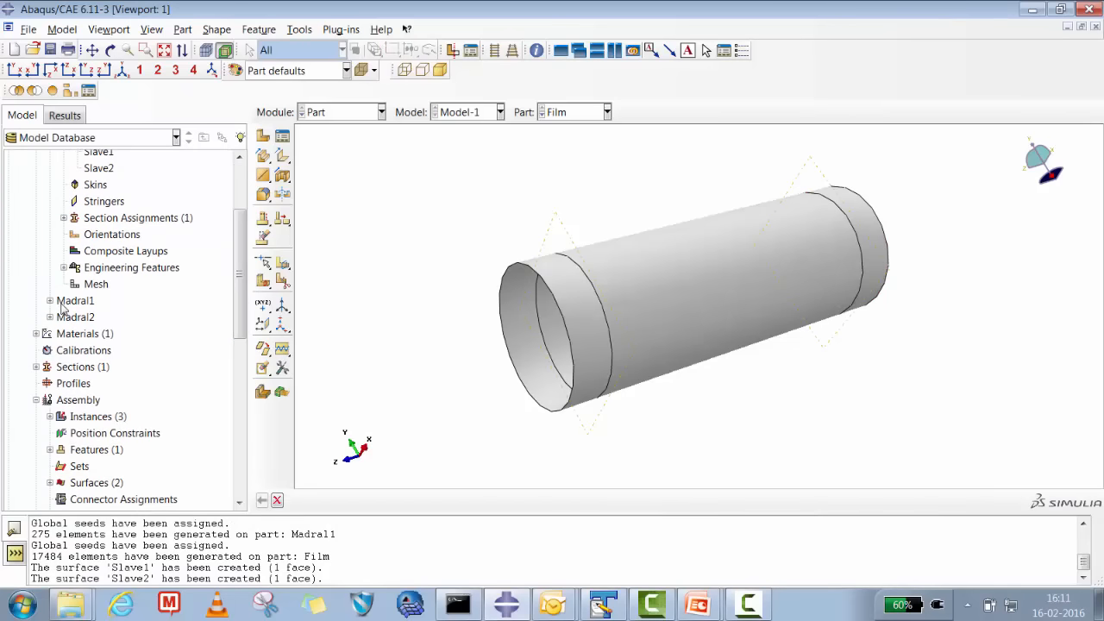
# Step: Create surface Master1 on the Madral1 ring
pyautogui.click(50, 300)
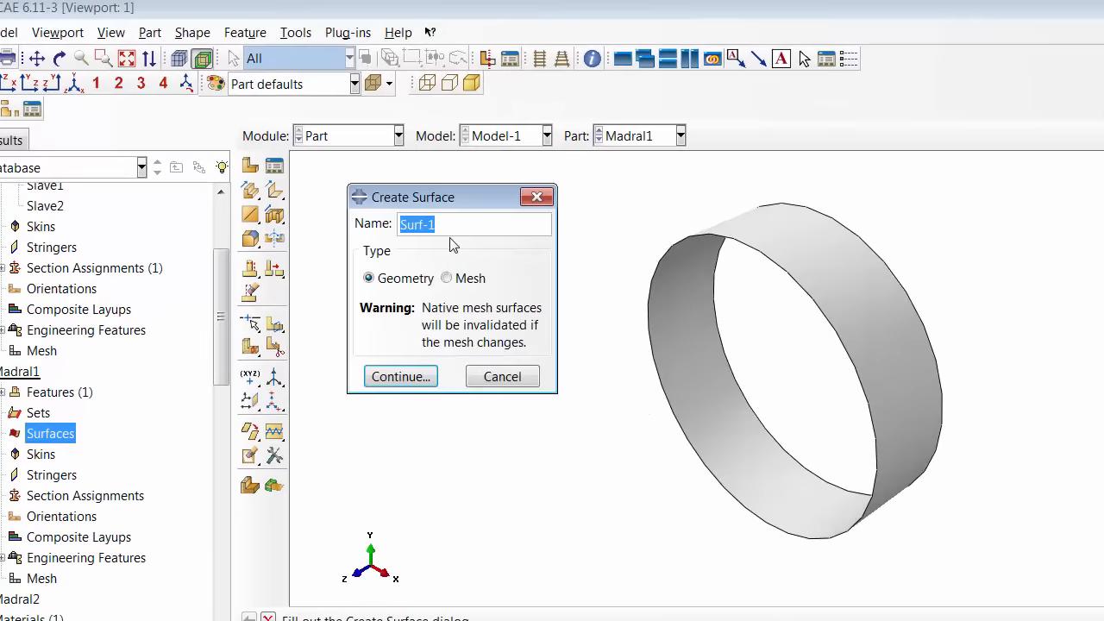
pyautogui.moveTo(455, 263)
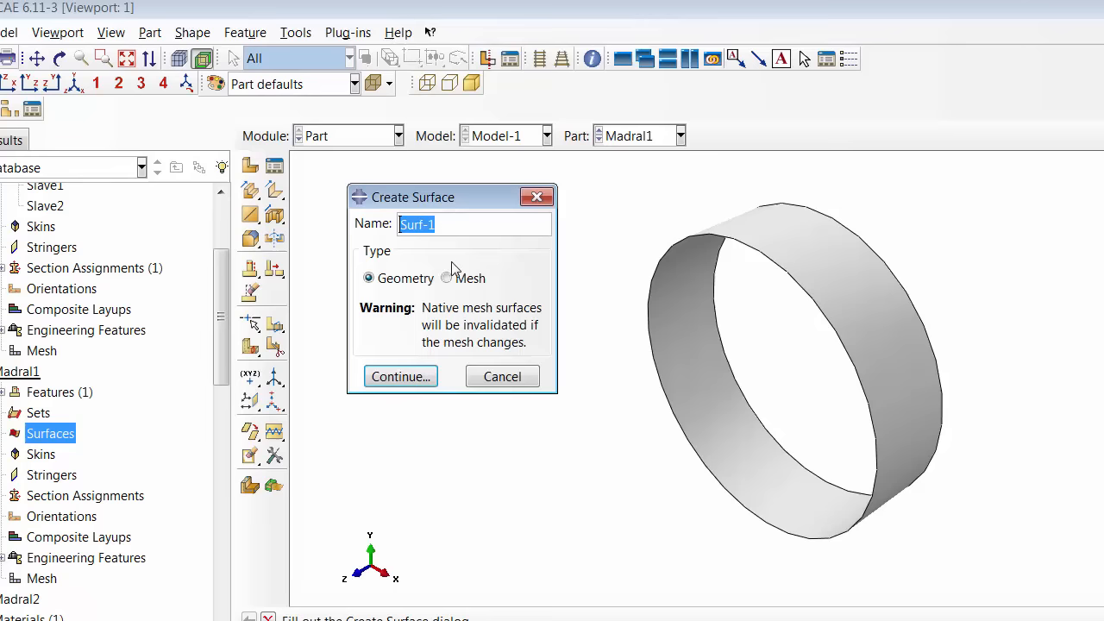
pyautogui.write('Master1')
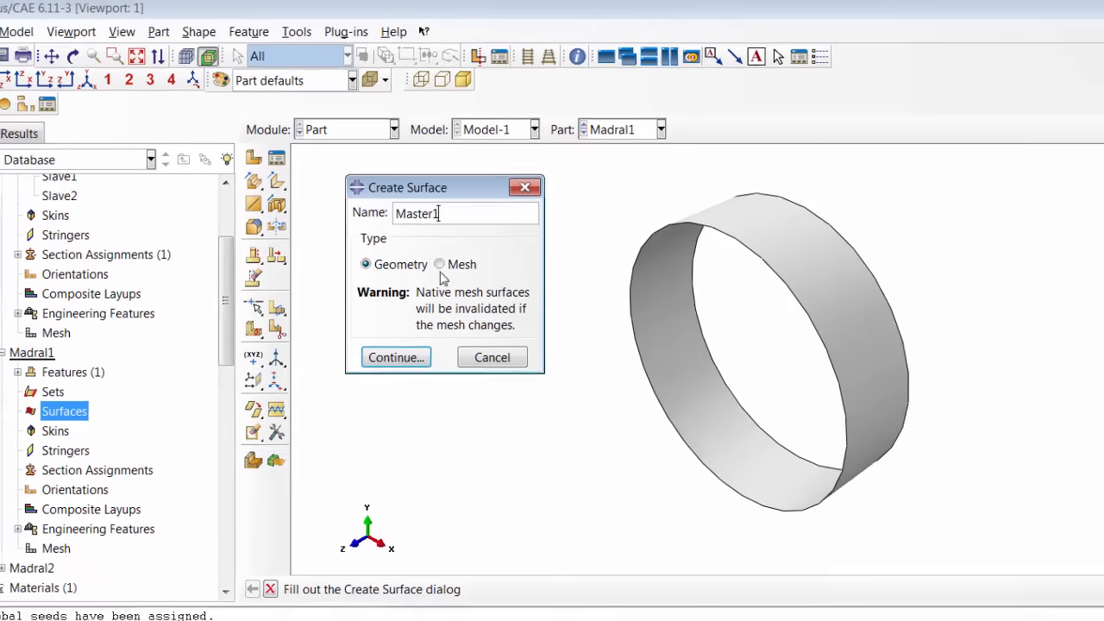
pyautogui.click(396, 357)
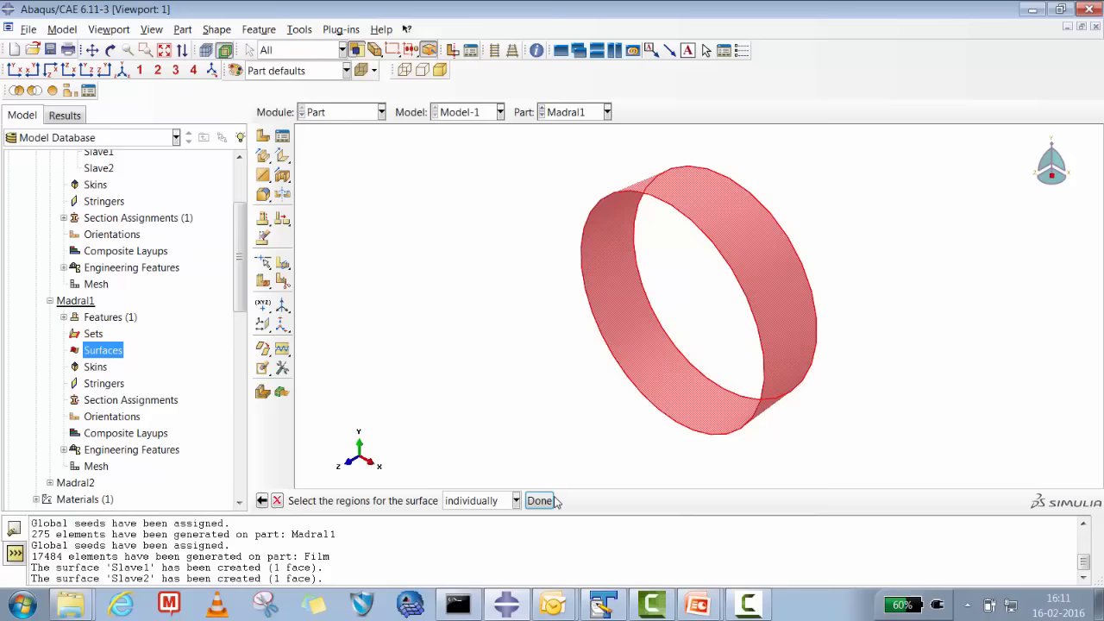
pyautogui.click(540, 500)
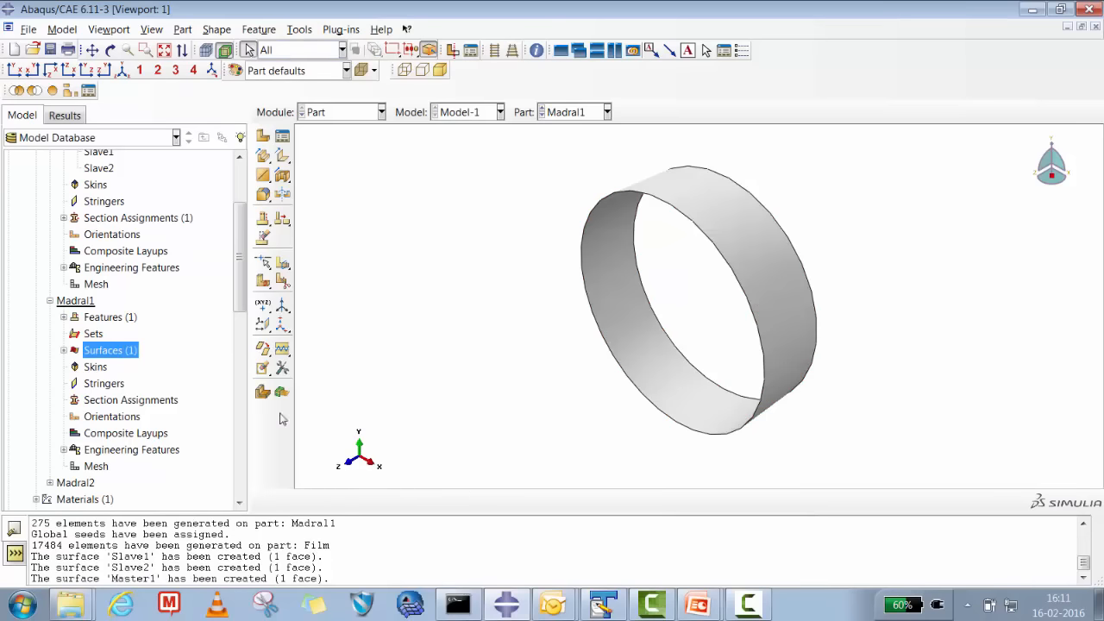
# Step: Name a new Madral2 surface Master2 and continue to region selection
pyautogui.scroll(-3)
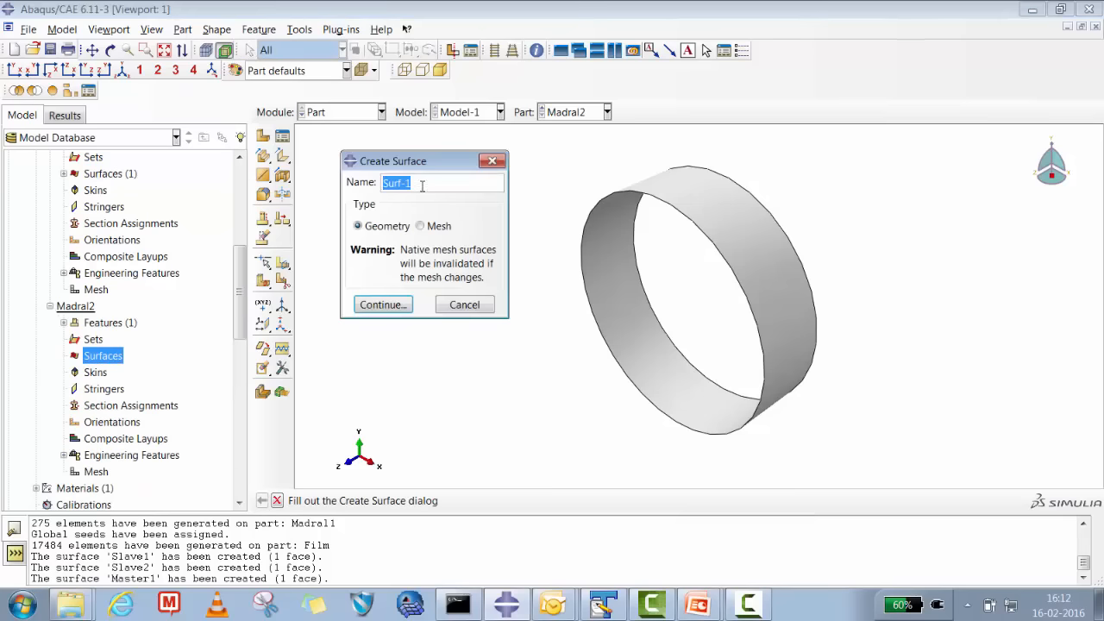
pyautogui.write('Mand')
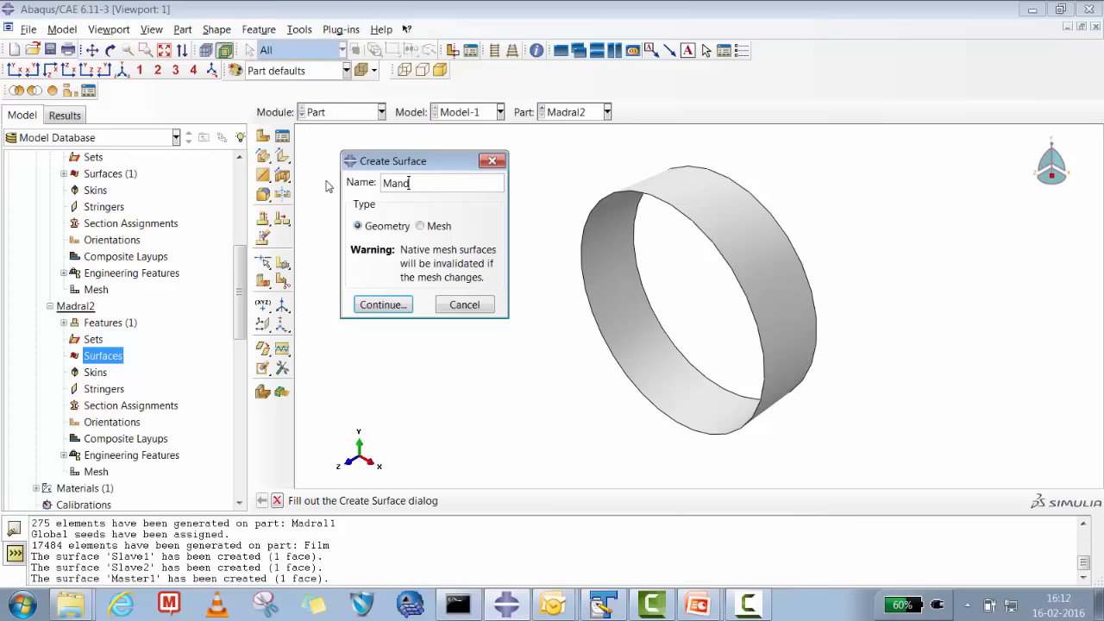
pyautogui.write('ral')
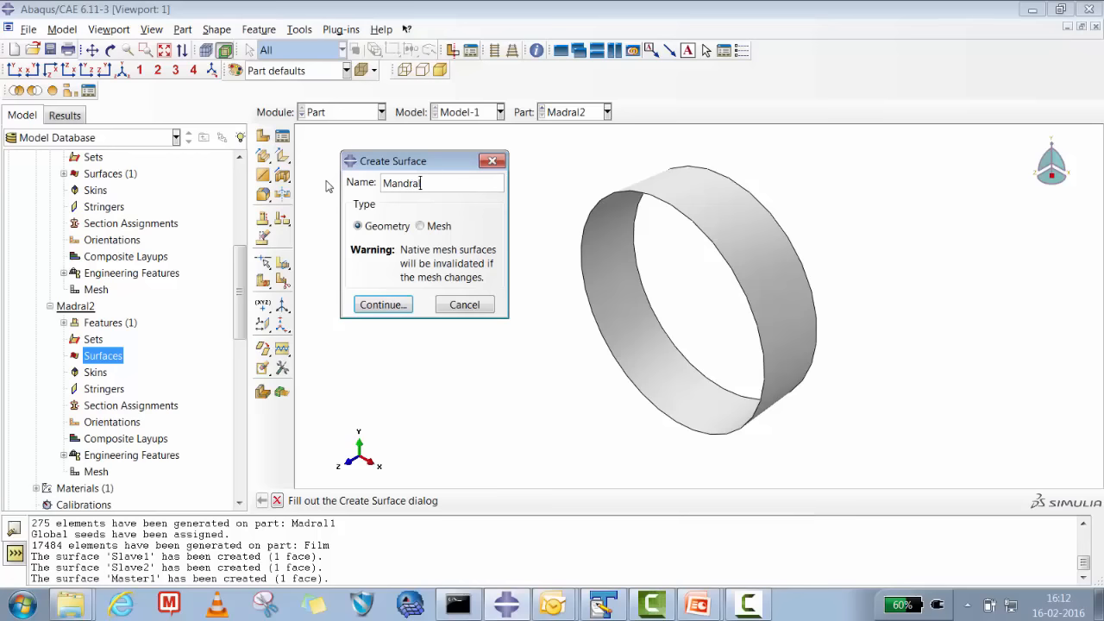
pyautogui.press('BackSpace')
pyautogui.write('Master2')
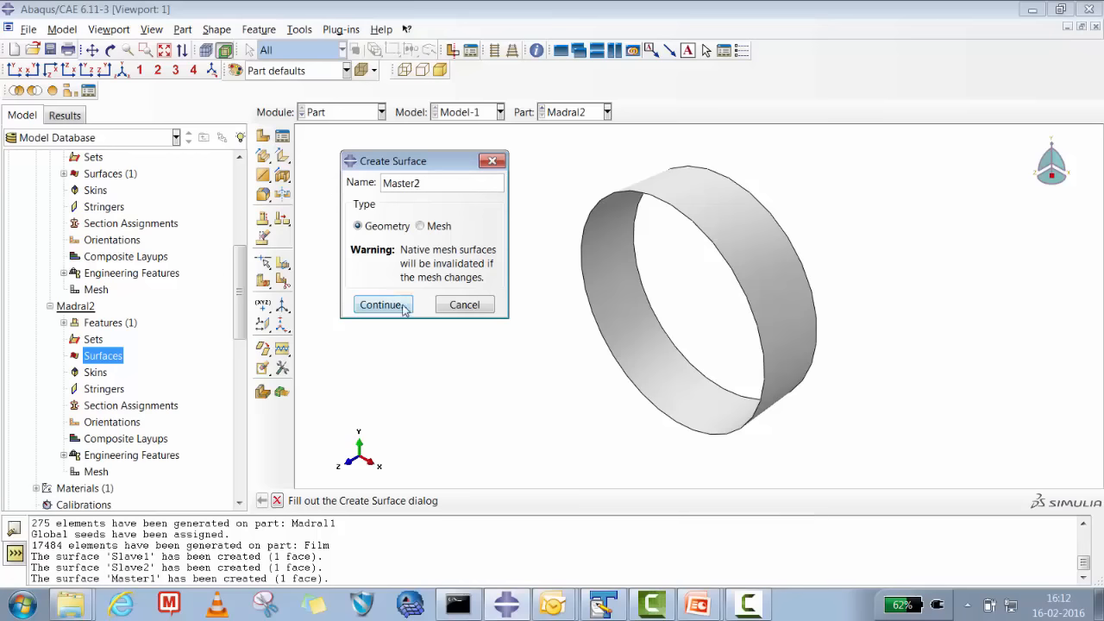
pyautogui.click(382, 304)
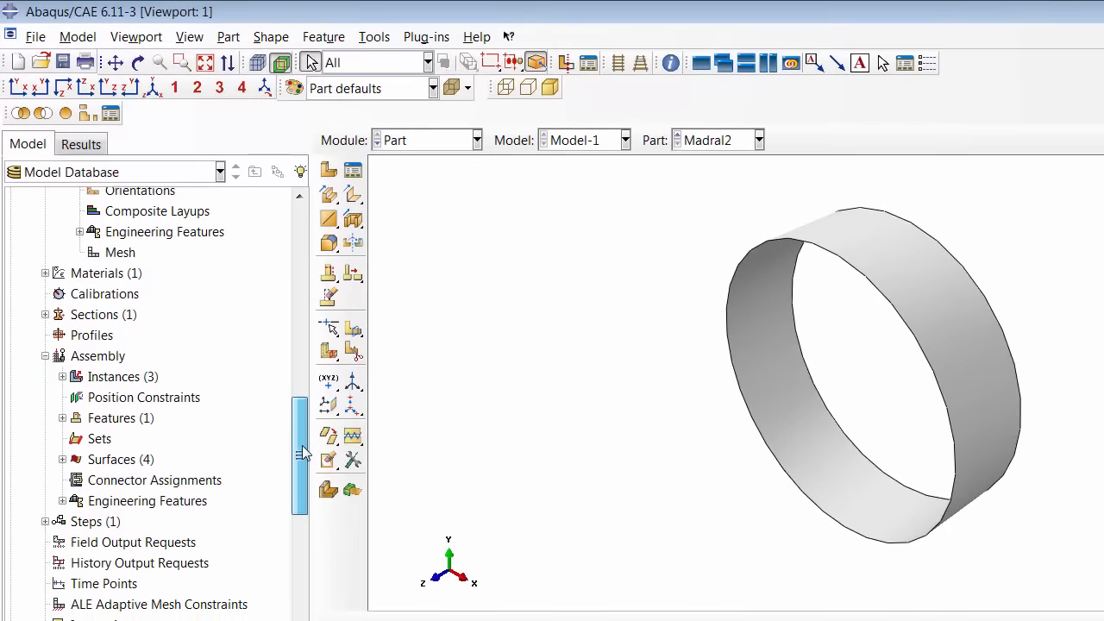
# Step: In the Assembly, start a new constraint named Tie1
pyautogui.scroll(-3)
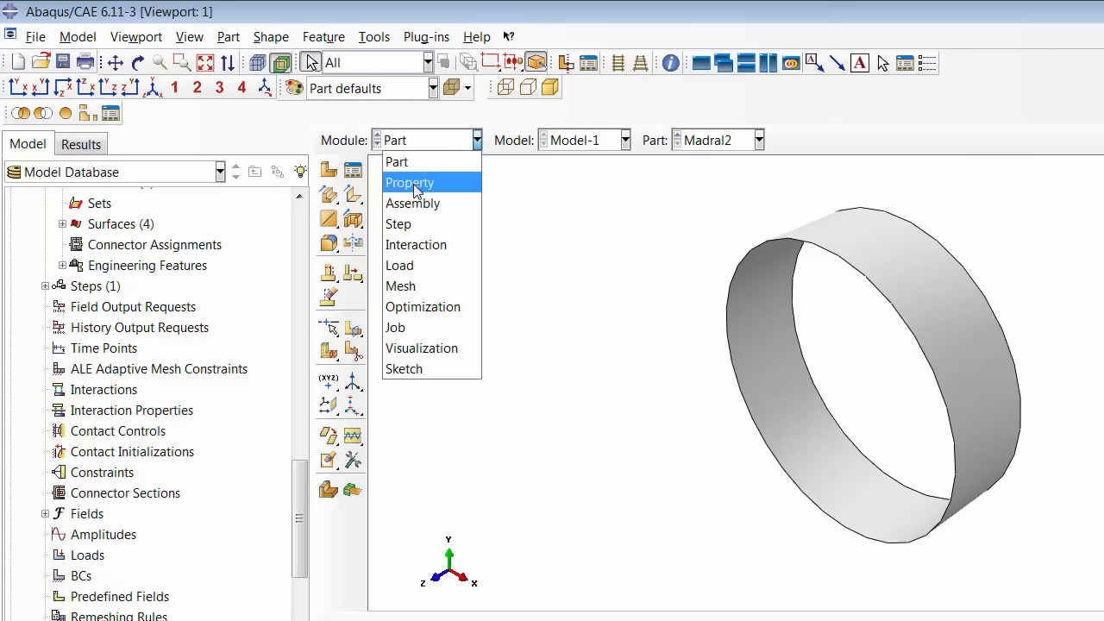
pyautogui.click(412, 203)
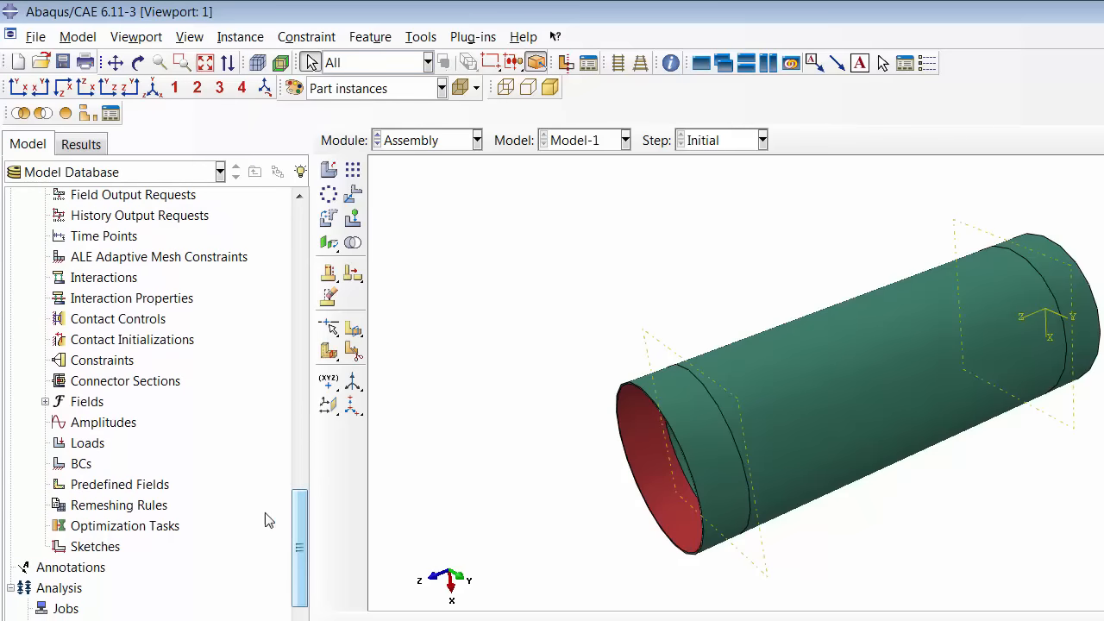
pyautogui.rightClick(102, 360)
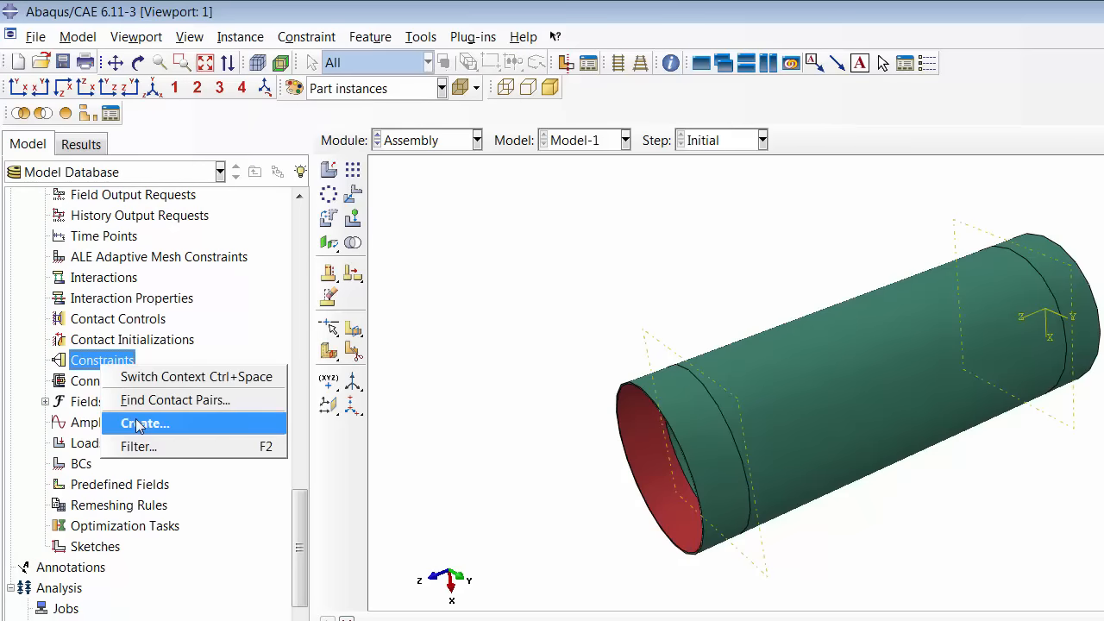
pyautogui.click(144, 423)
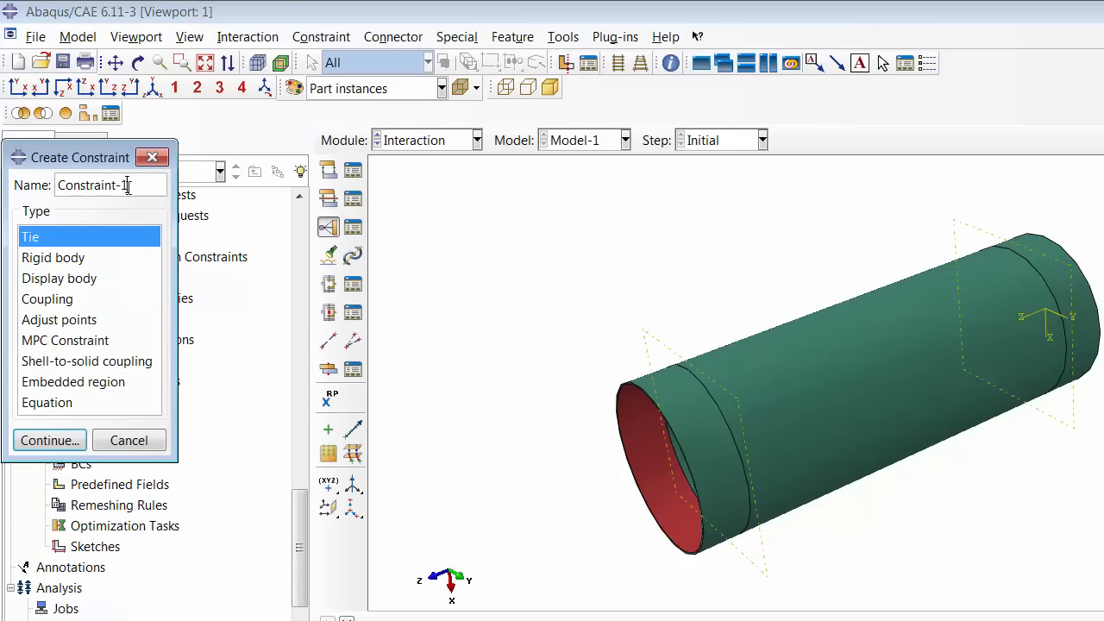
pyautogui.write('Tie1')
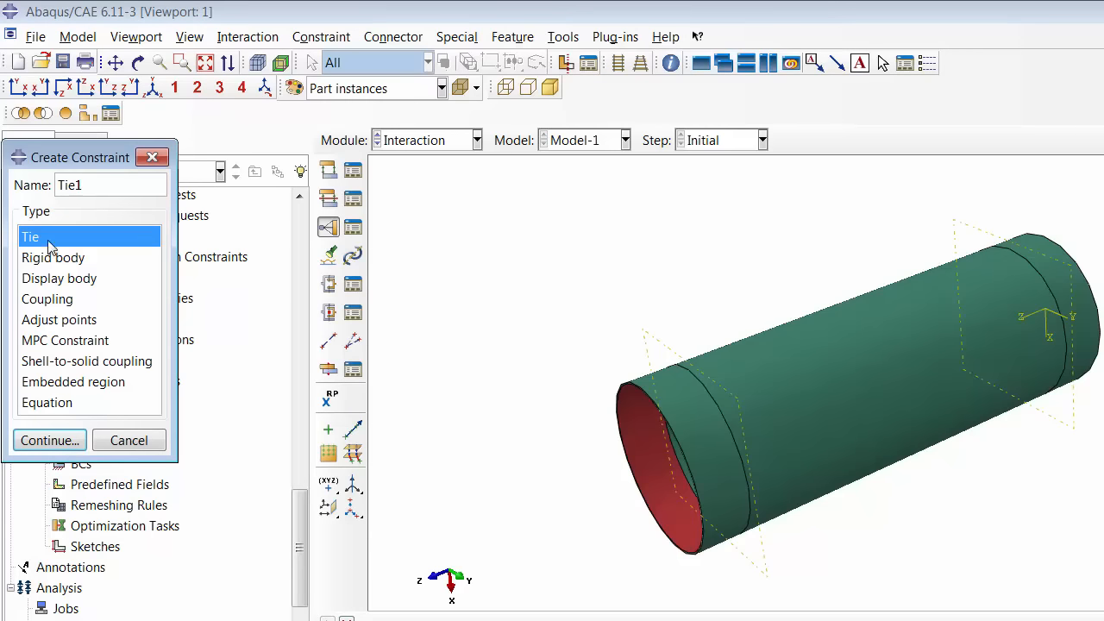
pyautogui.moveTo(110, 166)
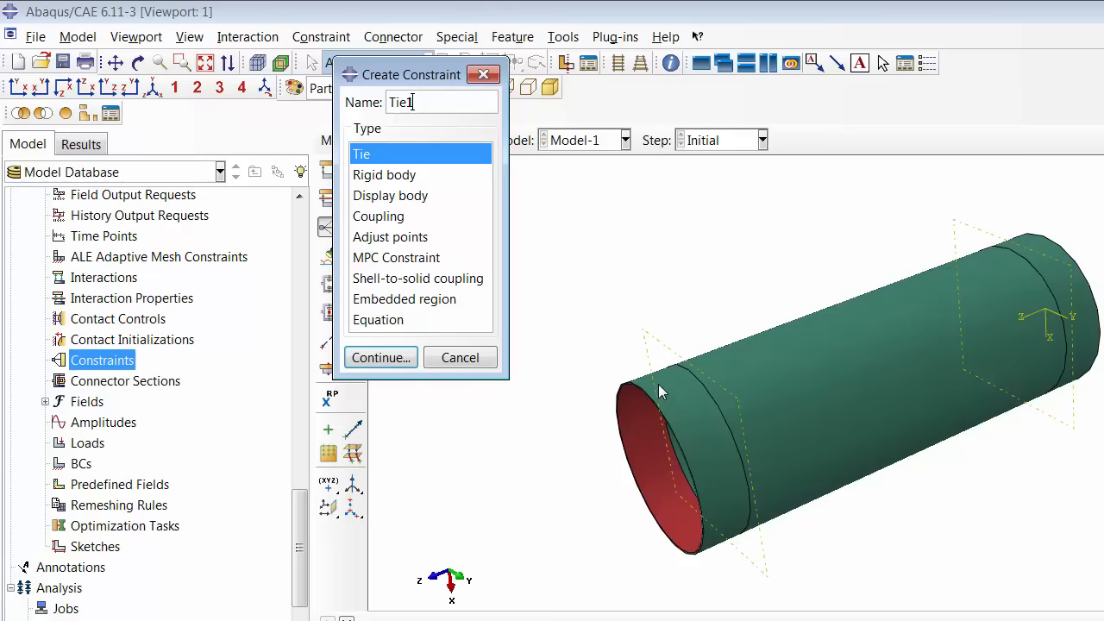
pyautogui.moveTo(373, 160)
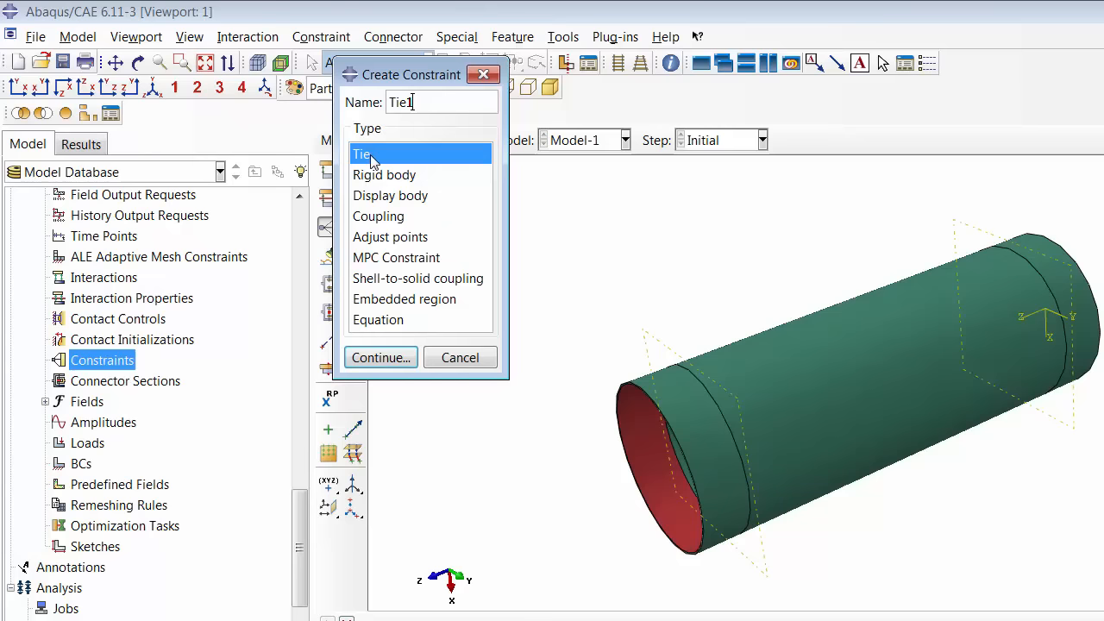
# Step: Make Tie1 a tie with master Madral1-1.Master1 and slave Film-1.Slave2
pyautogui.click(381, 357)
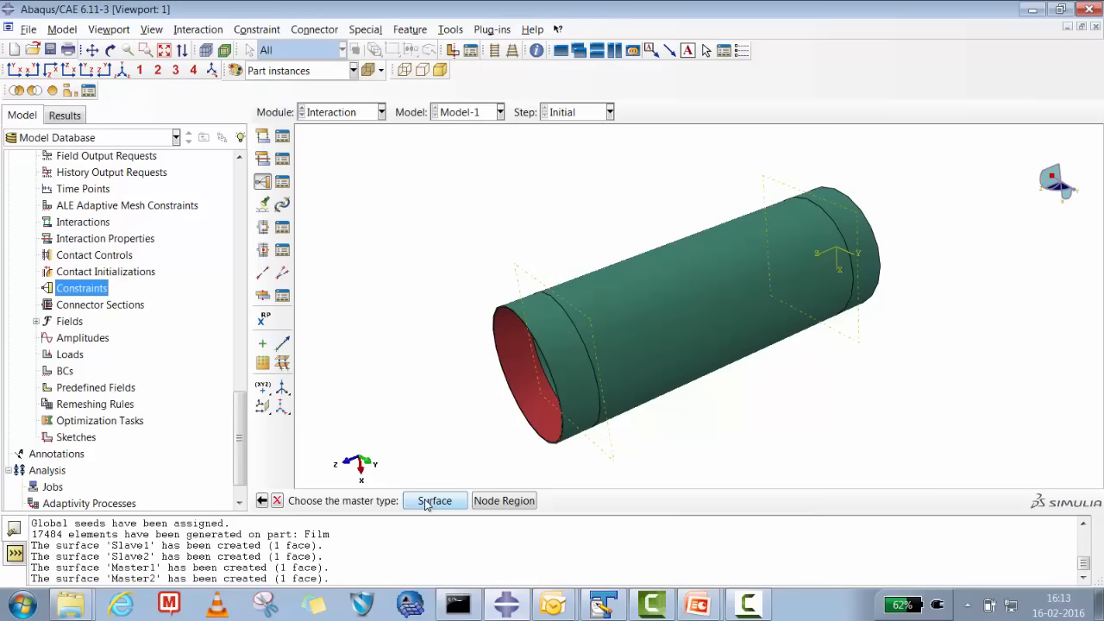
pyautogui.click(435, 501)
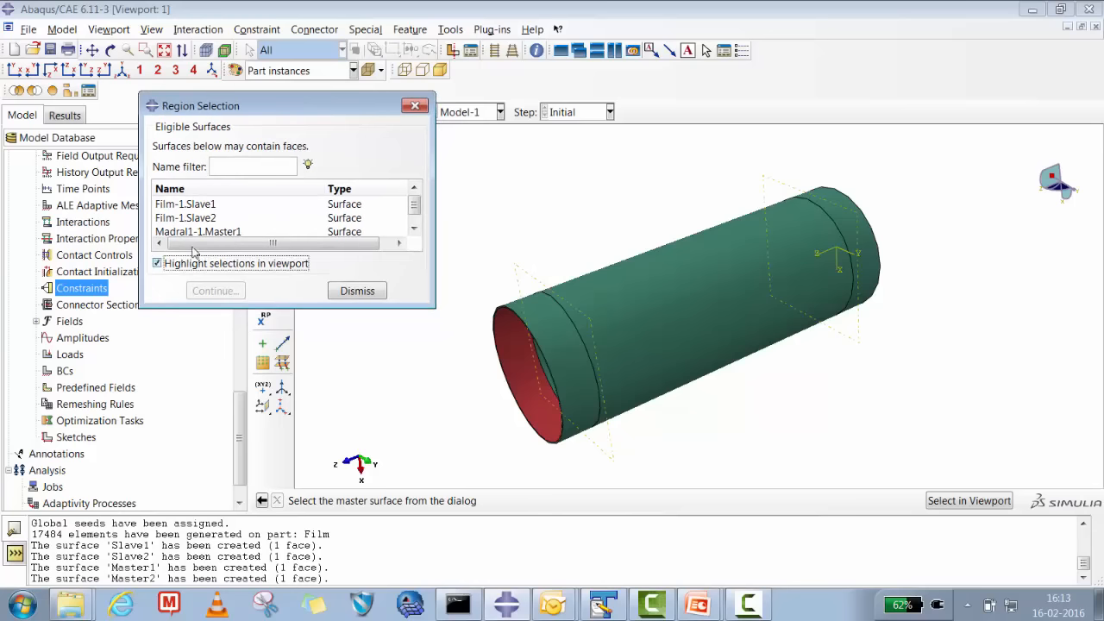
pyautogui.click(198, 230)
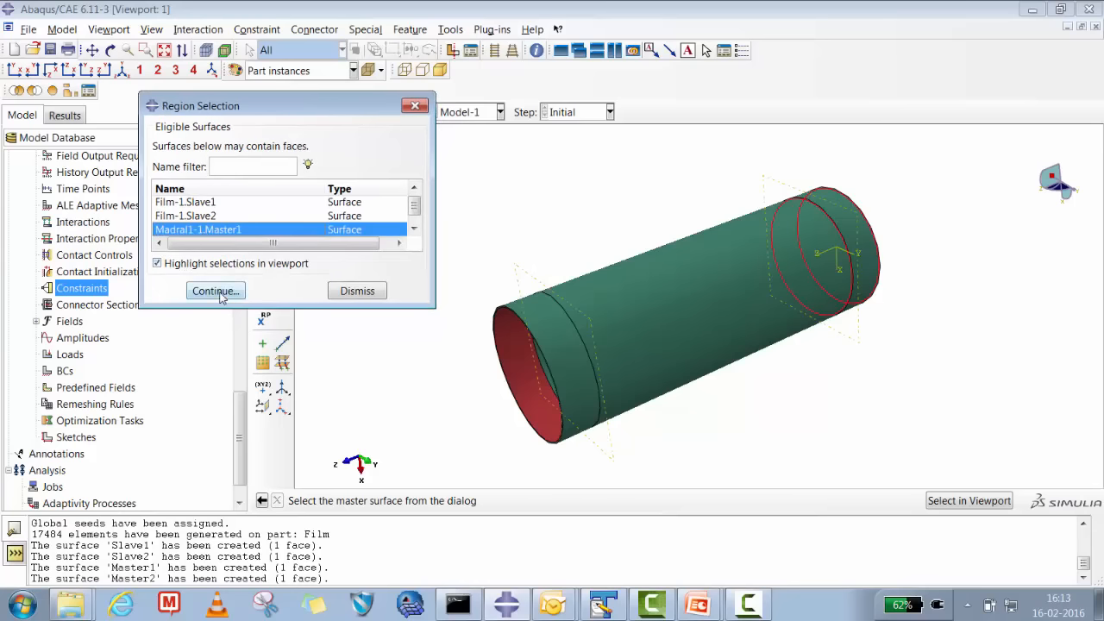
pyautogui.click(213, 291)
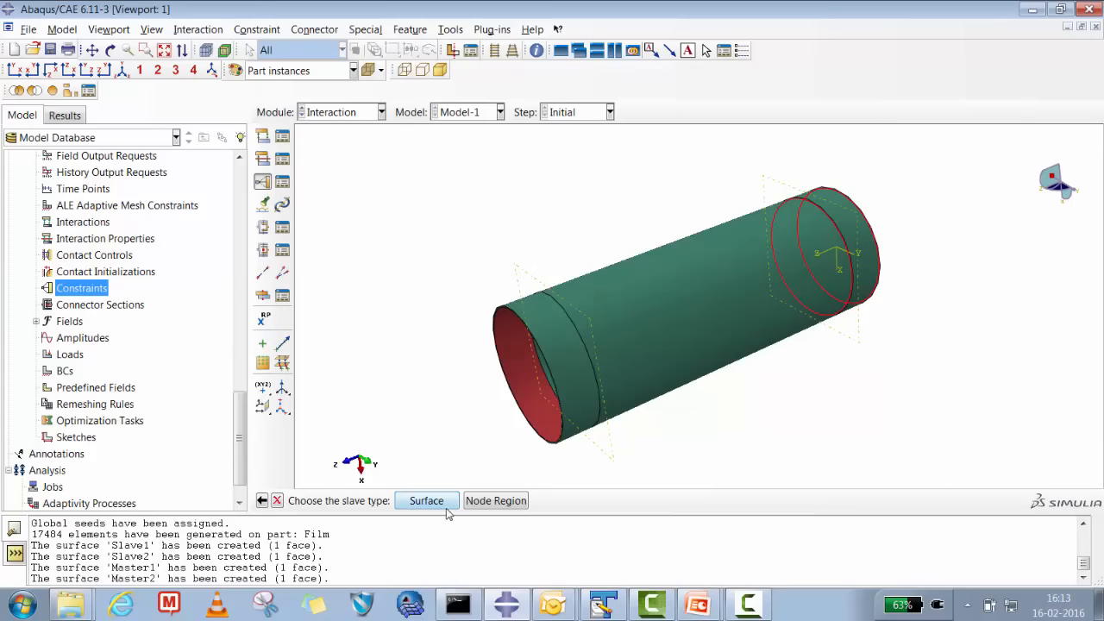
pyautogui.click(426, 501)
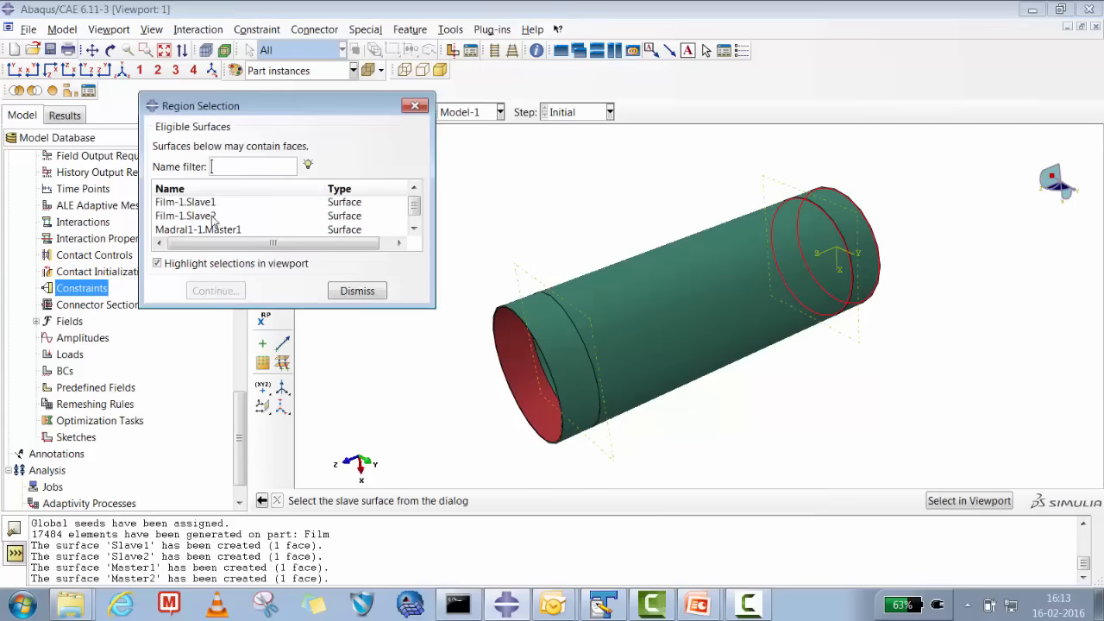
pyautogui.click(186, 217)
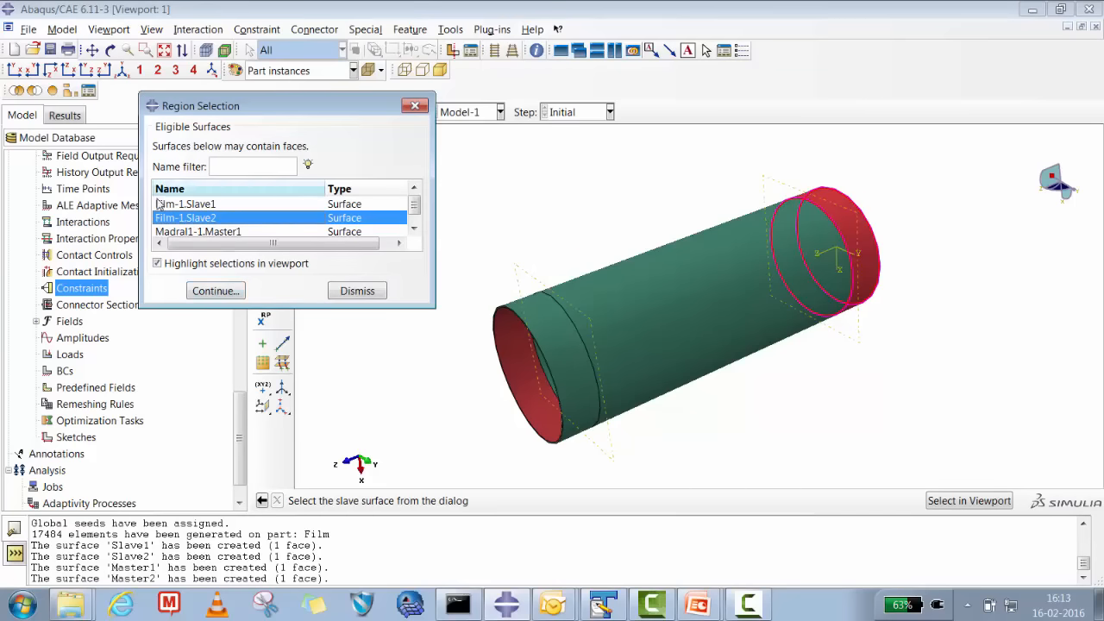
pyautogui.click(216, 290)
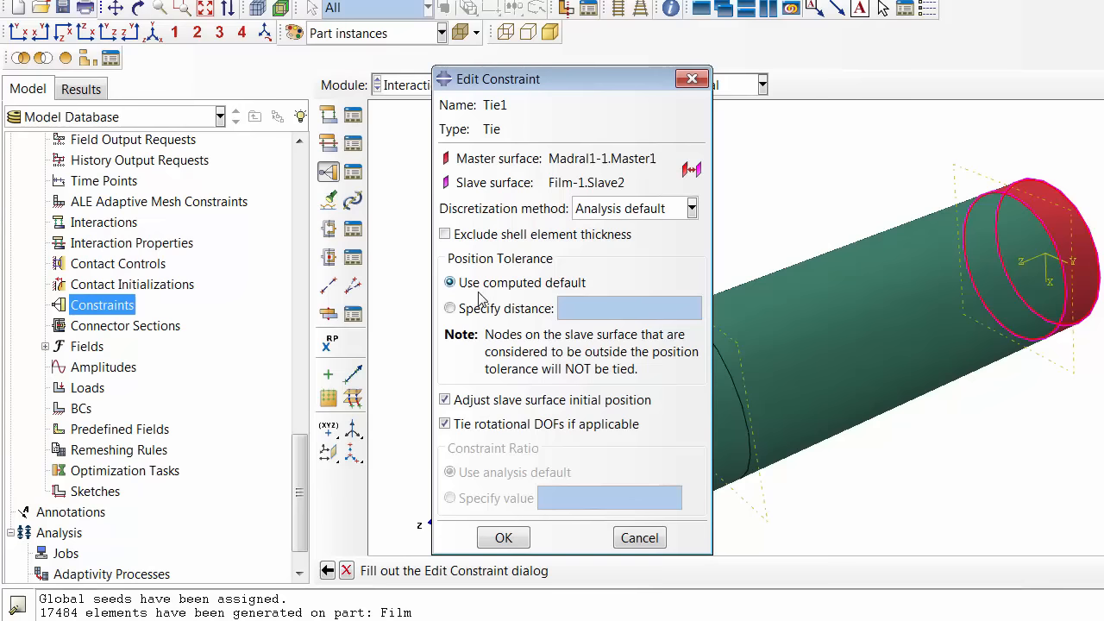
pyautogui.moveTo(1076, 299)
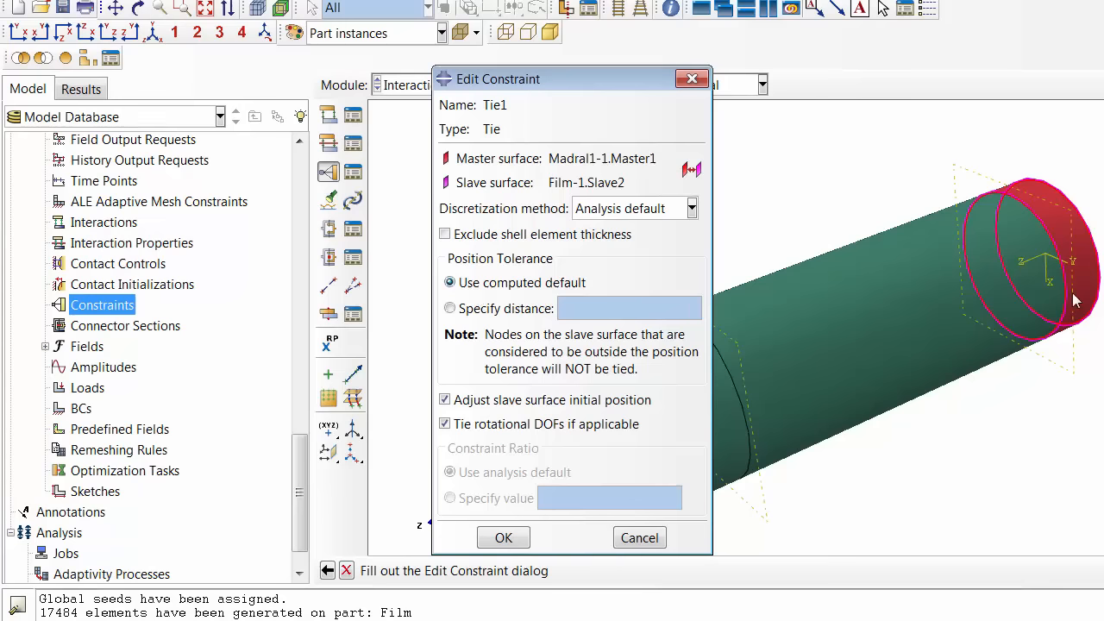
pyautogui.moveTo(1058, 190)
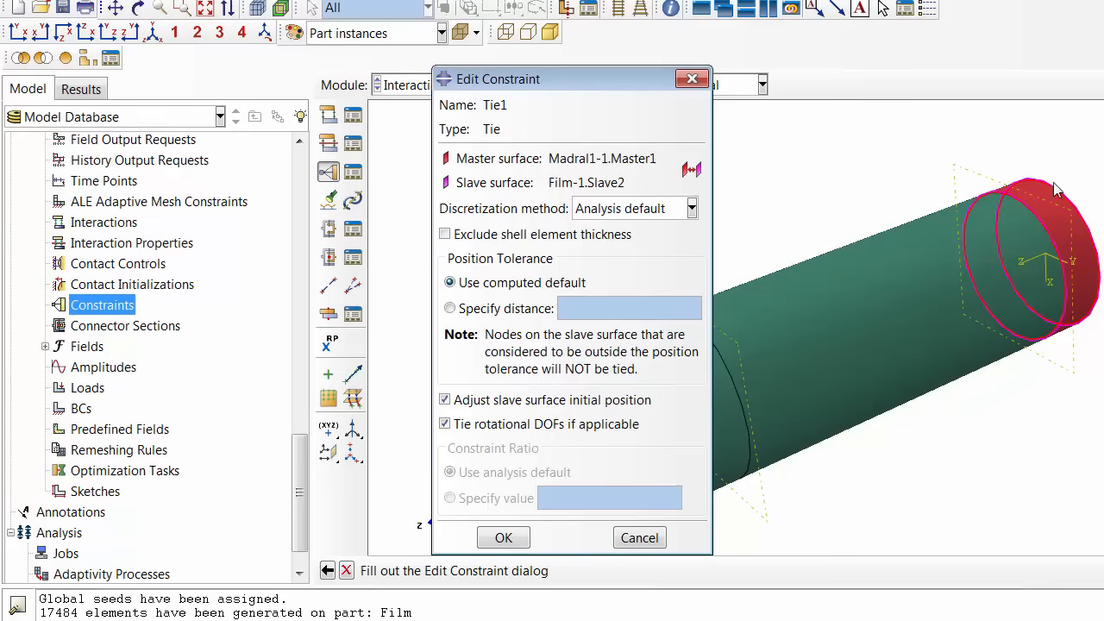
pyautogui.moveTo(1011, 216)
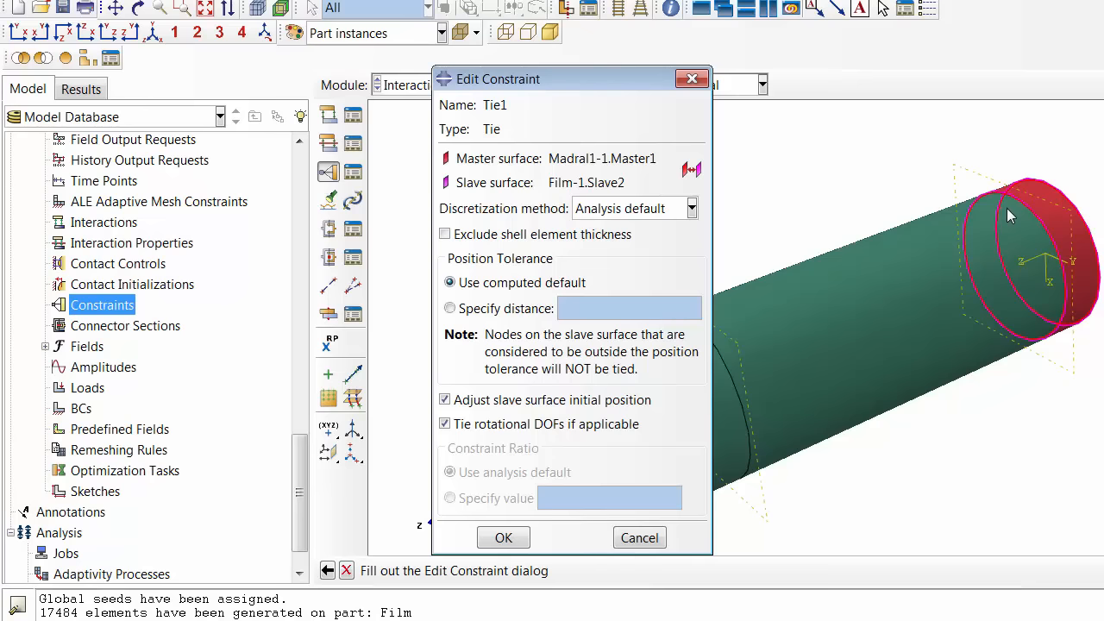
pyautogui.moveTo(517, 213)
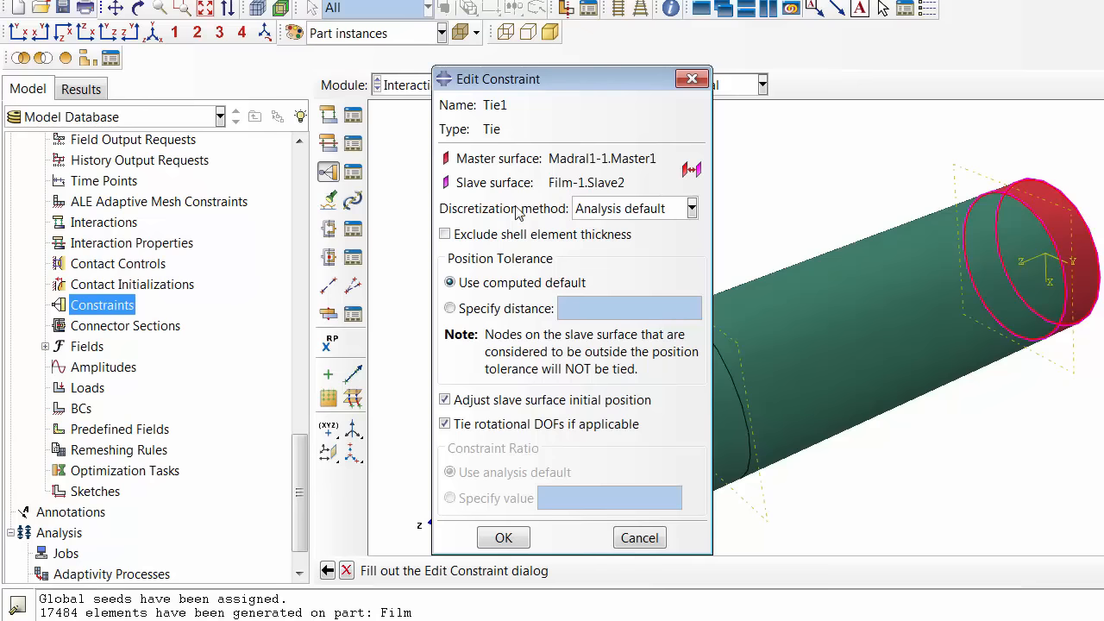
pyautogui.moveTo(533, 278)
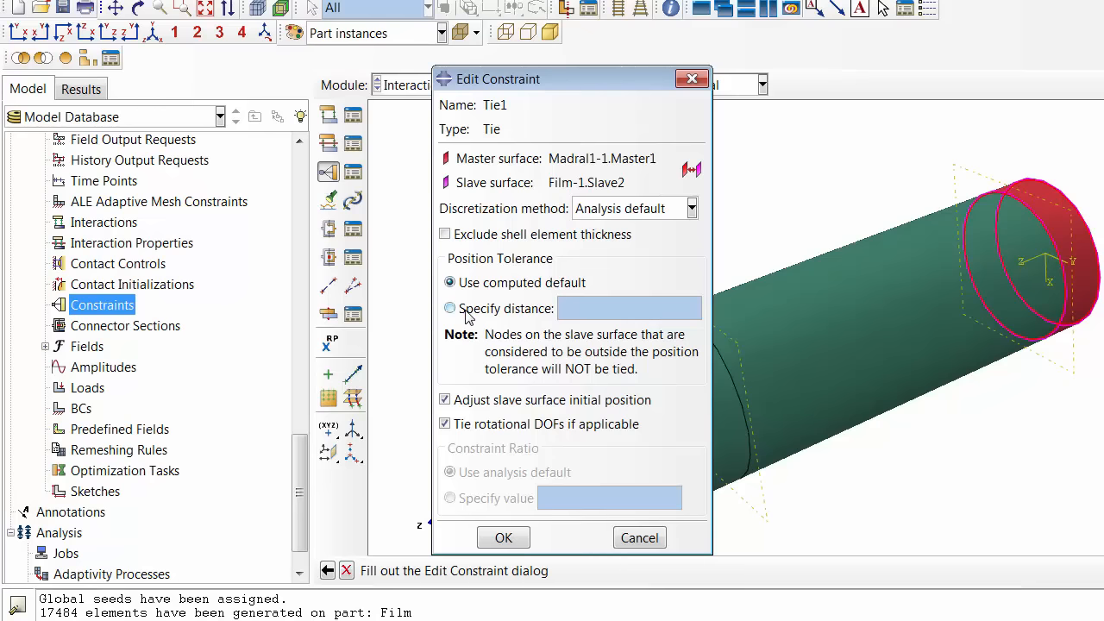
pyautogui.moveTo(481, 315)
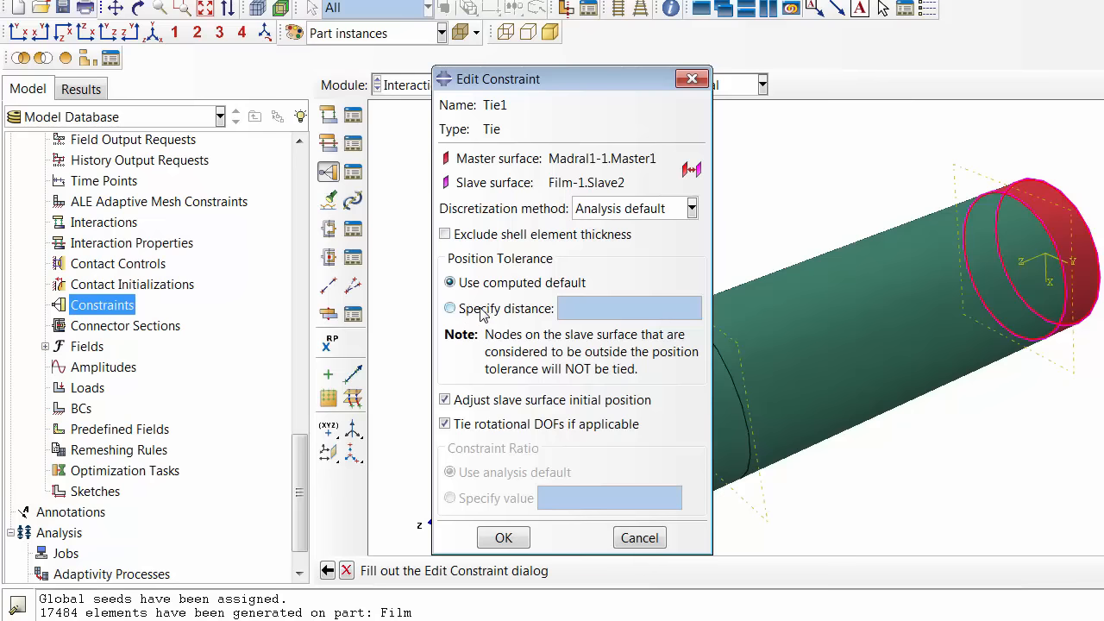
# Step: Give Tie1 a position tolerance of 5 without adjusting slave initial position, and save
pyautogui.click(450, 308)
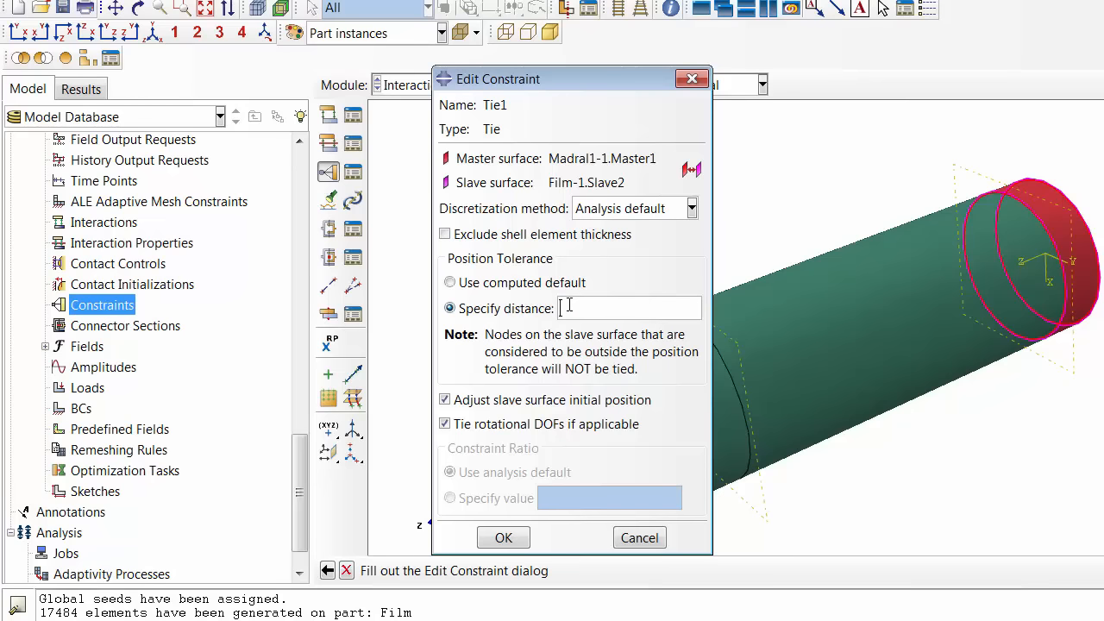
pyautogui.write('5')
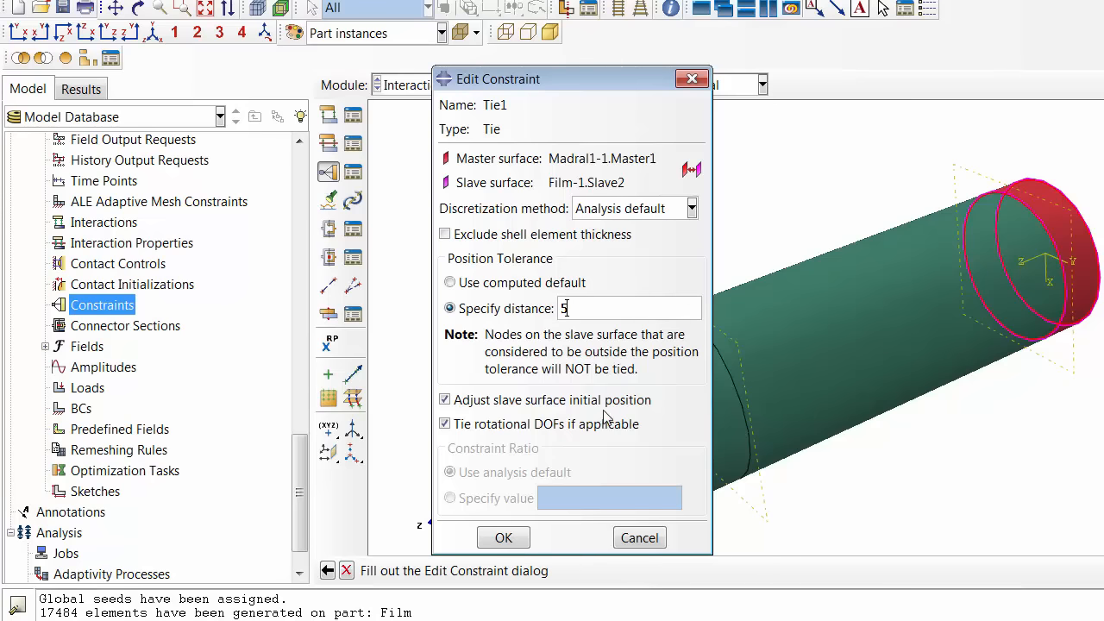
pyautogui.click(445, 400)
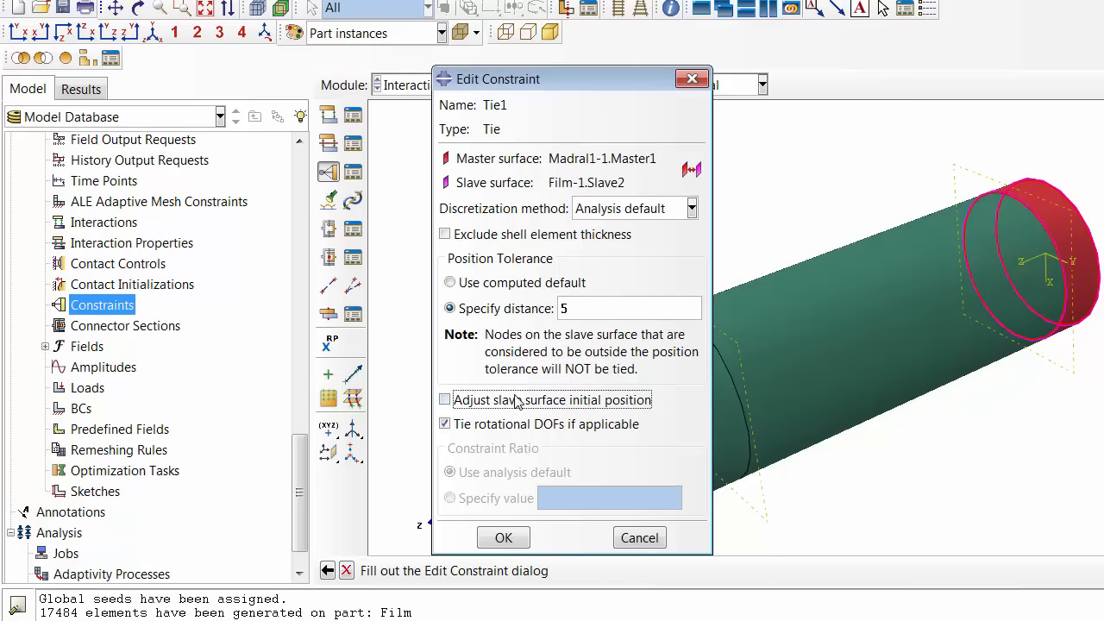
pyautogui.moveTo(1044, 213)
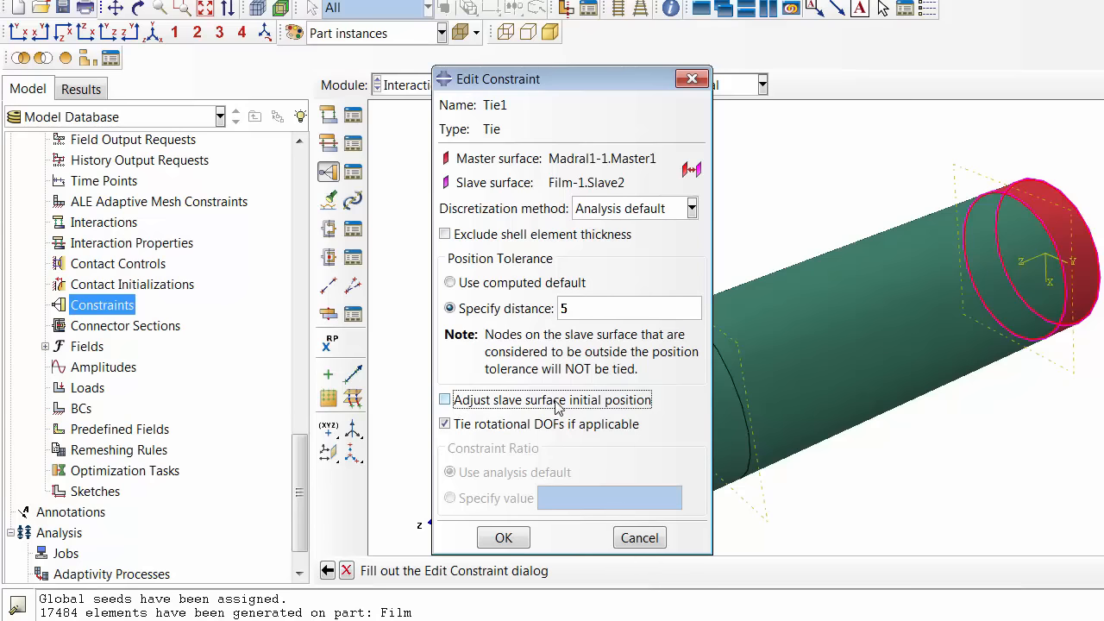
pyautogui.click(444, 399)
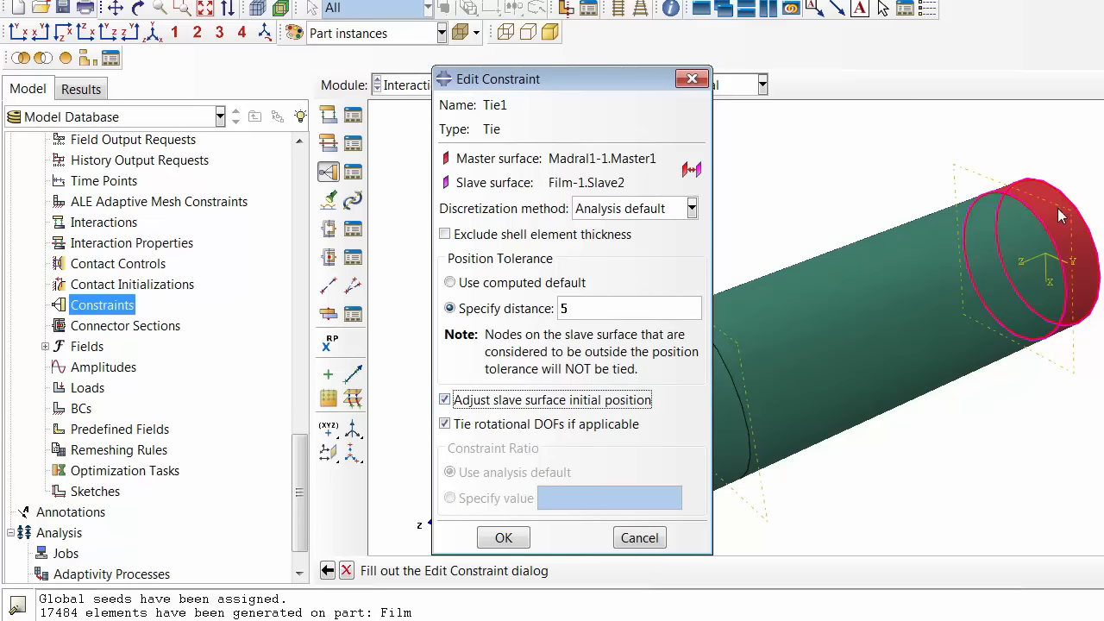
pyautogui.moveTo(1022, 203)
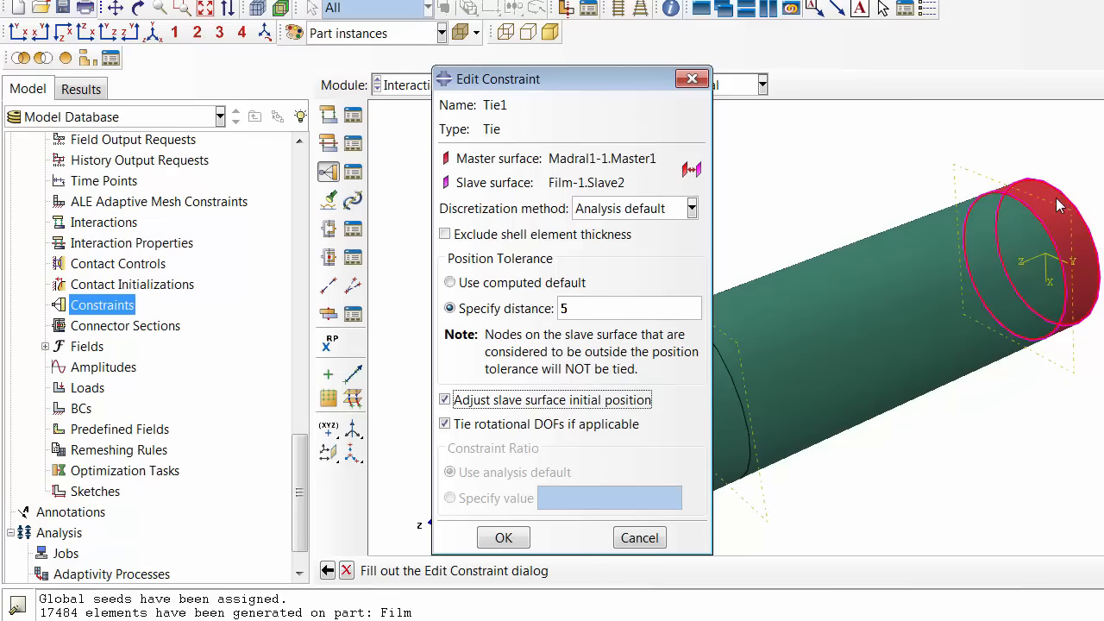
pyautogui.moveTo(1011, 254)
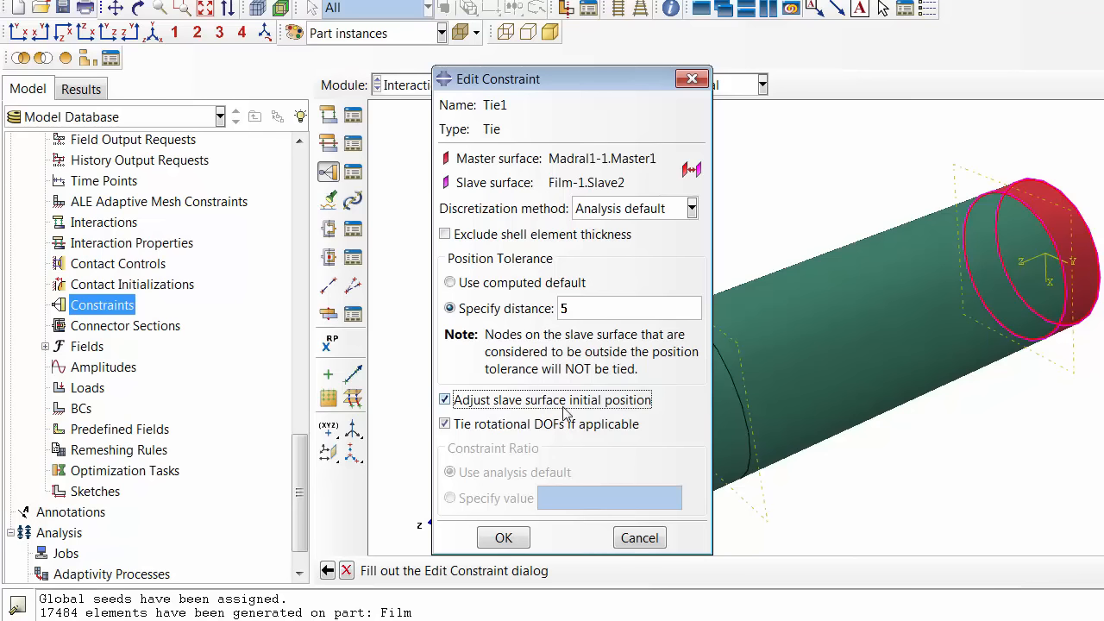
pyautogui.click(444, 400)
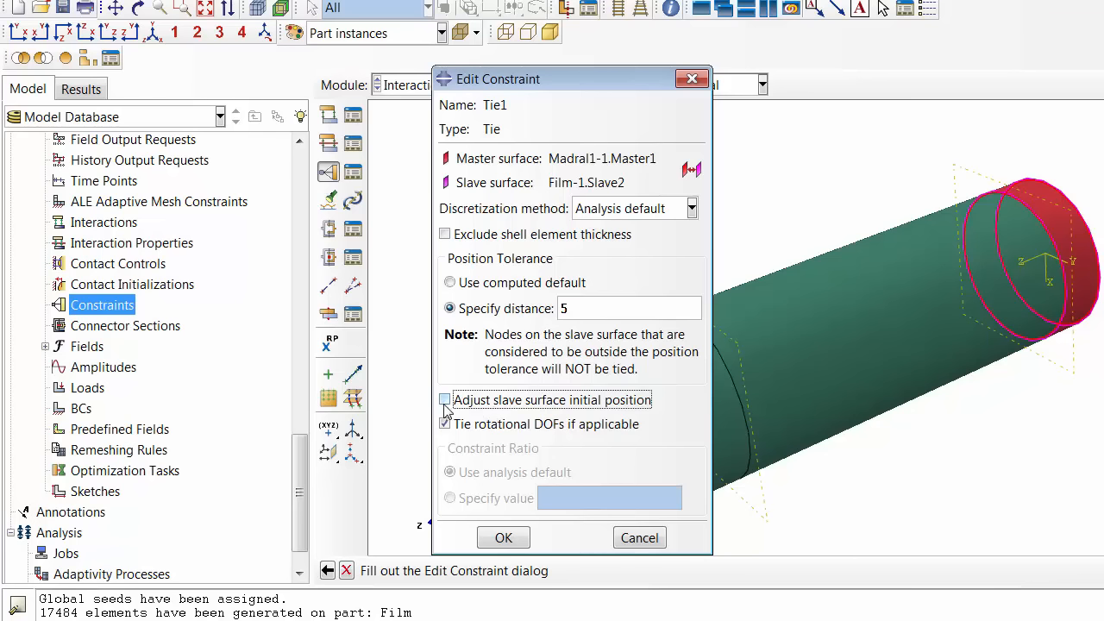
pyautogui.click(444, 400)
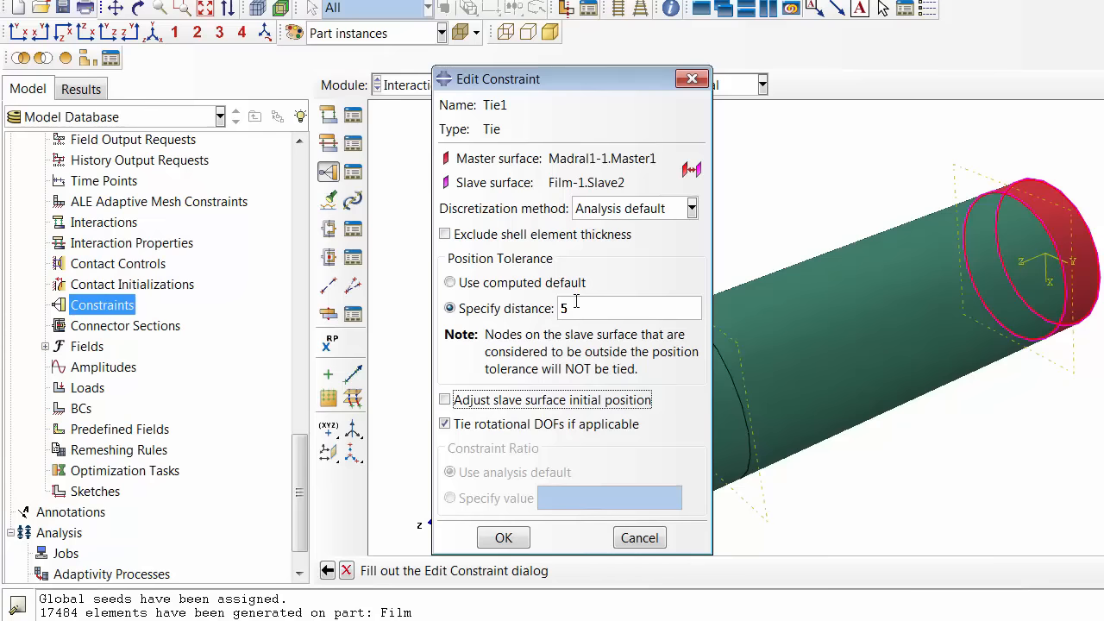
pyautogui.moveTo(1046, 204)
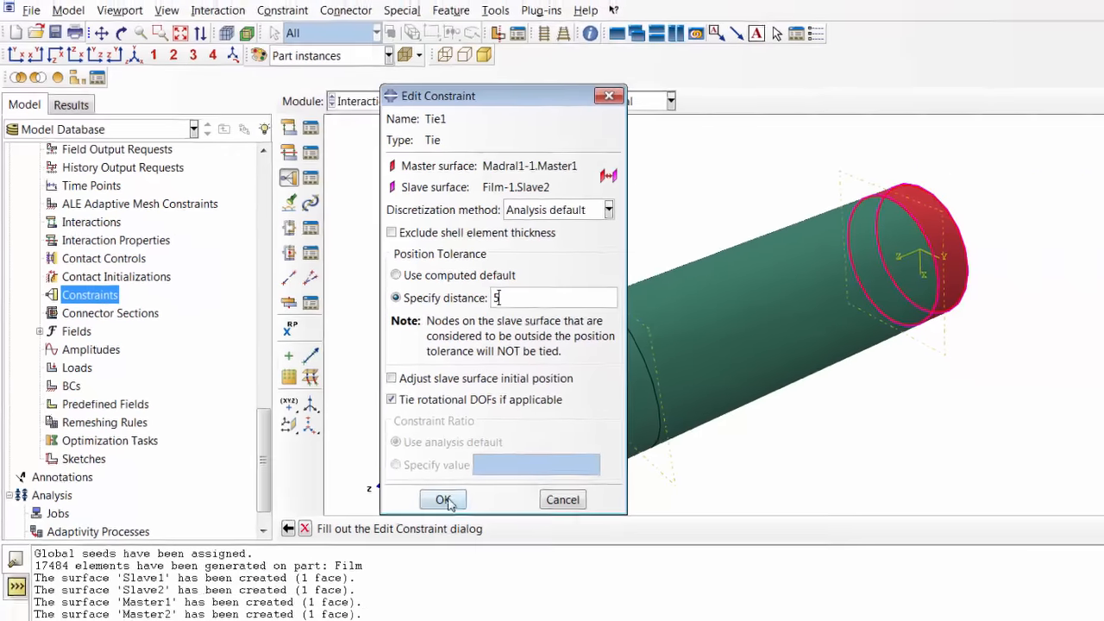
pyautogui.click(442, 500)
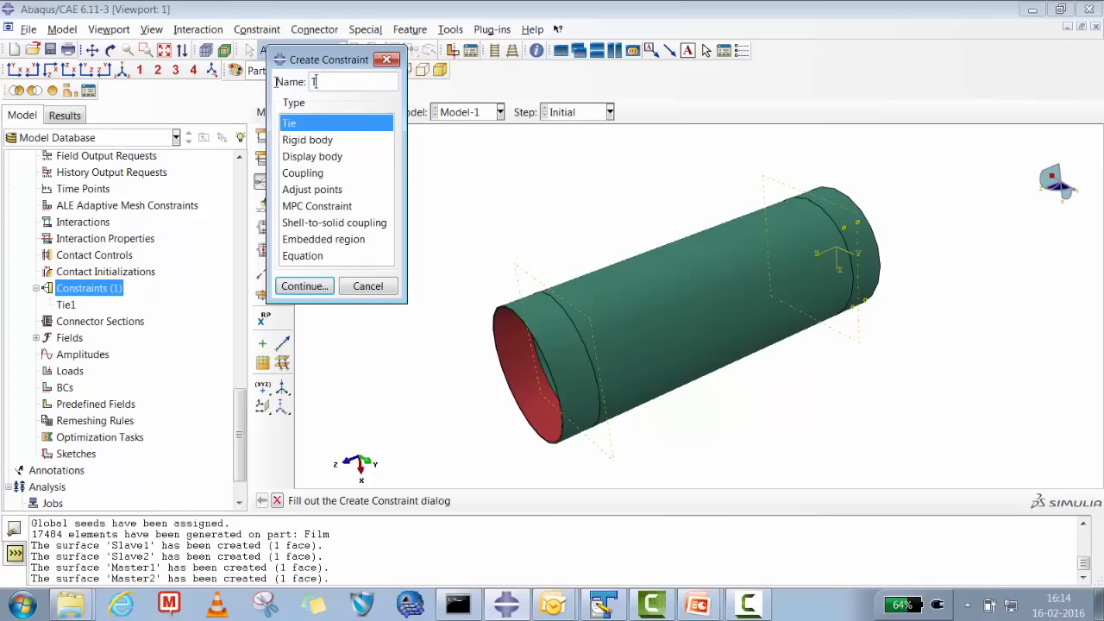
# Step: Tie master Madral2-1.Master2 to slave Film-1.Slave1 as Tie2 with tolerance 5
pyautogui.click(303, 286)
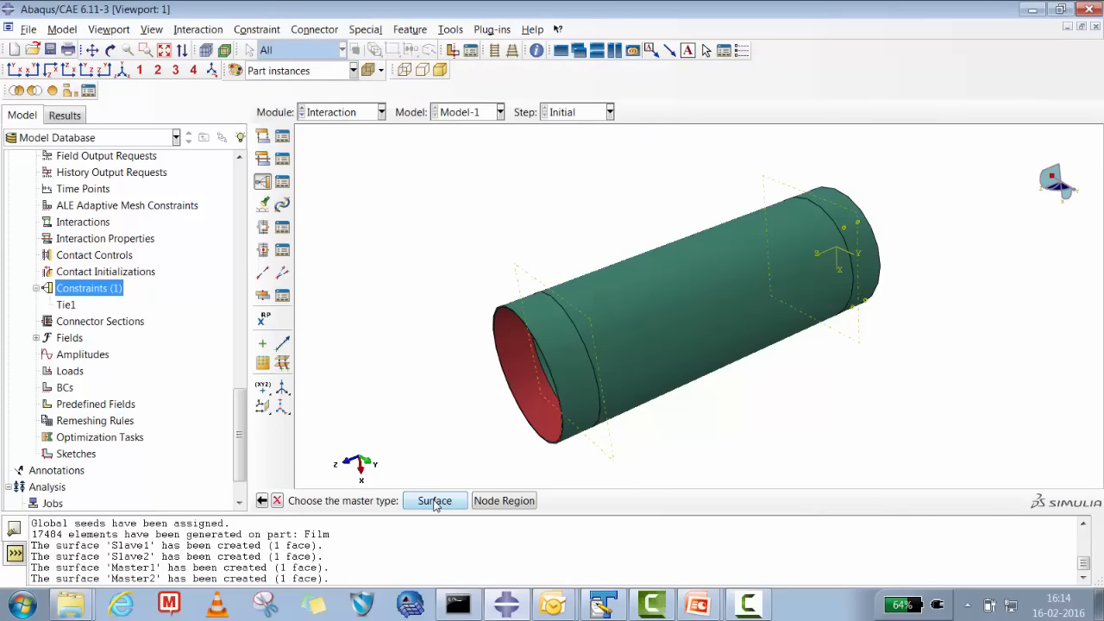
pyautogui.click(434, 500)
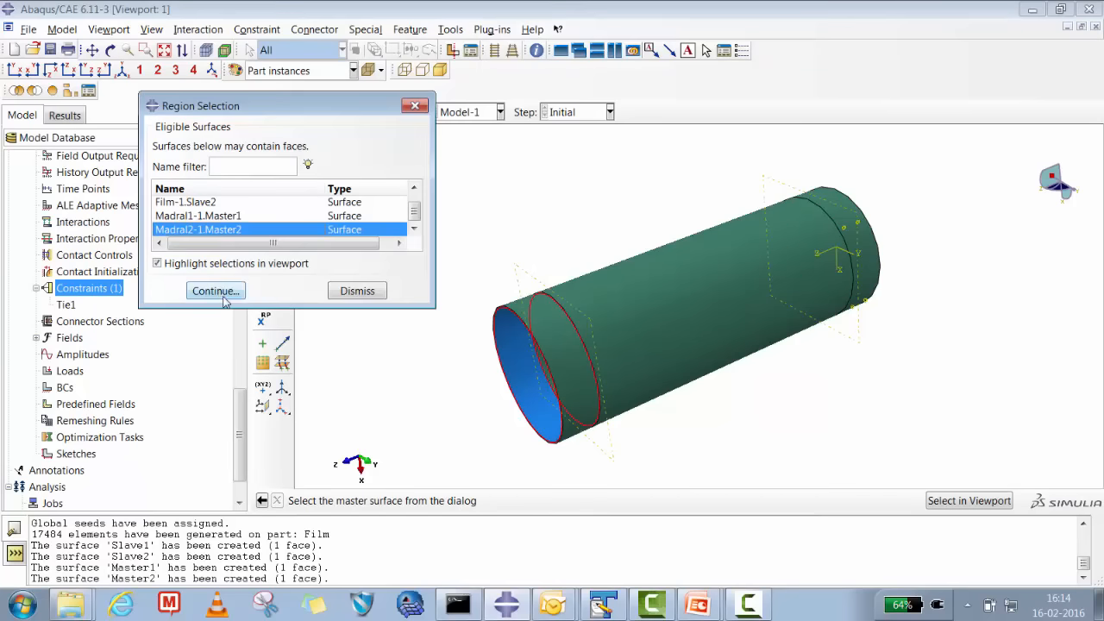
pyautogui.click(216, 291)
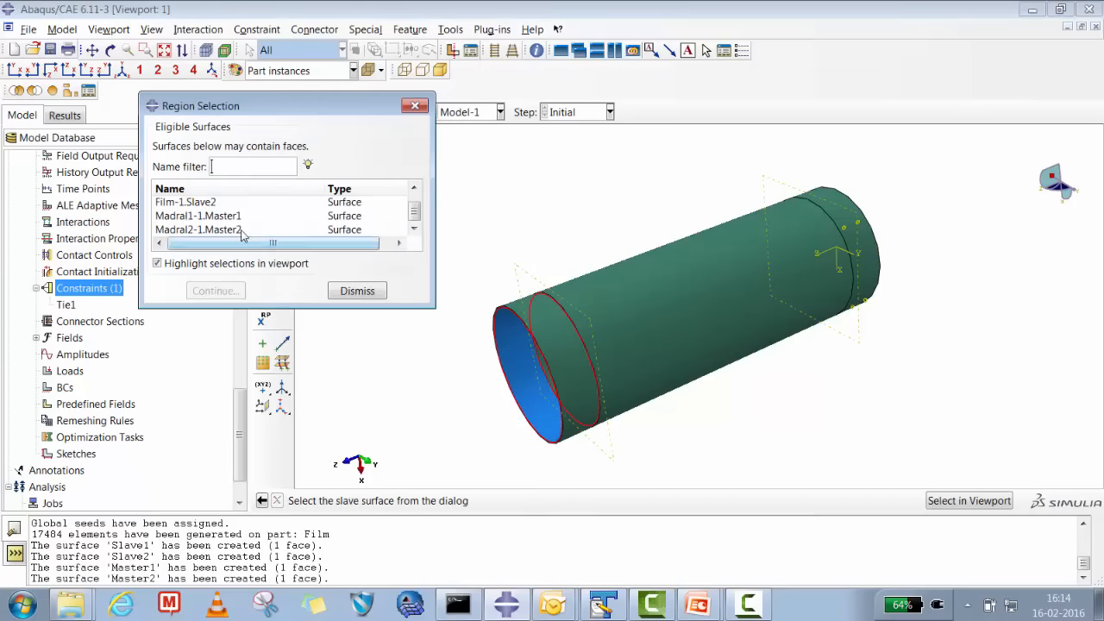
pyautogui.click(185, 204)
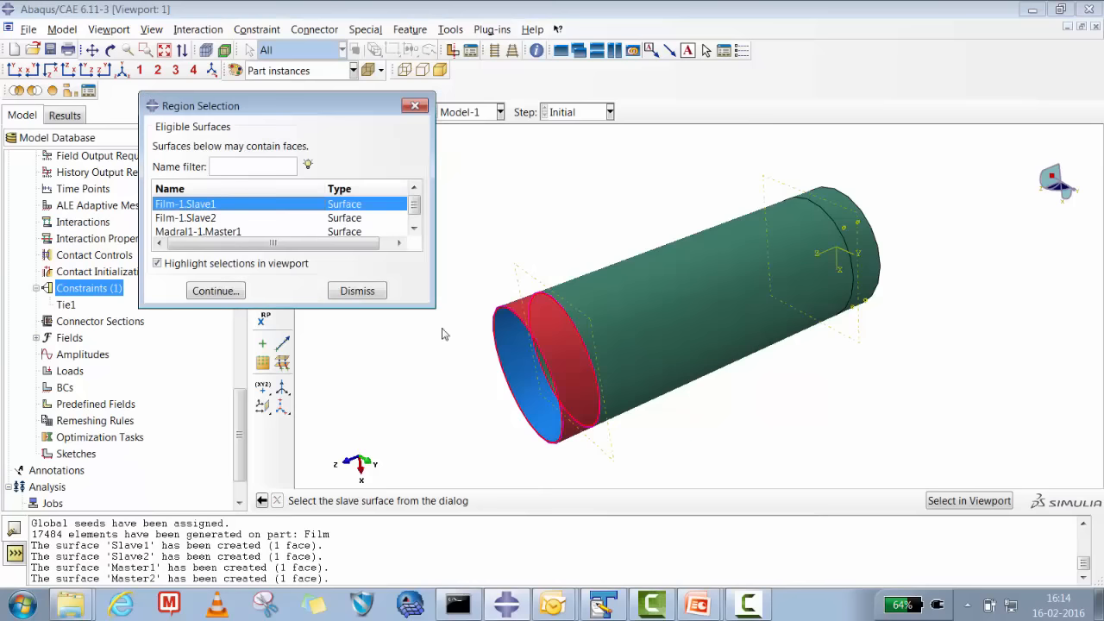
pyautogui.click(215, 290)
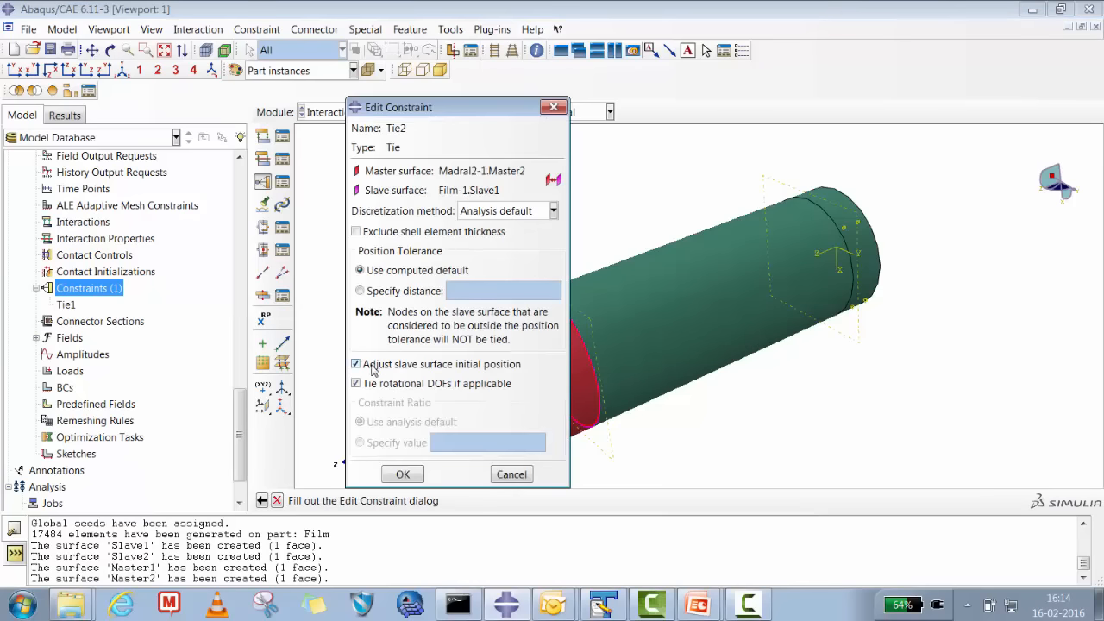
pyautogui.click(361, 291)
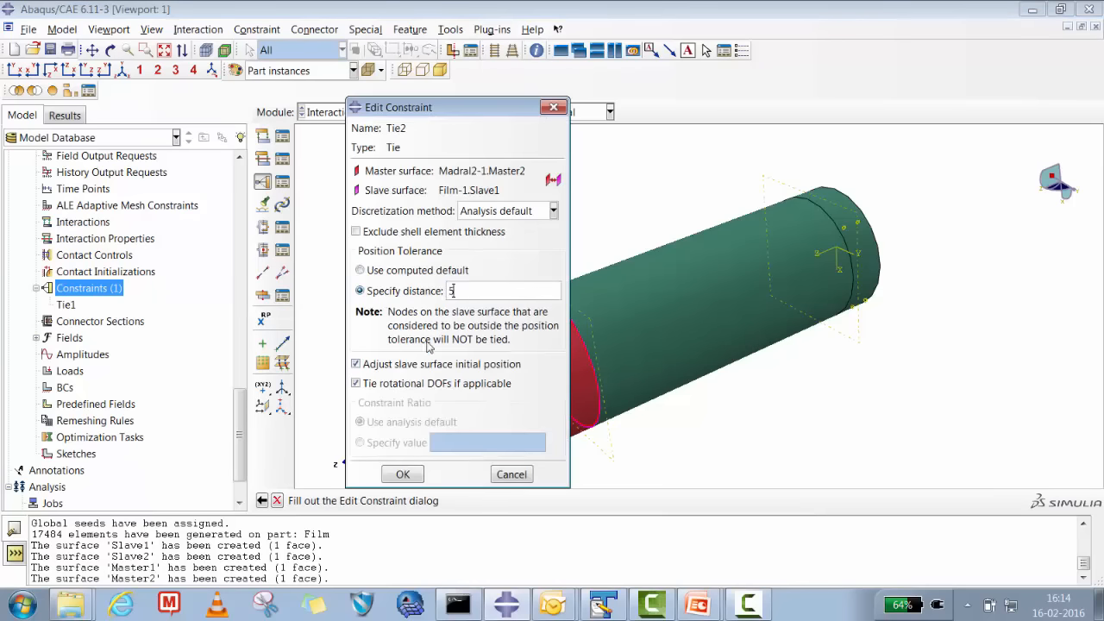
pyautogui.click(402, 474)
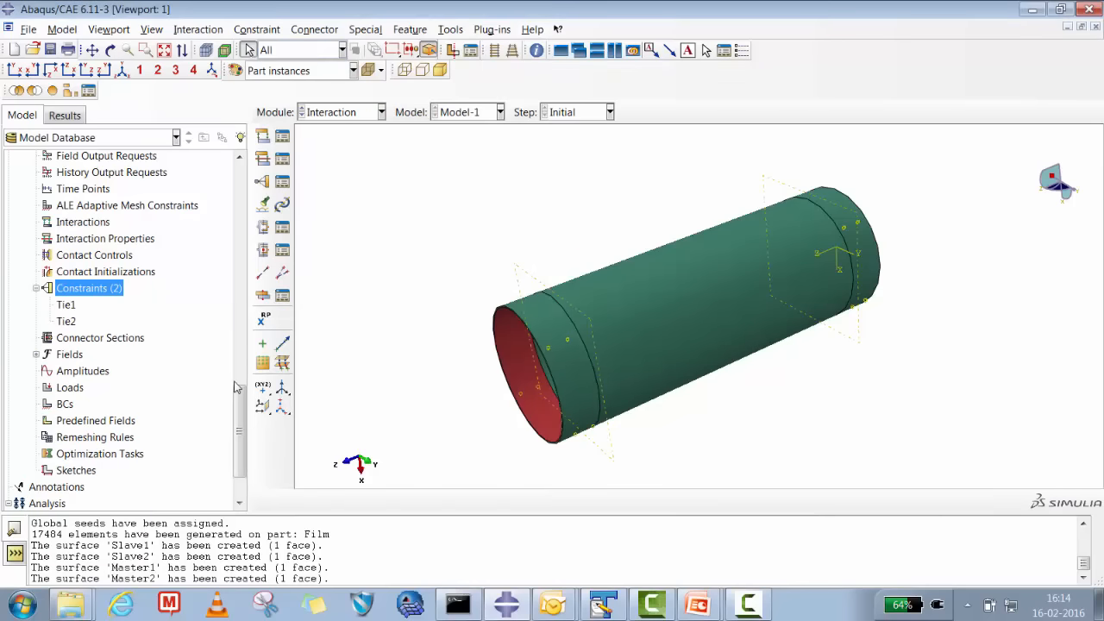
pyautogui.moveTo(257, 435)
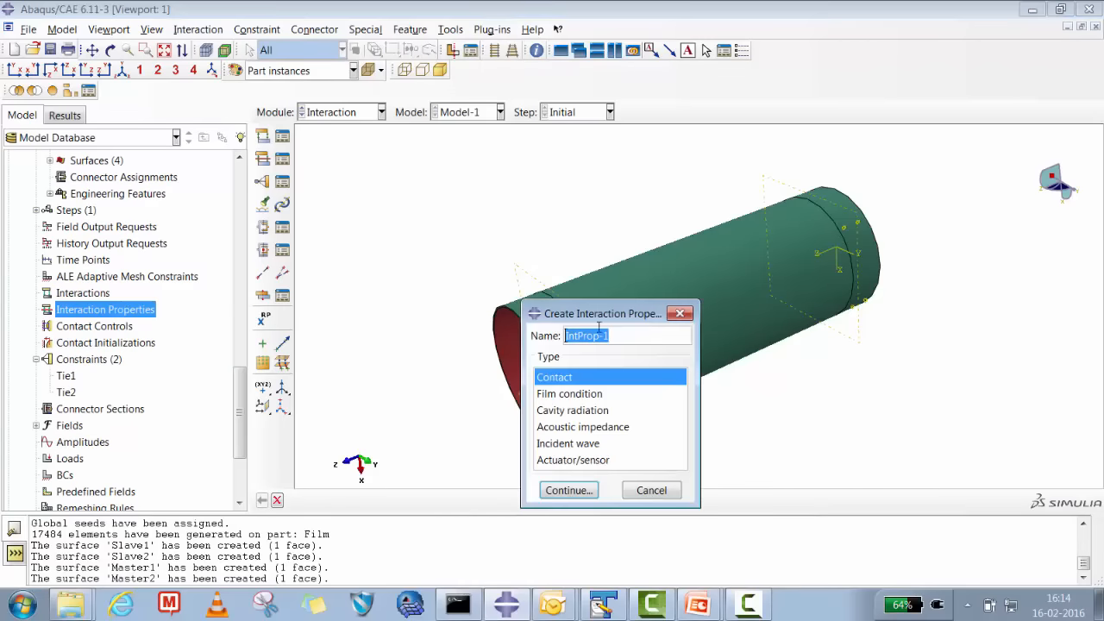
# Step: Define contact property IntProp-1 with penalty tangential friction, coefficient 0.2
pyautogui.click(567, 490)
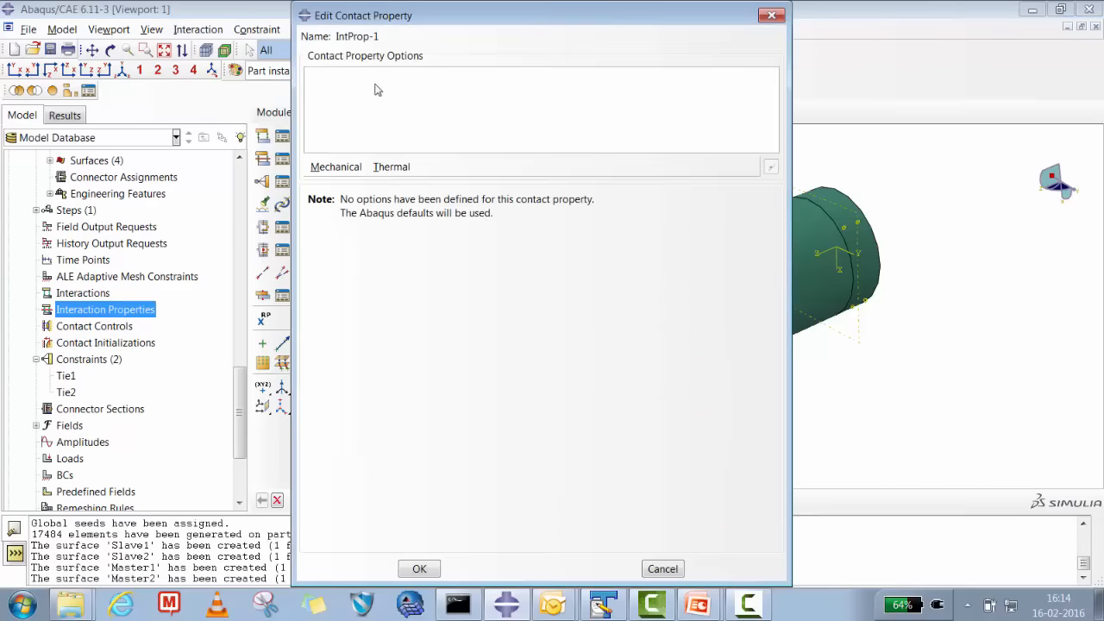
pyautogui.click(580, 215)
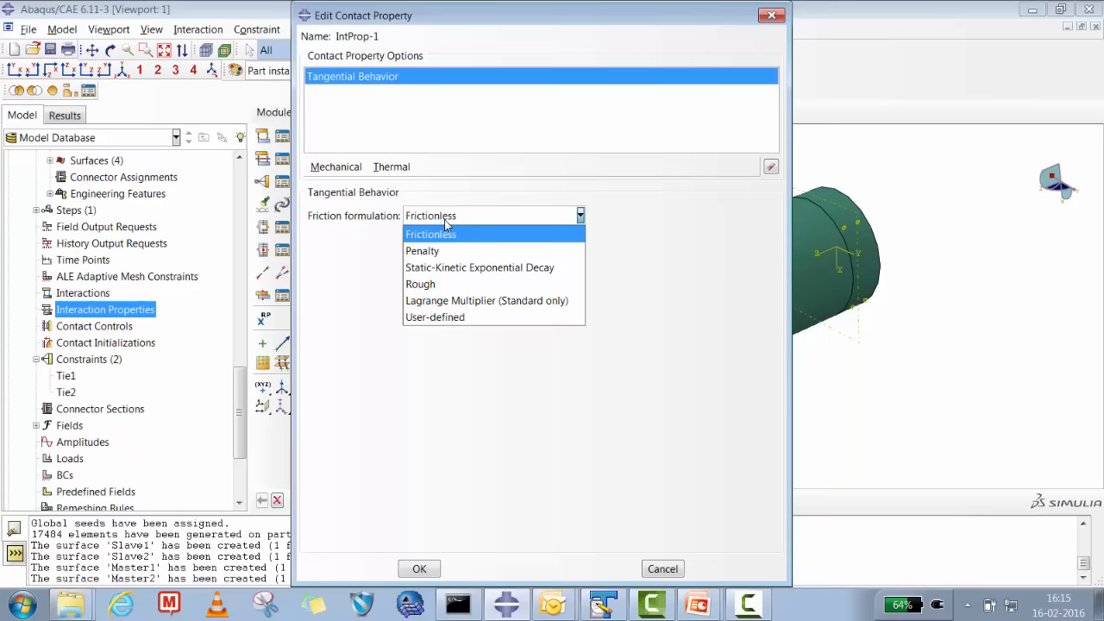
pyautogui.click(423, 250)
pyautogui.write('0.2')
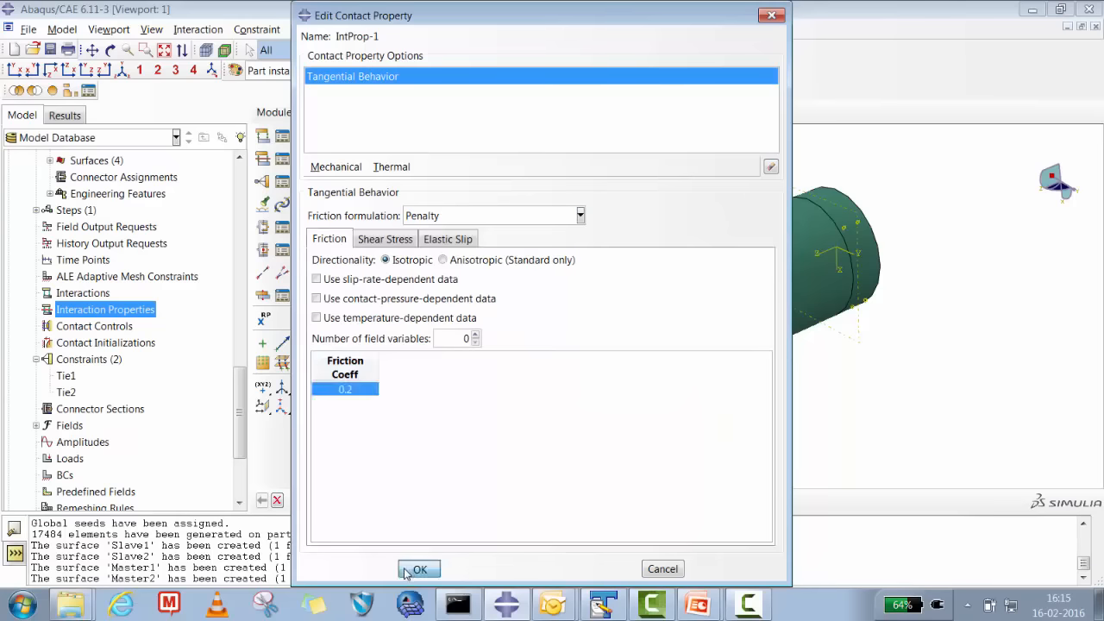
pyautogui.click(418, 569)
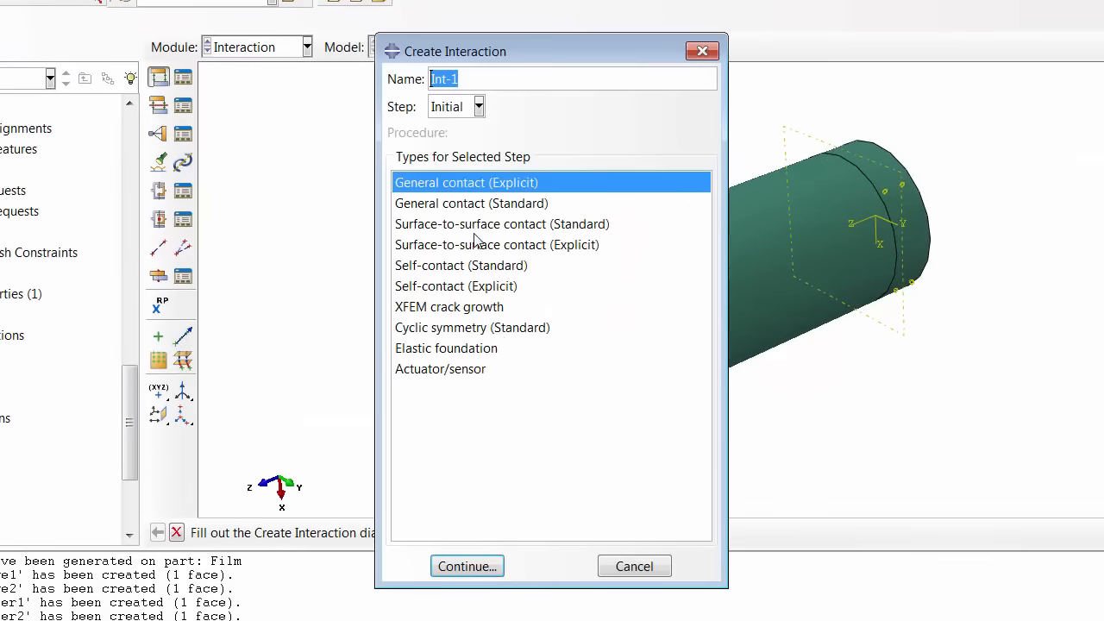
pyautogui.moveTo(466, 278)
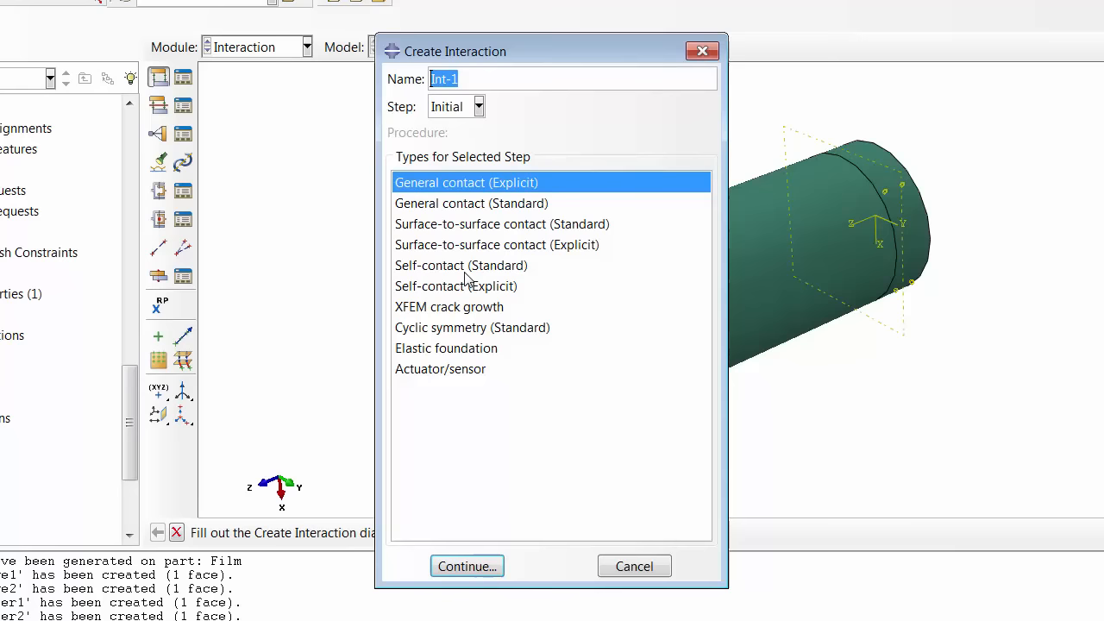
# Step: Start a self-contact interaction named Self, then abandon its surface selection
pyautogui.click(455, 285)
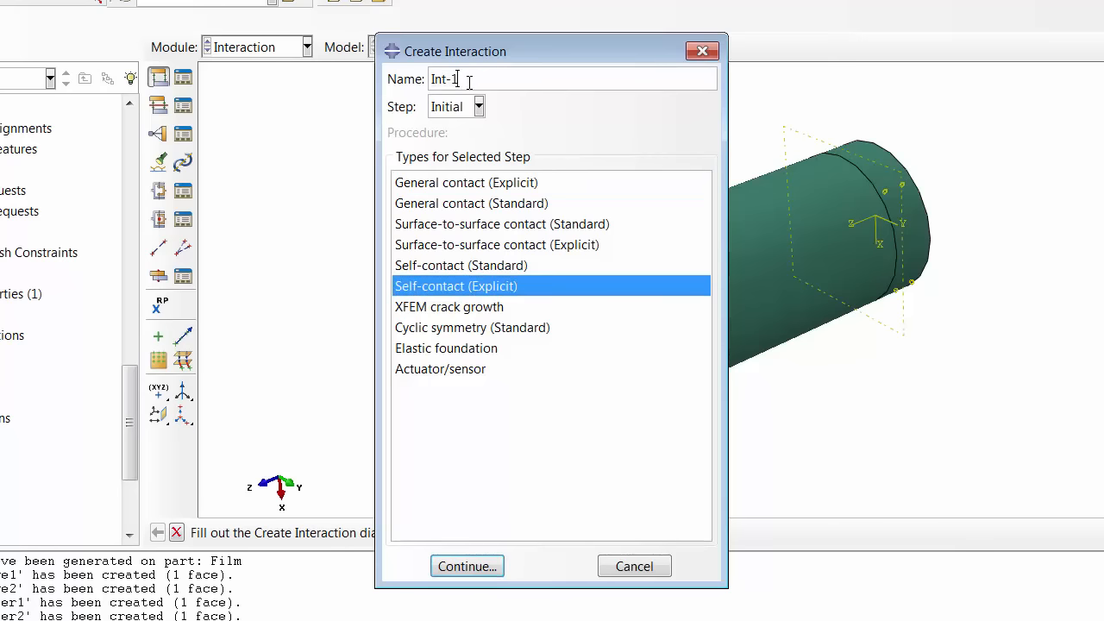
pyautogui.write('Self_Contact')
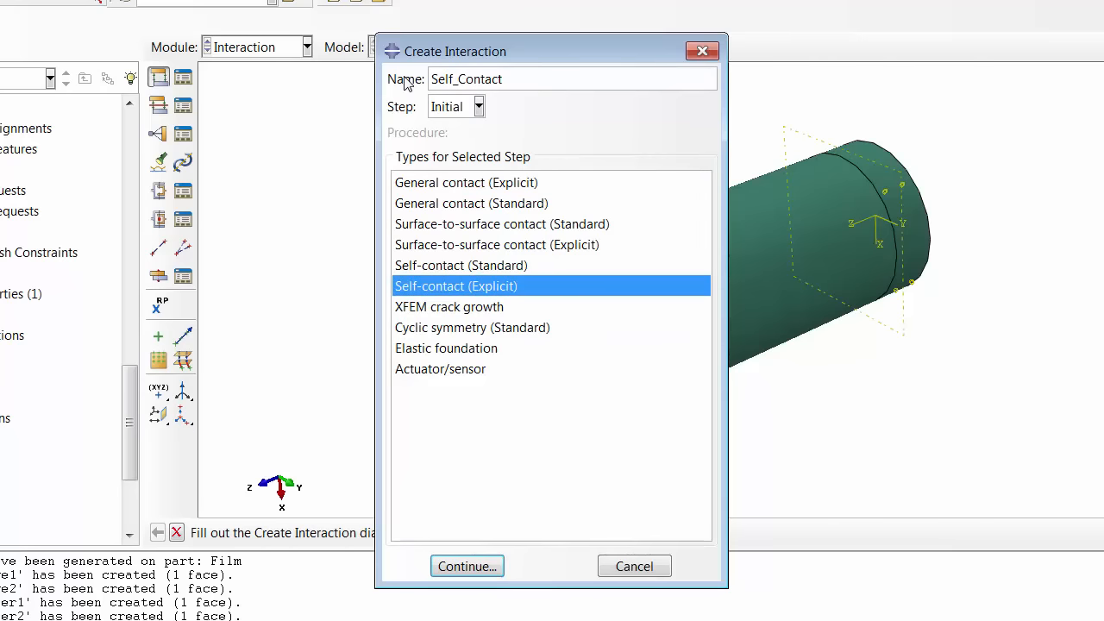
pyautogui.click(466, 566)
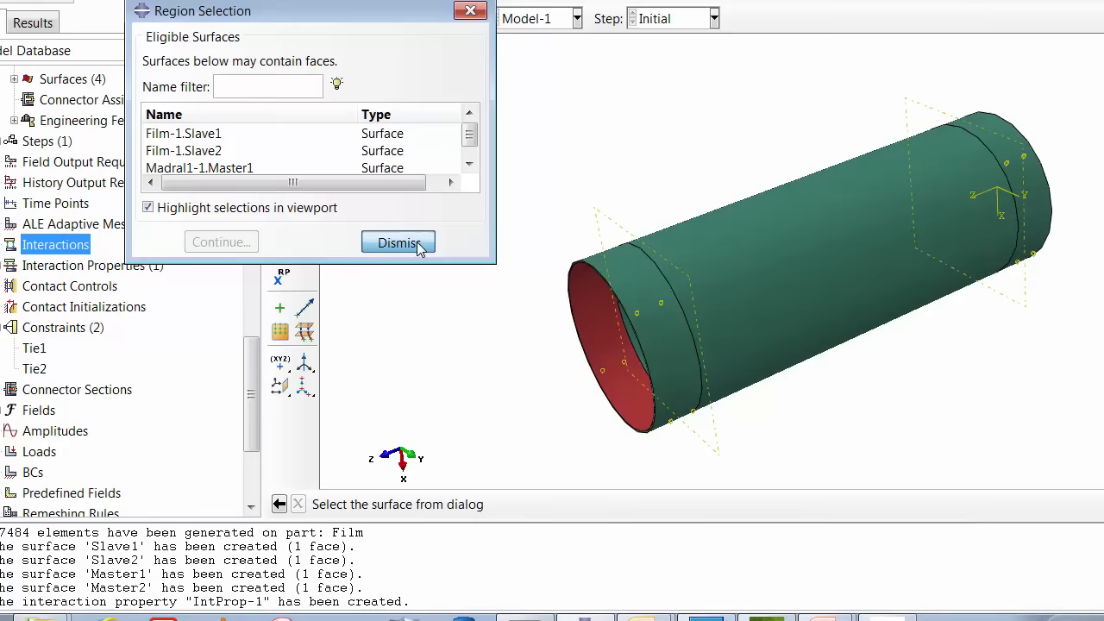
pyautogui.click(397, 242)
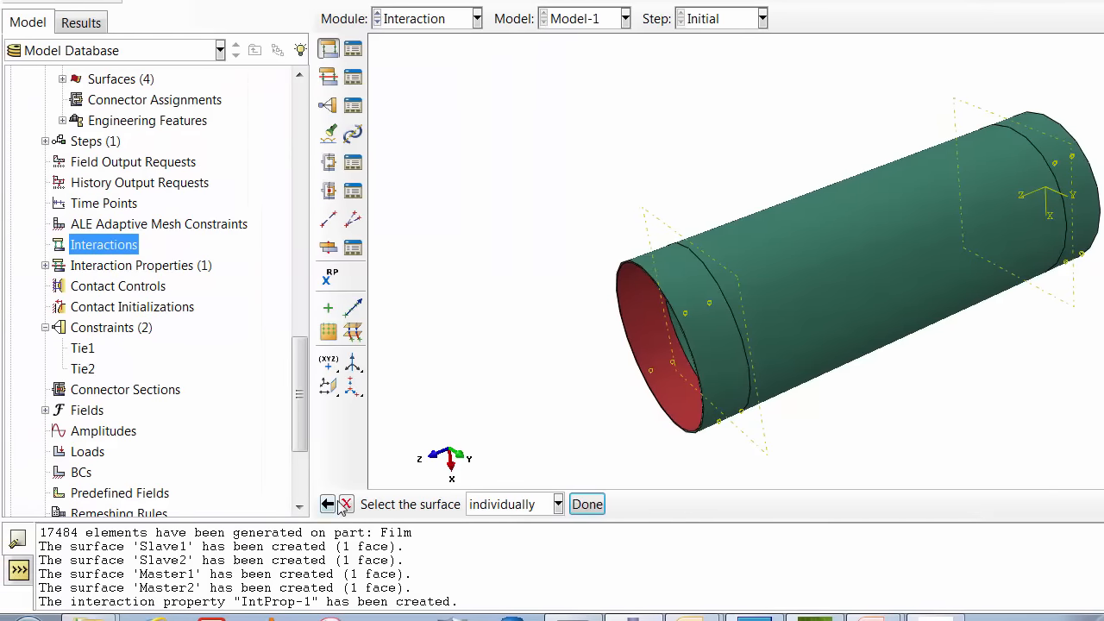
# Step: Create general contact Int-1 for All* with self, assigning IntProp-1 globally
pyautogui.rightClick(104, 244)
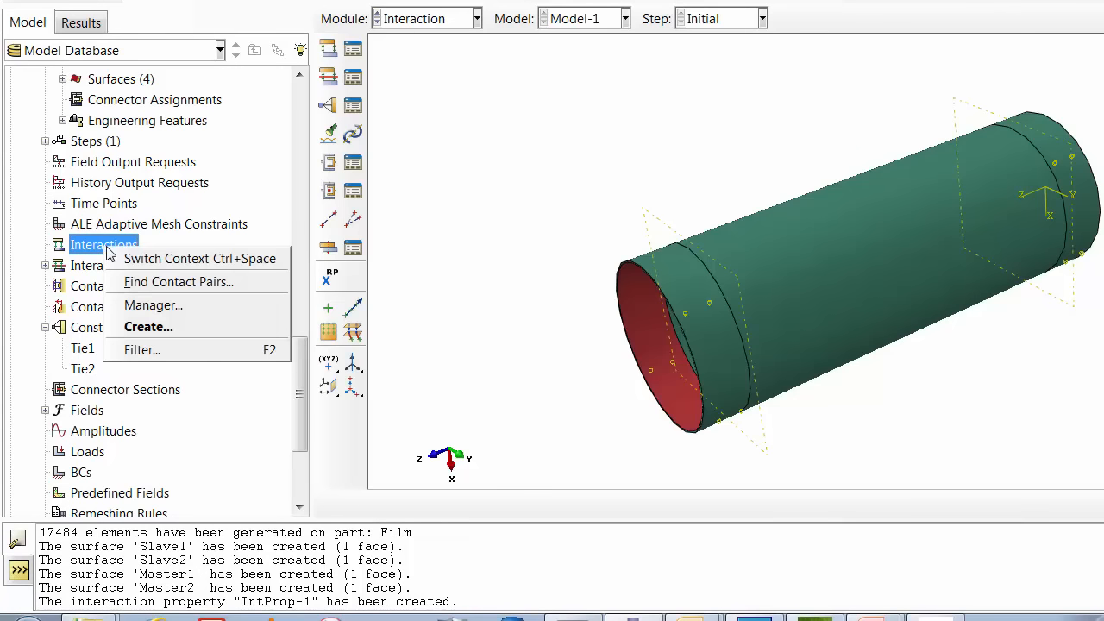
pyautogui.click(147, 326)
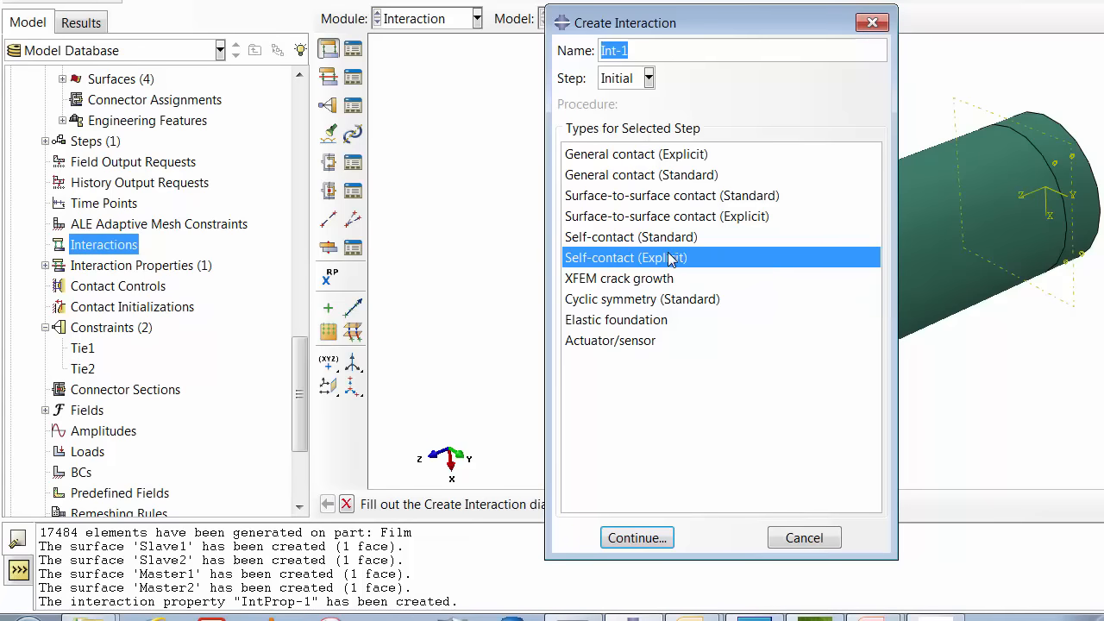
pyautogui.moveTo(647, 166)
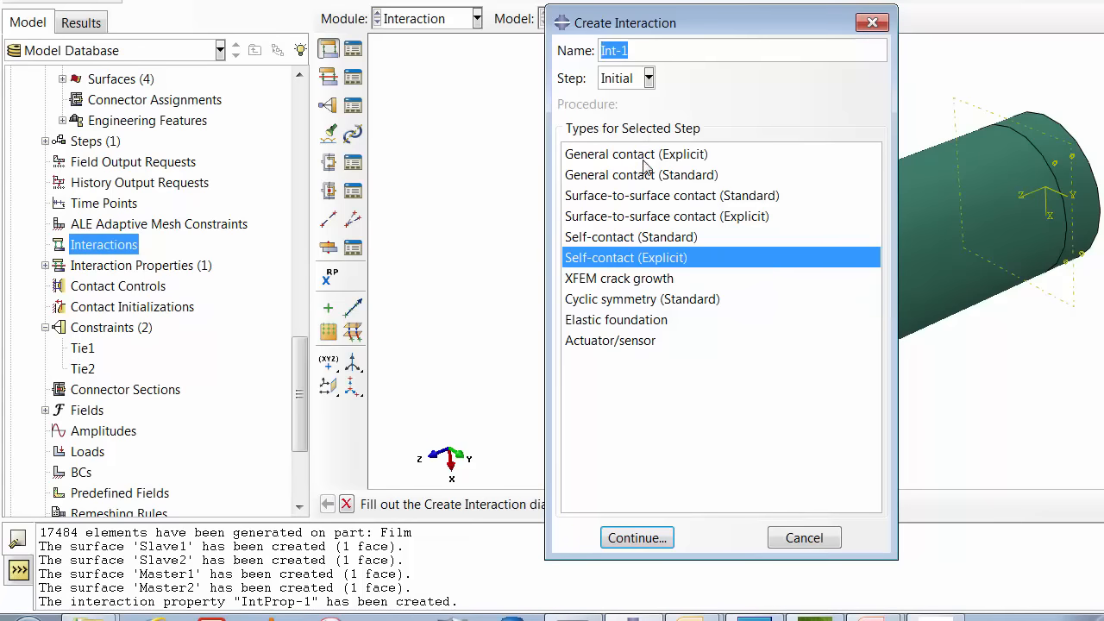
pyautogui.click(636, 153)
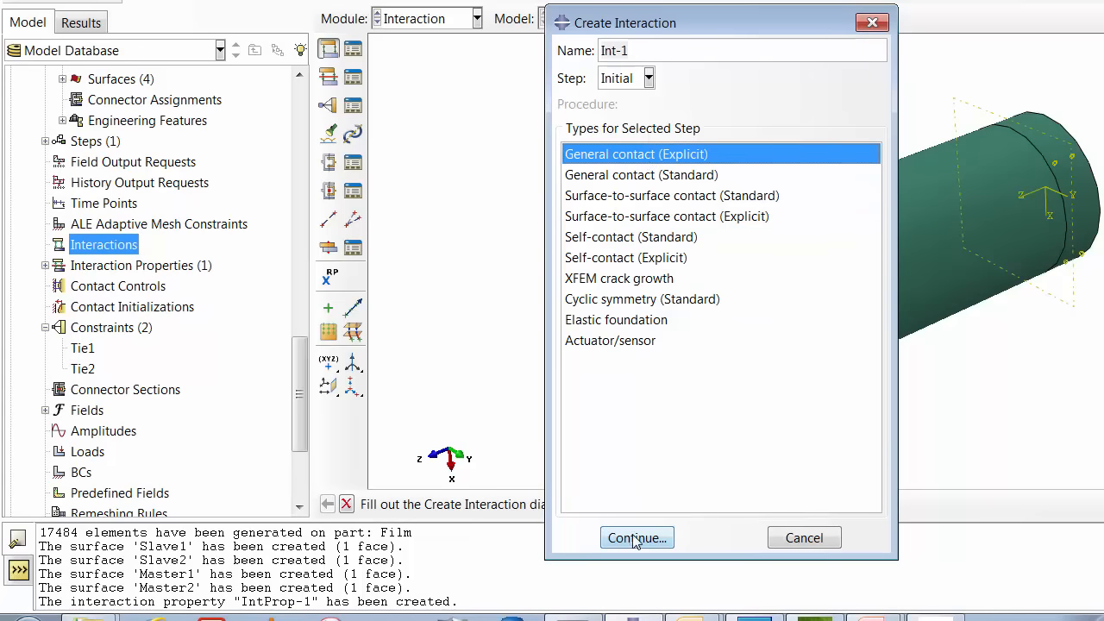
pyautogui.click(636, 538)
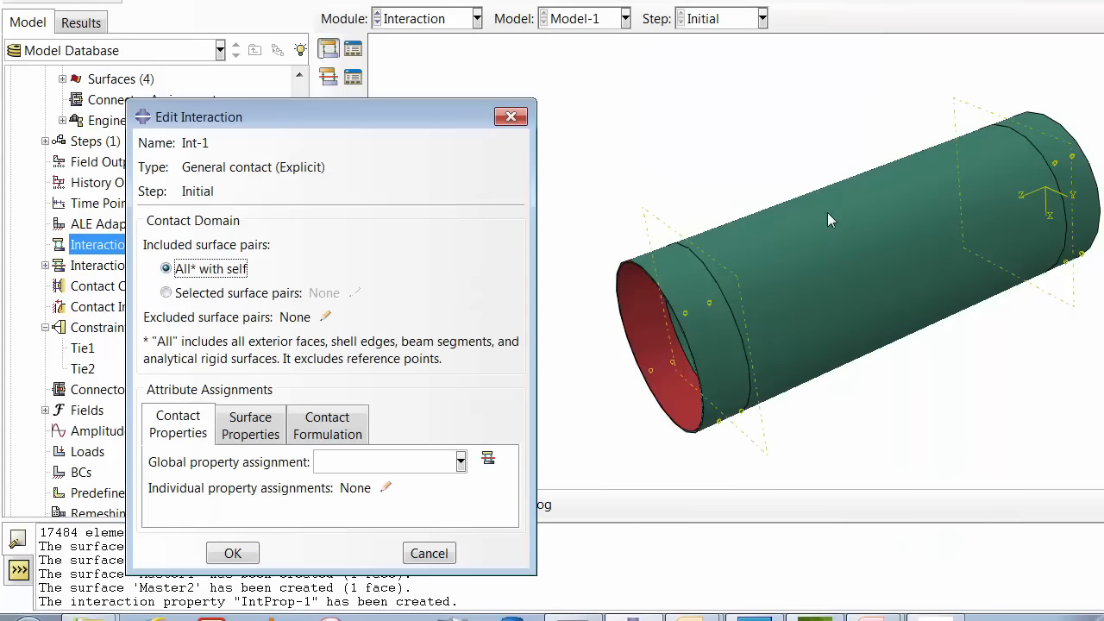
pyautogui.moveTo(705, 242)
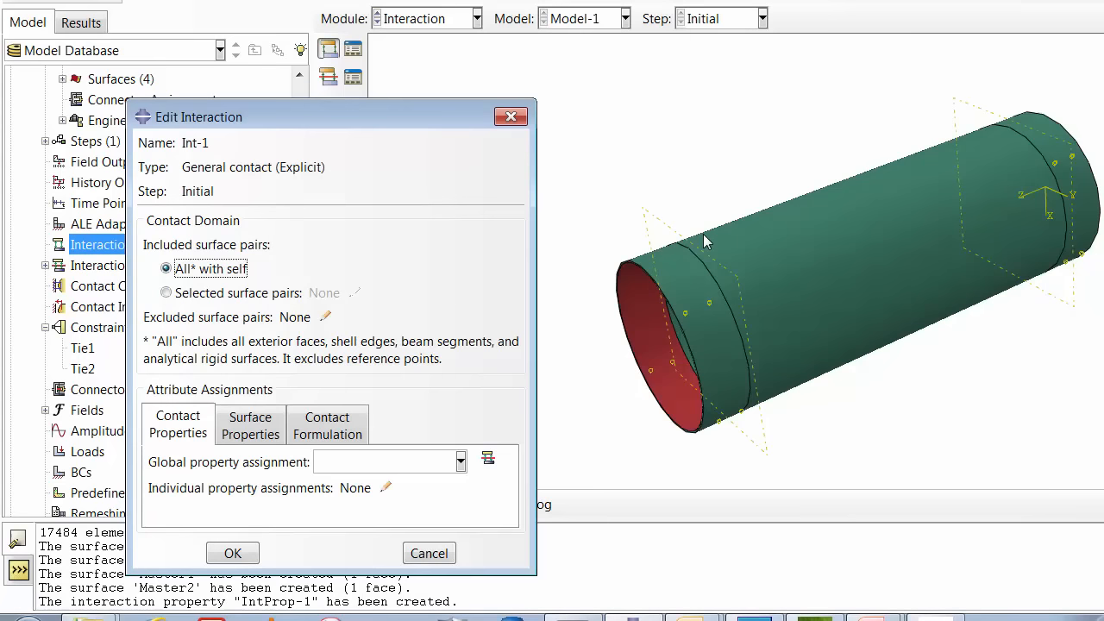
pyautogui.moveTo(934, 188)
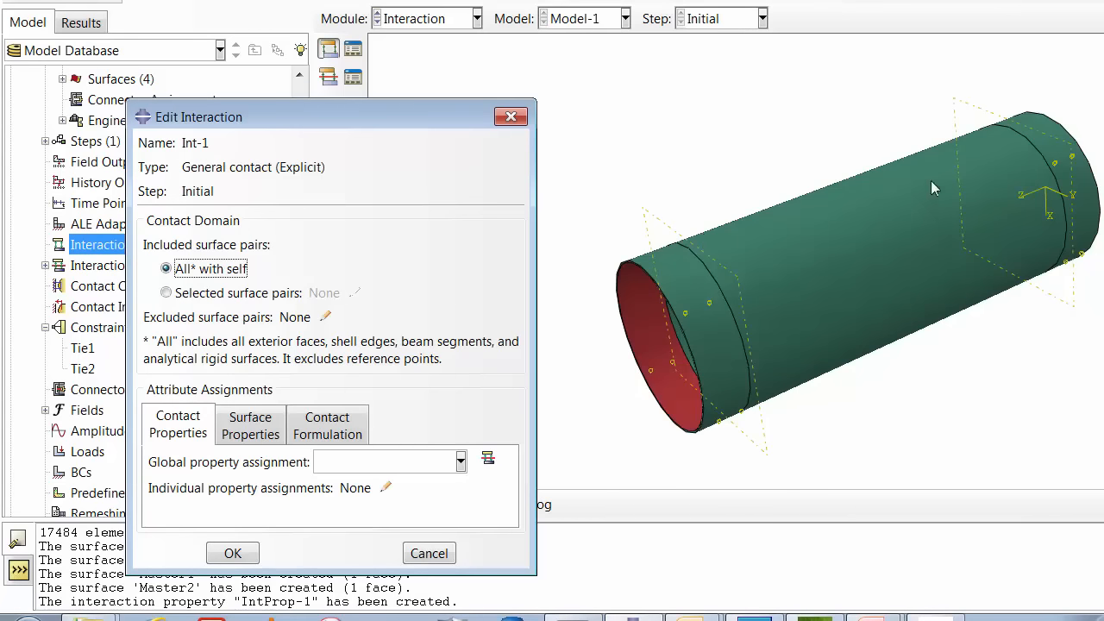
pyautogui.moveTo(744, 261)
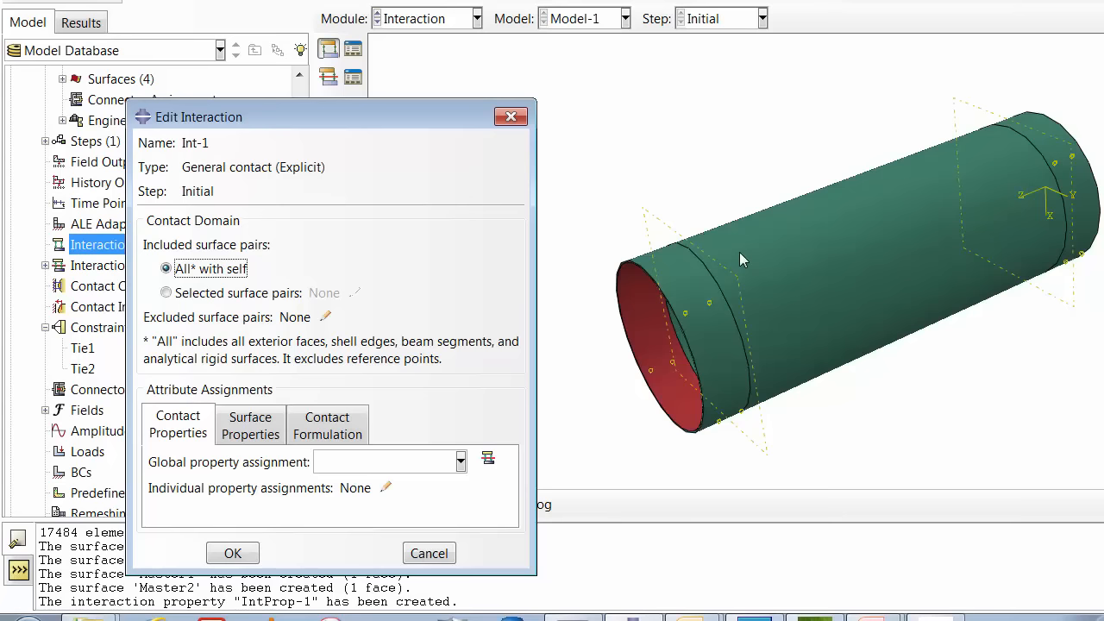
pyautogui.moveTo(809, 214)
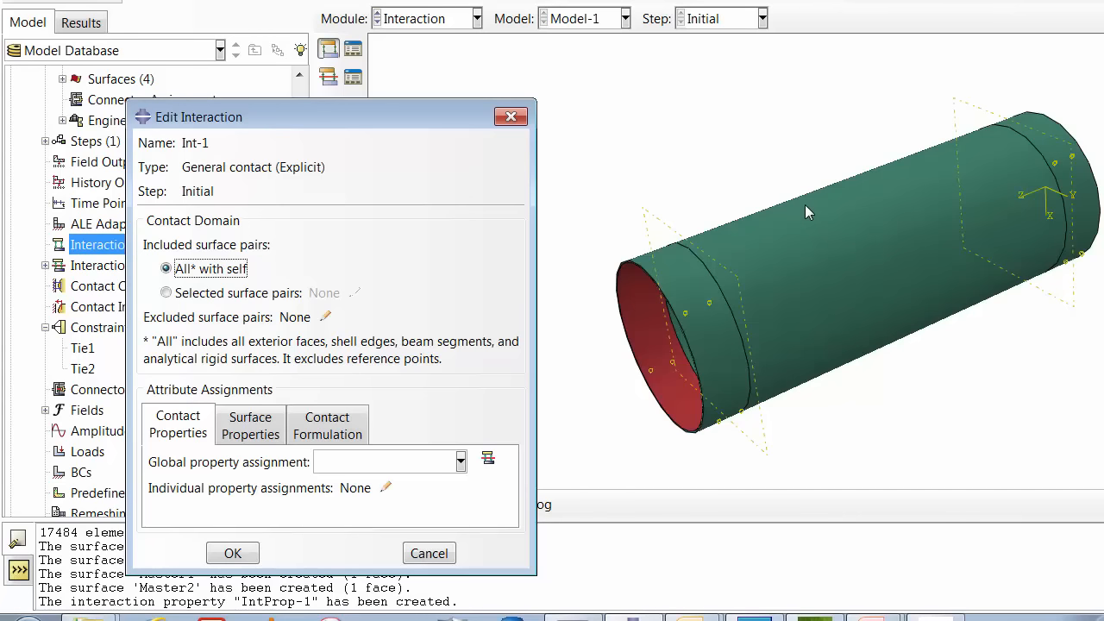
pyautogui.moveTo(820, 215)
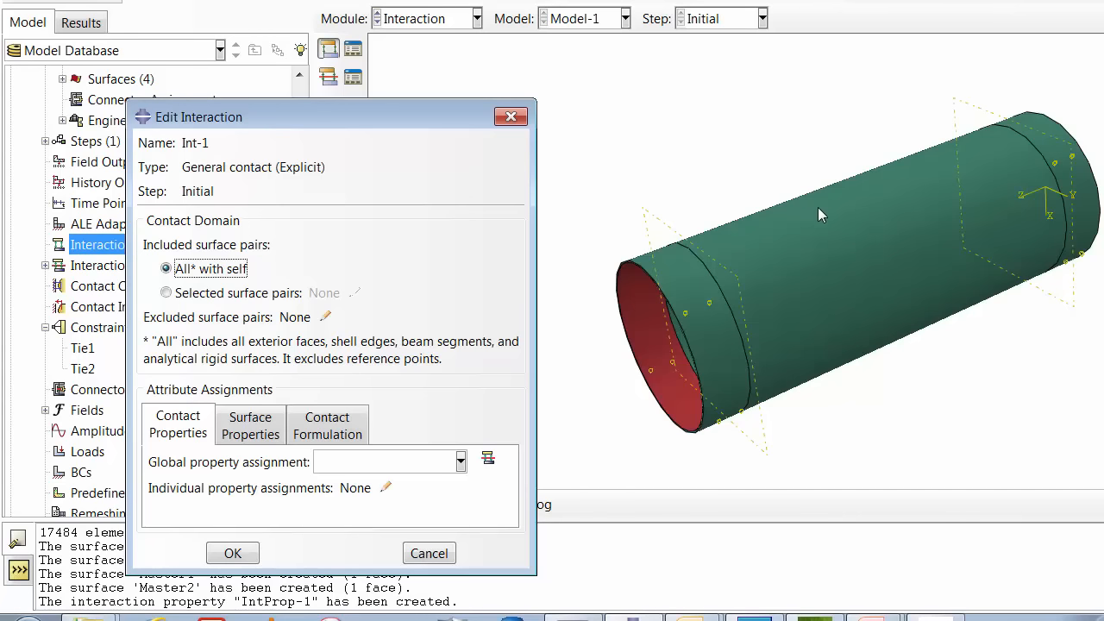
pyautogui.moveTo(779, 251)
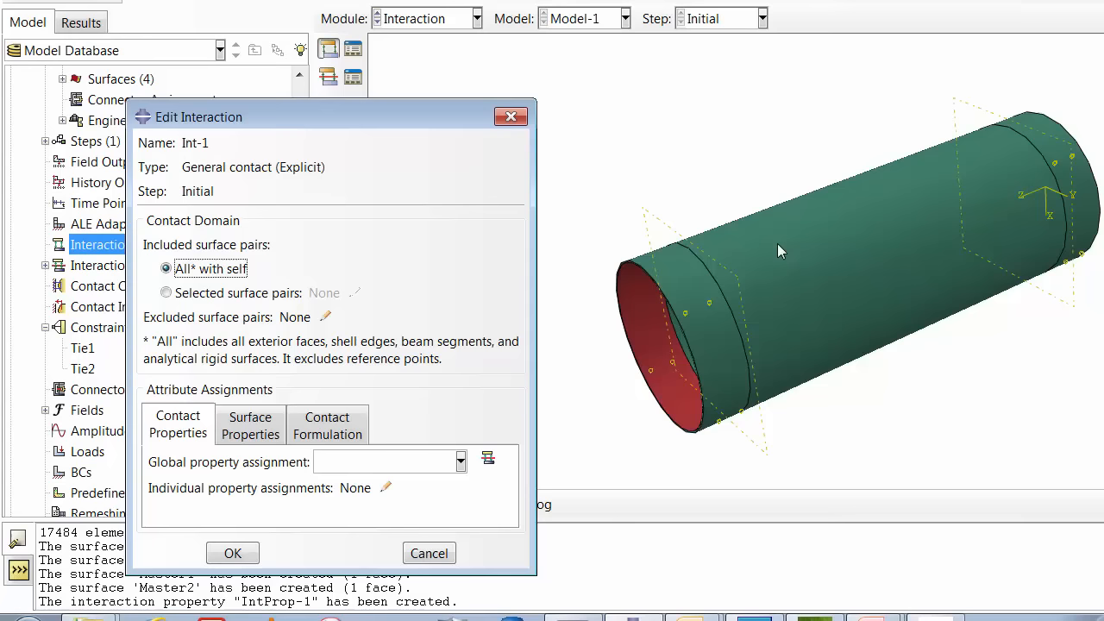
pyautogui.moveTo(858, 212)
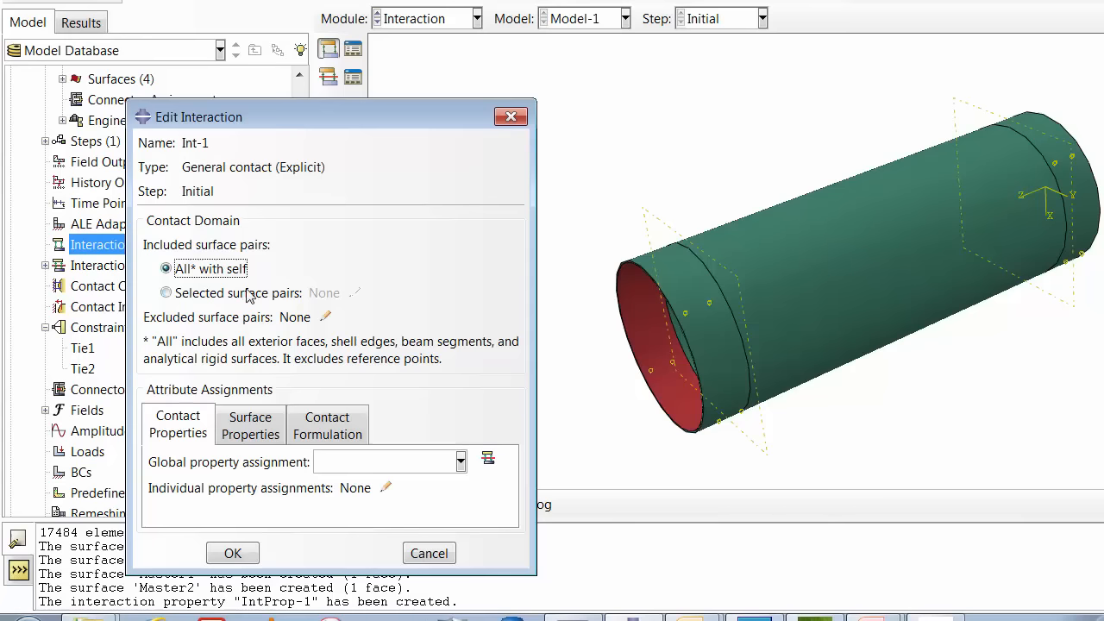
pyautogui.moveTo(528, 407)
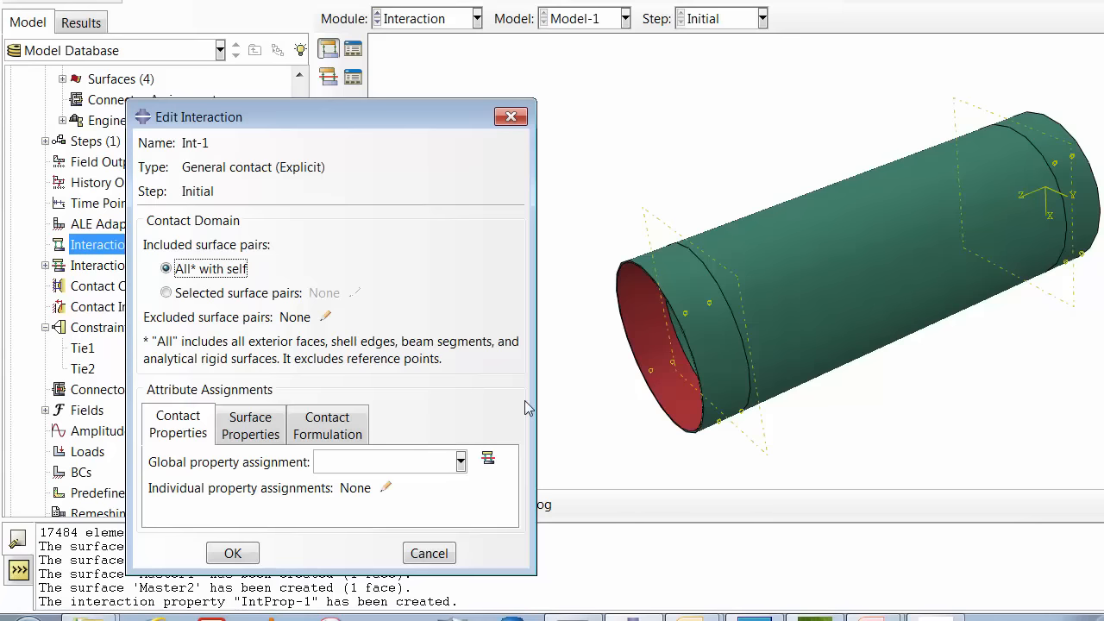
pyautogui.click(460, 461)
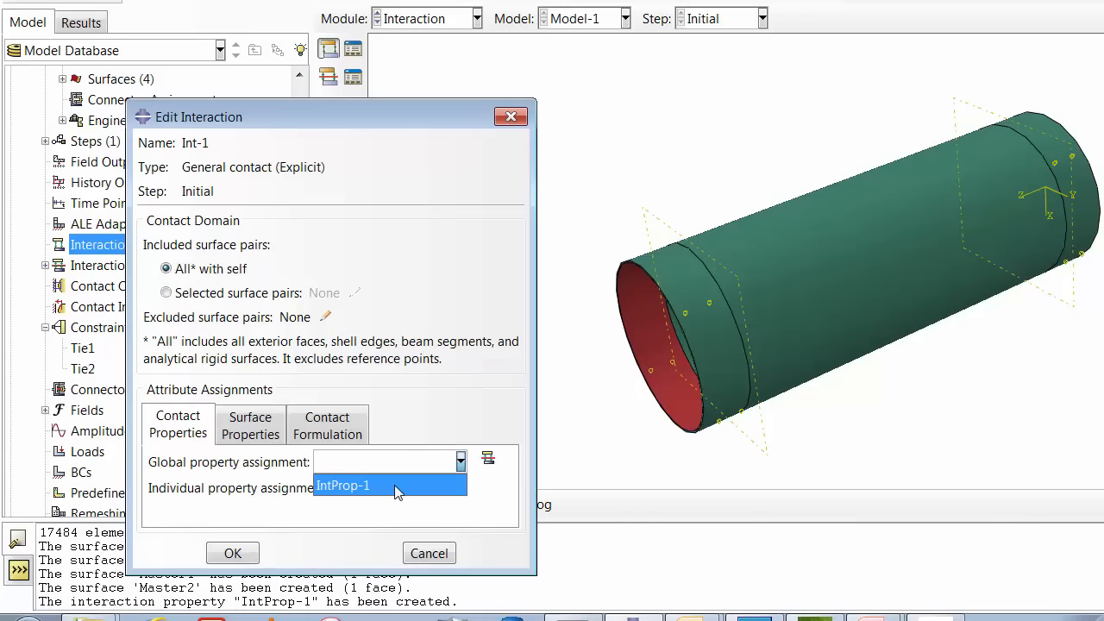
pyautogui.click(232, 553)
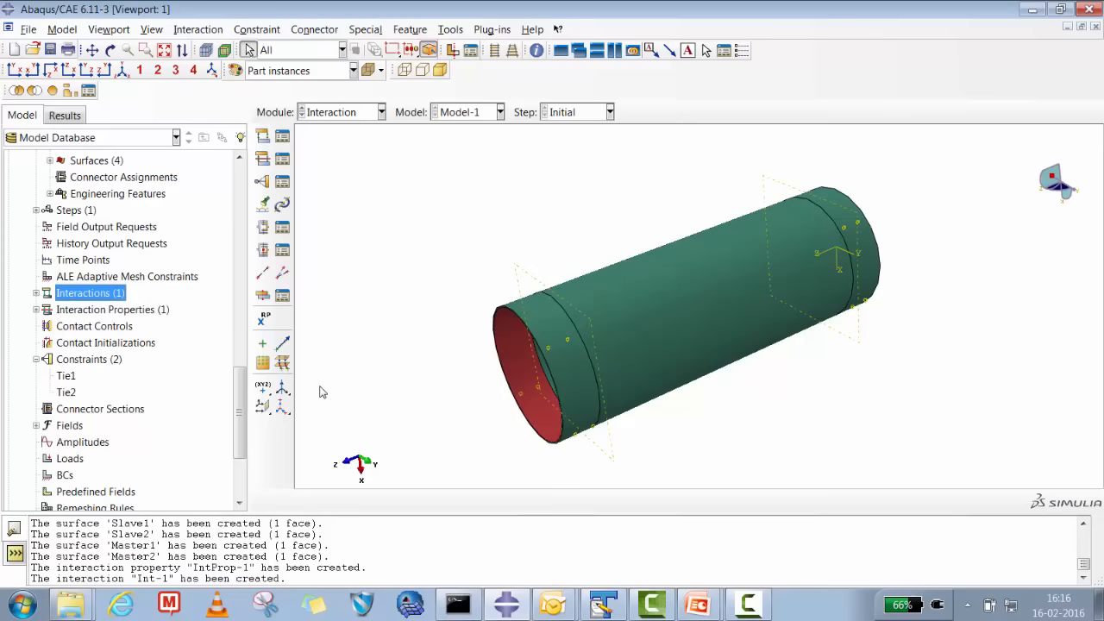
pyautogui.click(36, 292)
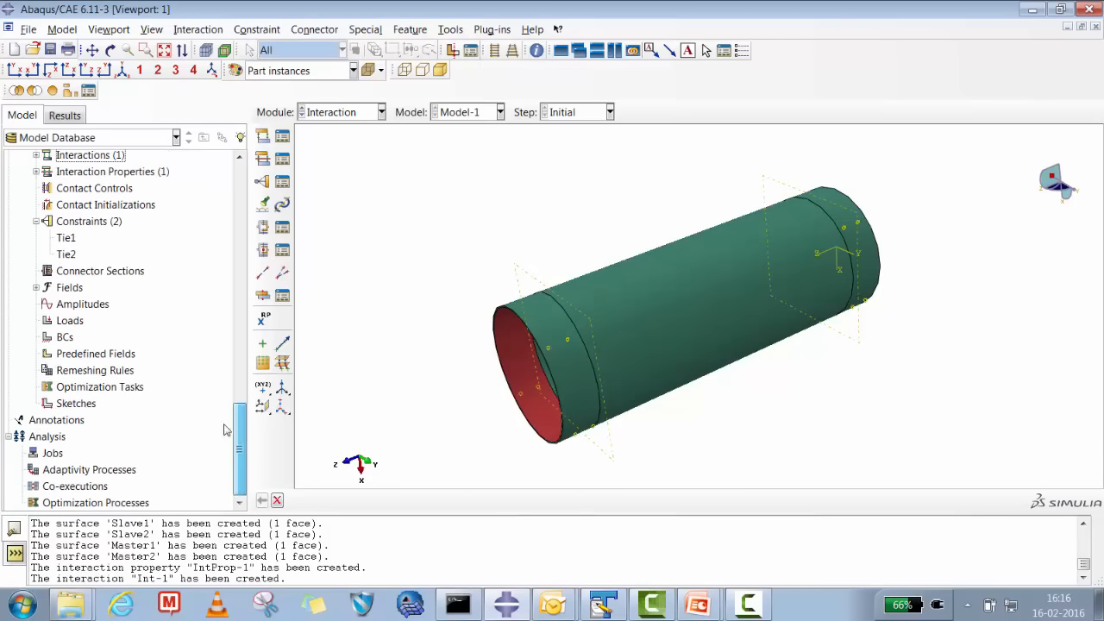
pyautogui.click(64, 337)
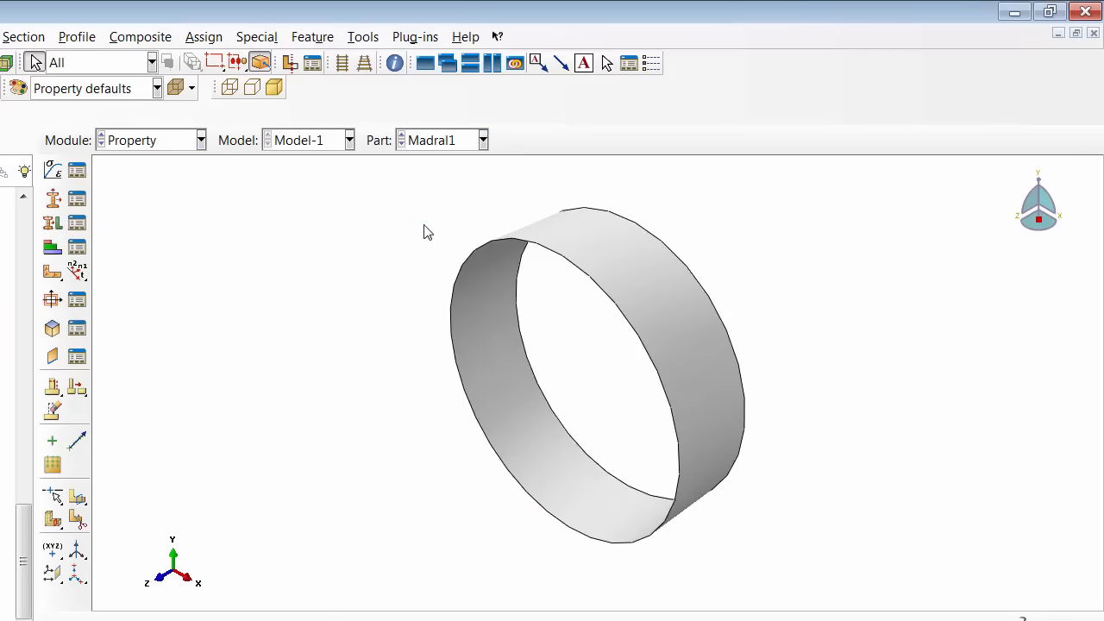
# Step: Browse the Property module's assignment, feature and Special menus for the inertia commands
pyautogui.click(204, 36)
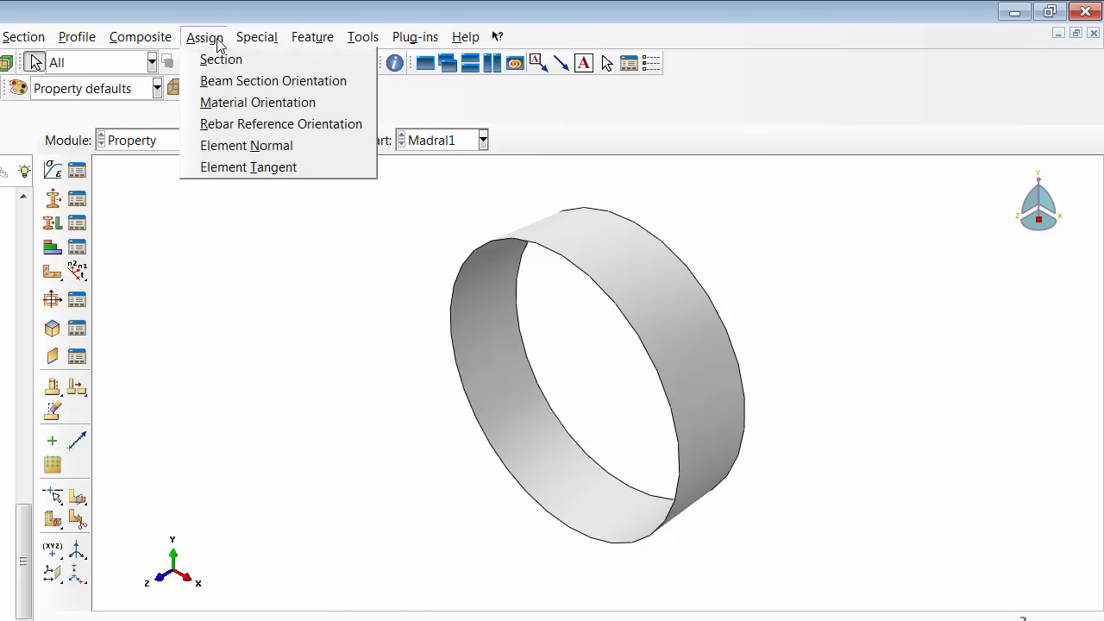
pyautogui.click(312, 37)
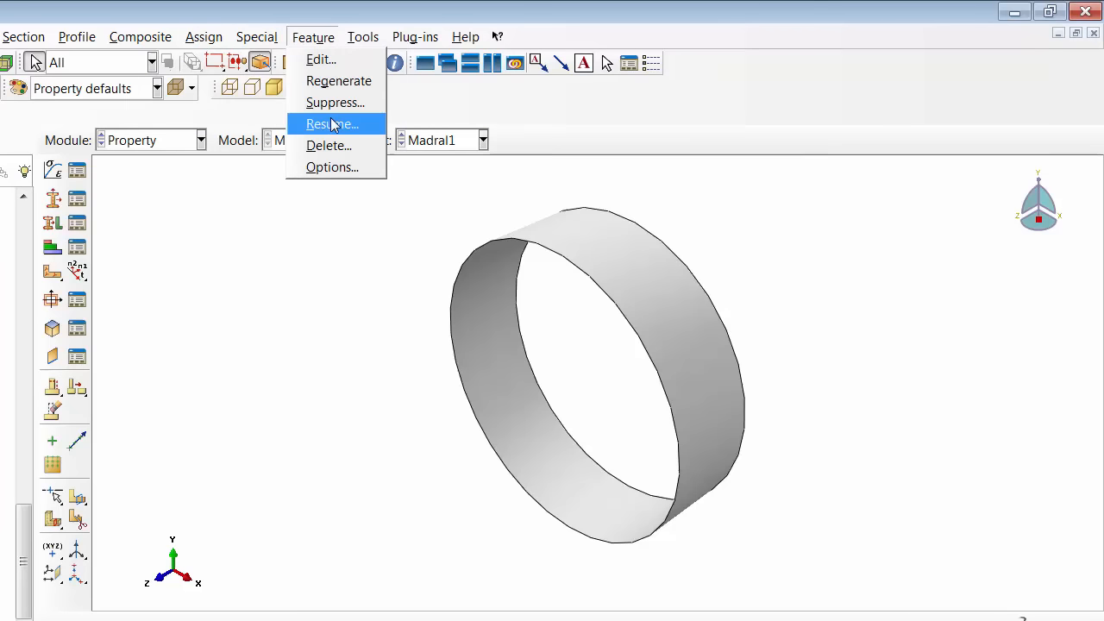
pyautogui.click(205, 37)
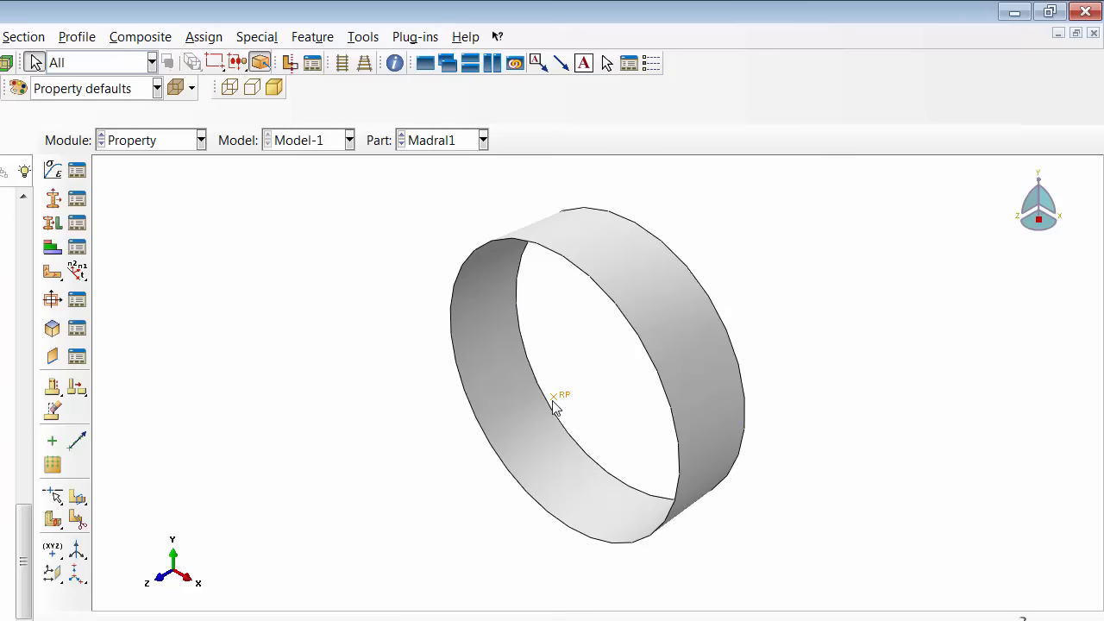
pyautogui.click(256, 36)
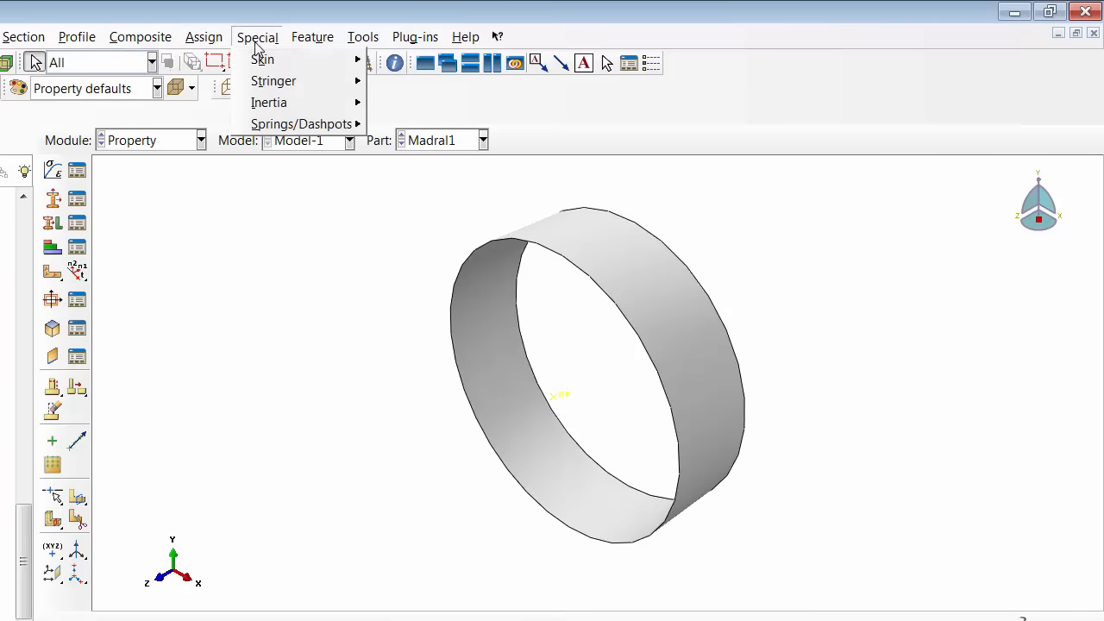
pyautogui.click(203, 36)
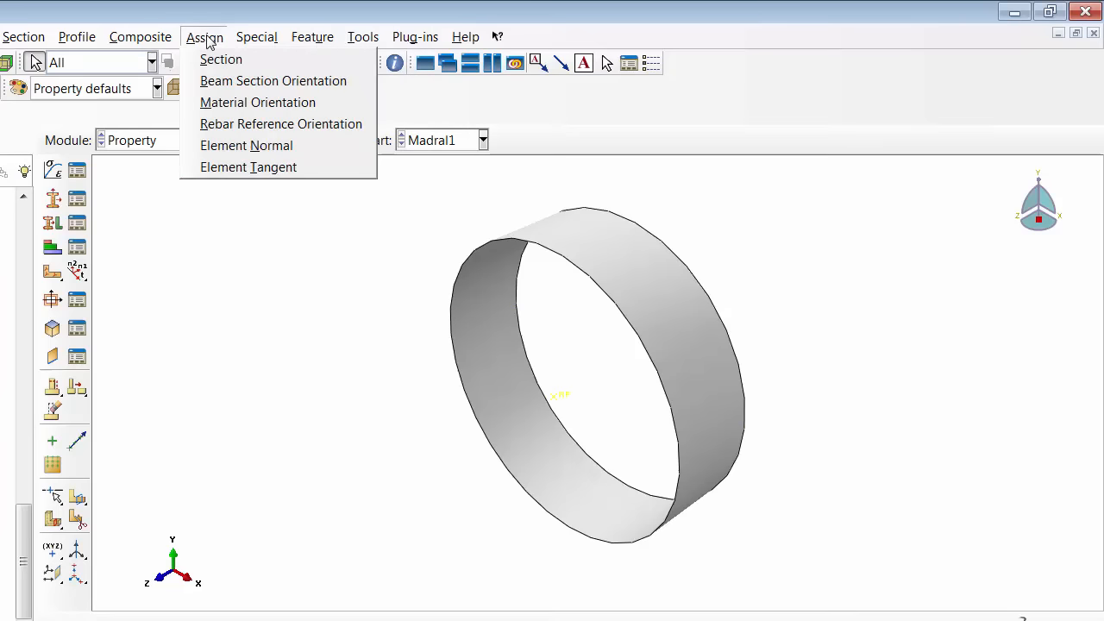
pyautogui.click(256, 37)
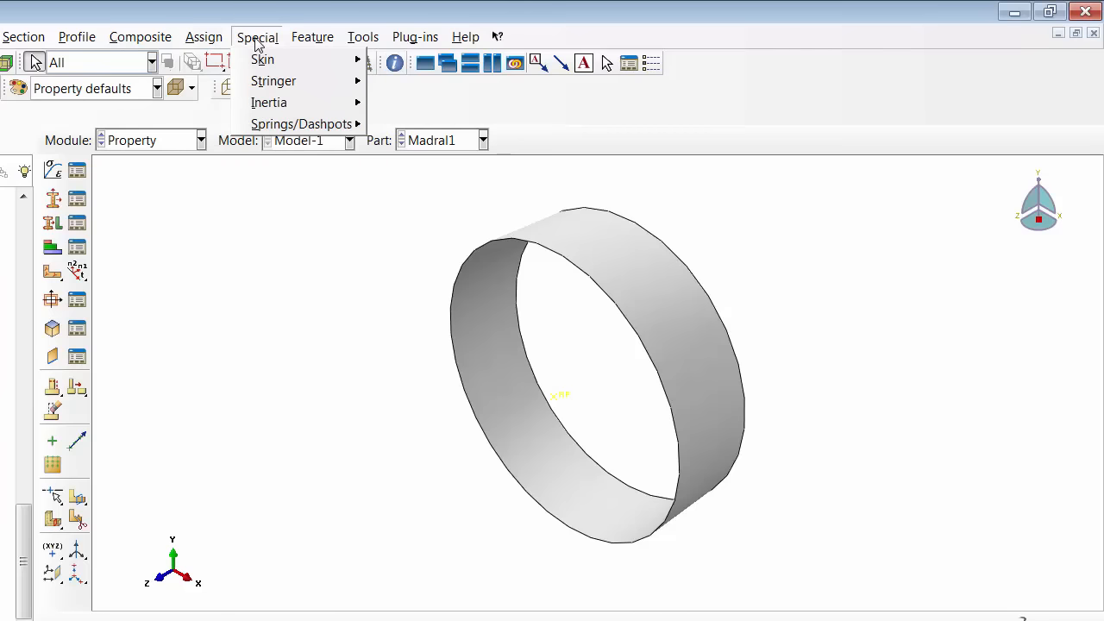
# Step: Create point mass Inertia-1 on Madral1's reference point
pyautogui.click(269, 102)
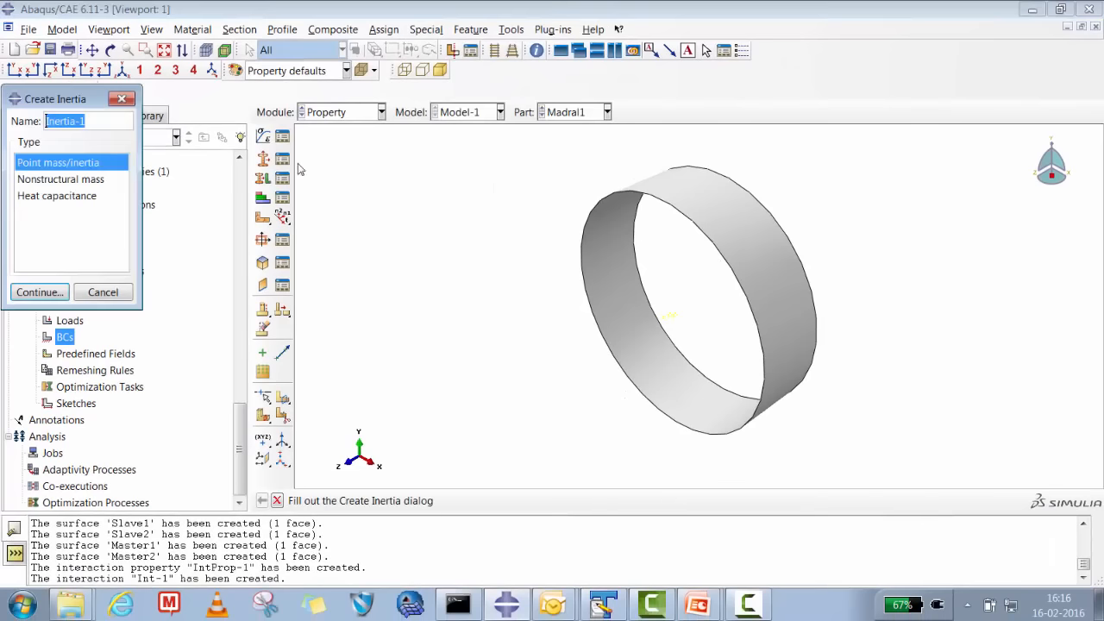
pyautogui.click(39, 292)
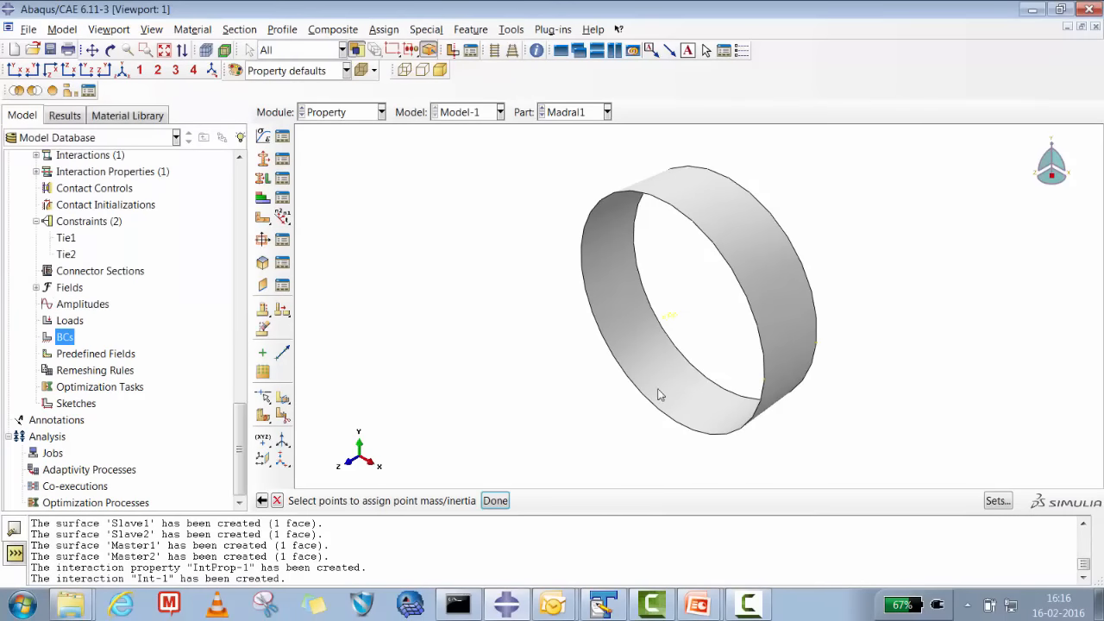
pyautogui.click(665, 319)
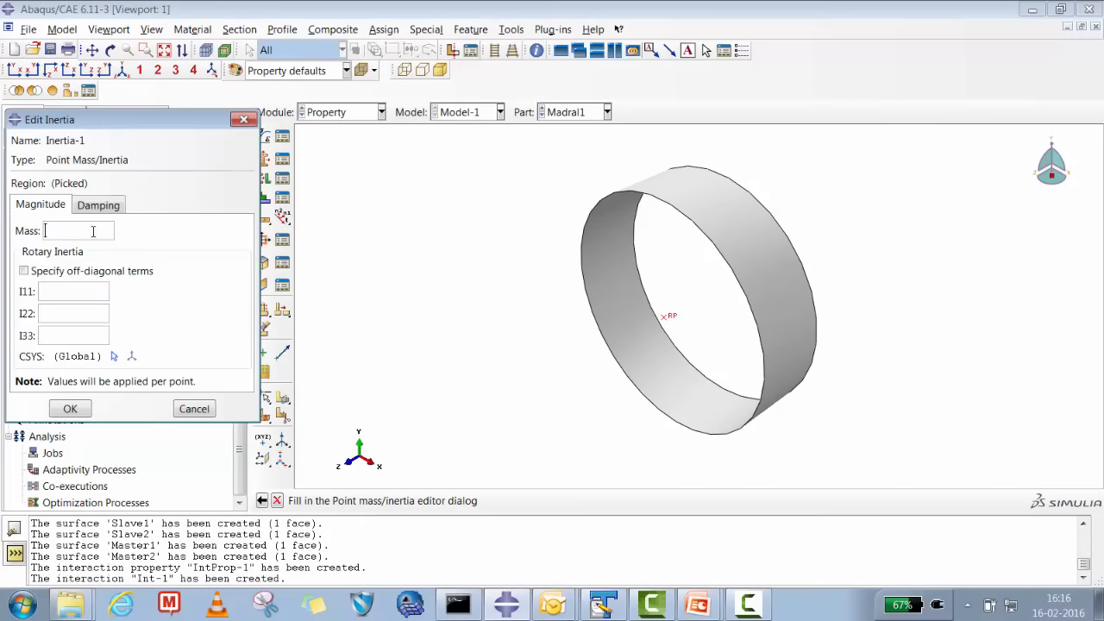
pyautogui.write('1e')
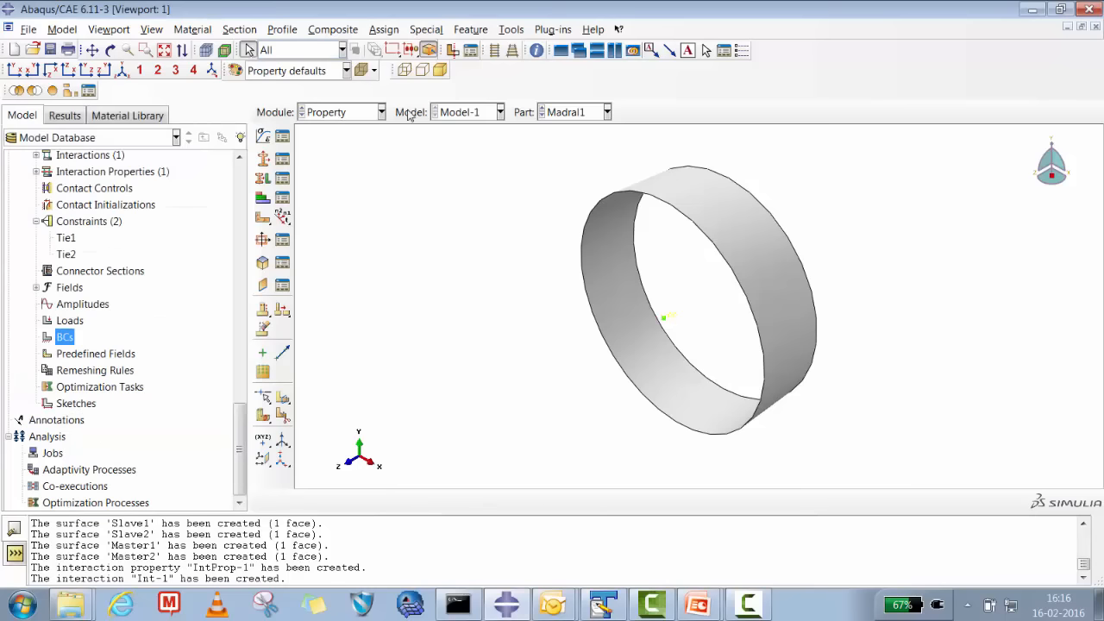
pyautogui.click(604, 111)
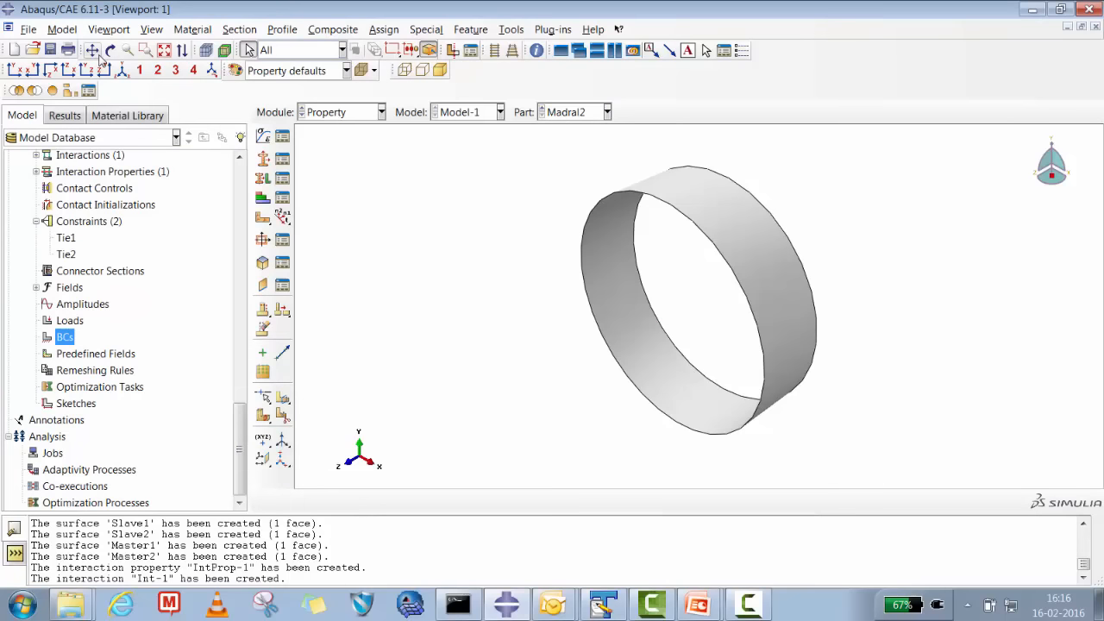
# Step: Switch to the Madral2 ring part and browse the Tools, Feature and Special menus
pyautogui.click(109, 49)
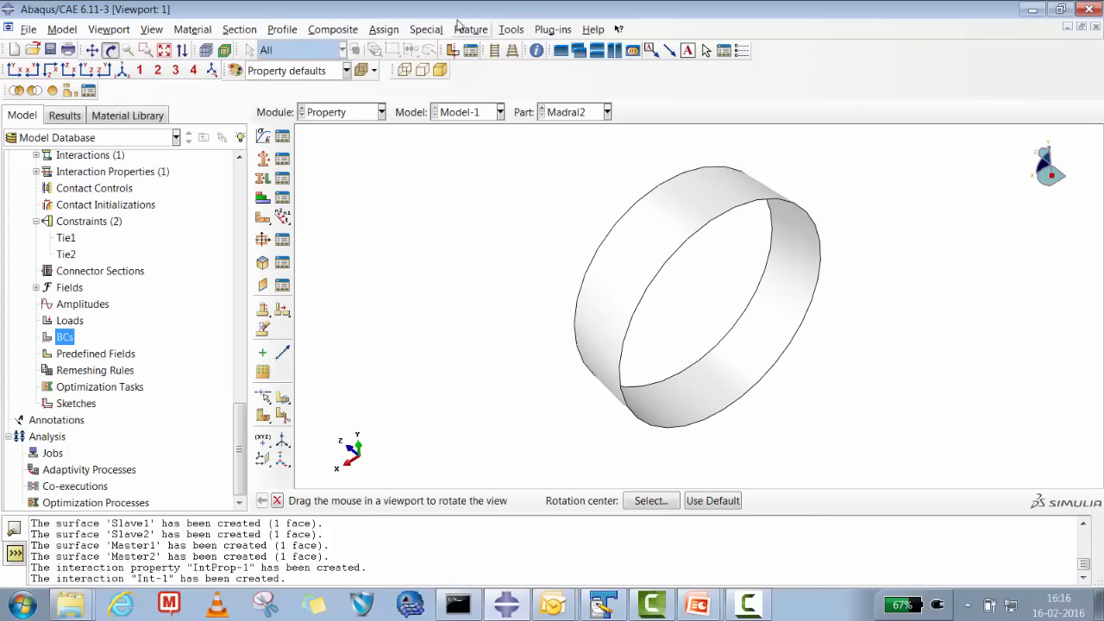
pyautogui.click(511, 29)
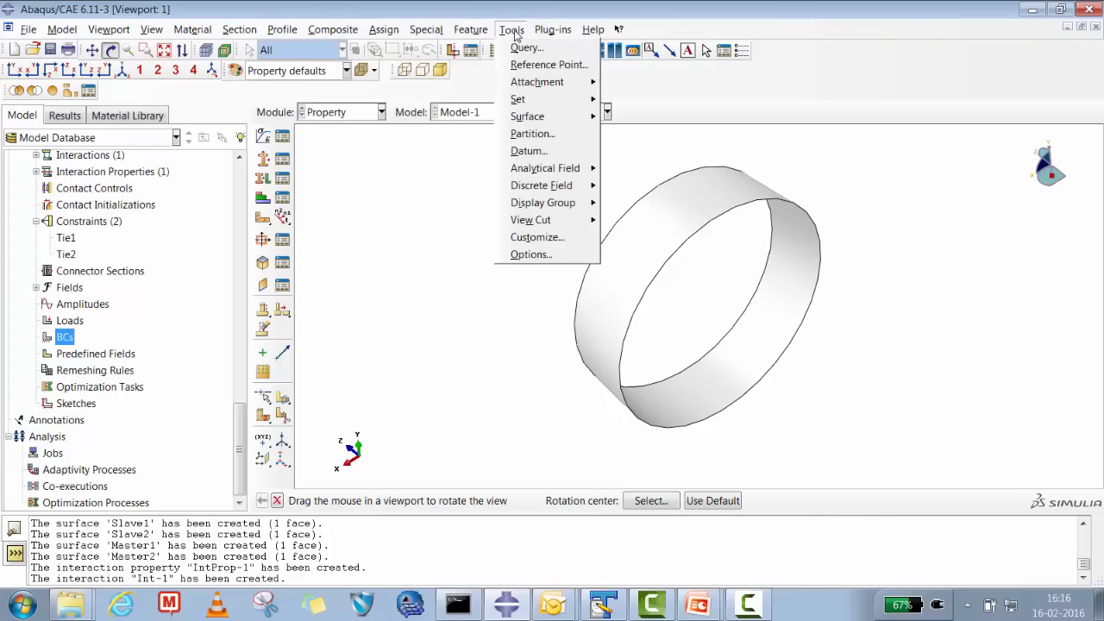
pyautogui.click(549, 65)
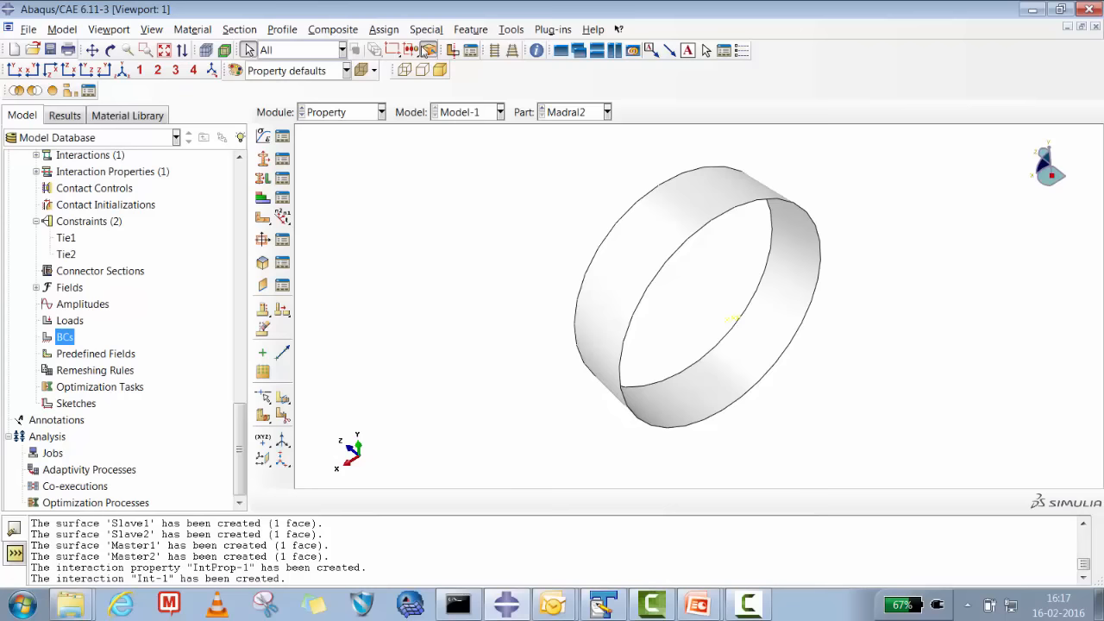
pyautogui.click(471, 28)
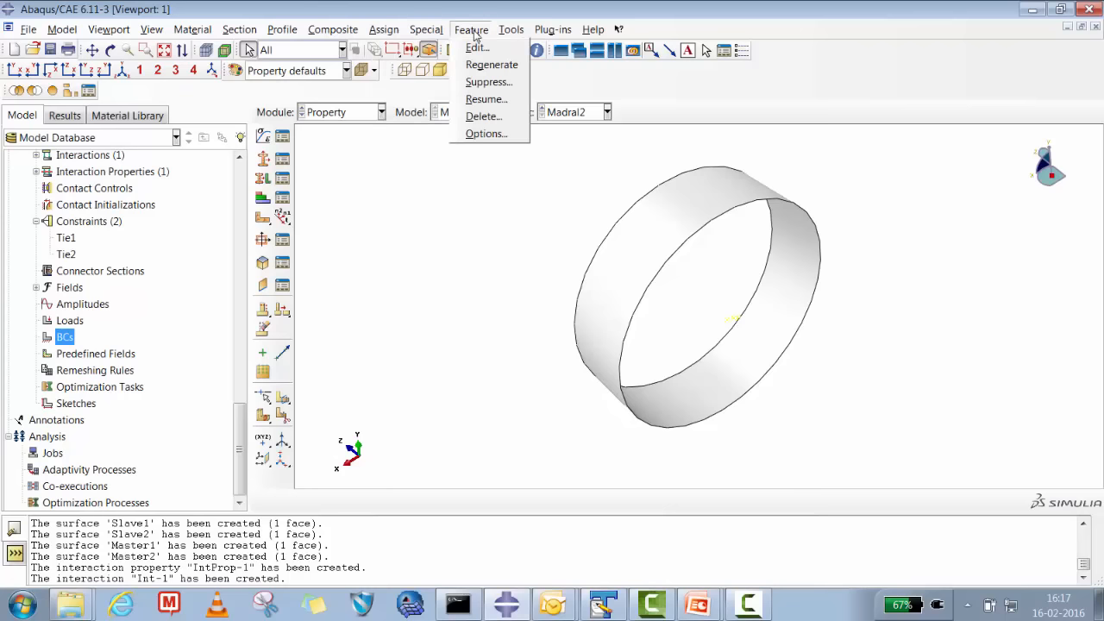
pyautogui.click(426, 29)
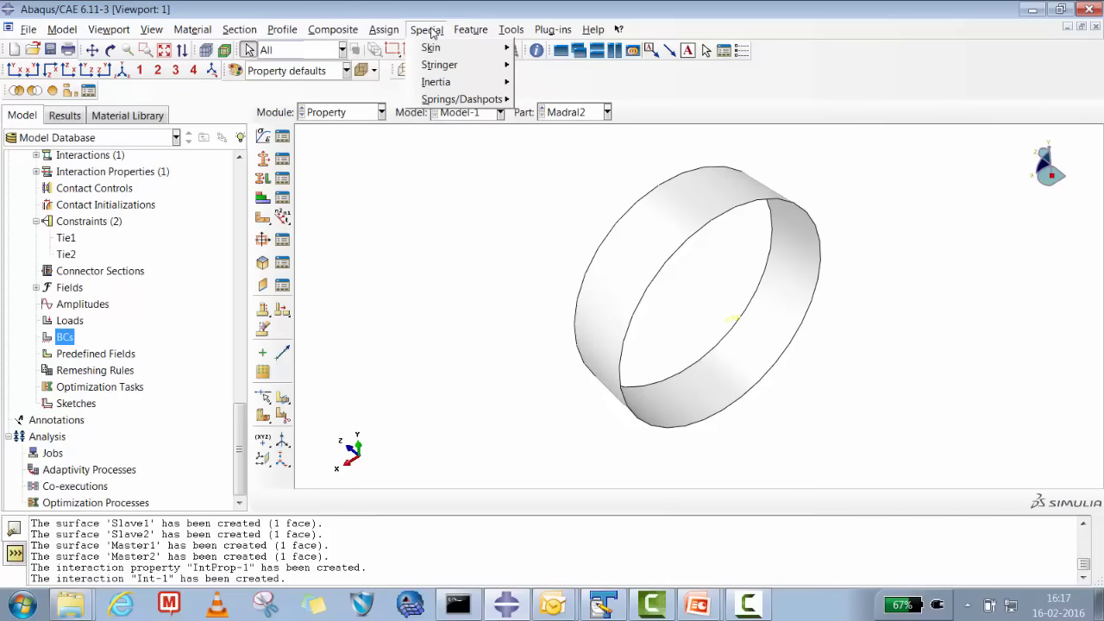
# Step: Give Madral2's reference point a 1e-03 point mass
pyautogui.click(436, 81)
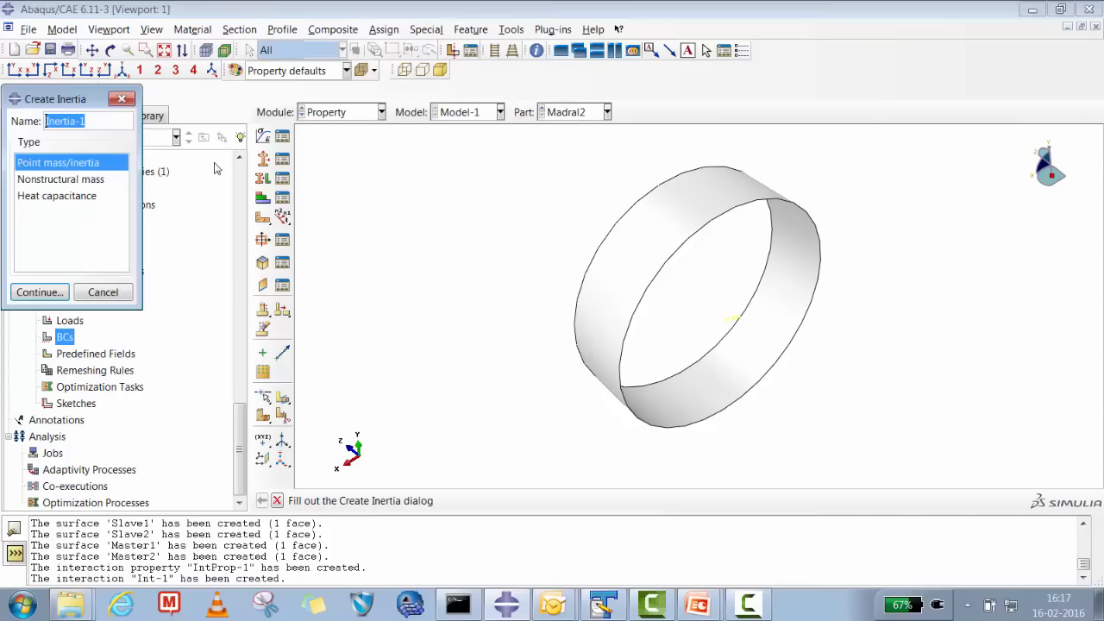
pyautogui.click(39, 292)
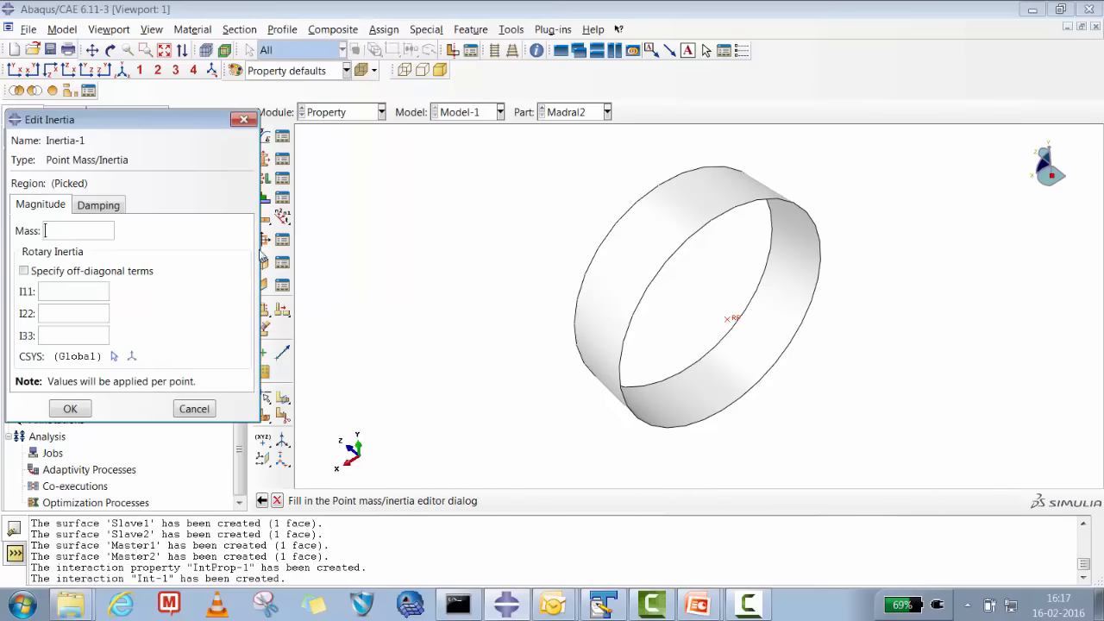
pyautogui.write('1e-03')
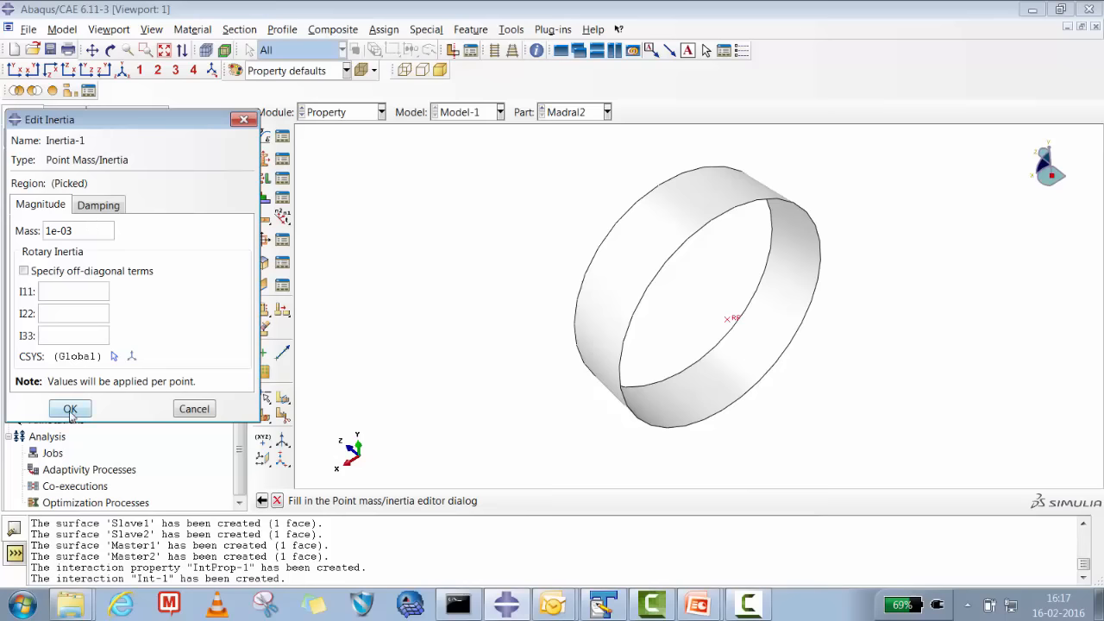
pyautogui.click(70, 408)
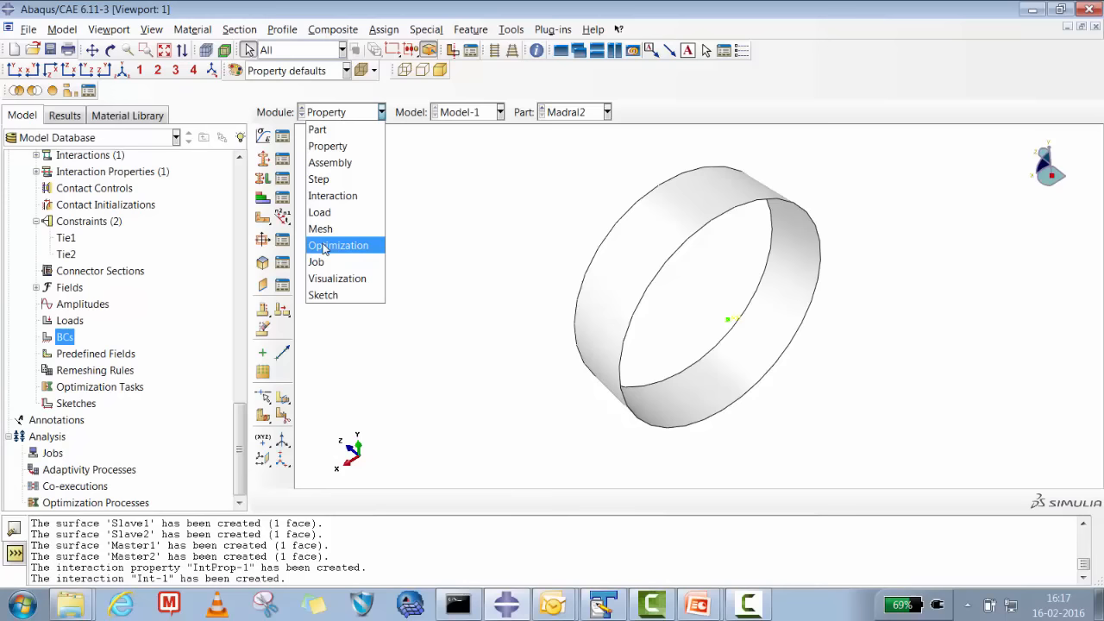
# Step: Inspect the meshed cylinder in the Mesh module and start creating a boundary condition
pyautogui.click(320, 229)
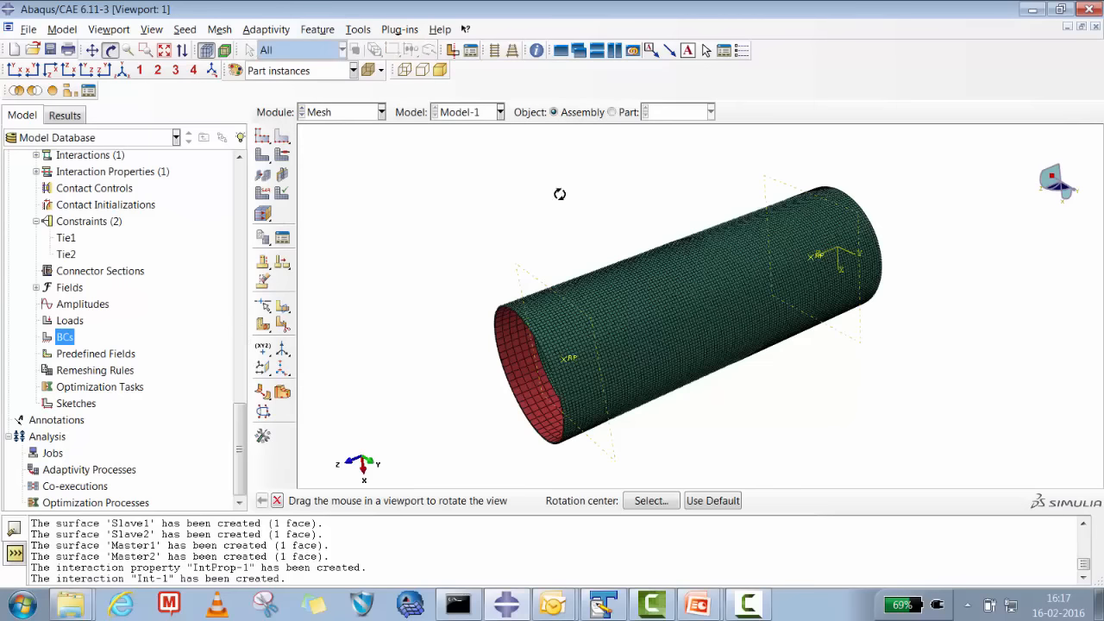
pyautogui.moveTo(559, 194); pyautogui.dragTo(607, 301)
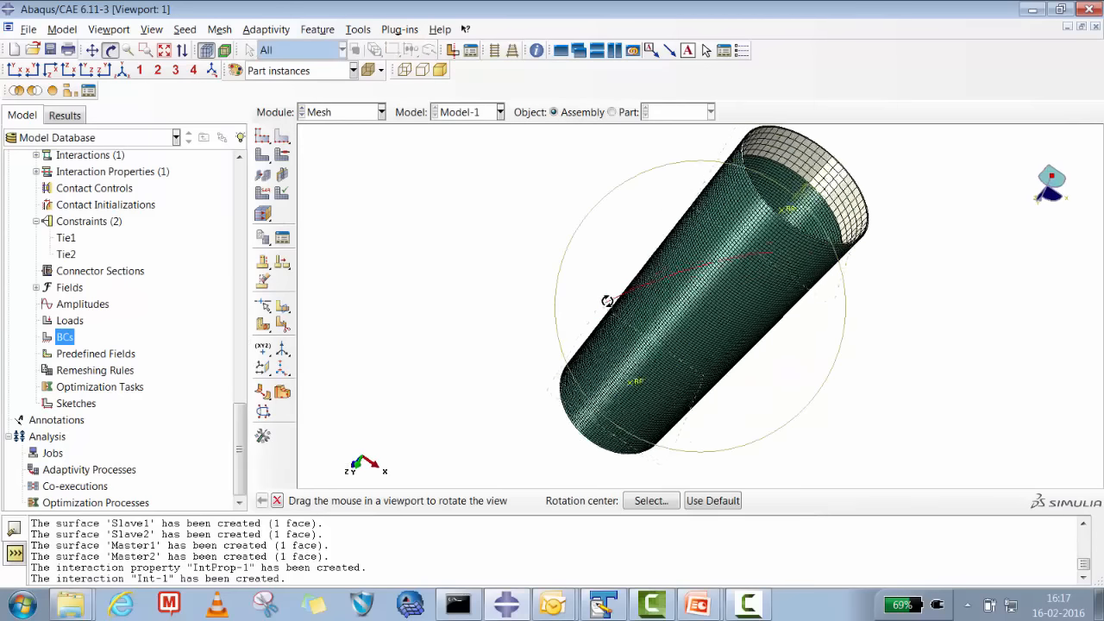
pyautogui.moveTo(606, 302); pyautogui.dragTo(771, 280)
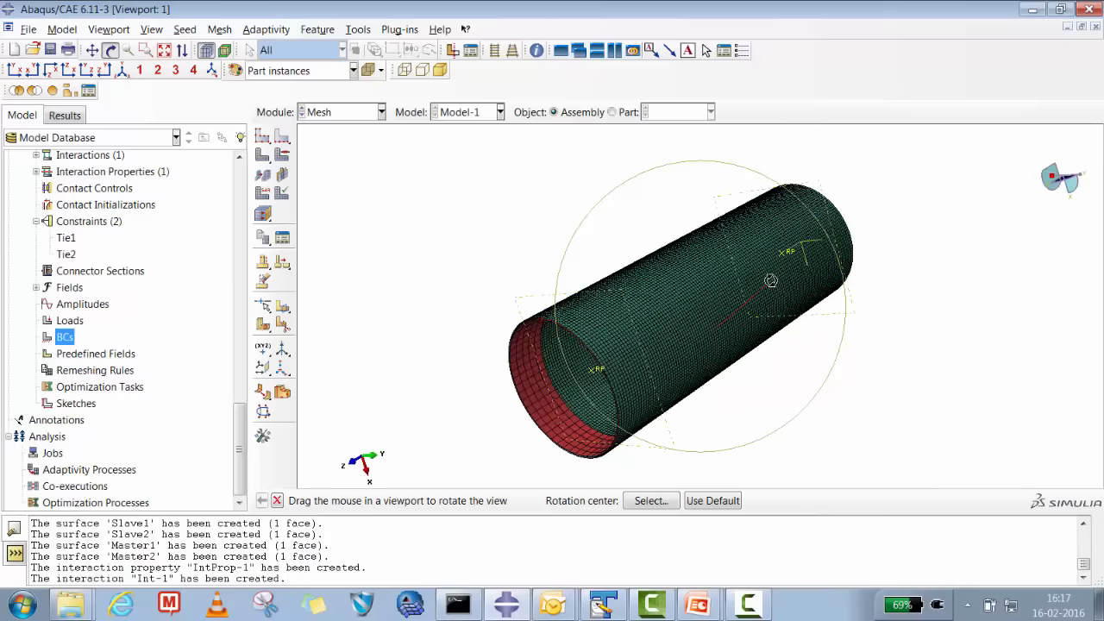
pyautogui.rightClick(65, 336)
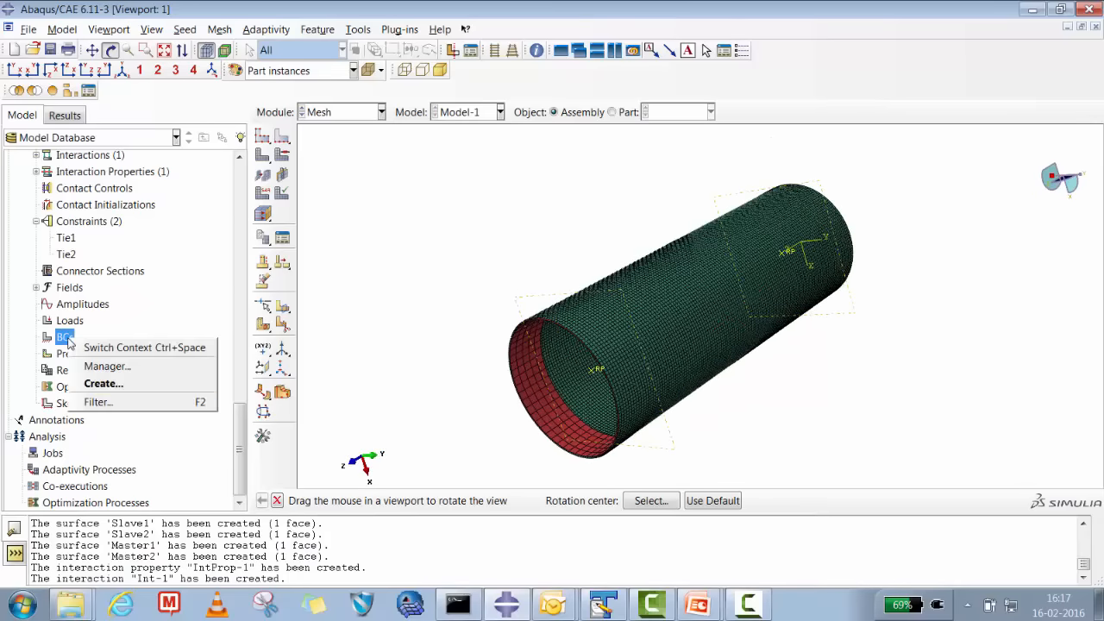
pyautogui.click(102, 383)
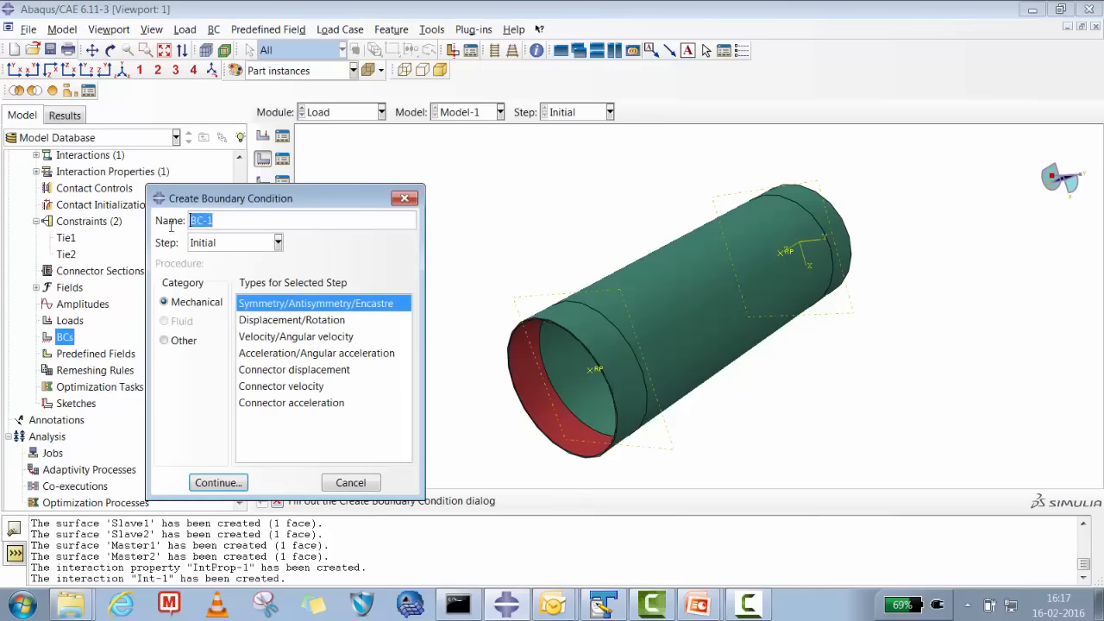
# Step: Apply encastre boundary condition Fixed_End to one cylinder end and expand the BCs list
pyautogui.write('Fixed_End')
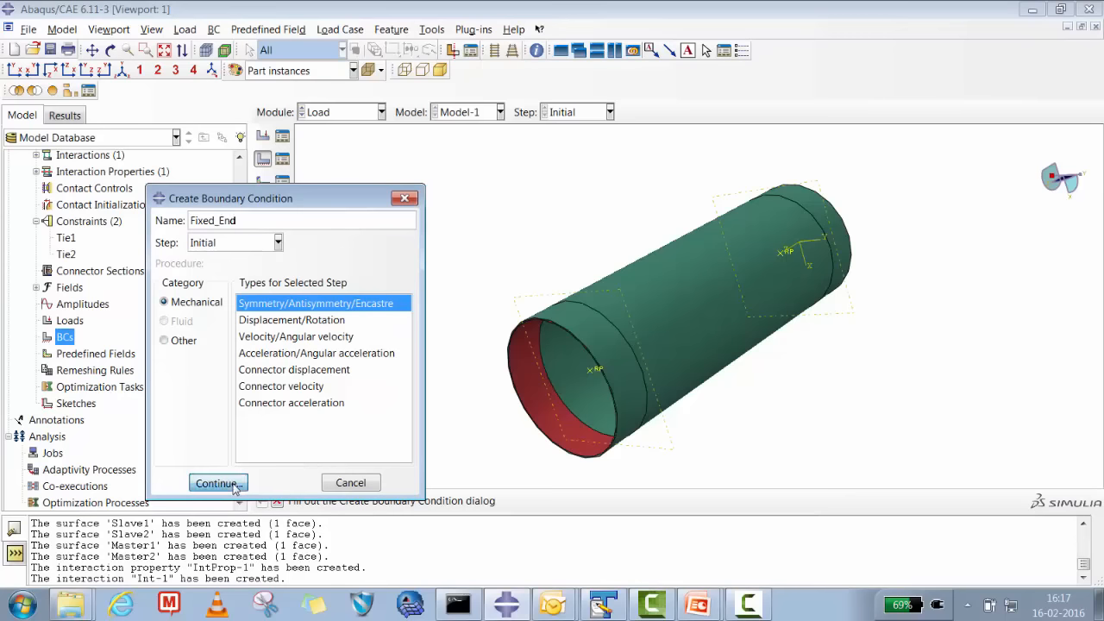
pyautogui.click(216, 483)
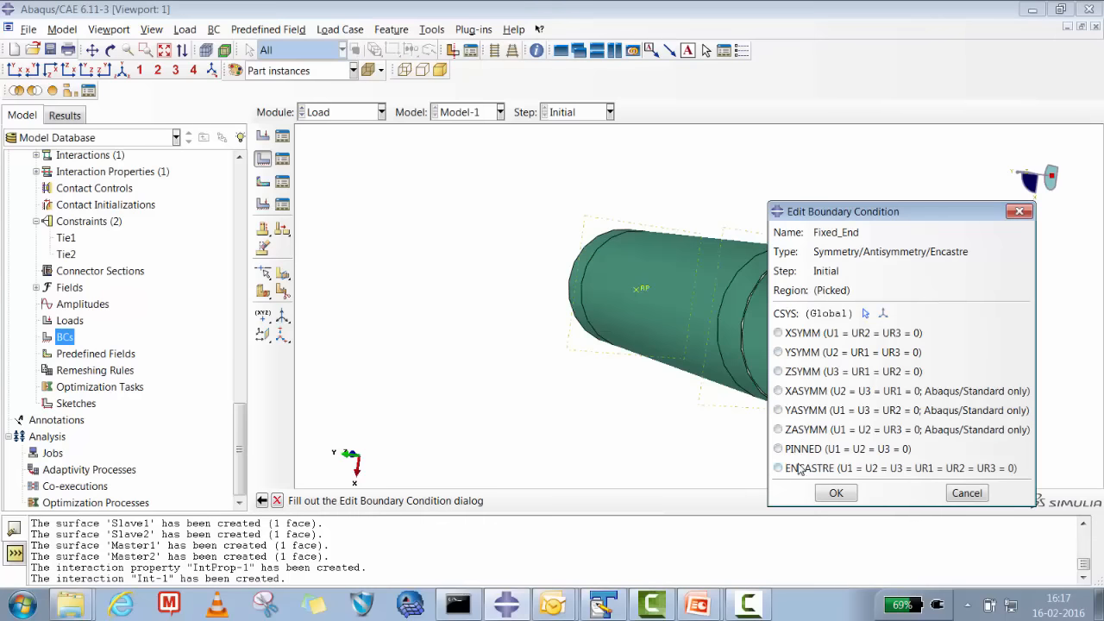
pyautogui.click(835, 492)
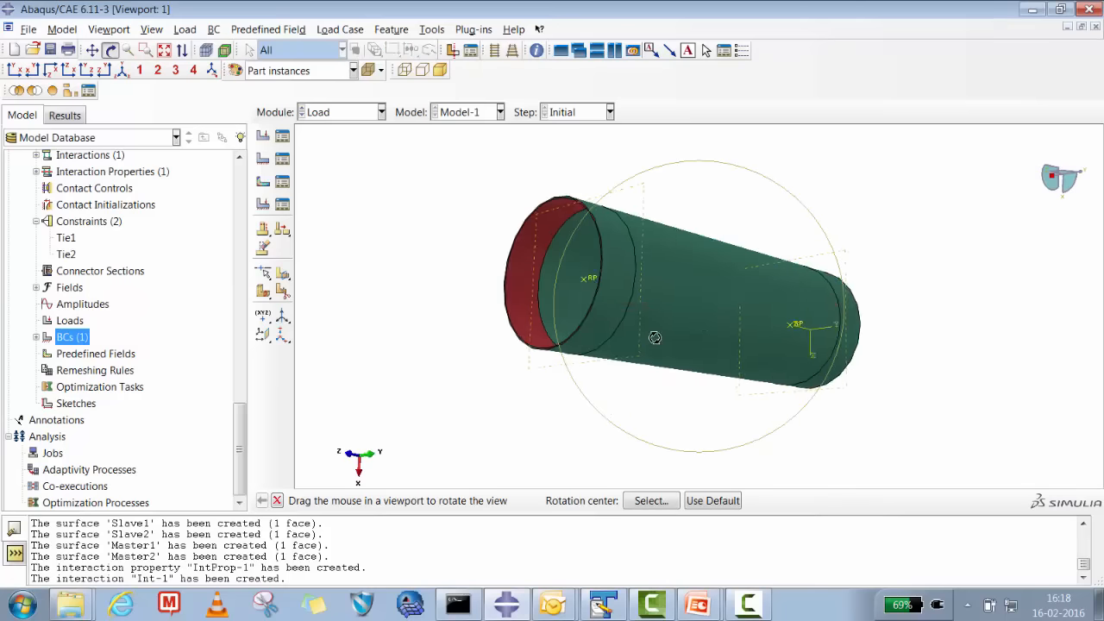
pyautogui.moveTo(656, 338); pyautogui.dragTo(604, 325)
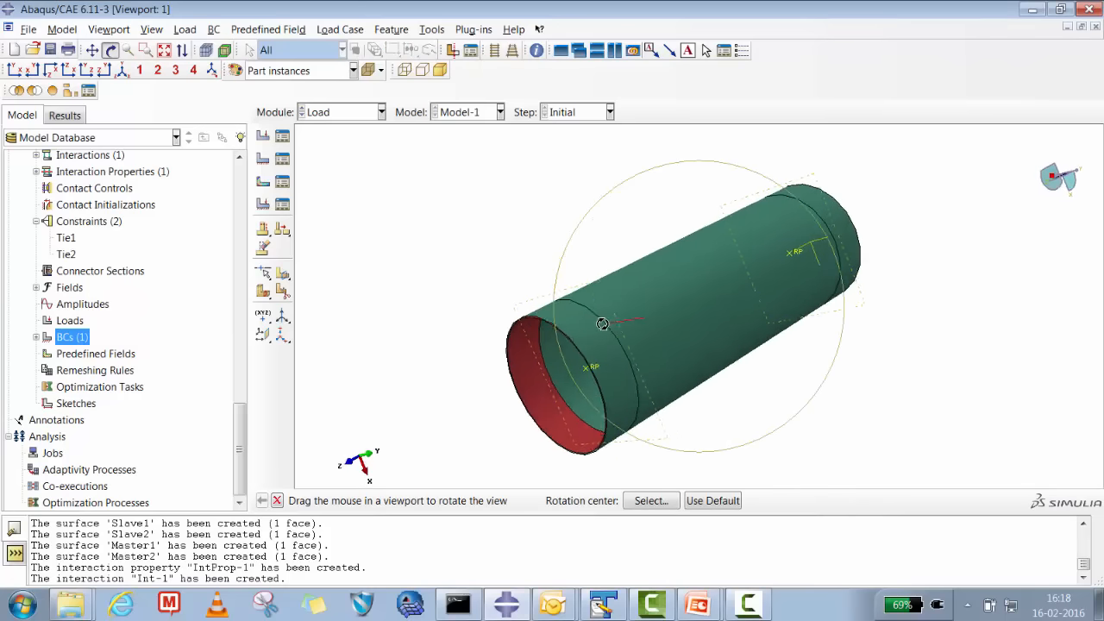
pyautogui.moveTo(603, 323); pyautogui.dragTo(562, 350)
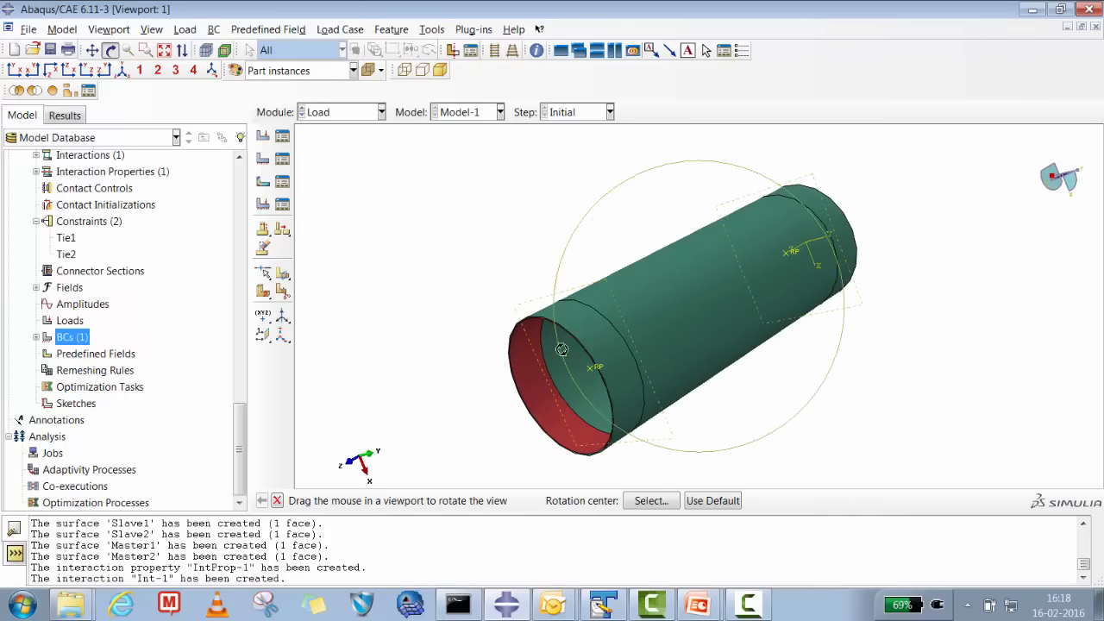
pyautogui.moveTo(562, 349); pyautogui.dragTo(577, 342)
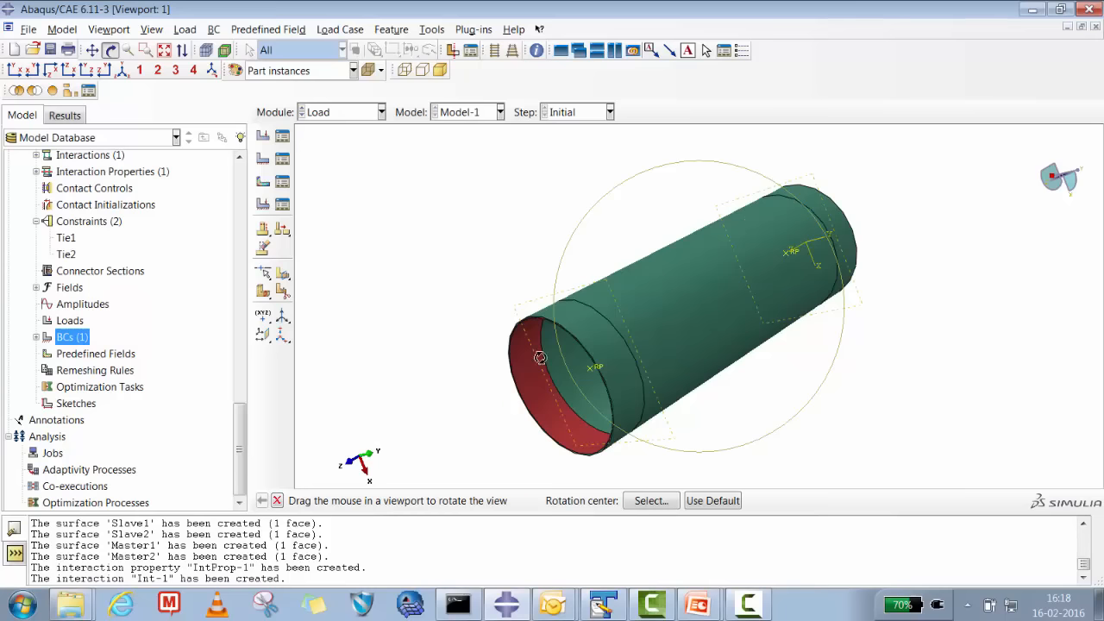
pyautogui.click(36, 337)
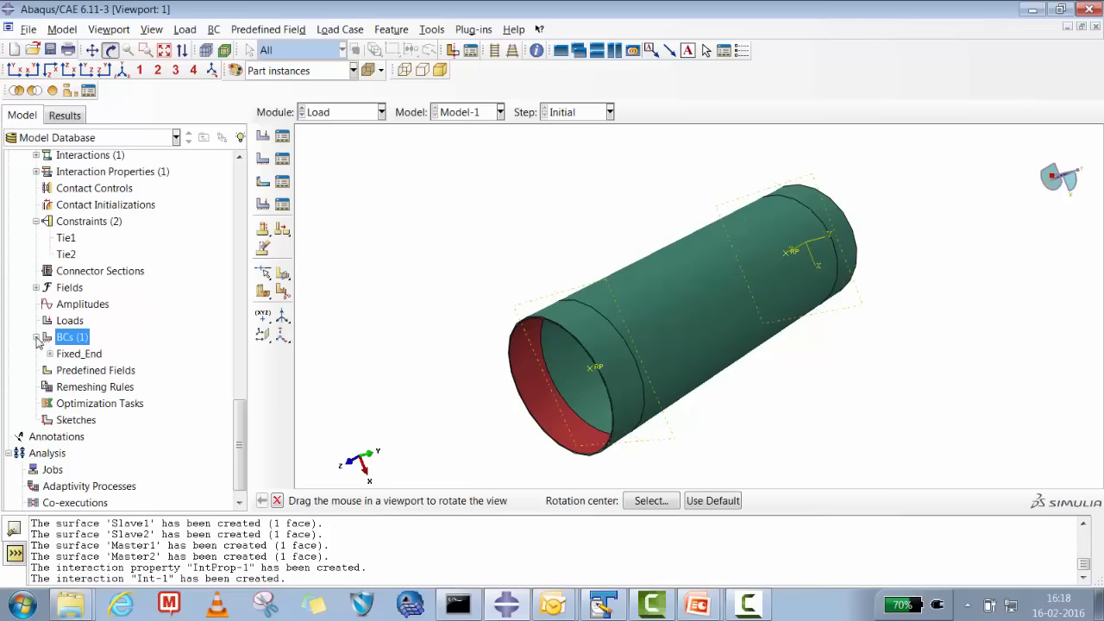
# Step: Define displacement/rotation condition Moving_End on the picked end region, then move to the Step module
pyautogui.rightClick(72, 336)
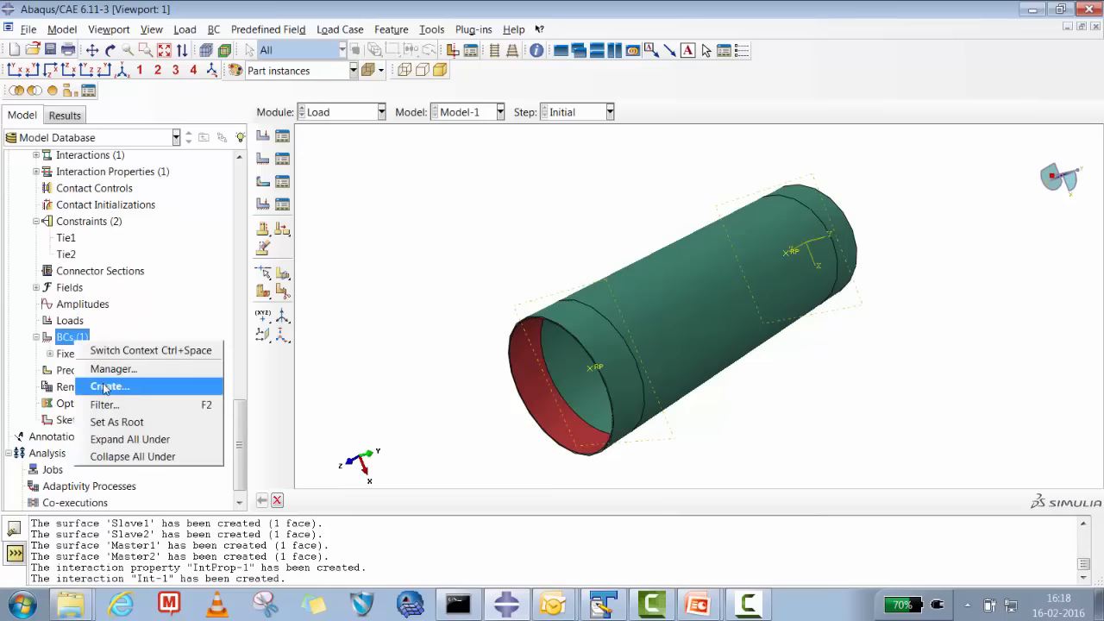
pyautogui.click(108, 385)
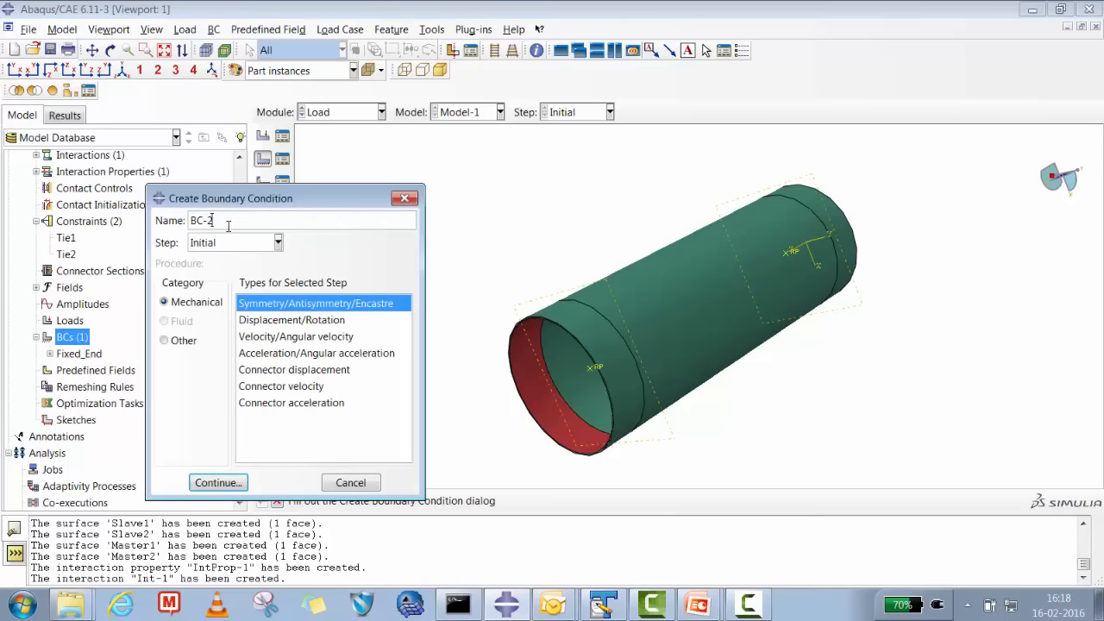
pyautogui.write('Moving_En')
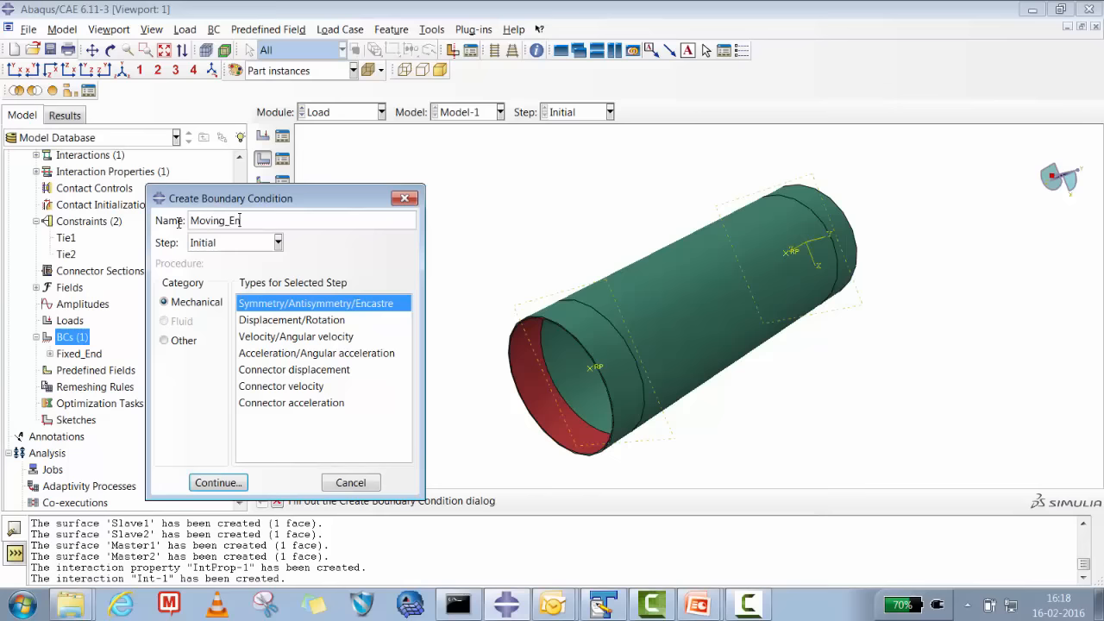
pyautogui.click(292, 319)
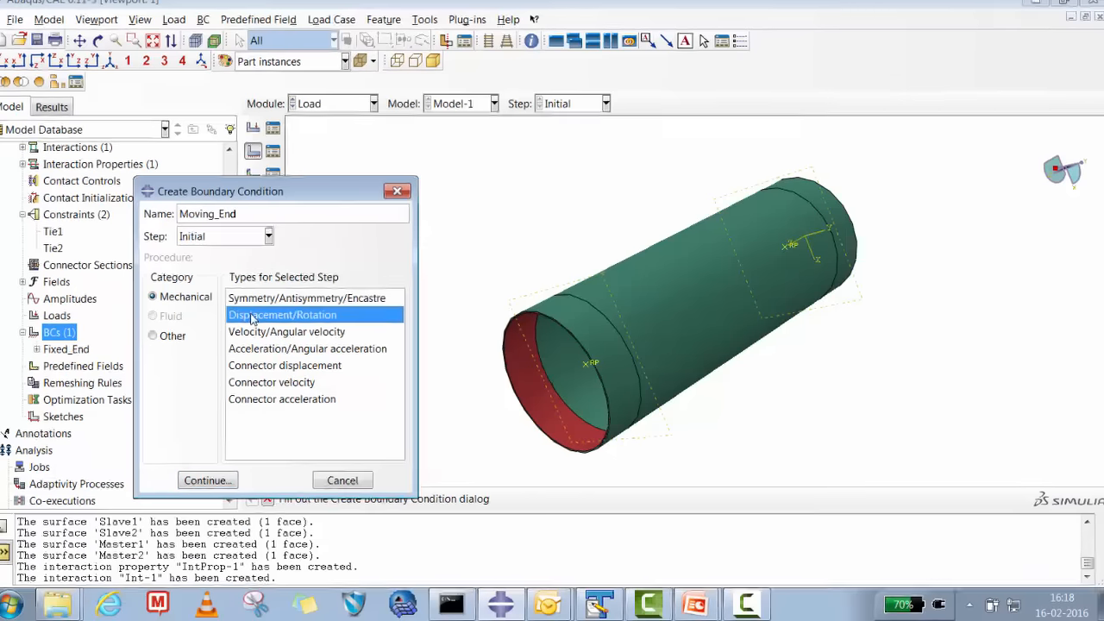
pyautogui.click(207, 481)
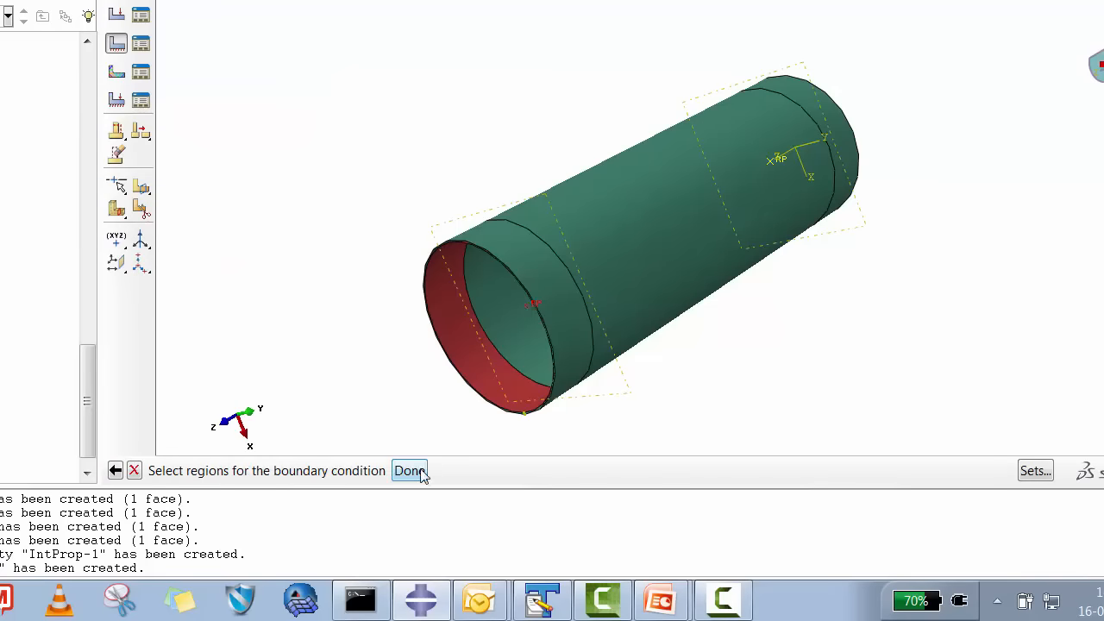
pyautogui.click(409, 470)
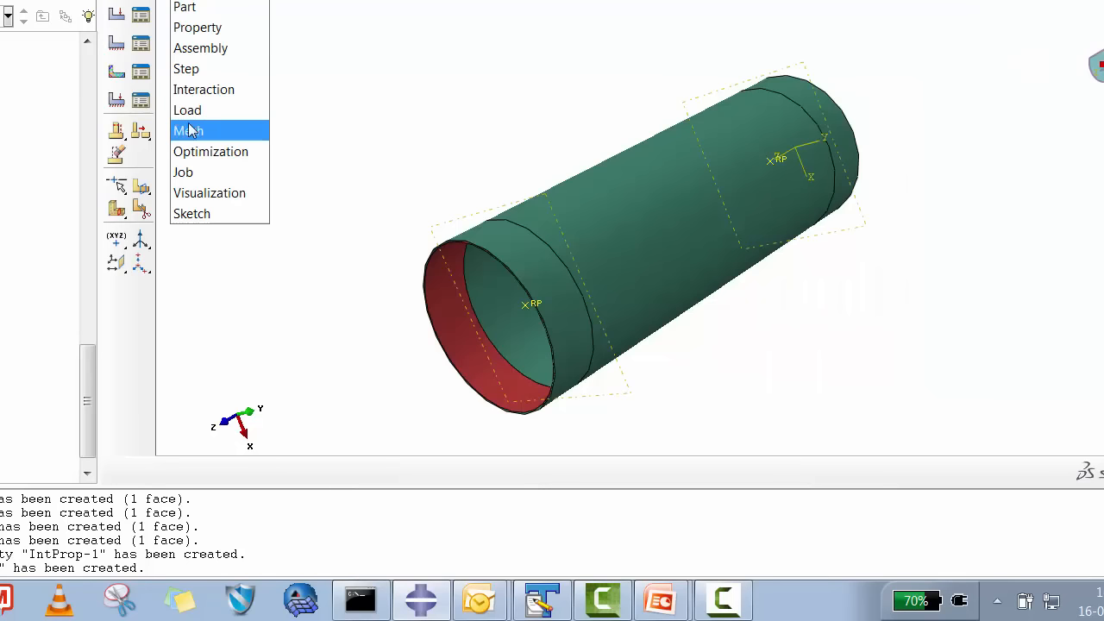
pyautogui.click(188, 131)
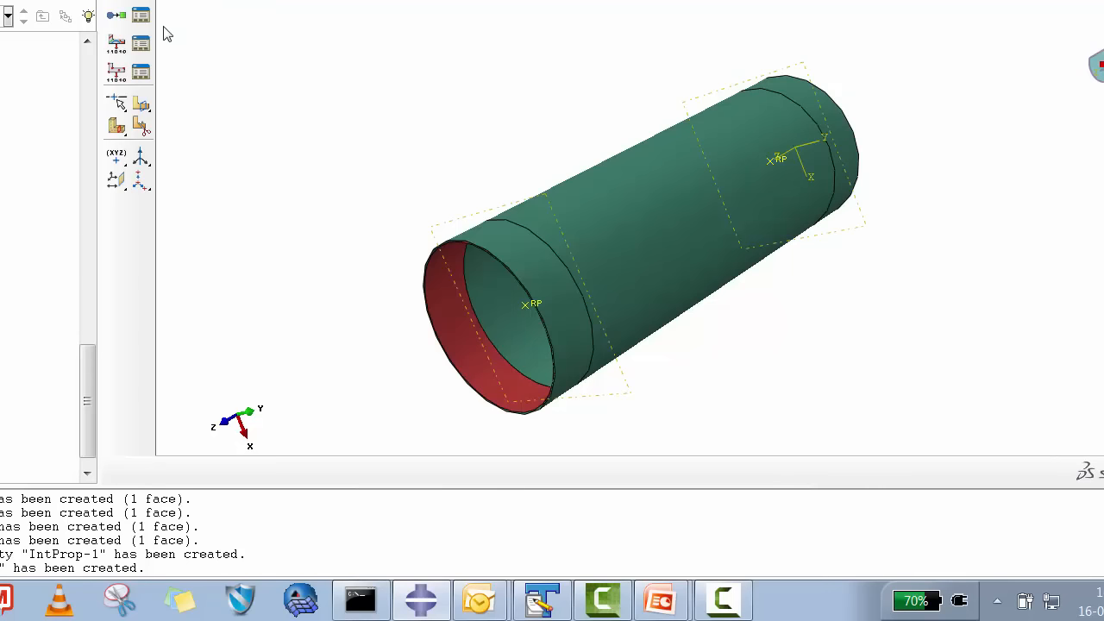
# Step: Add Dynamic, Explicit step Twisting with time period 0.1 and close the Step Manager
pyautogui.click(220, 242)
pyautogui.write('Twisintg')
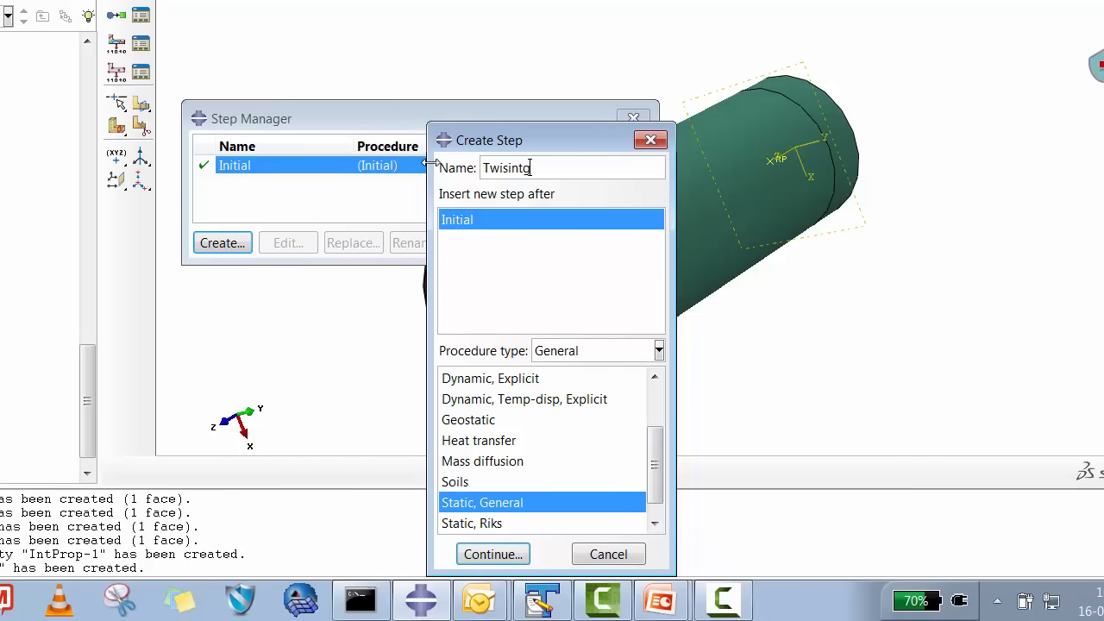
pyautogui.press('BackSpace')
pyautogui.write('t')
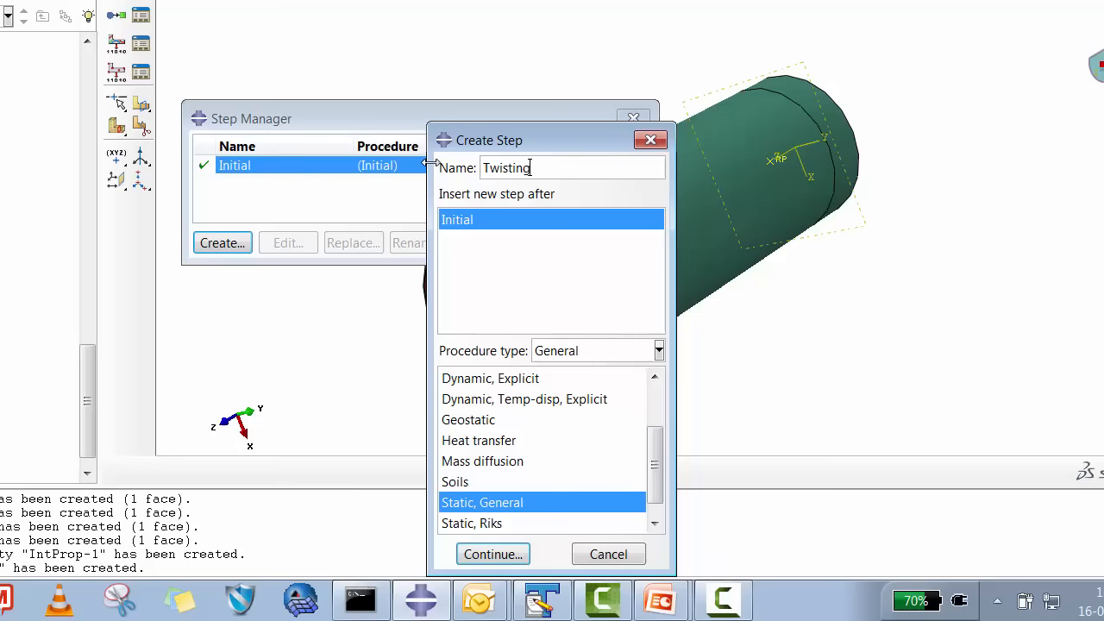
pyautogui.click(490, 378)
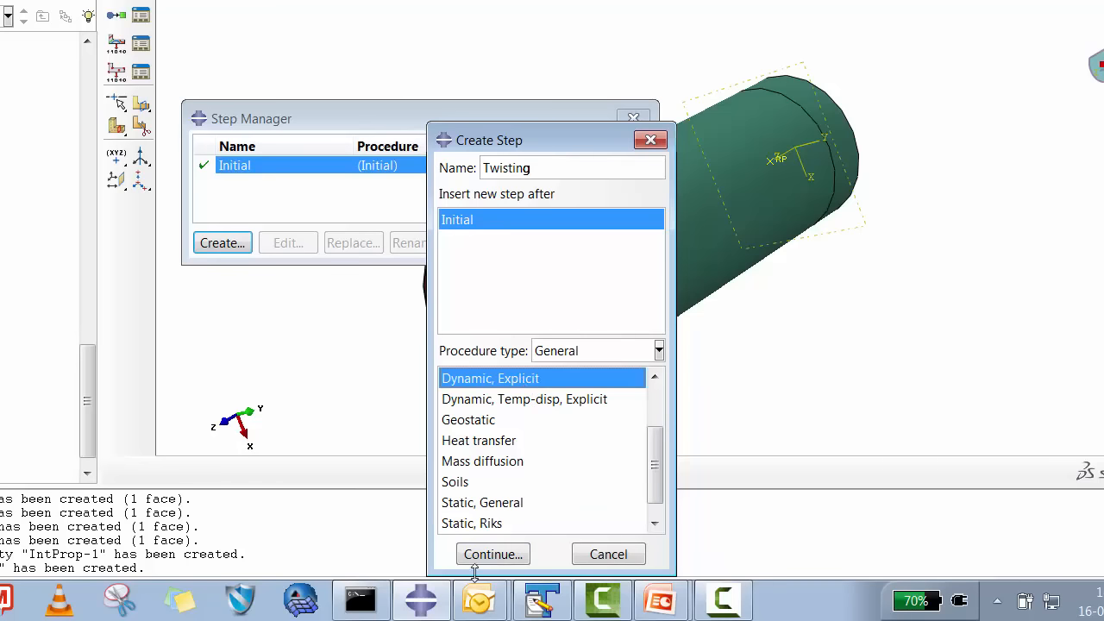
pyautogui.click(492, 554)
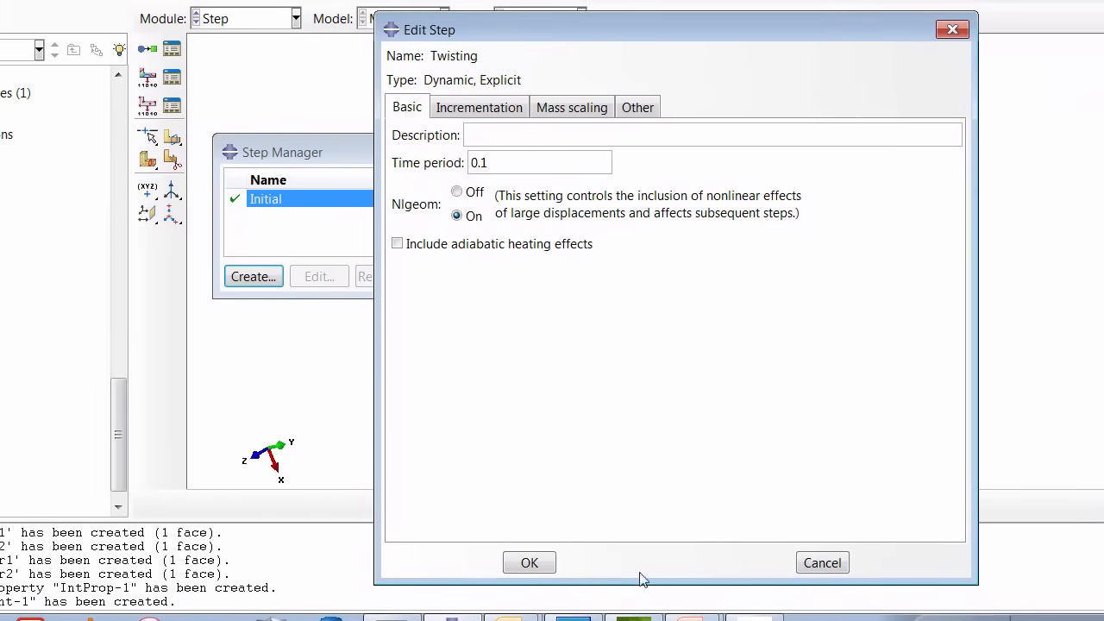
pyautogui.click(529, 562)
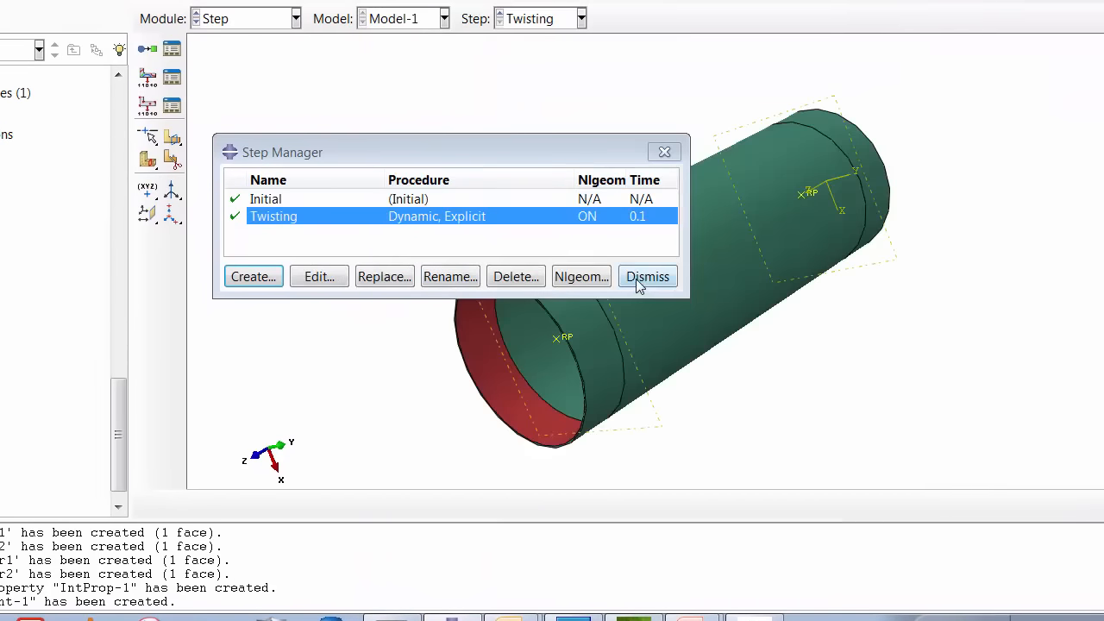
pyautogui.click(647, 276)
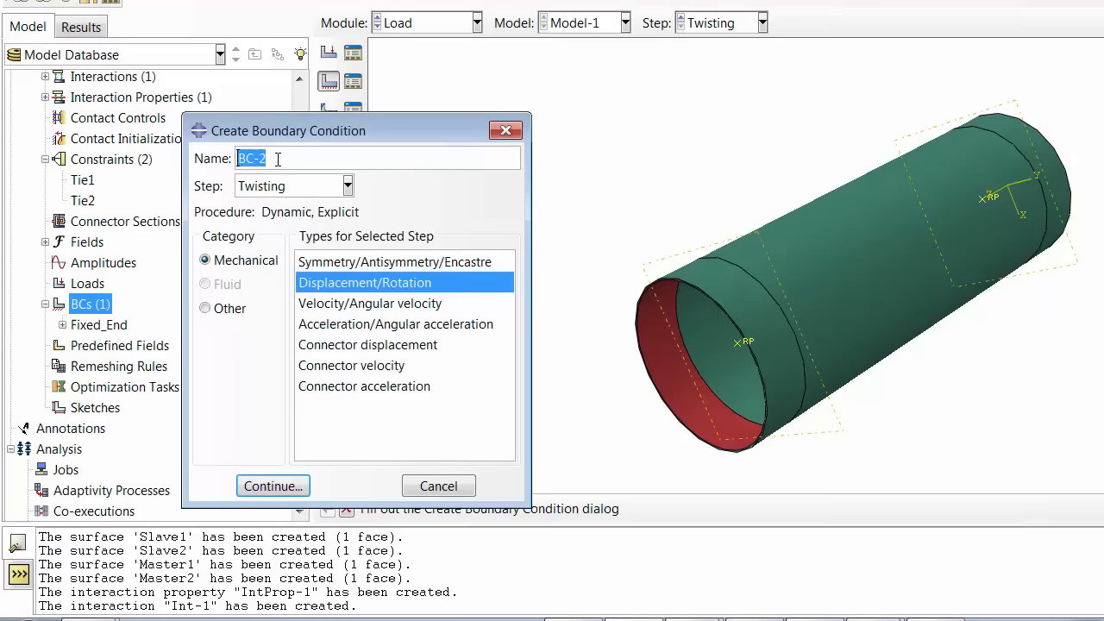
# Step: Name the boundary condition Moving_End and confirm its end region
pyautogui.write('M')
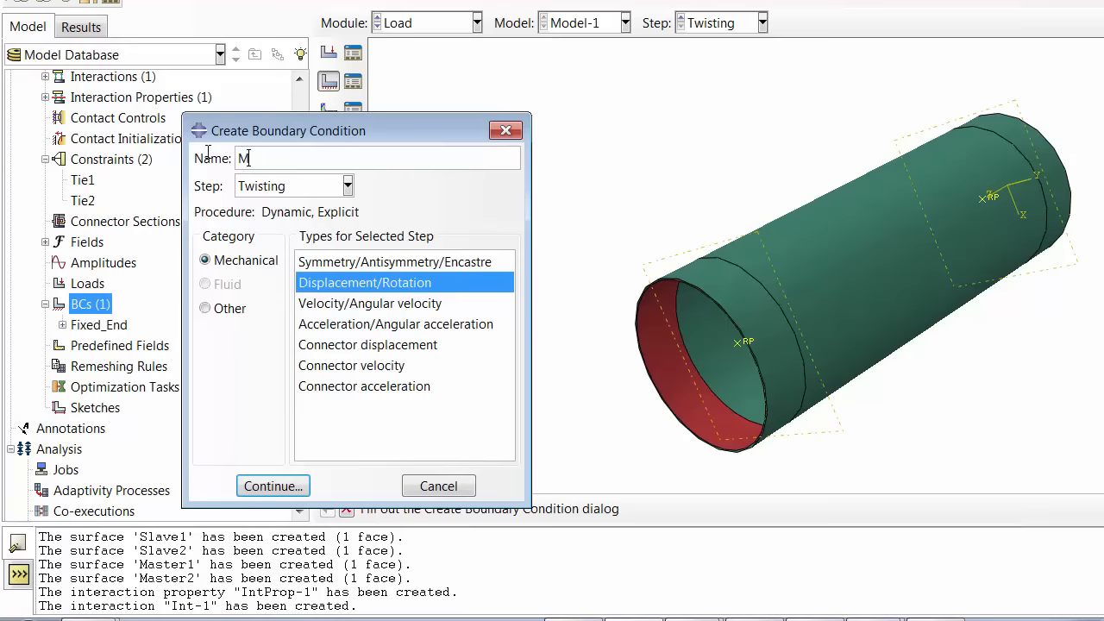
pyautogui.write('oving_En')
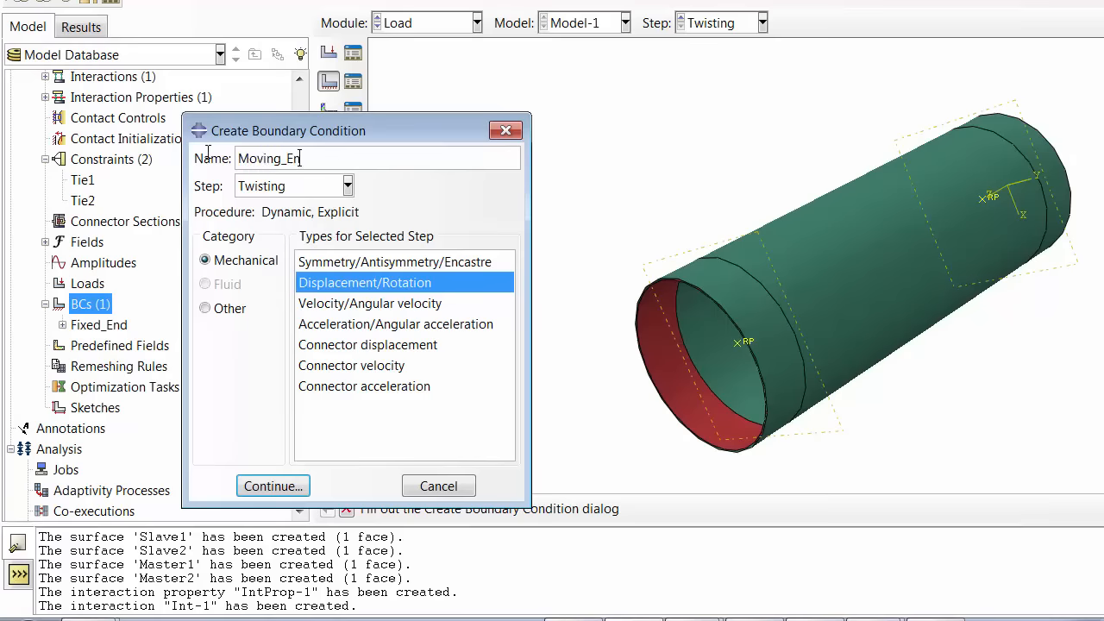
pyautogui.click(273, 486)
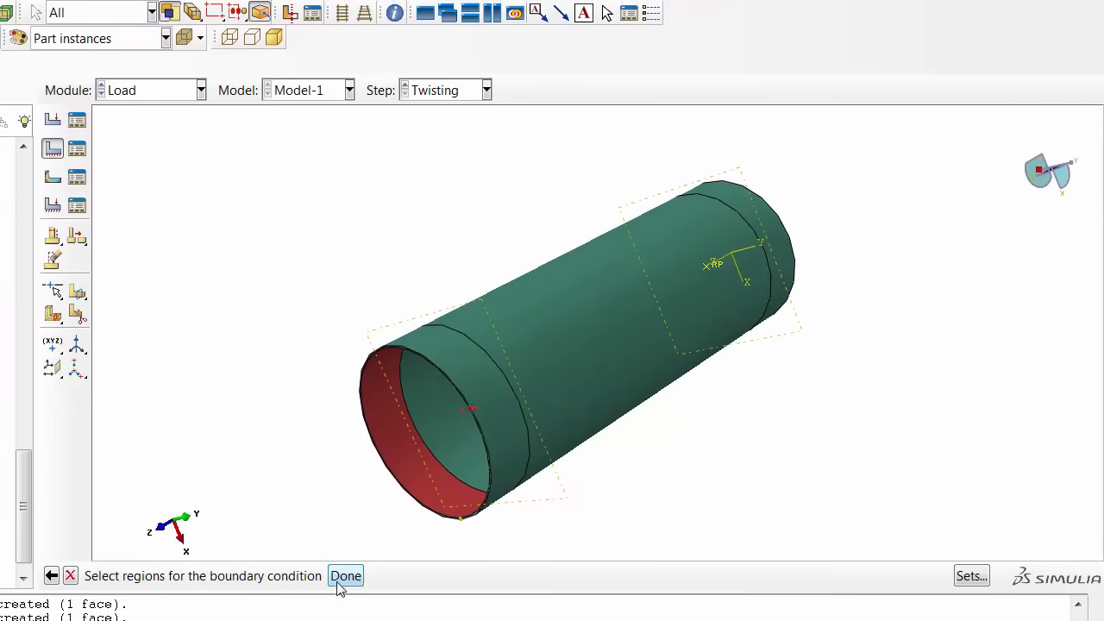
pyautogui.click(346, 575)
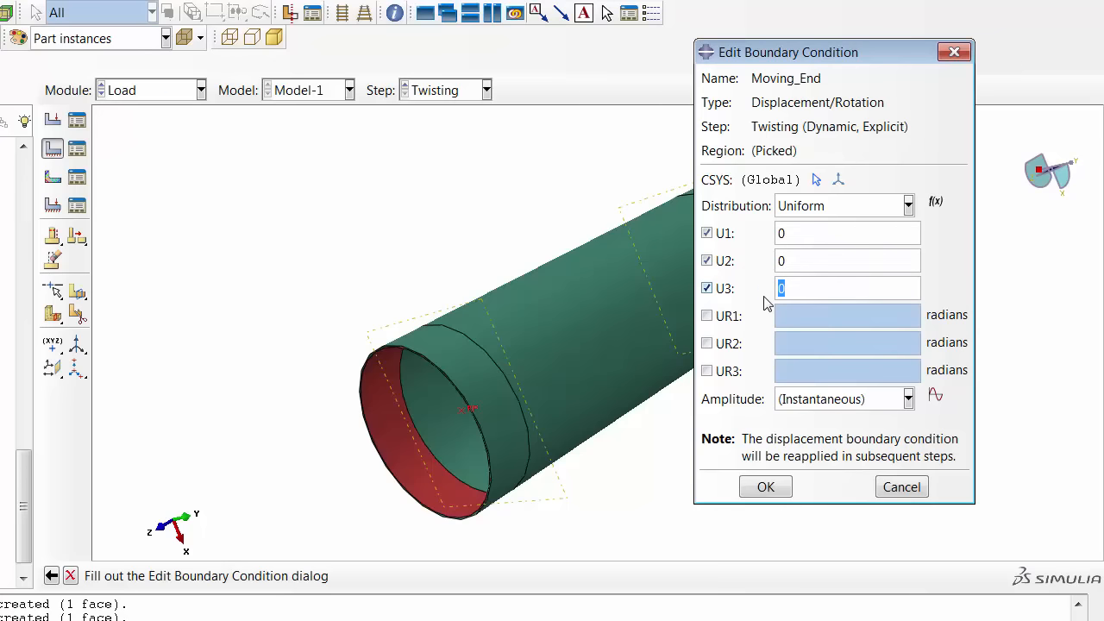
# Step: Set U3 -37, fix UR1/UR2, UR3 3.1416, using tabular amplitude Amp-1 (0,0)-(0.1,1)
pyautogui.write('-37')
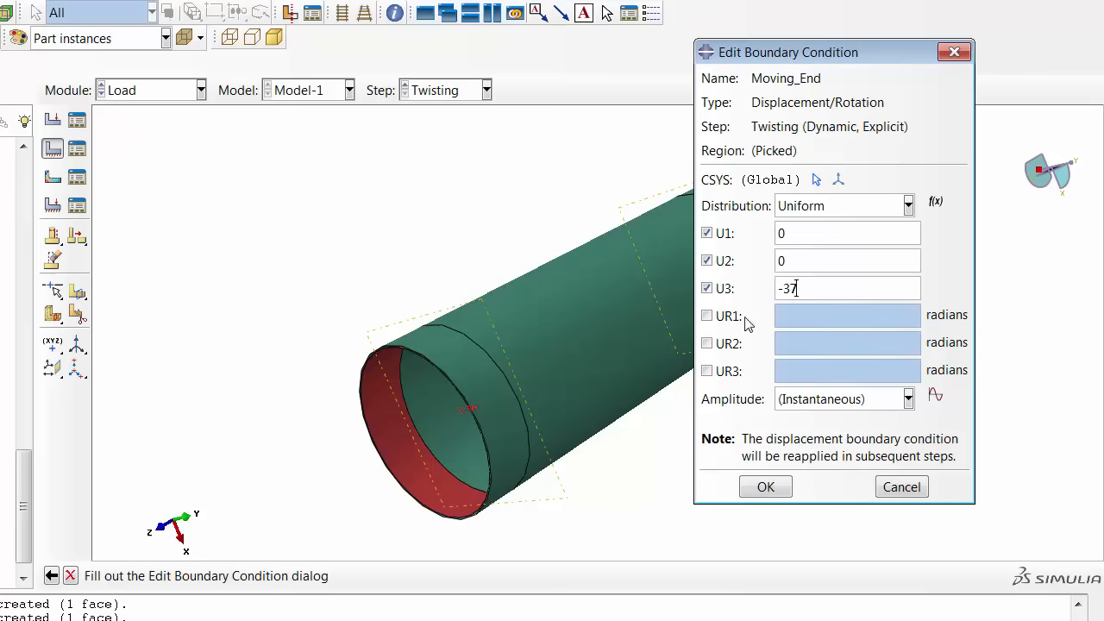
pyautogui.click(707, 315)
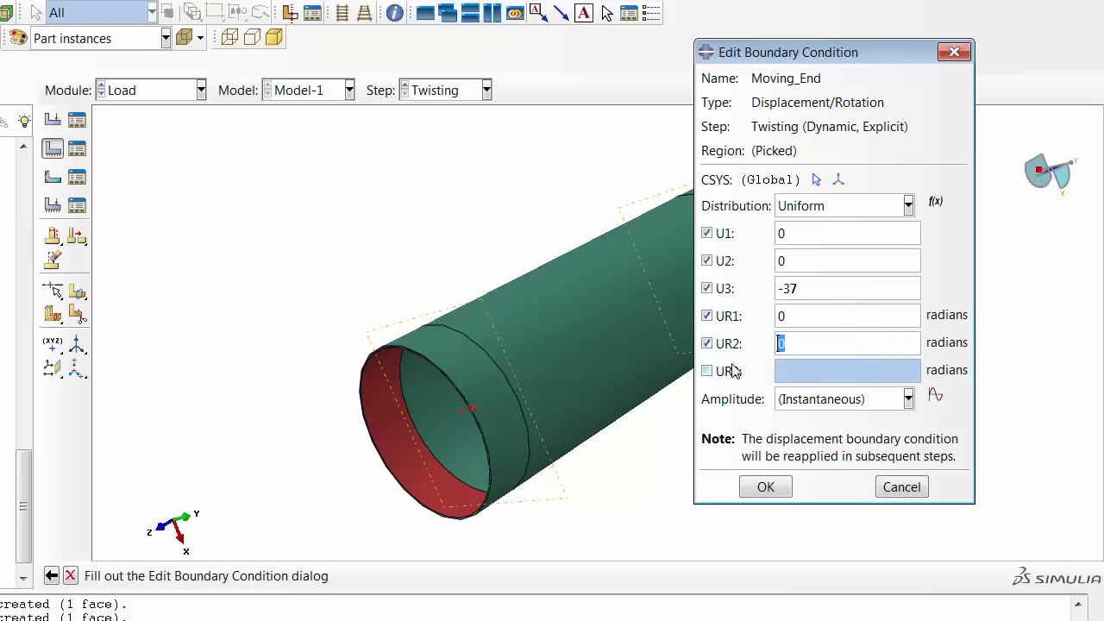
pyautogui.click(706, 371)
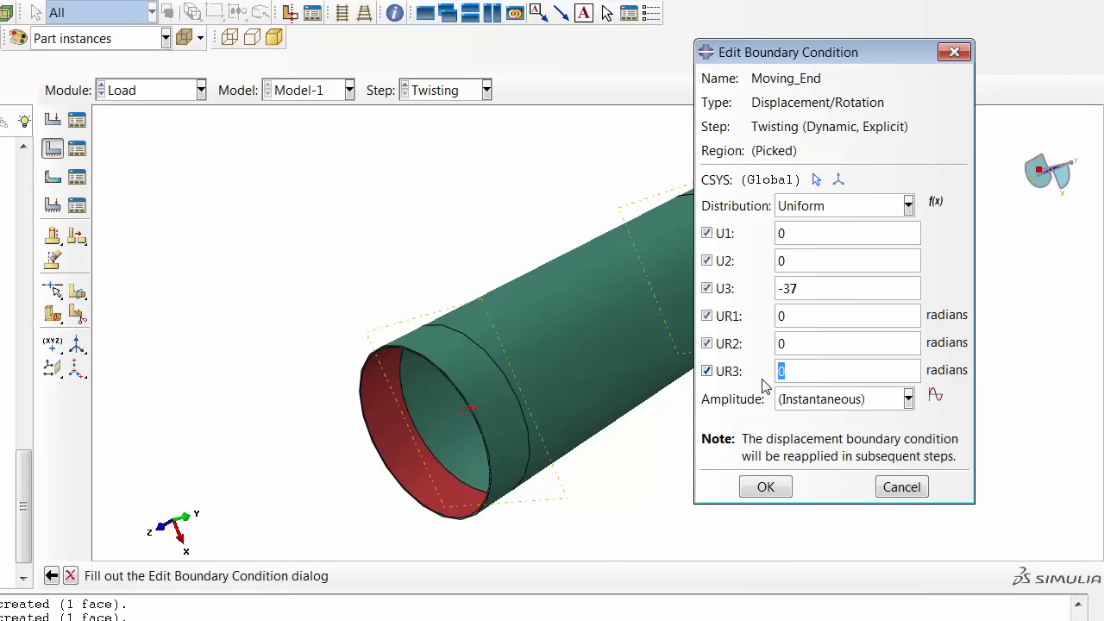
pyautogui.write('3.1416')
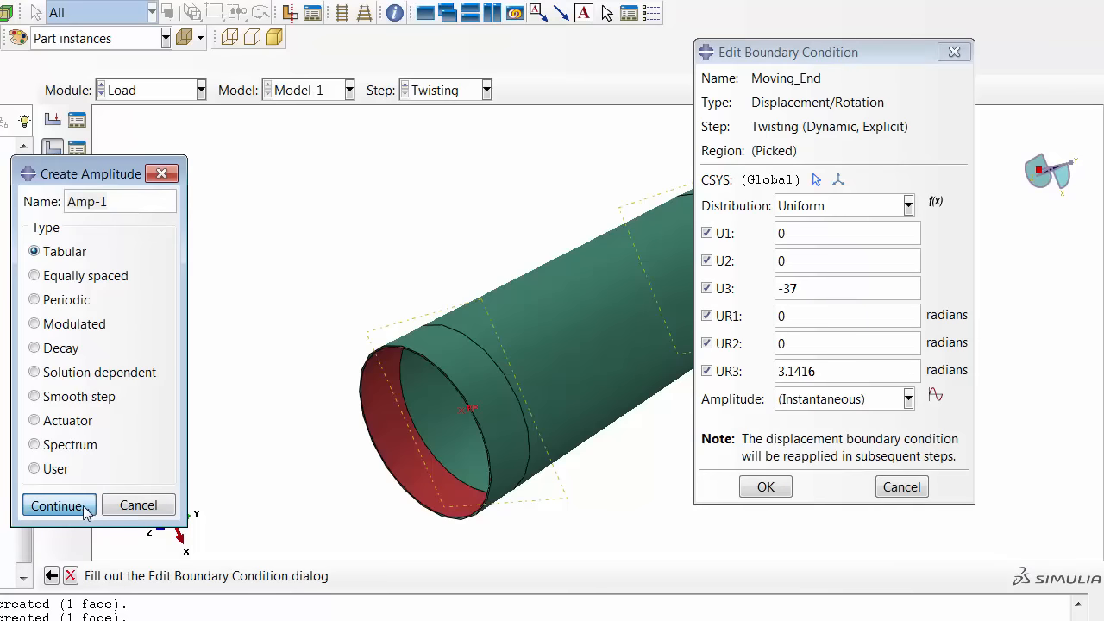
pyautogui.click(58, 506)
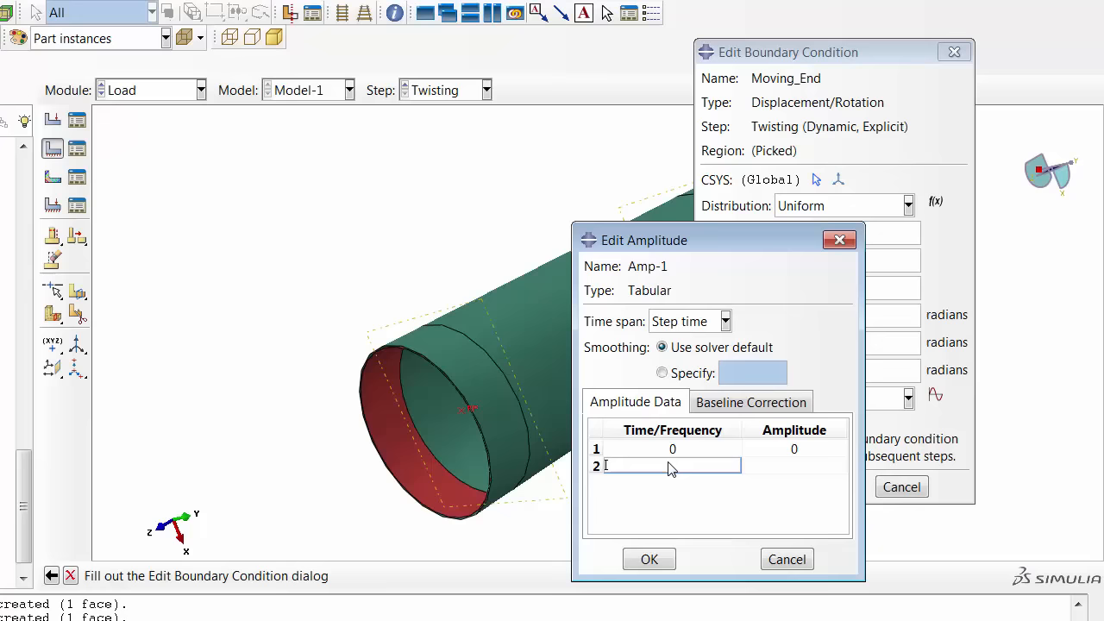
pyautogui.write('0.1')
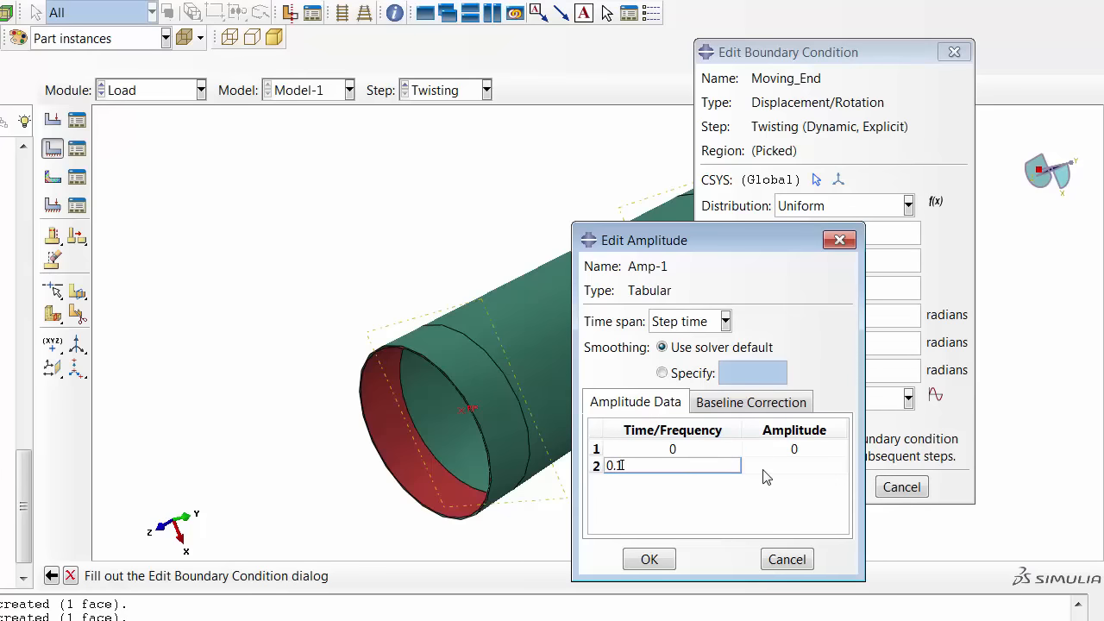
pyautogui.click(649, 559)
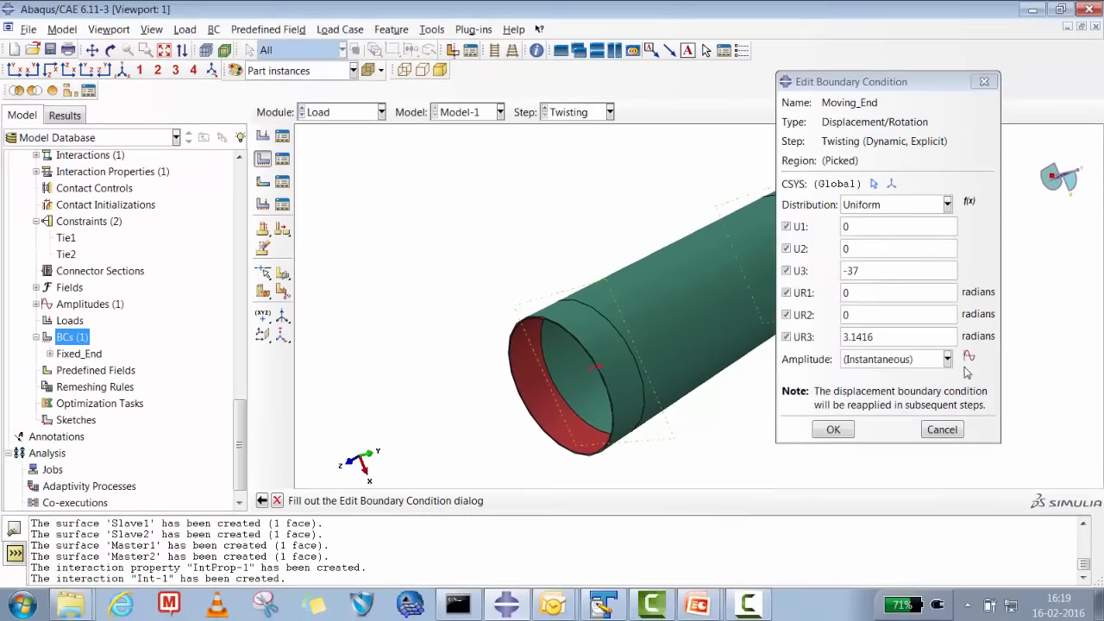
pyautogui.click(832, 429)
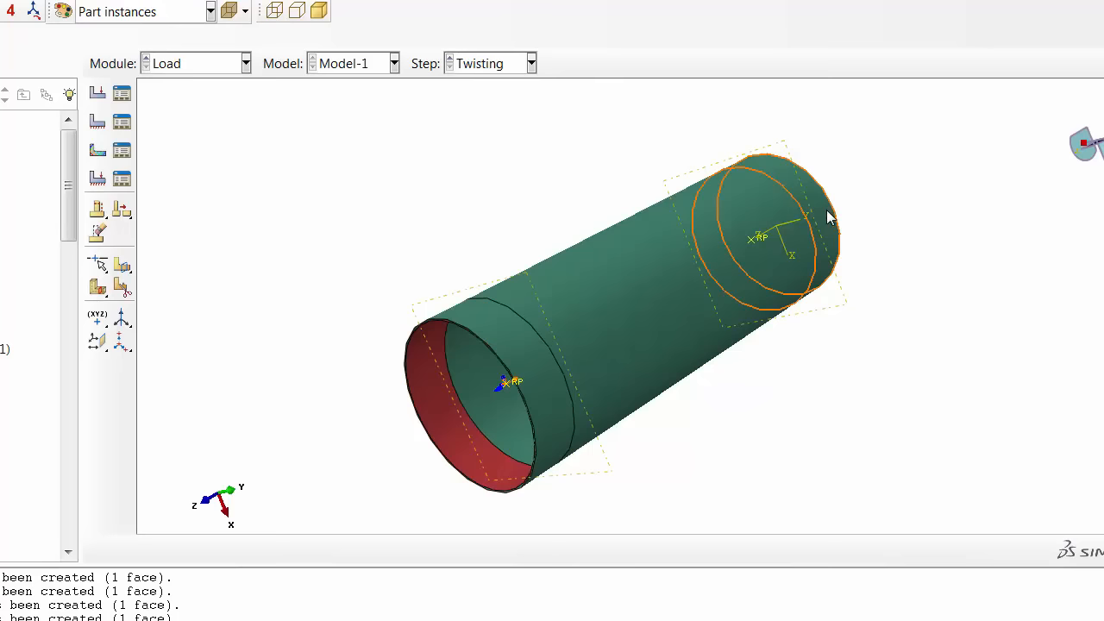
pyautogui.moveTo(518, 333)
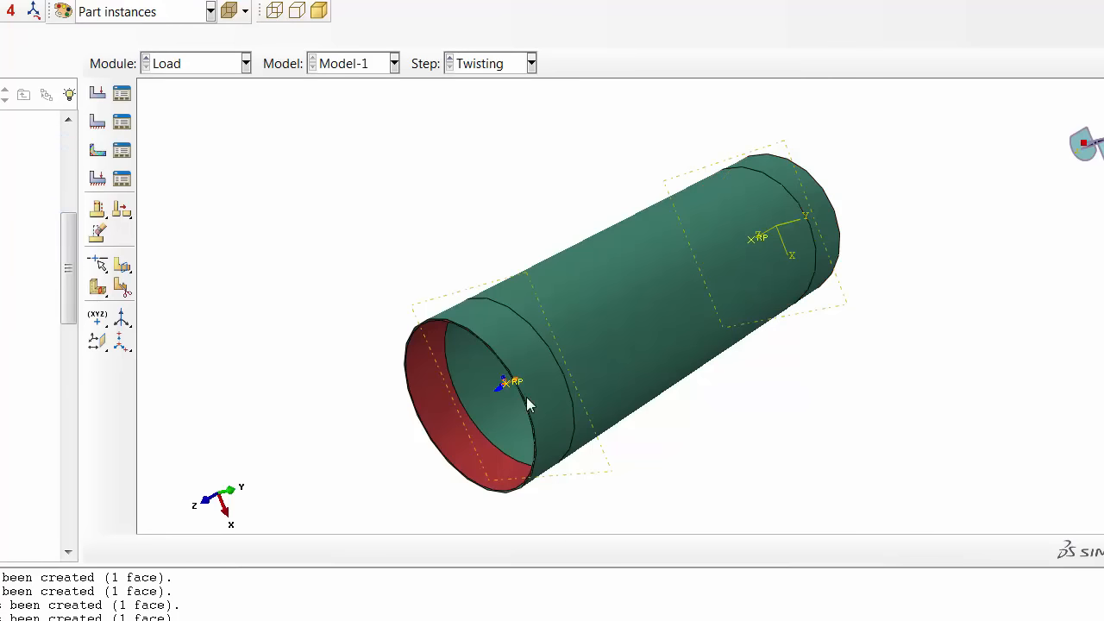
pyautogui.moveTo(212, 81)
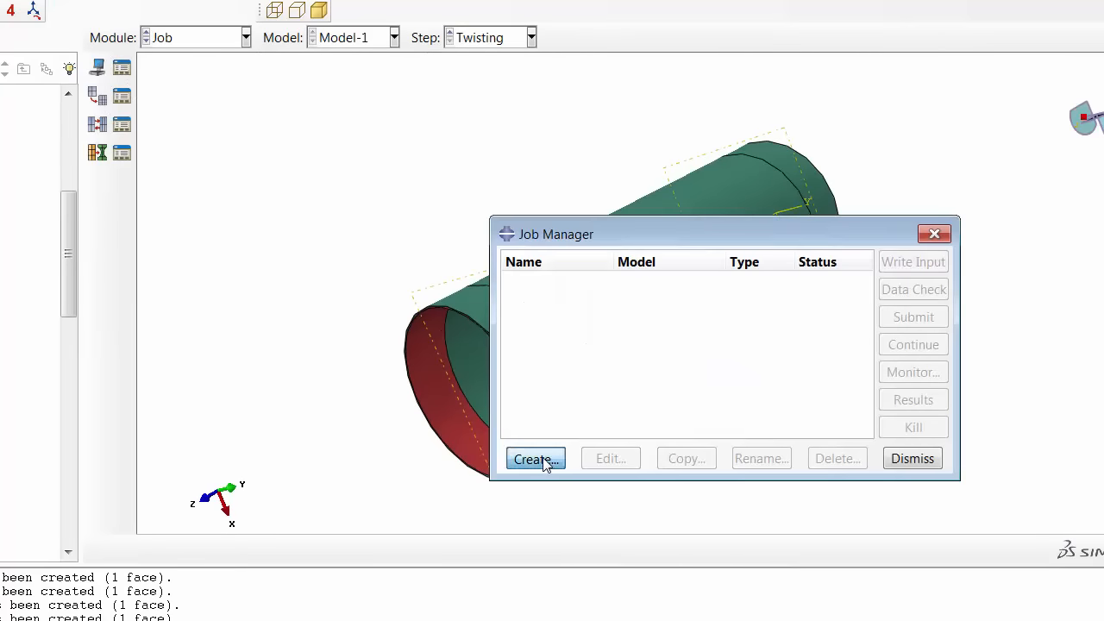
# Step: Create analysis job Twisting for Model-1
pyautogui.click(535, 458)
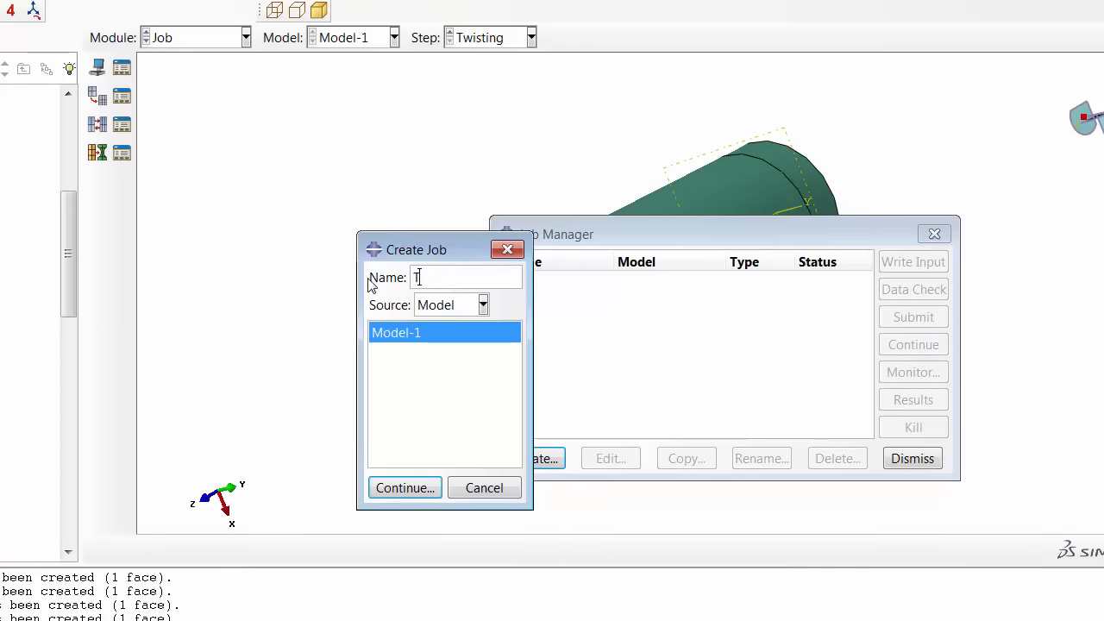
pyautogui.write('wisin')
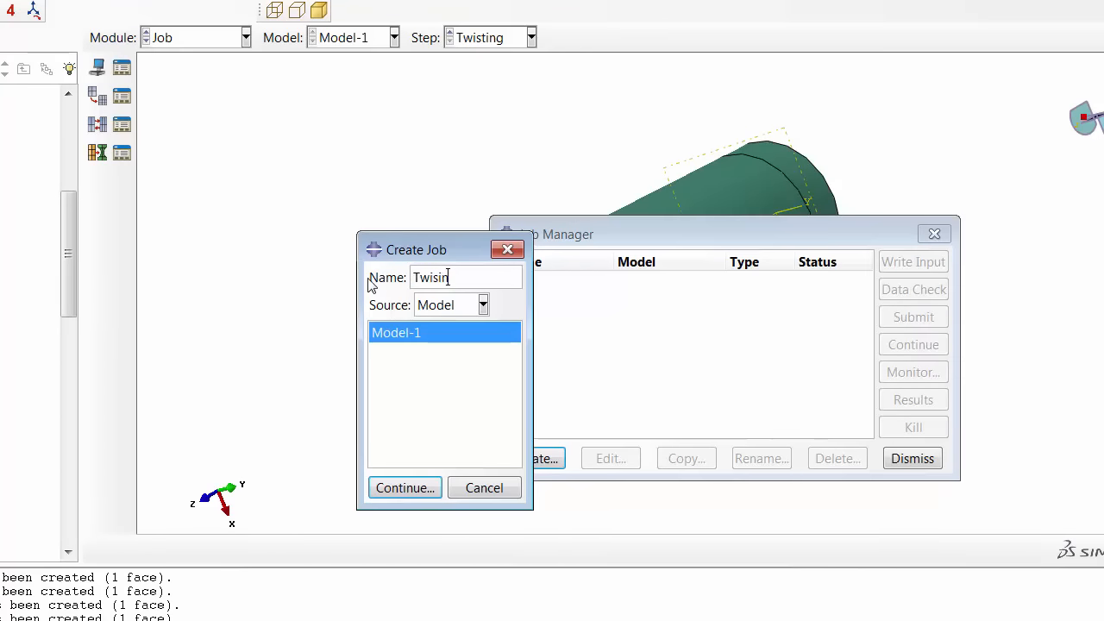
pyautogui.write('g')
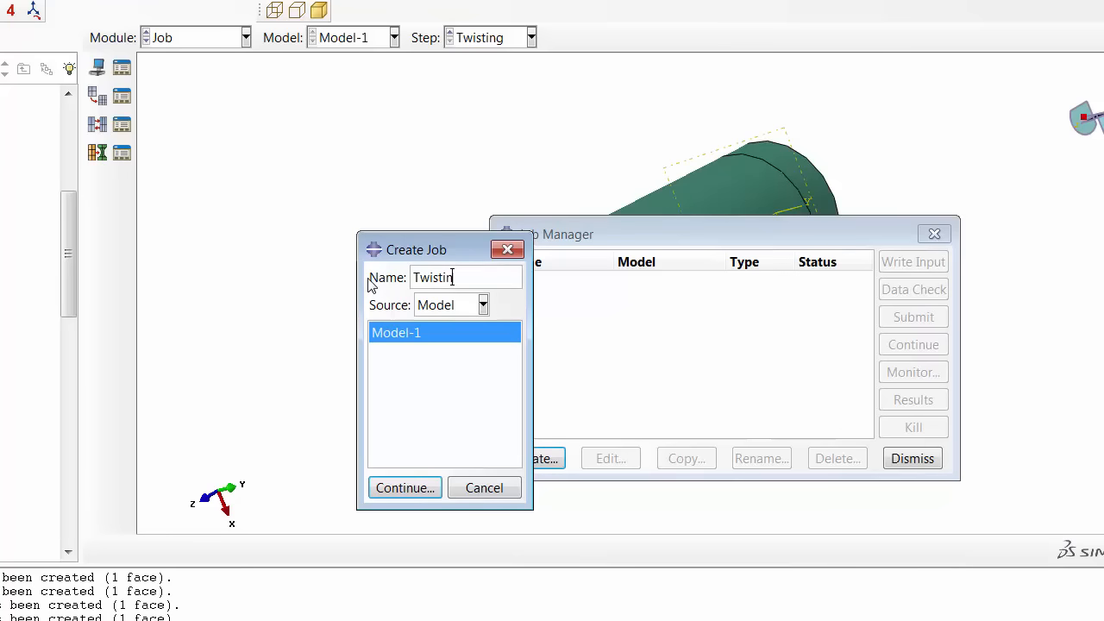
pyautogui.click(404, 487)
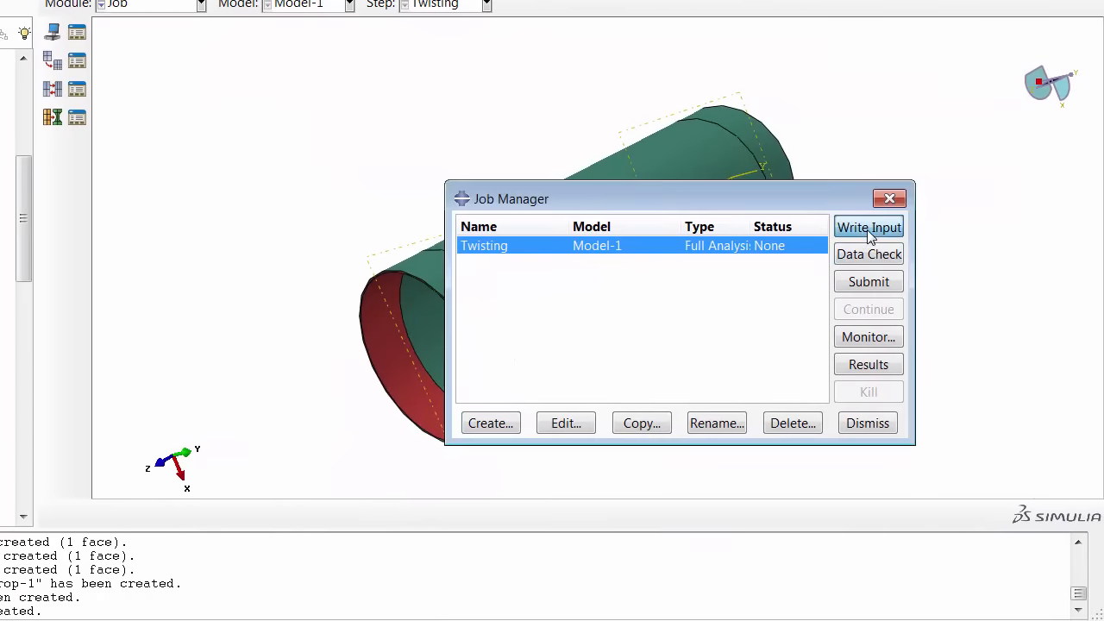
# Step: Write the Twisting.inp input file, overwriting the existing job files
pyautogui.click(869, 226)
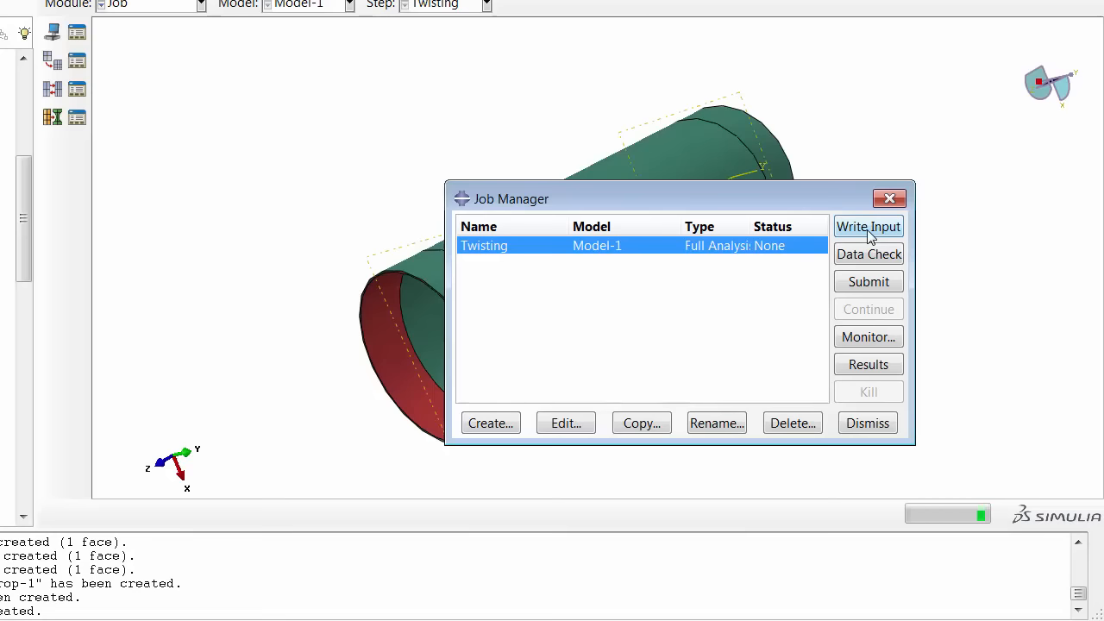
pyautogui.click(868, 226)
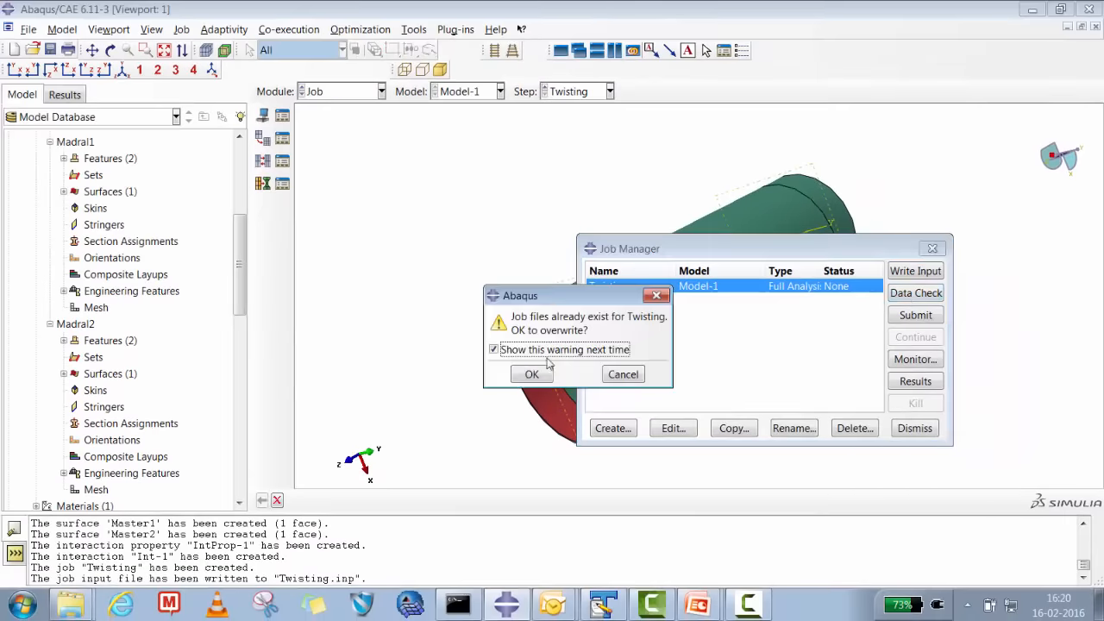
pyautogui.click(531, 373)
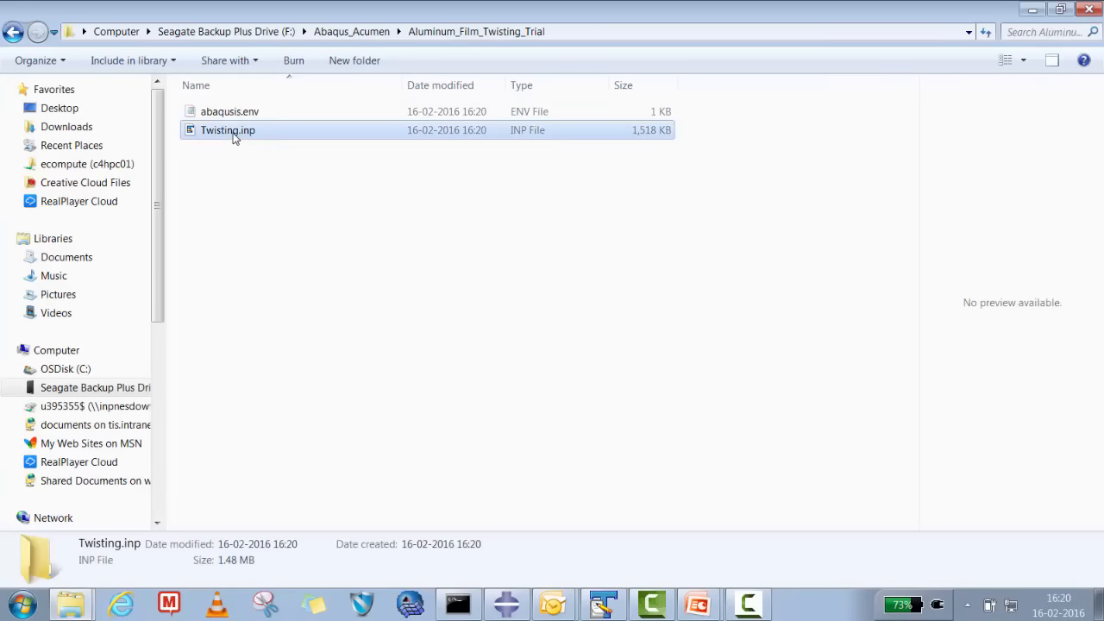
# Step: Open Twisting.inp from the Aluminum_Film_Twisting_Trial folder in TextPad
pyautogui.rightClick(228, 129)
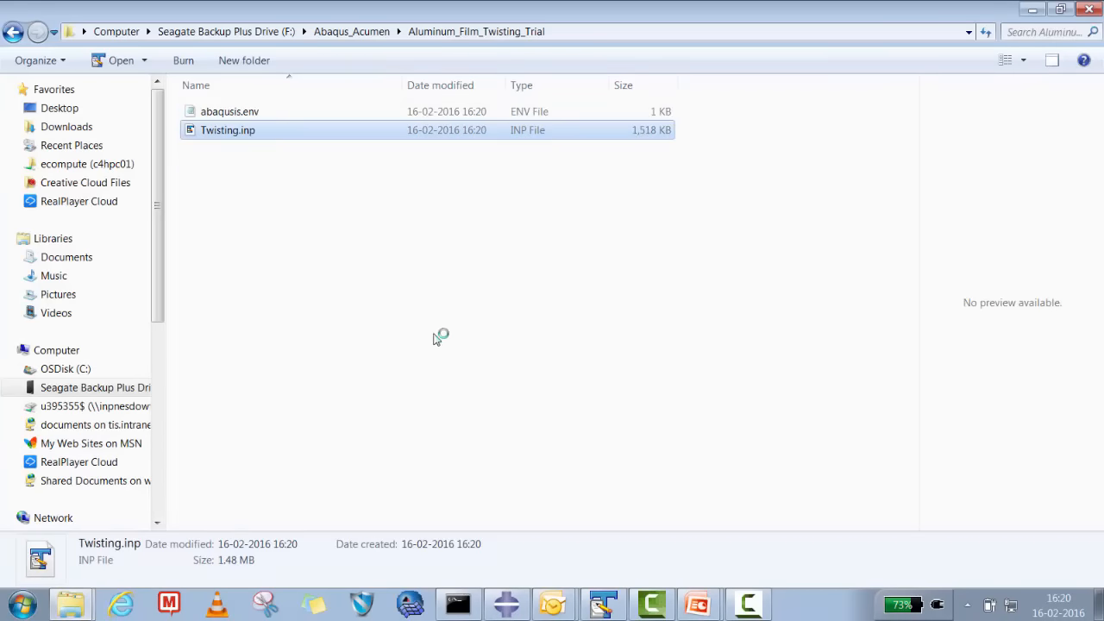
pyautogui.doubleClick(227, 130)
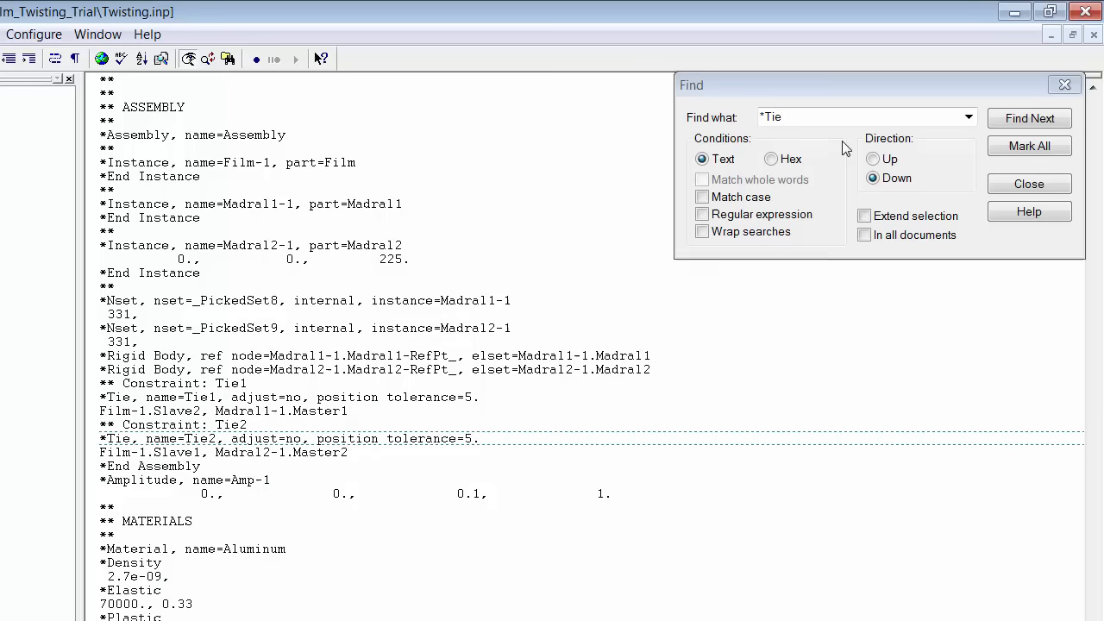
# Step: Scroll down to the Moving_End boundary lines, close the Find window and minimize TextPad
pyautogui.scroll(-3)
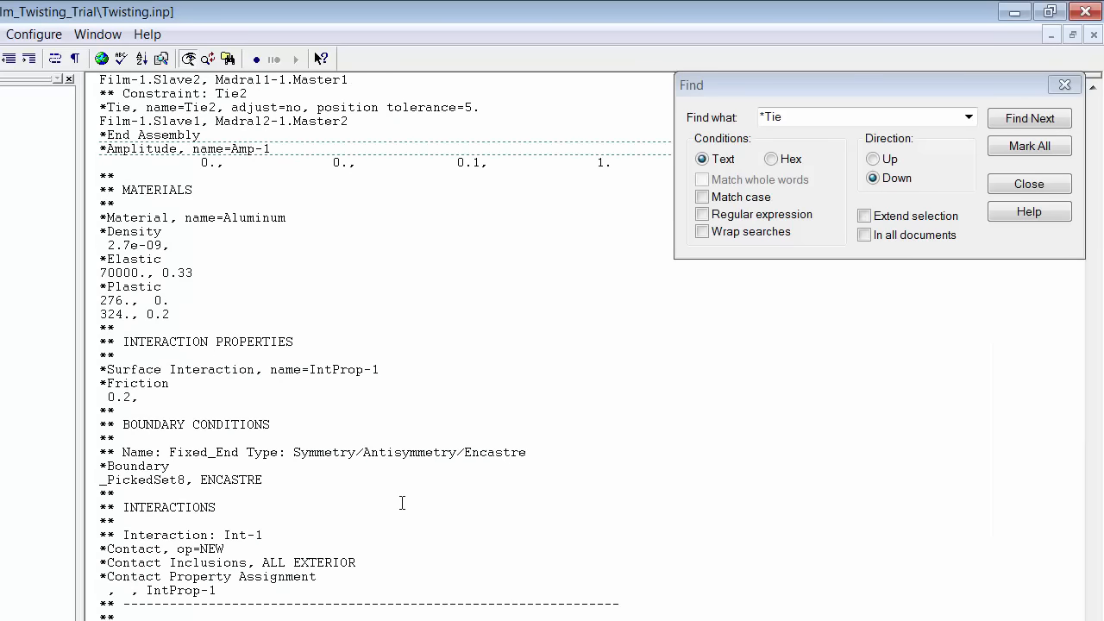
pyautogui.scroll(-3)
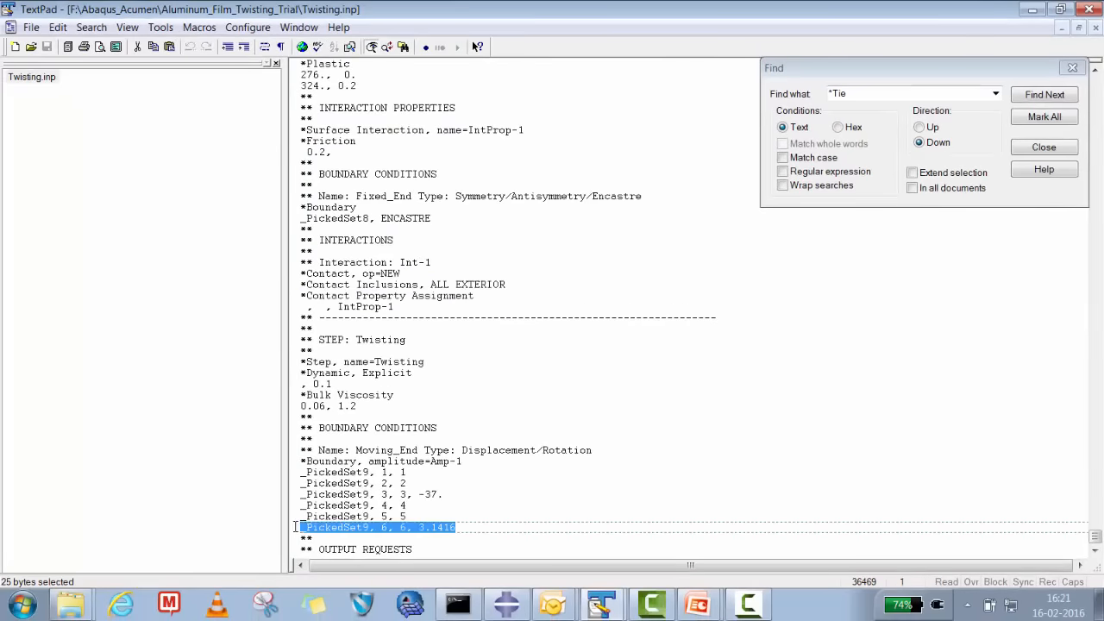
pyautogui.click(1044, 147)
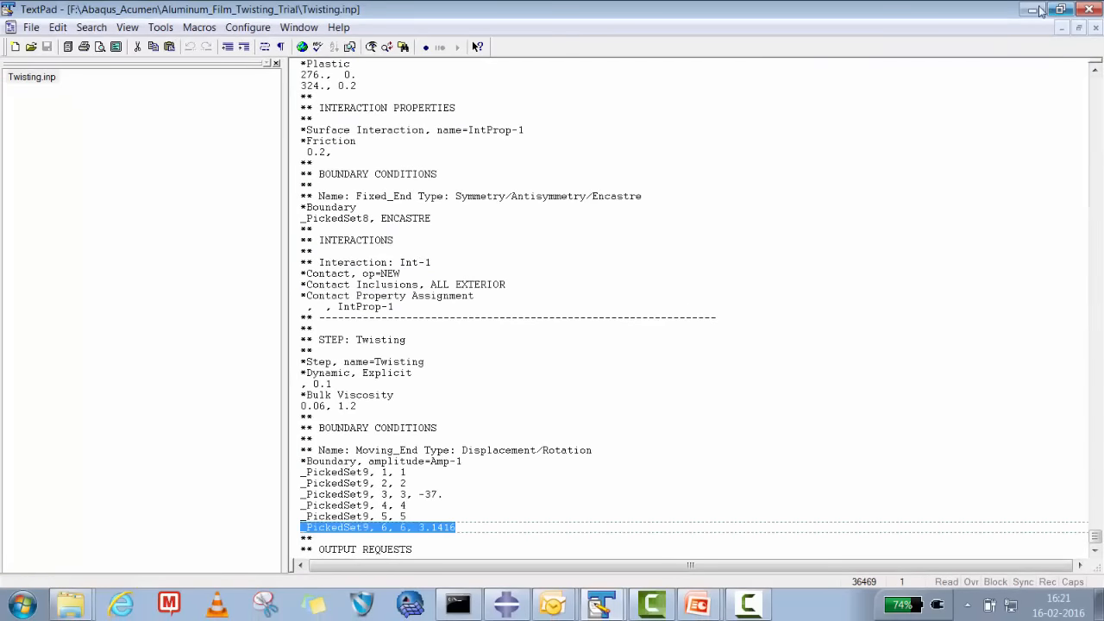
pyautogui.click(506, 603)
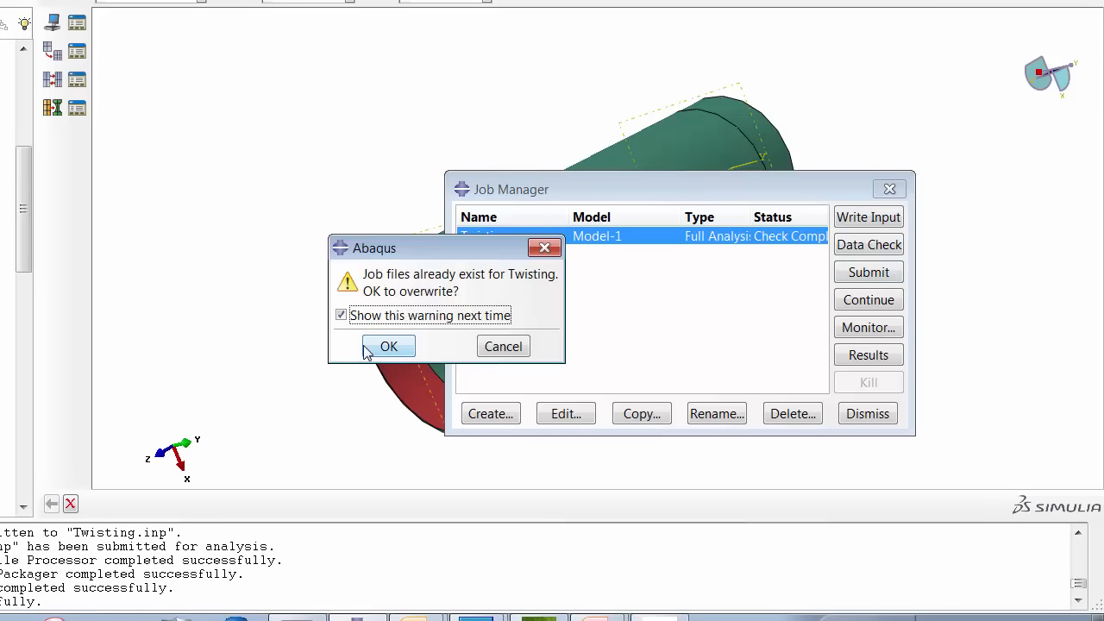
# Step: Submit the Twisting job, allowing its existing job files to be overwritten
pyautogui.click(388, 346)
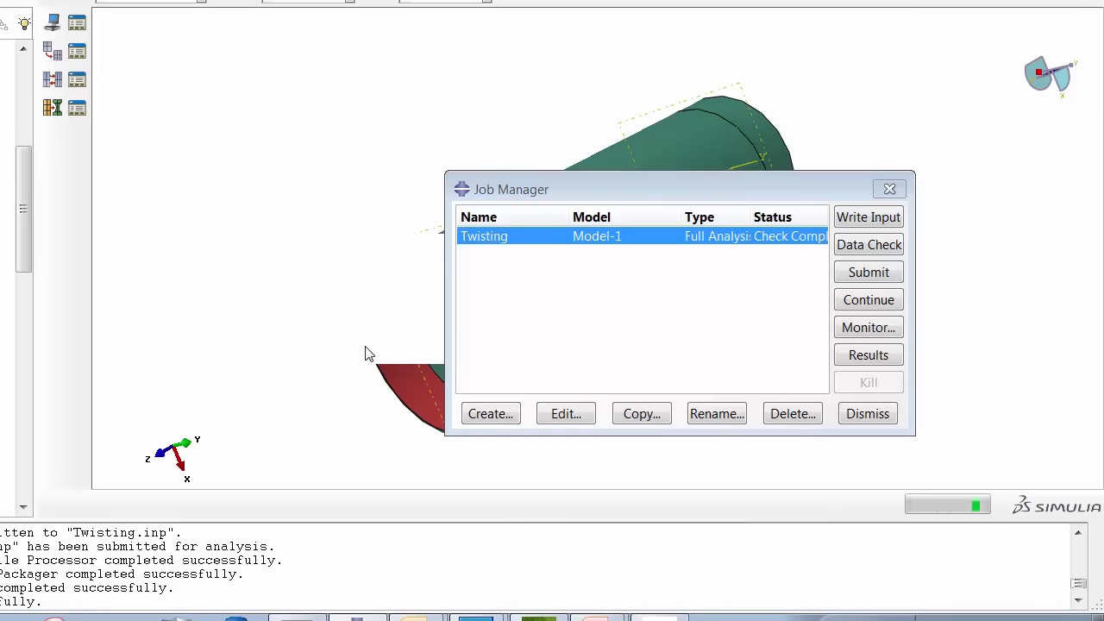
pyautogui.click(867, 271)
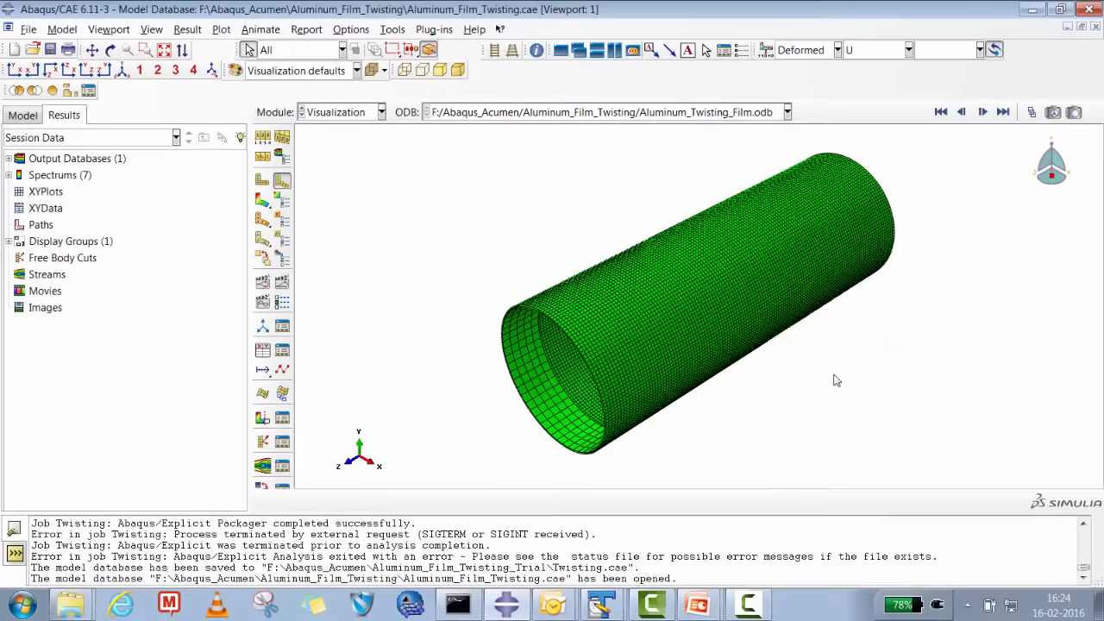
pyautogui.moveTo(831, 348)
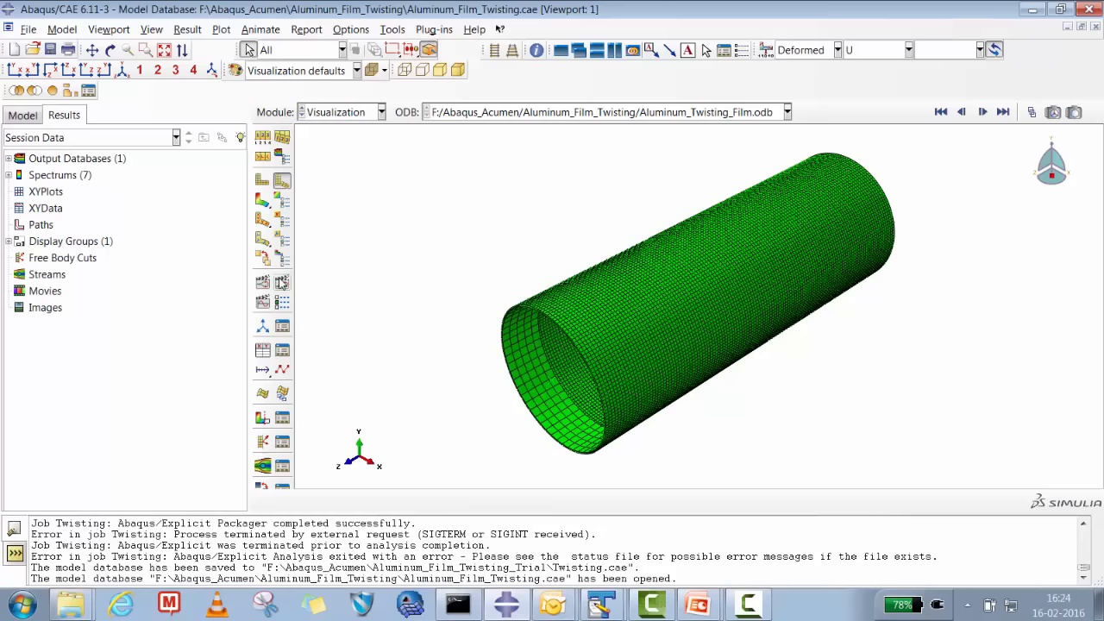
# Step: Plot the Aluminum_Twisting_Film results on the deformed cylinder shape
pyautogui.click(982, 111)
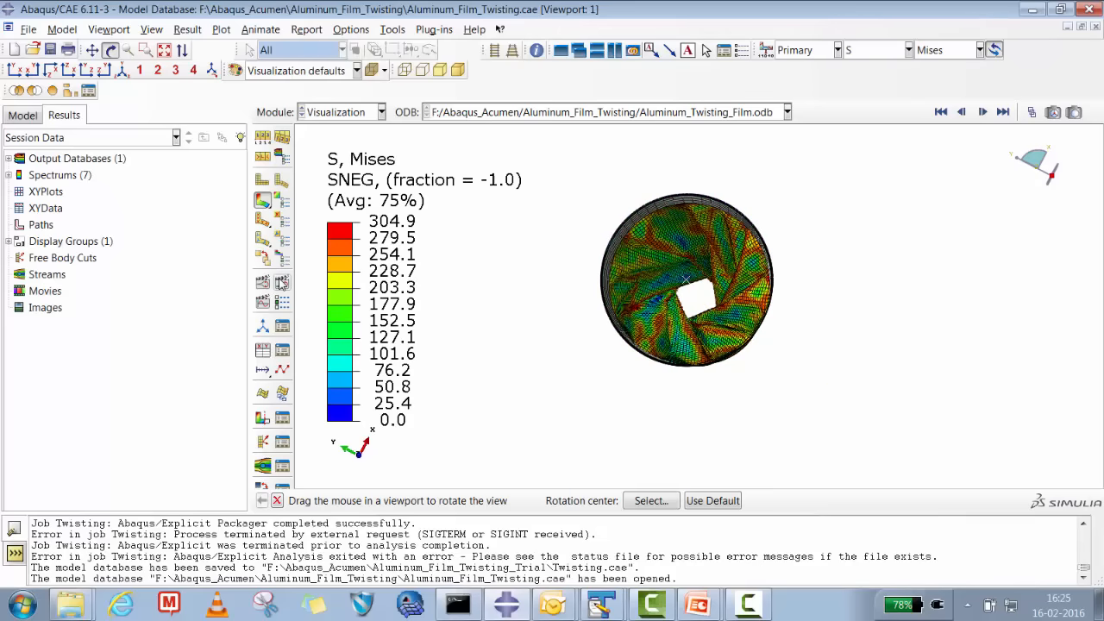
# Step: Animate the von Mises stress contours over the time history, then bring up view cut settings
pyautogui.click(982, 111)
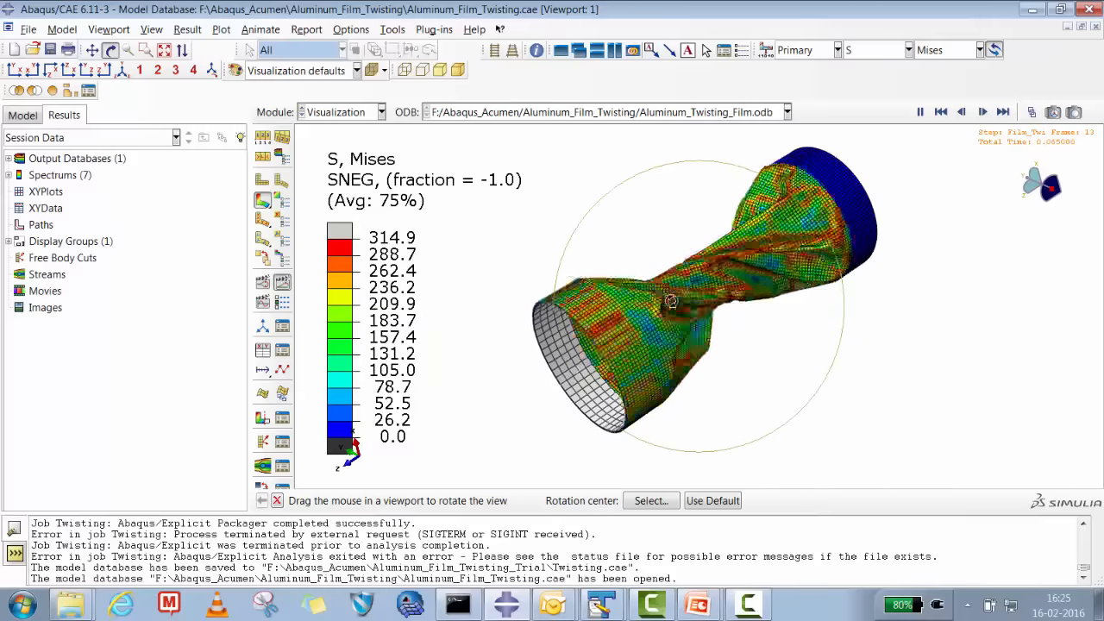
pyautogui.click(1002, 112)
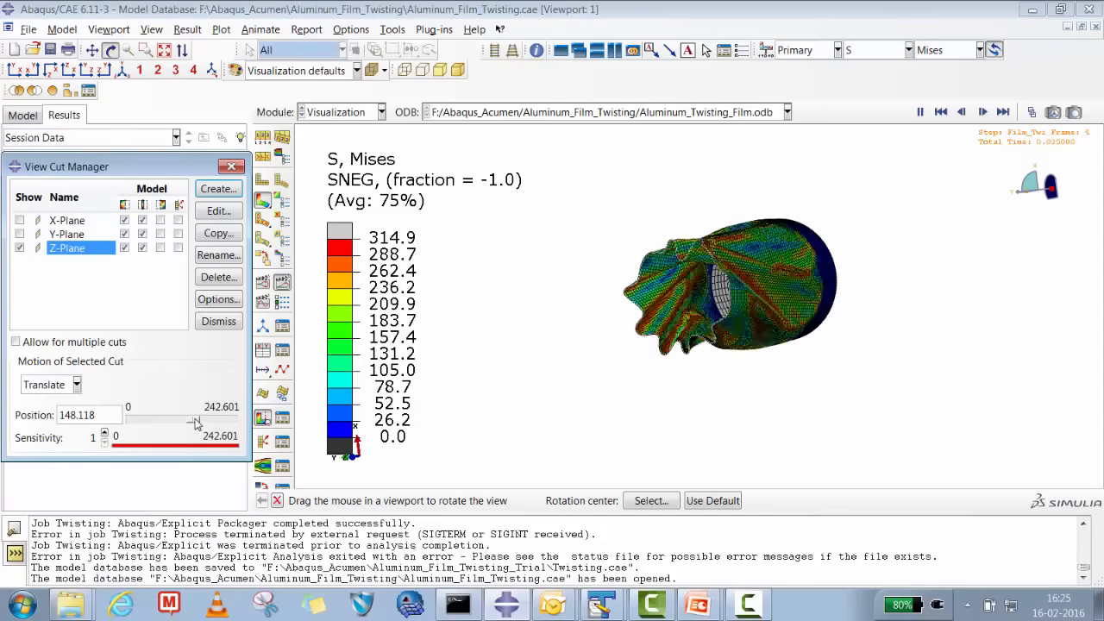
# Step: Drag the Z-plane cut position slider to move the cutting plane along the cylinder
pyautogui.moveTo(194, 419); pyautogui.dragTo(207, 418)
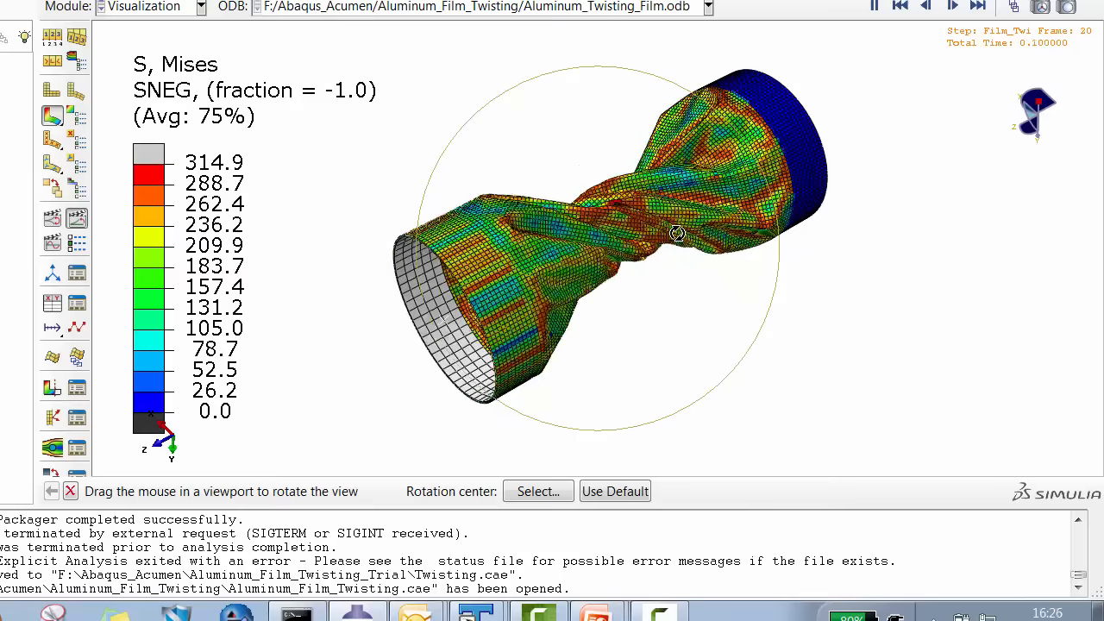
pyautogui.click(926, 6)
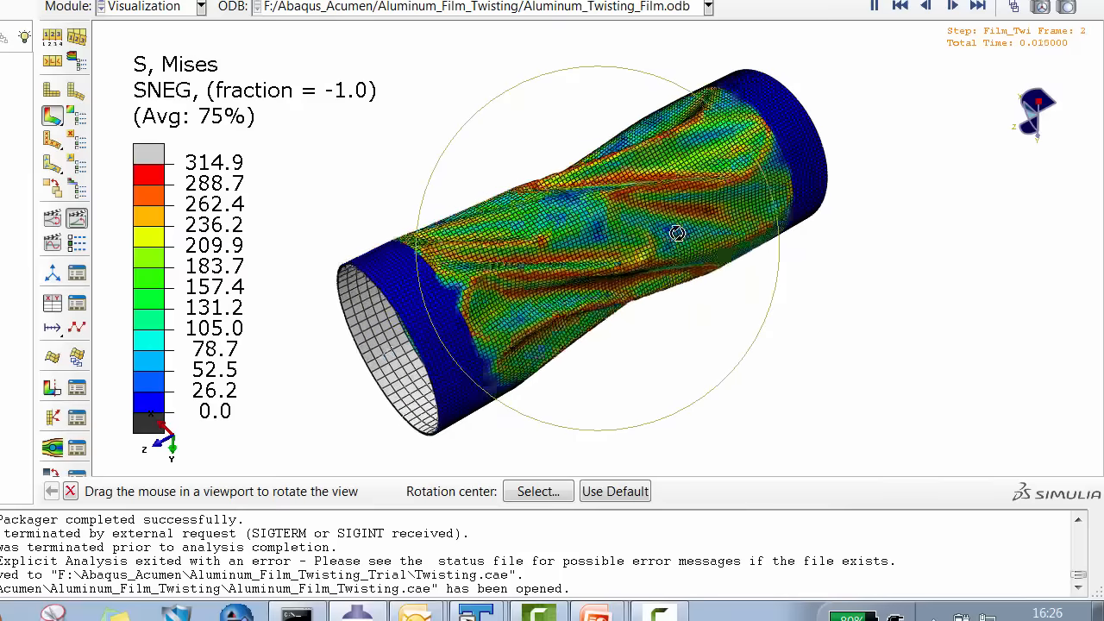
pyautogui.click(953, 6)
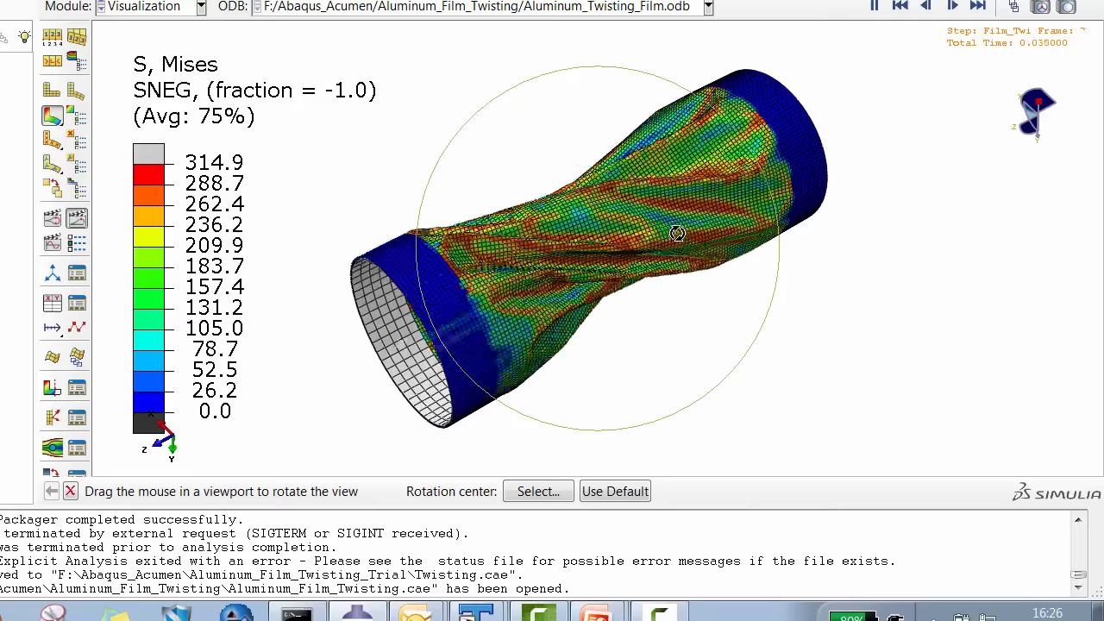
pyautogui.click(952, 6)
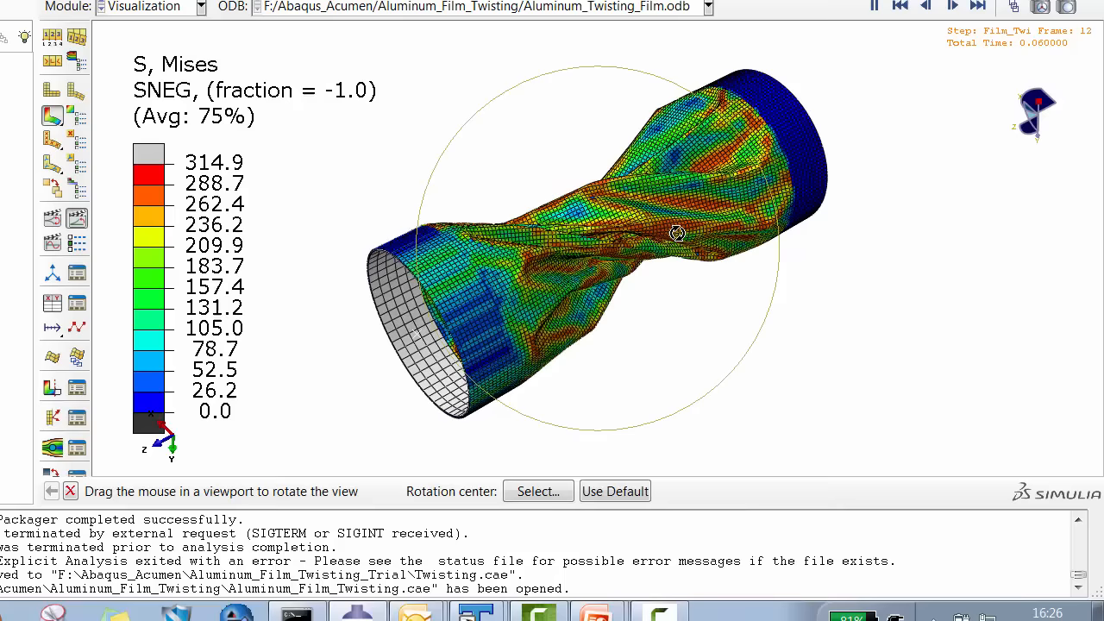
pyautogui.click(926, 6)
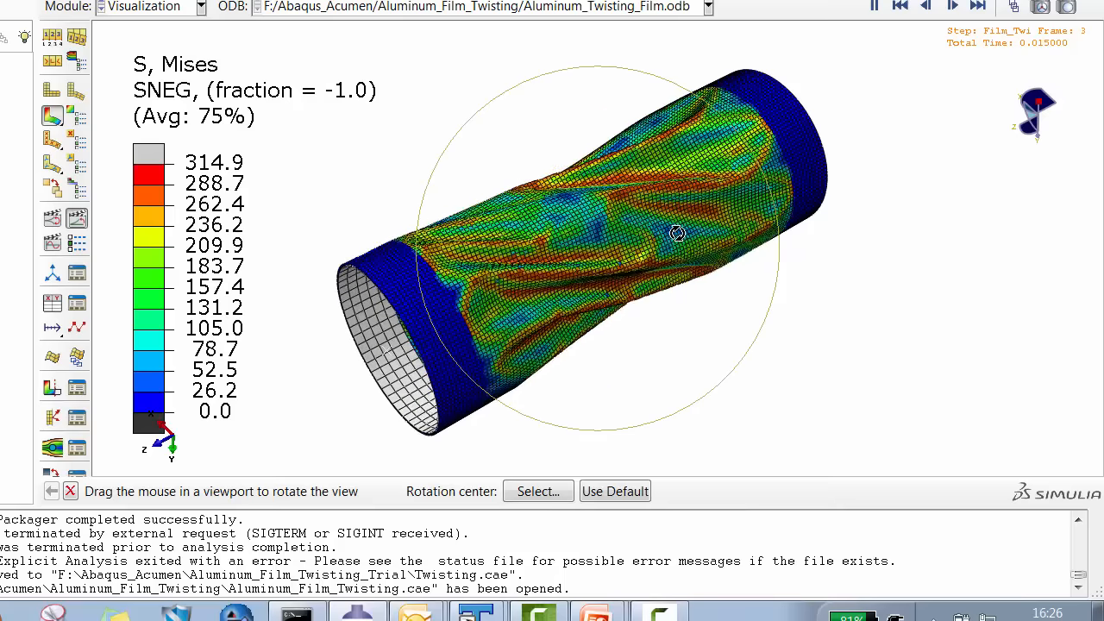